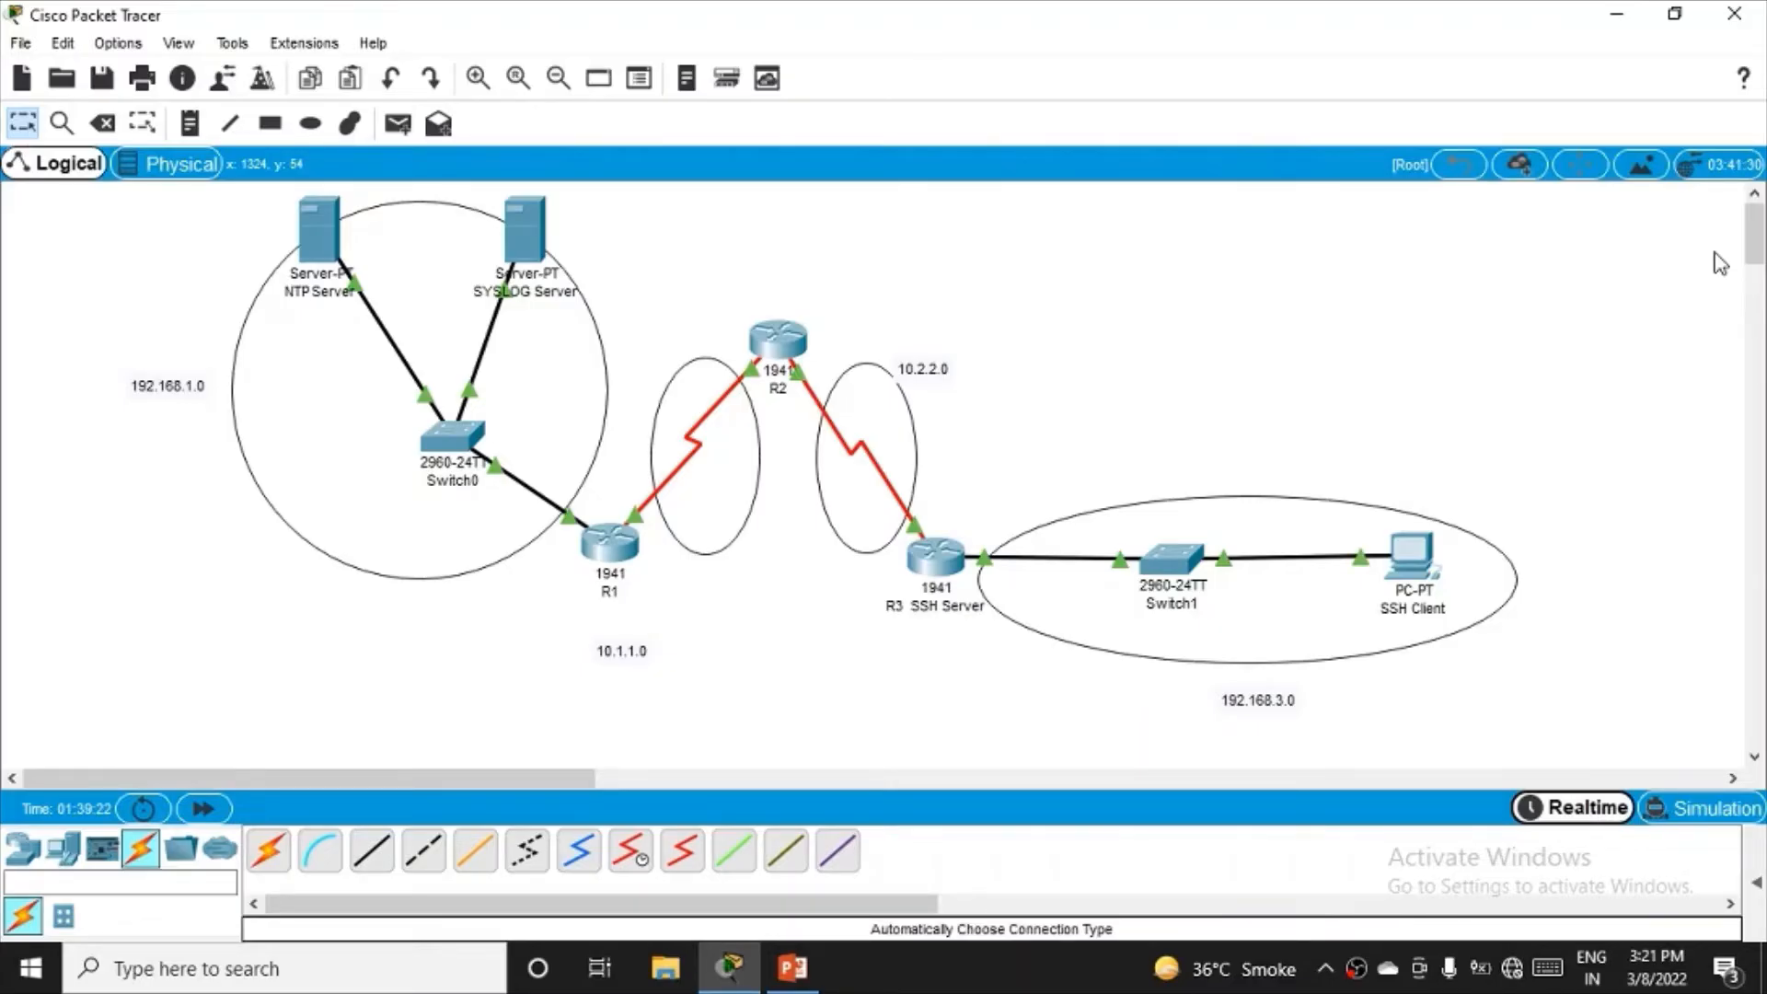
mouse_move(1664, 302)
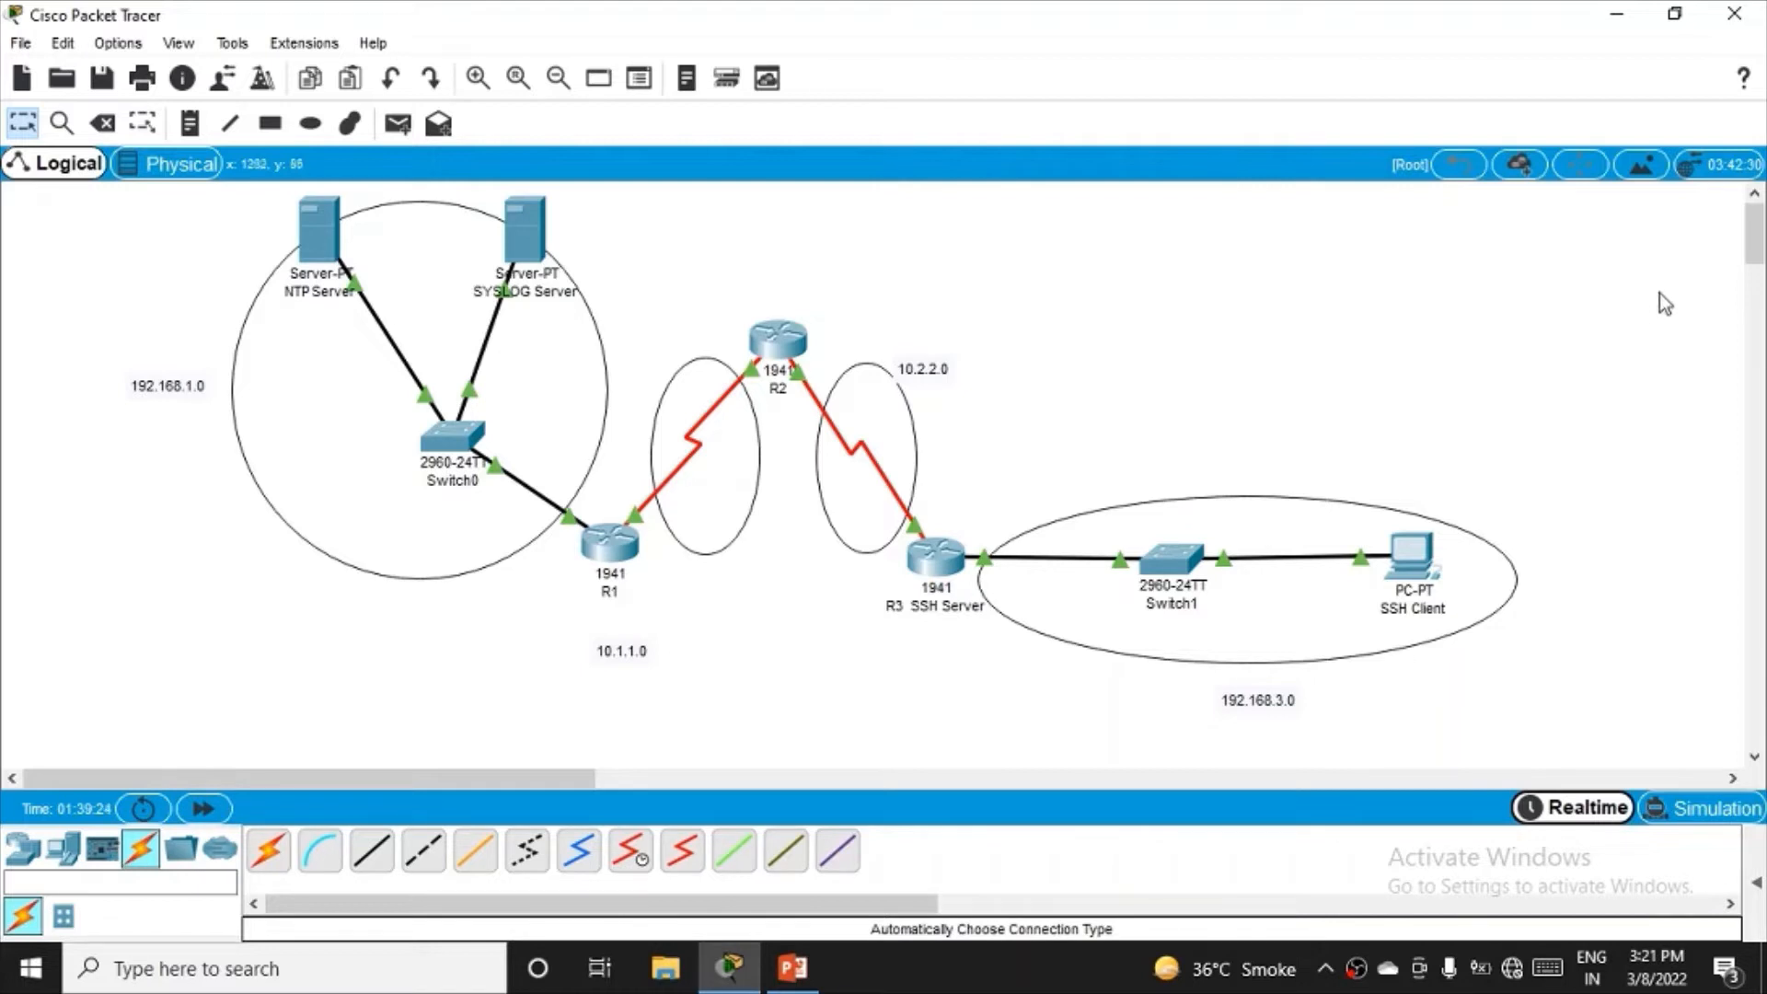
mouse_move(1656, 313)
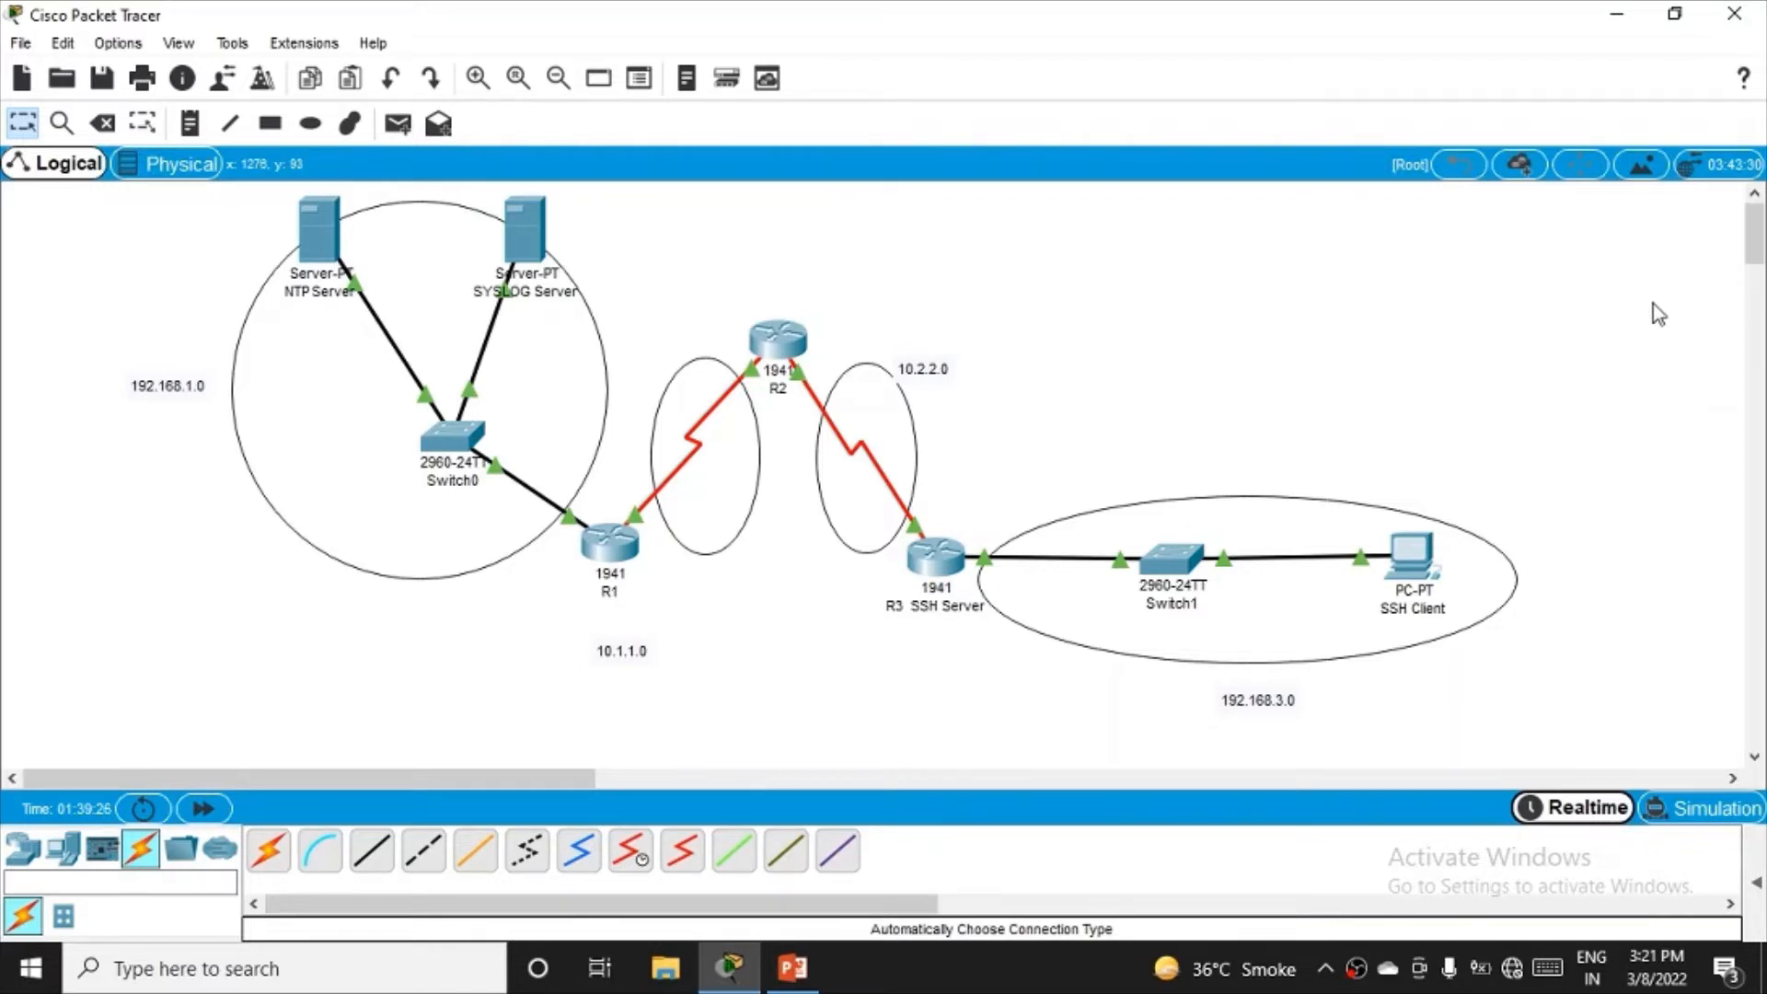
mouse_move(364, 412)
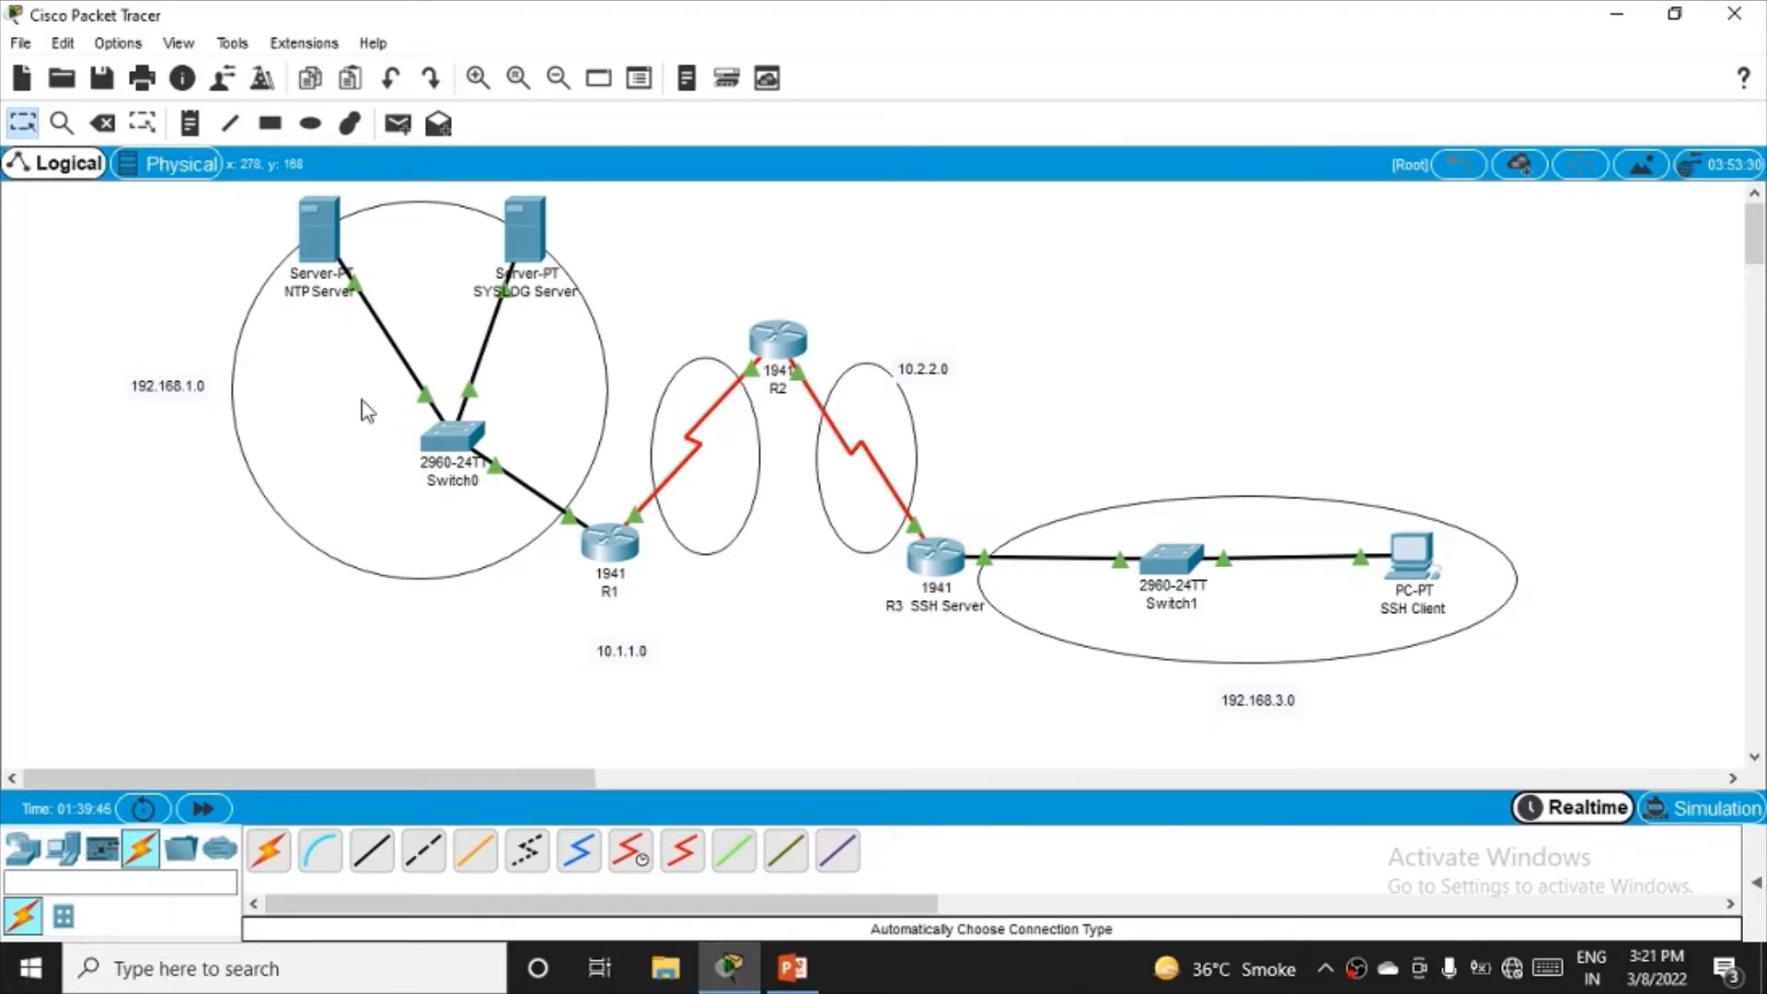
mouse_move(342, 16)
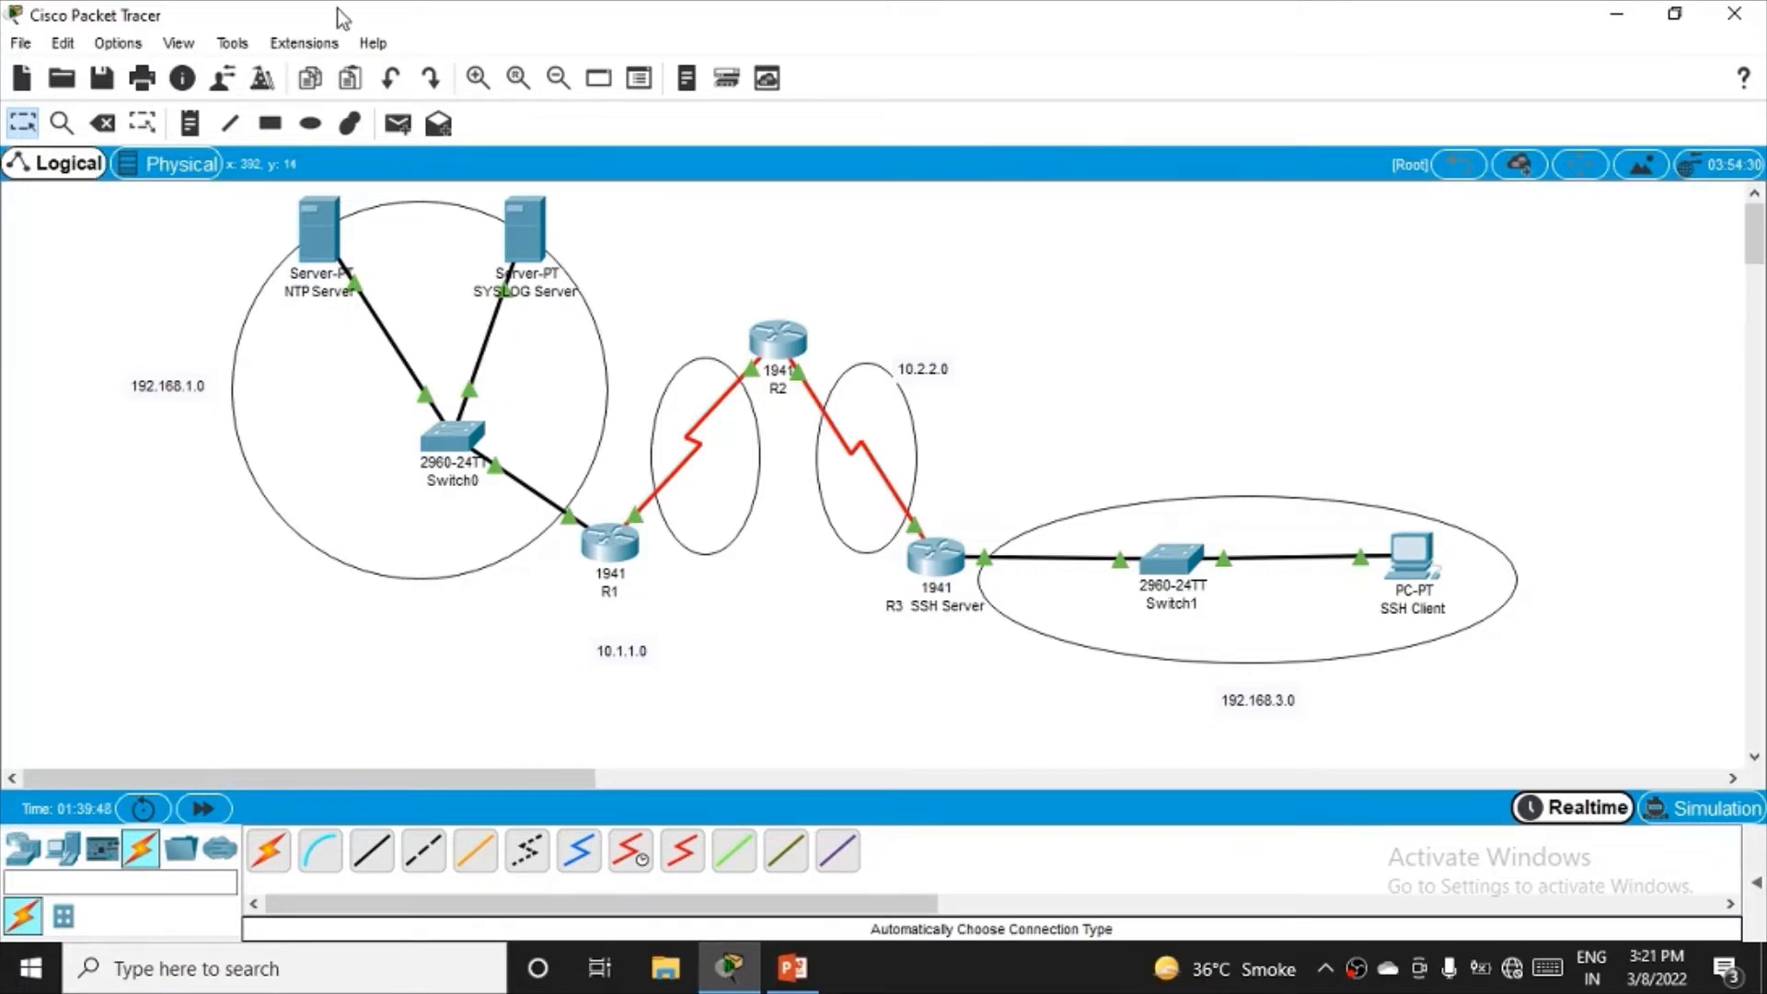
mouse_move(777, 502)
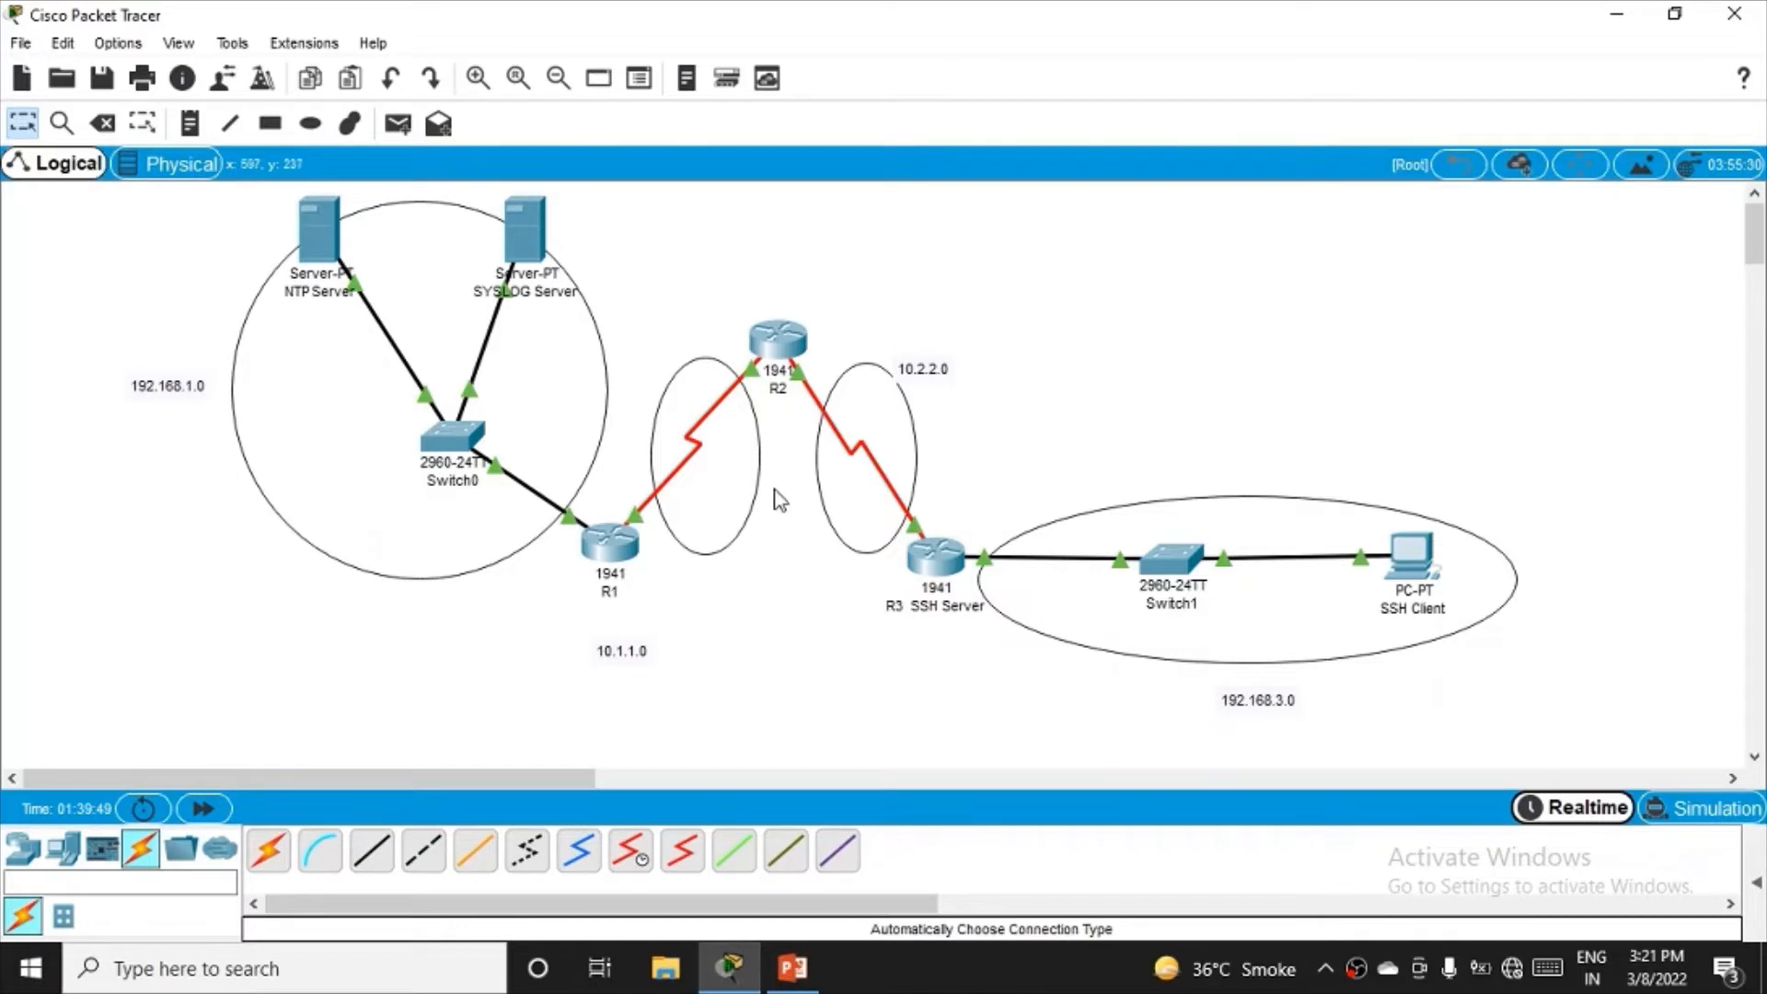
mouse_move(1417, 567)
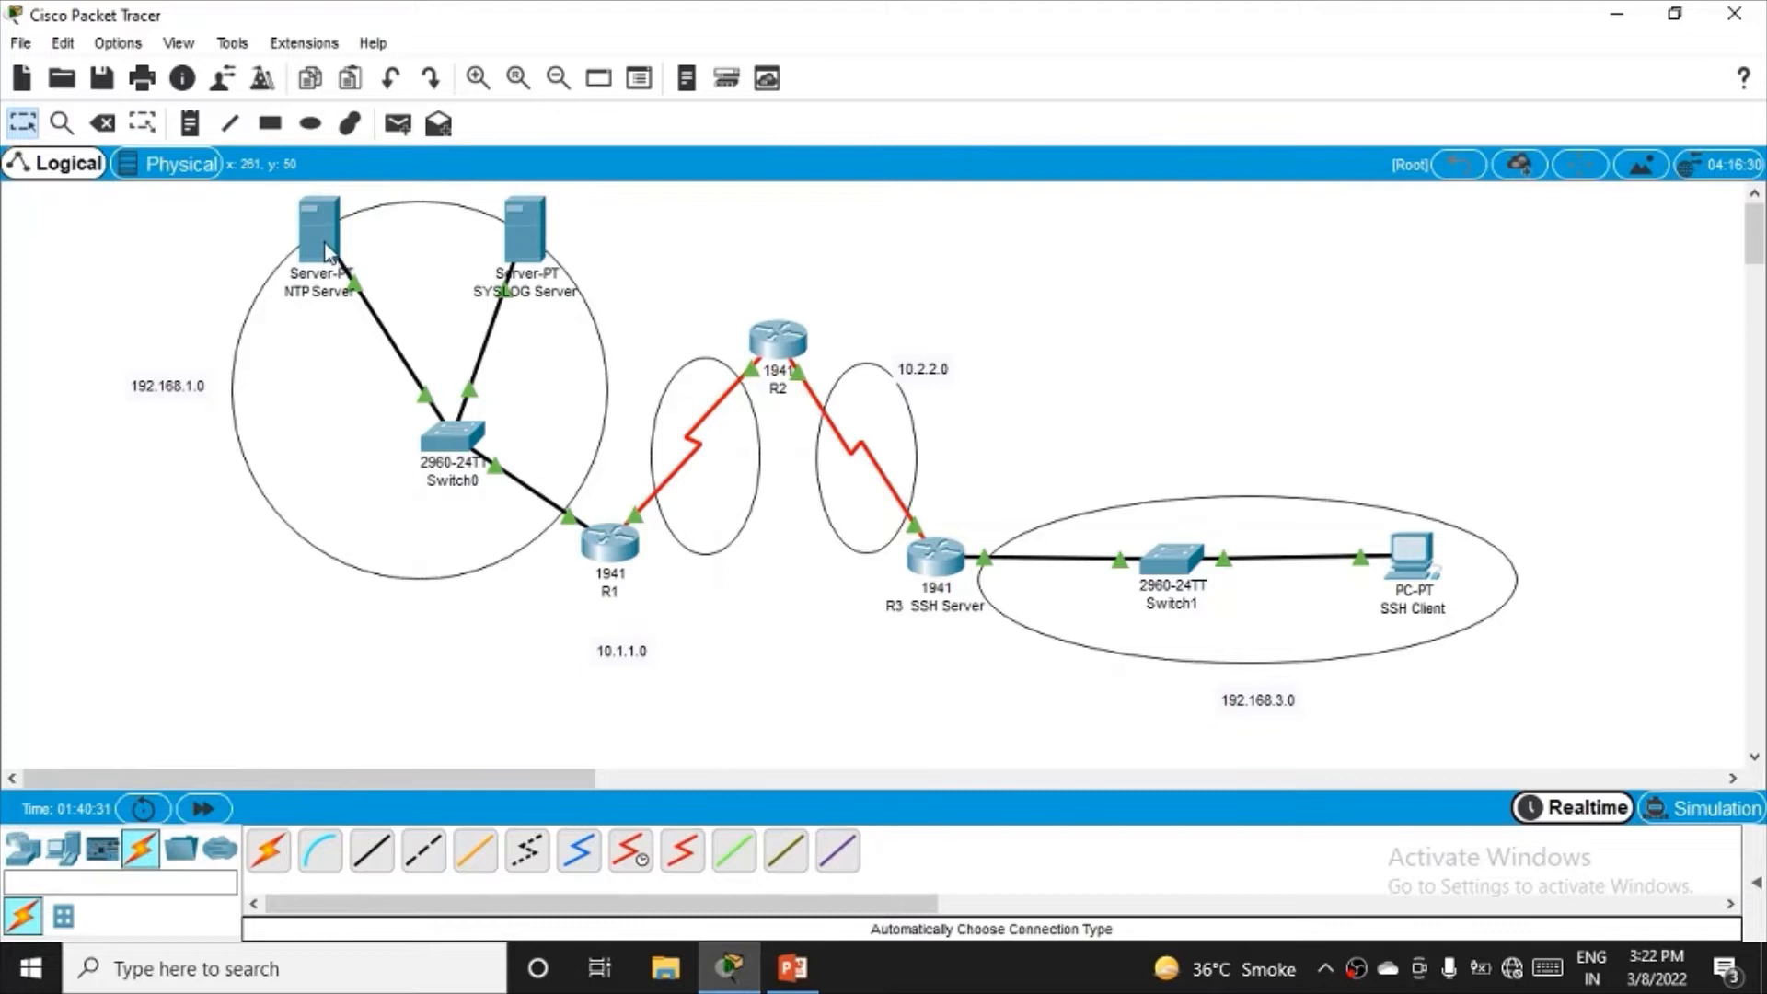
mouse_move(1439, 594)
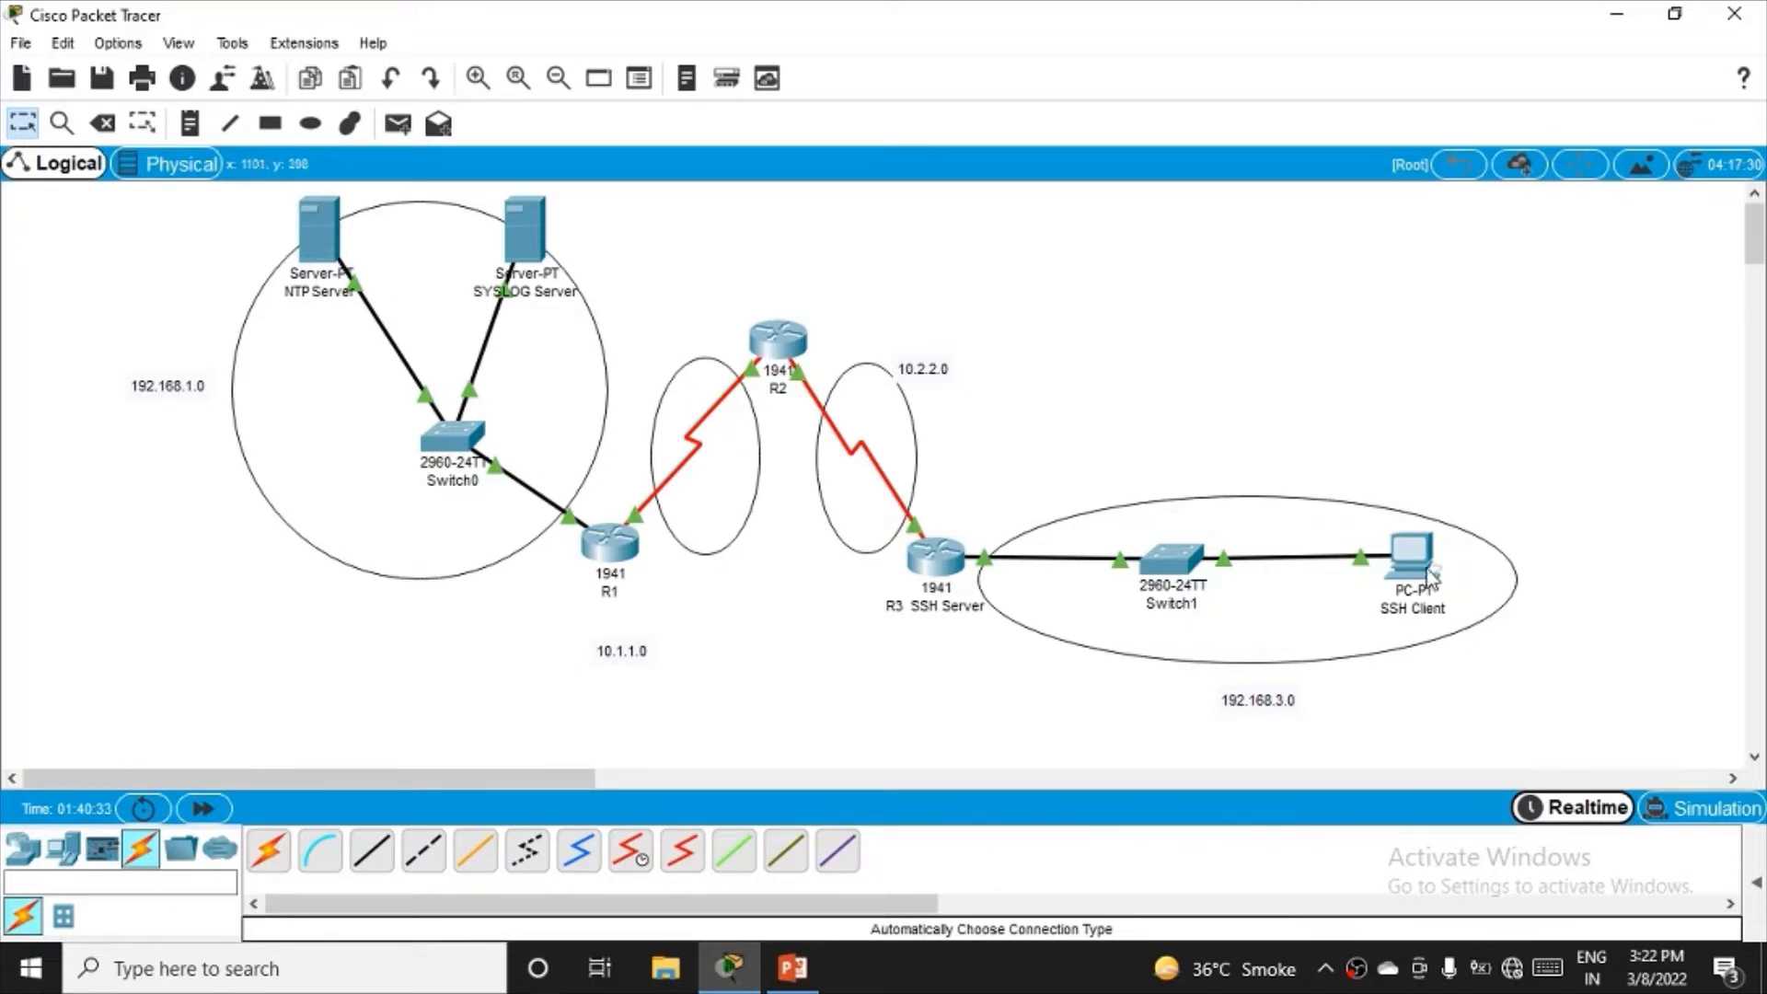
mouse_move(1447, 589)
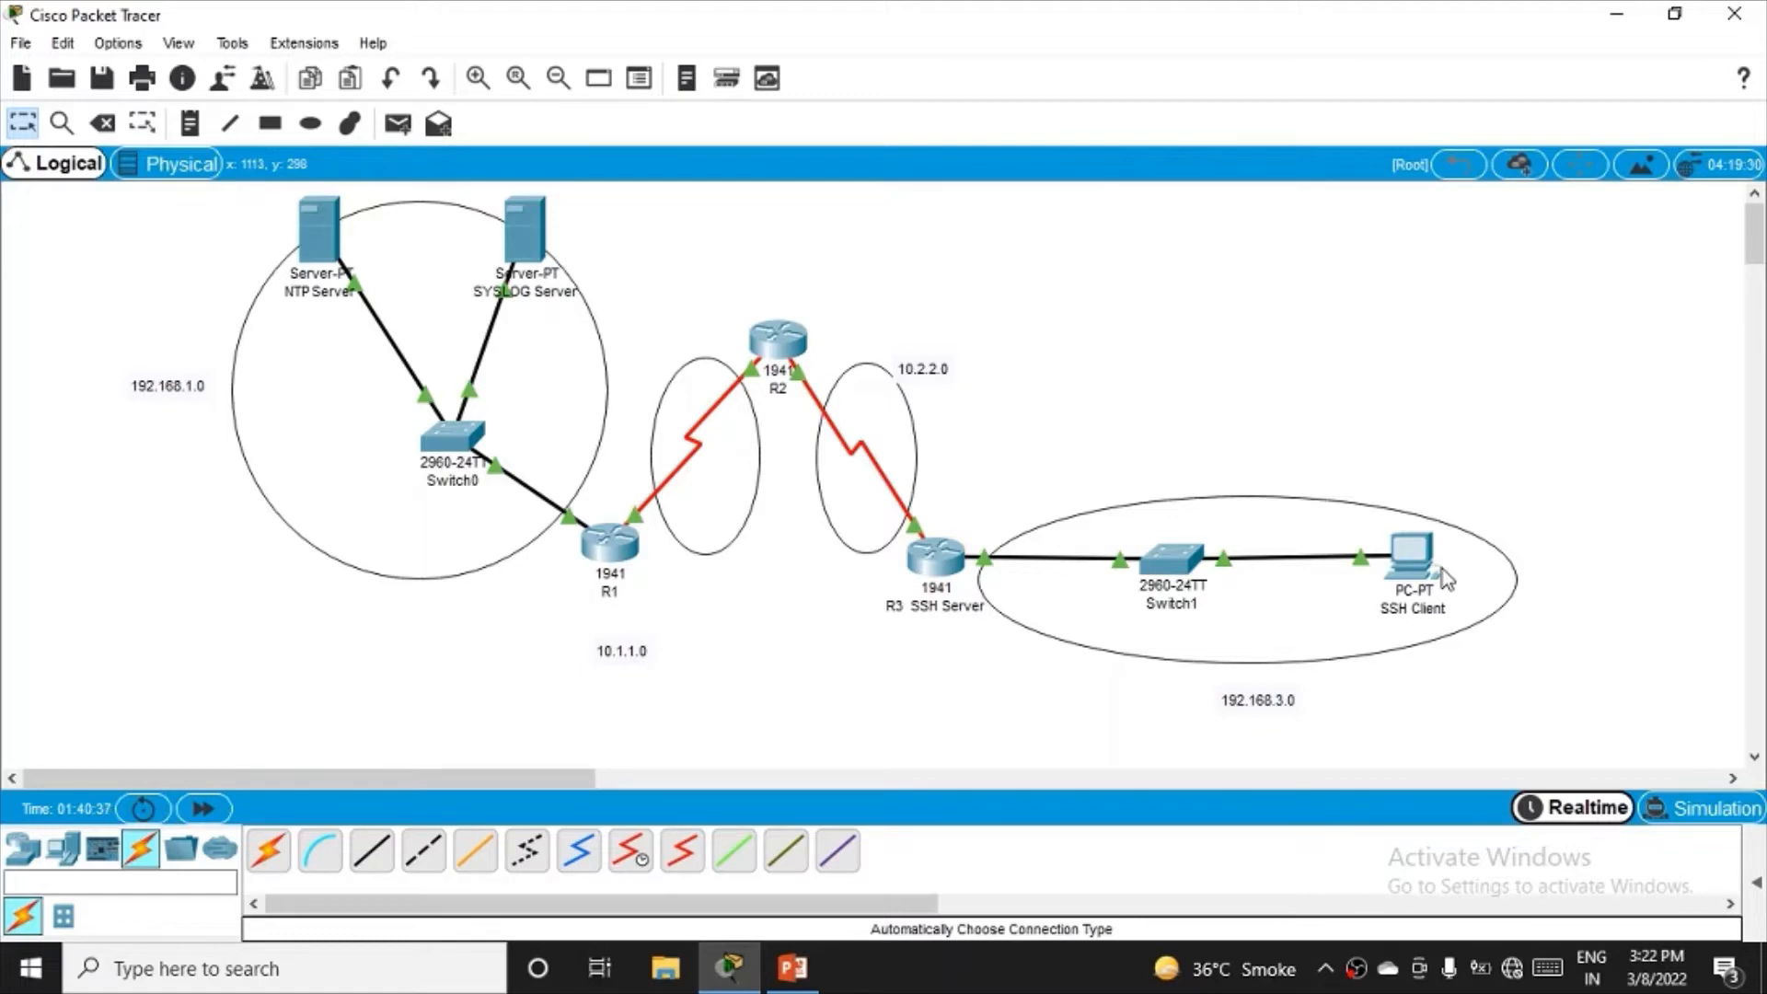
mouse_move(495, 249)
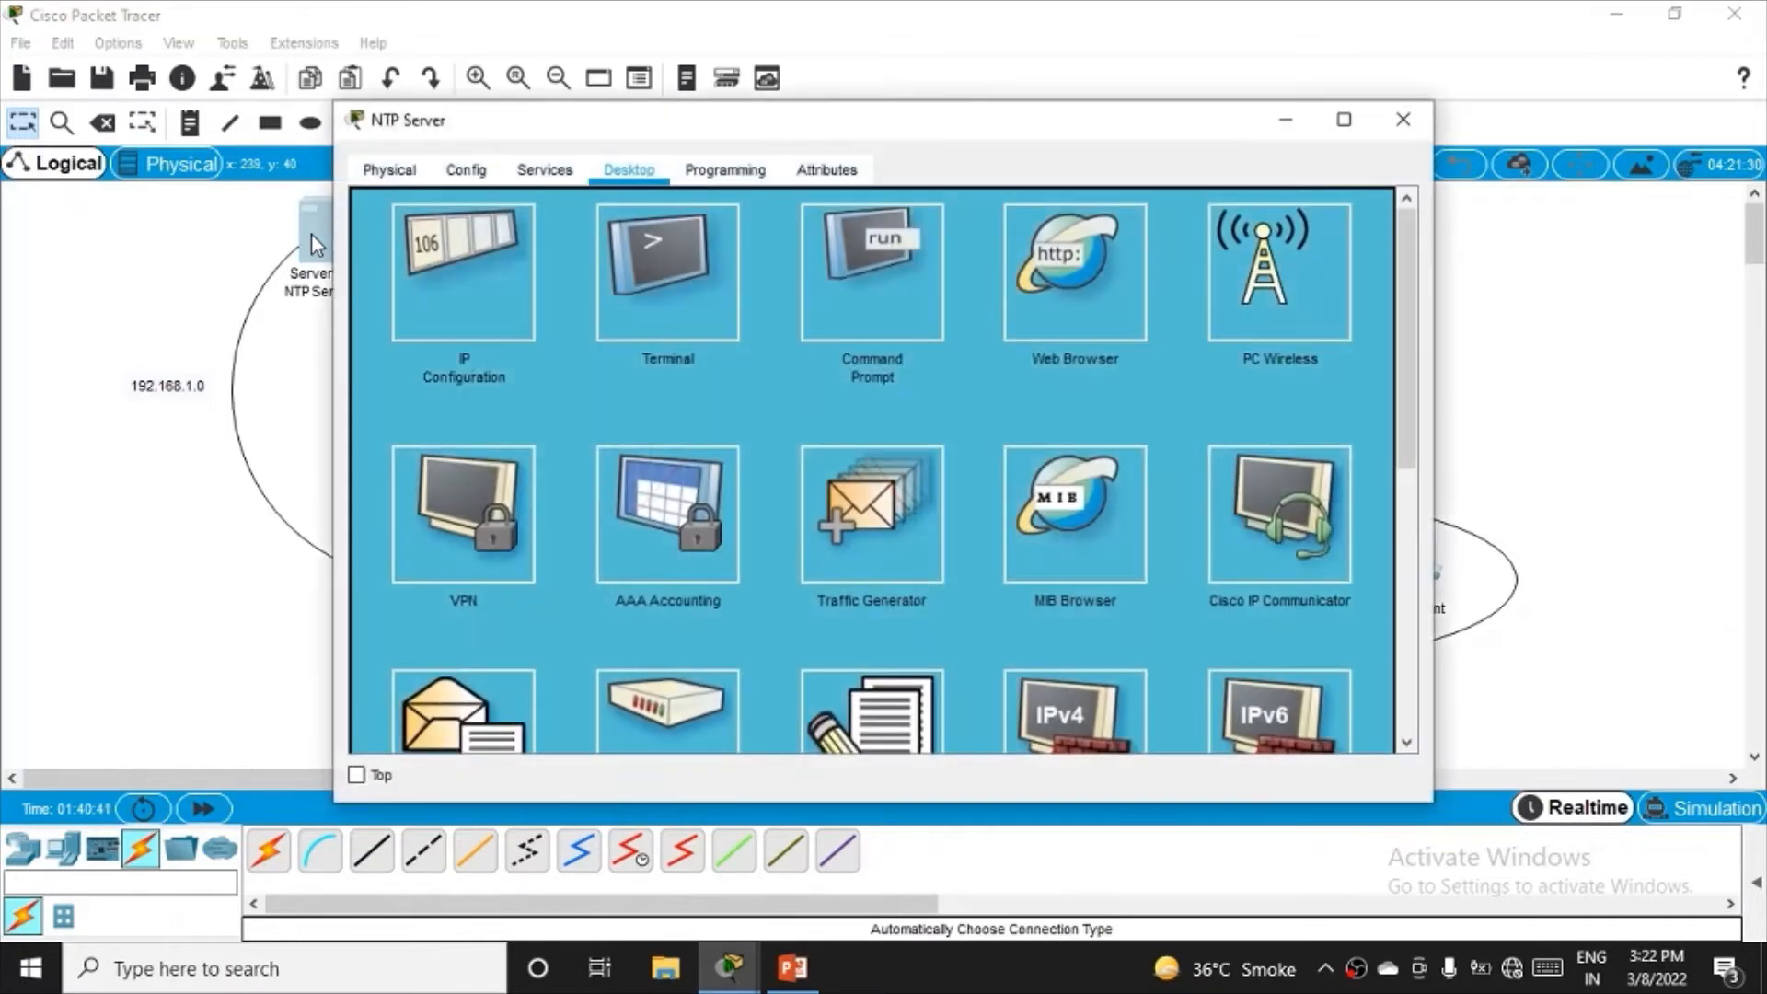
- Ping 192.168.3.2 from the NTP server's command prompt; replies show destination host unreachable
click(871, 273)
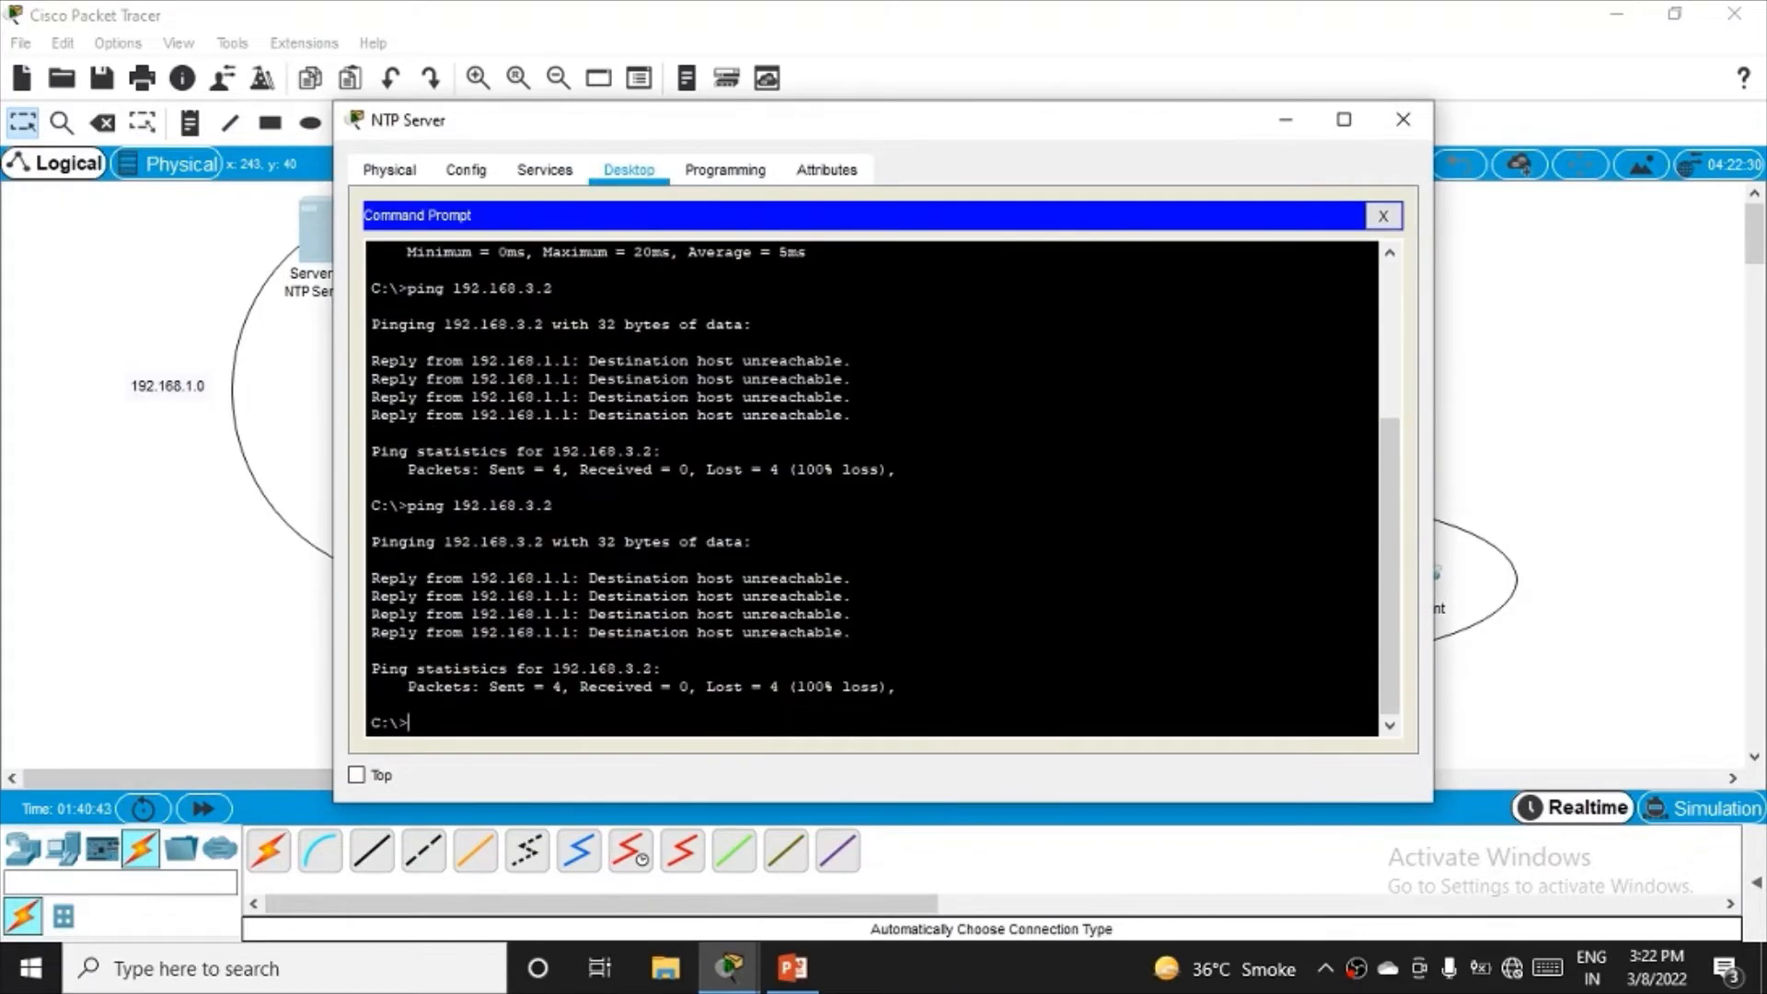
text(ping 192.168.3.2)
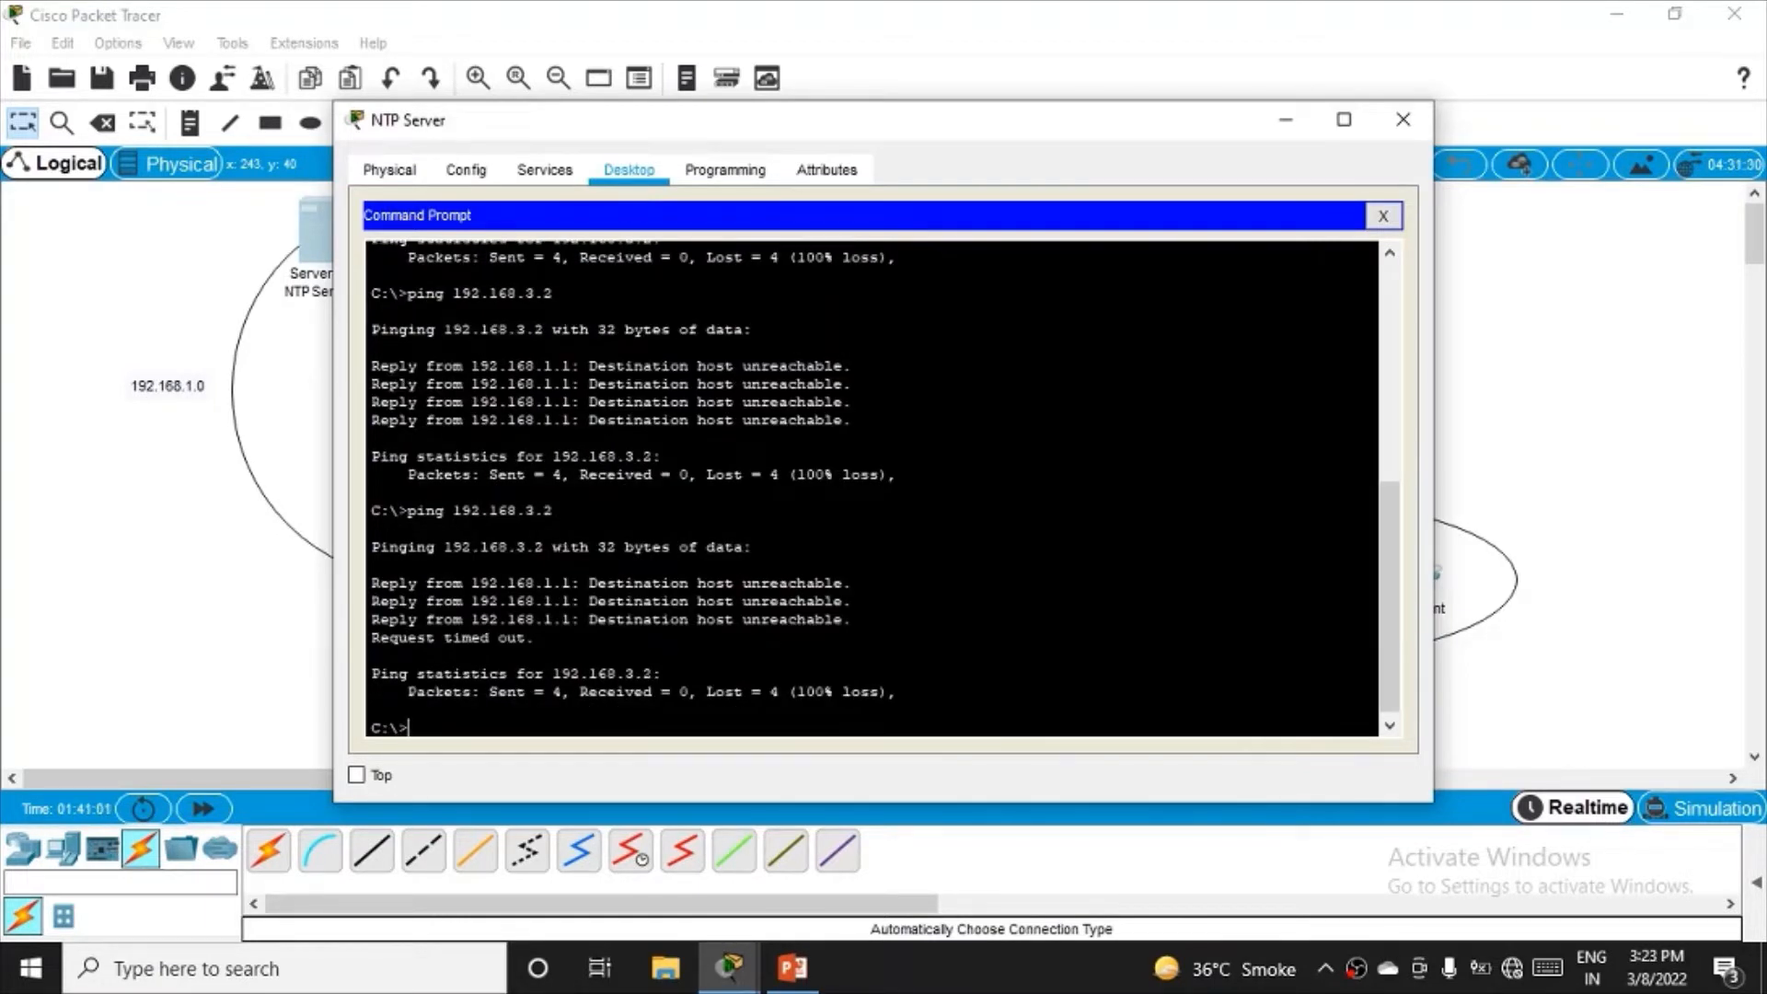
text(ping)
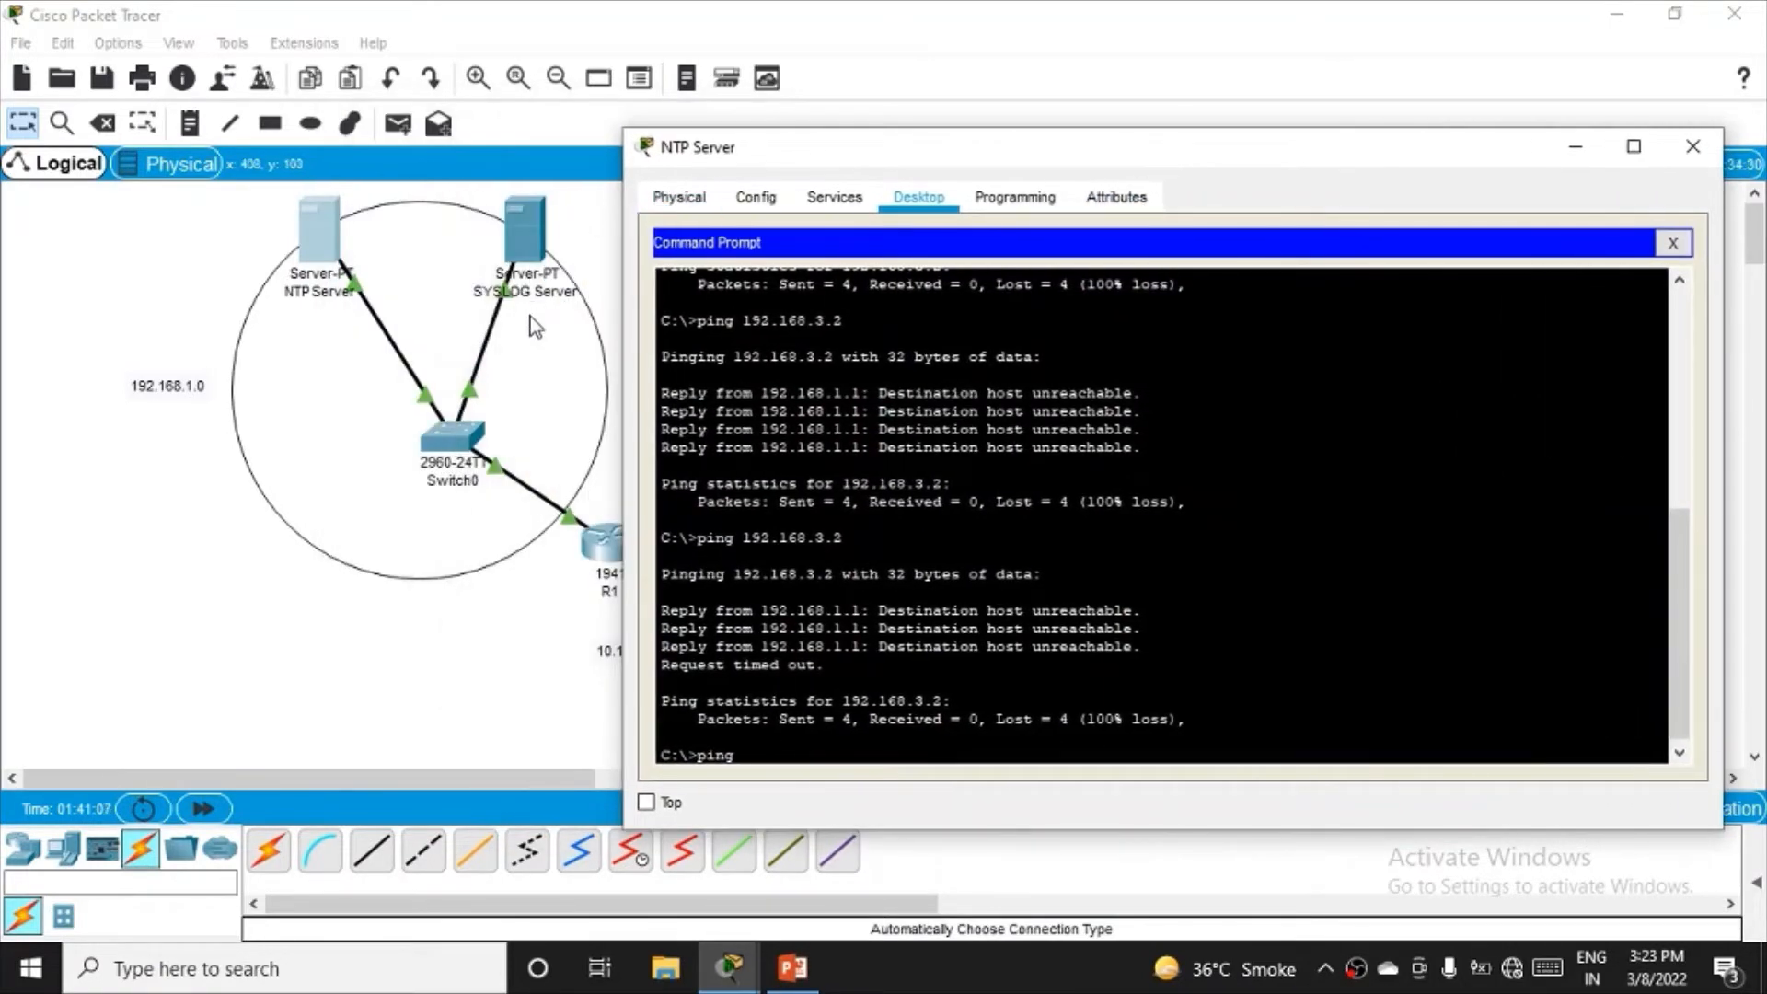
mouse_move(517, 279)
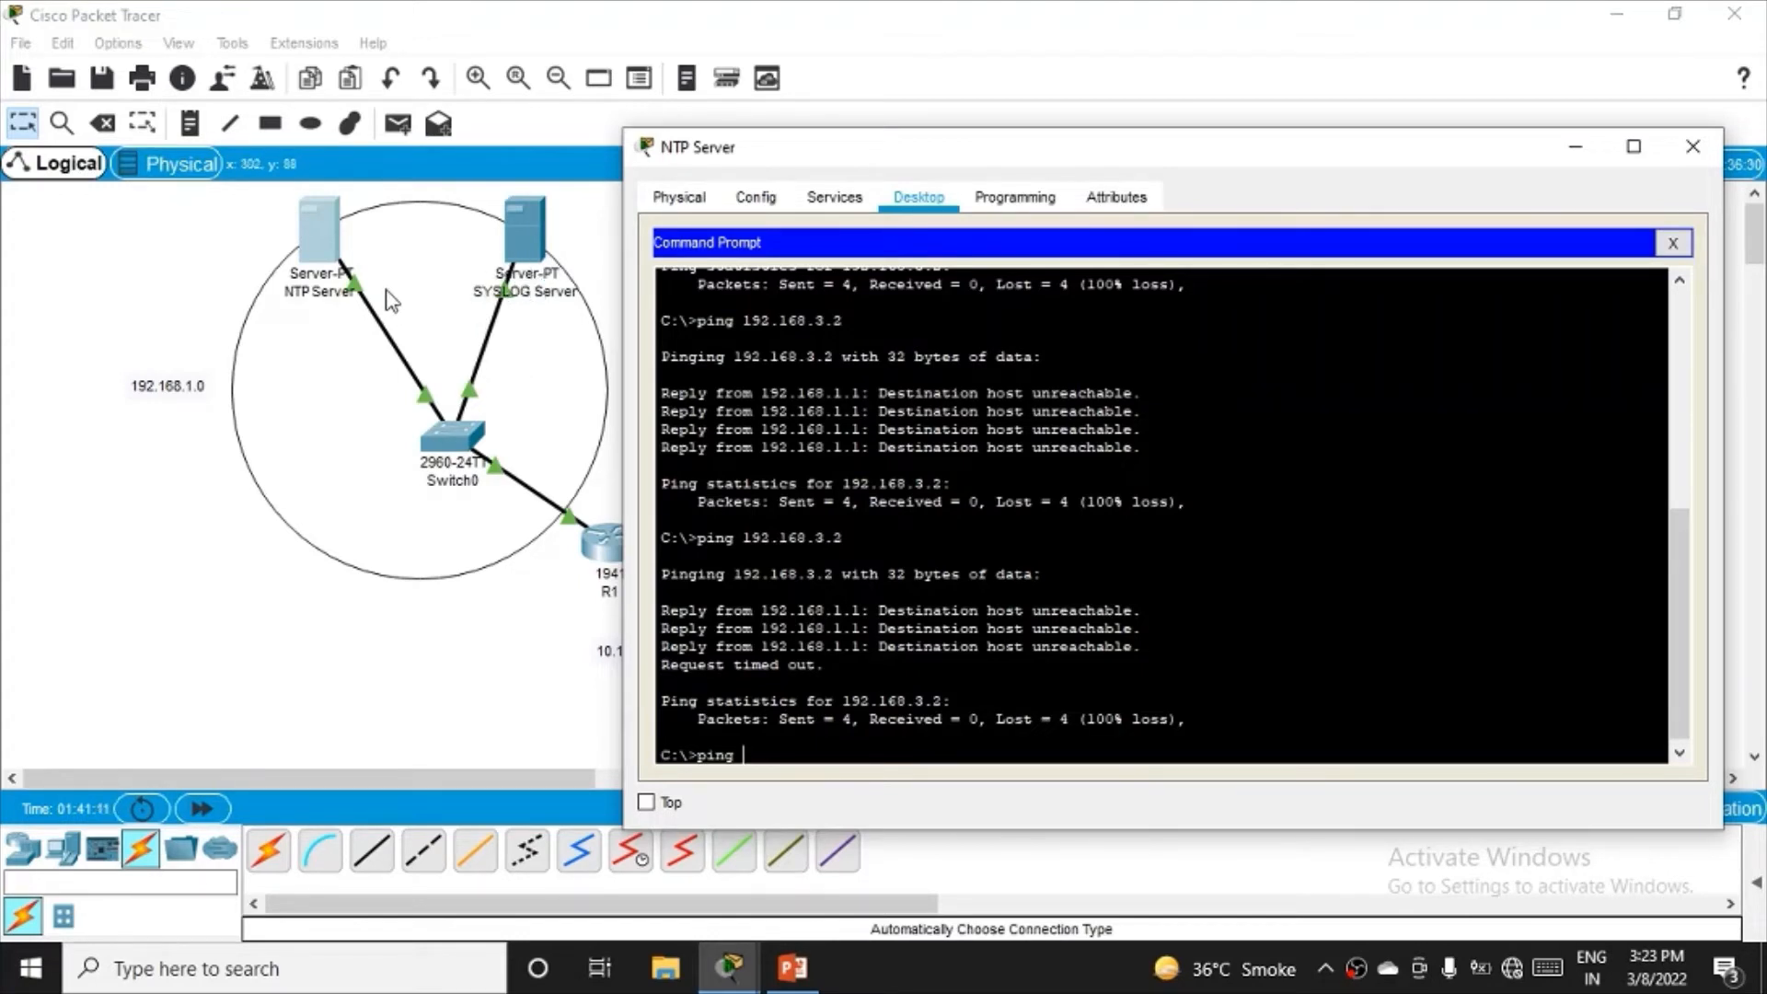
mouse_move(568, 309)
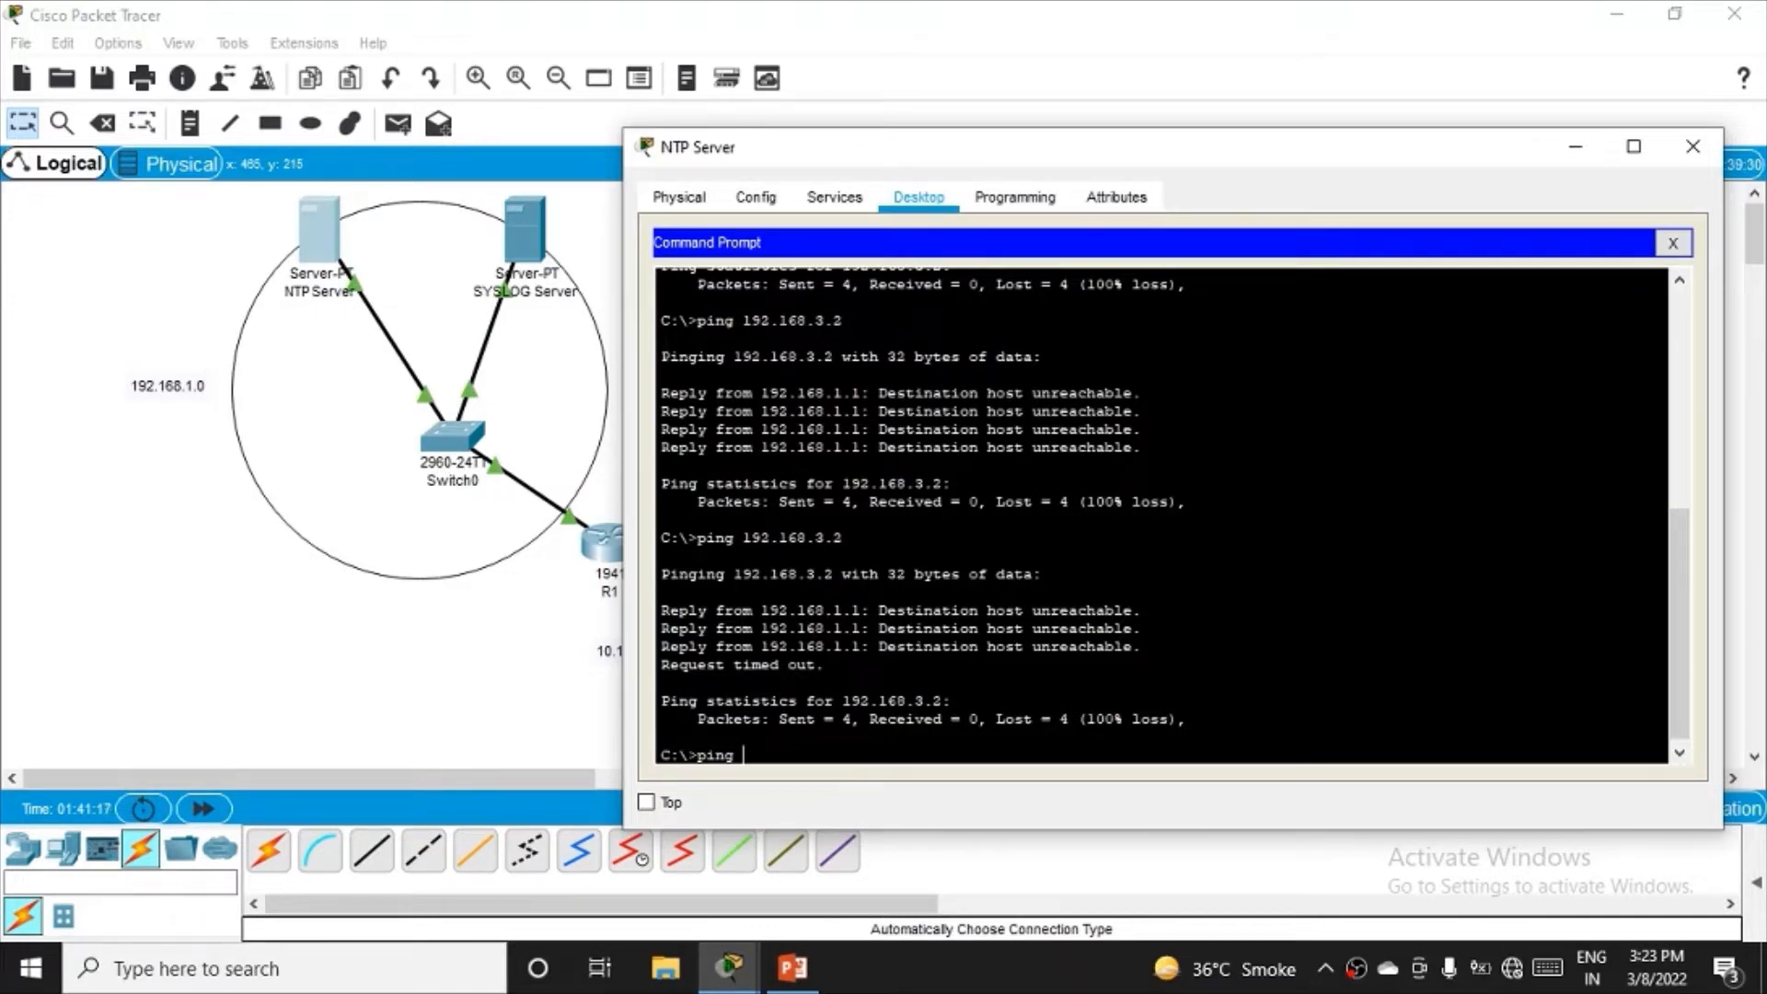
- Ping 192.168.1.3 from the NTP server with 0% loss and minimize its window
text(19)
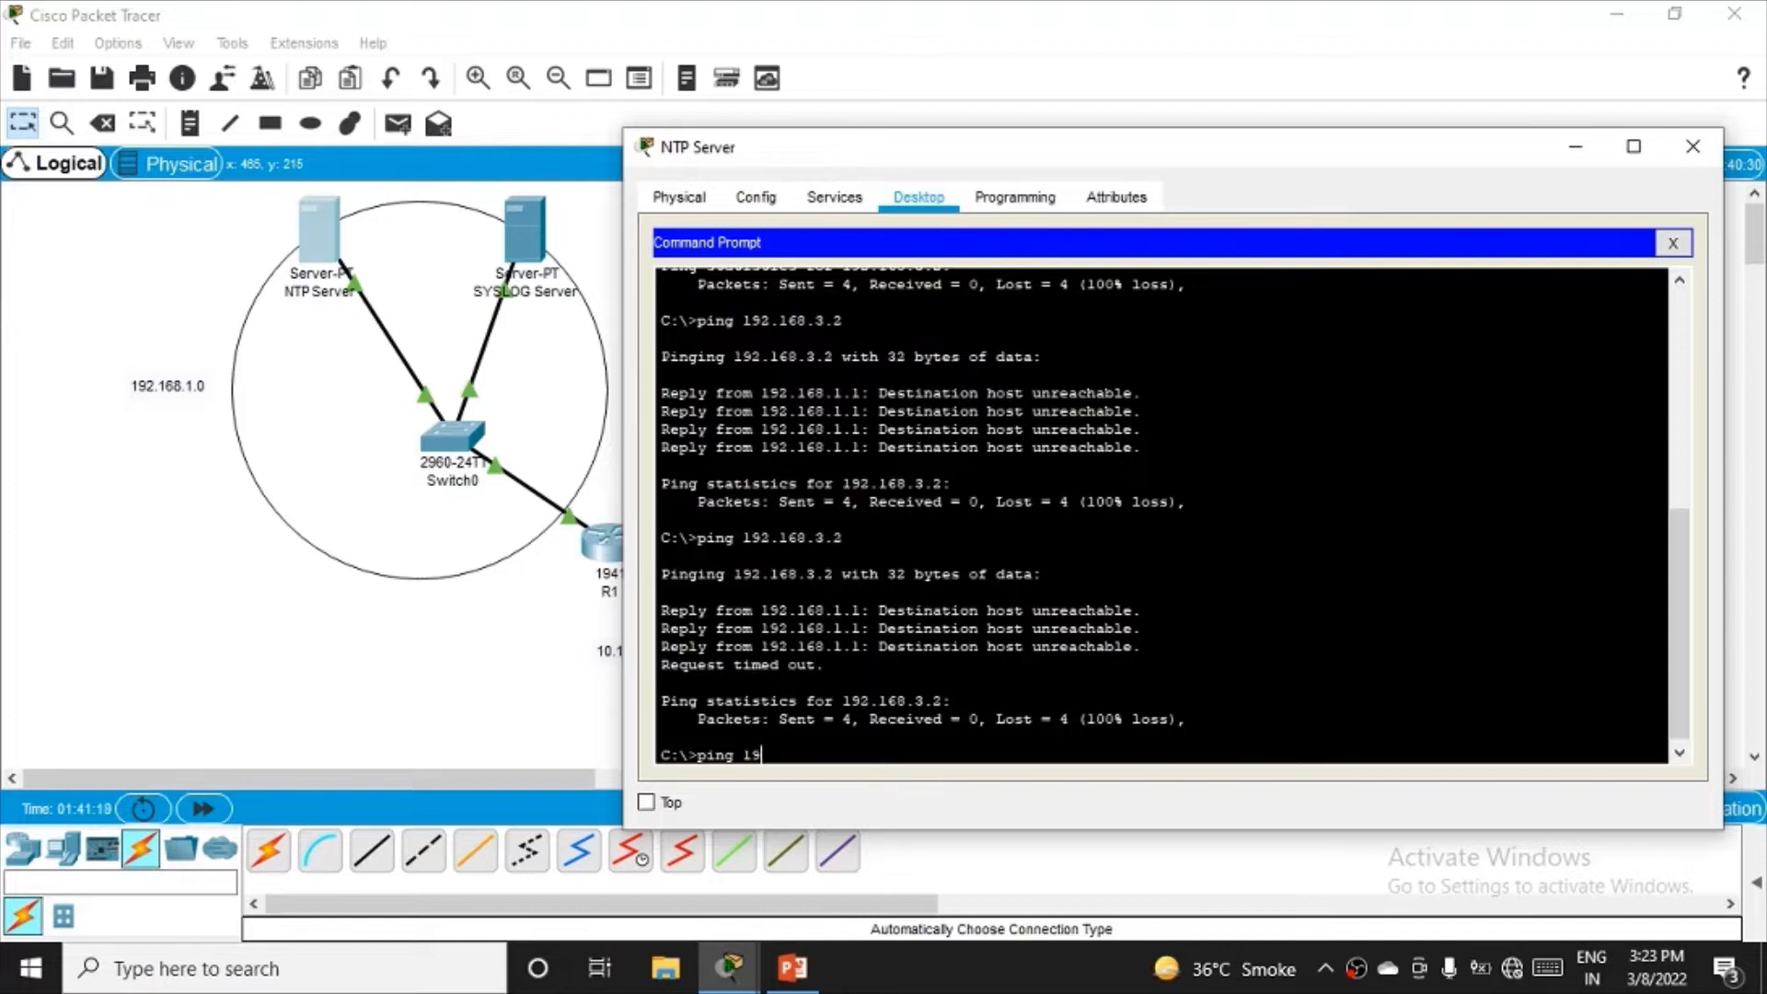
text(92.168.1.)
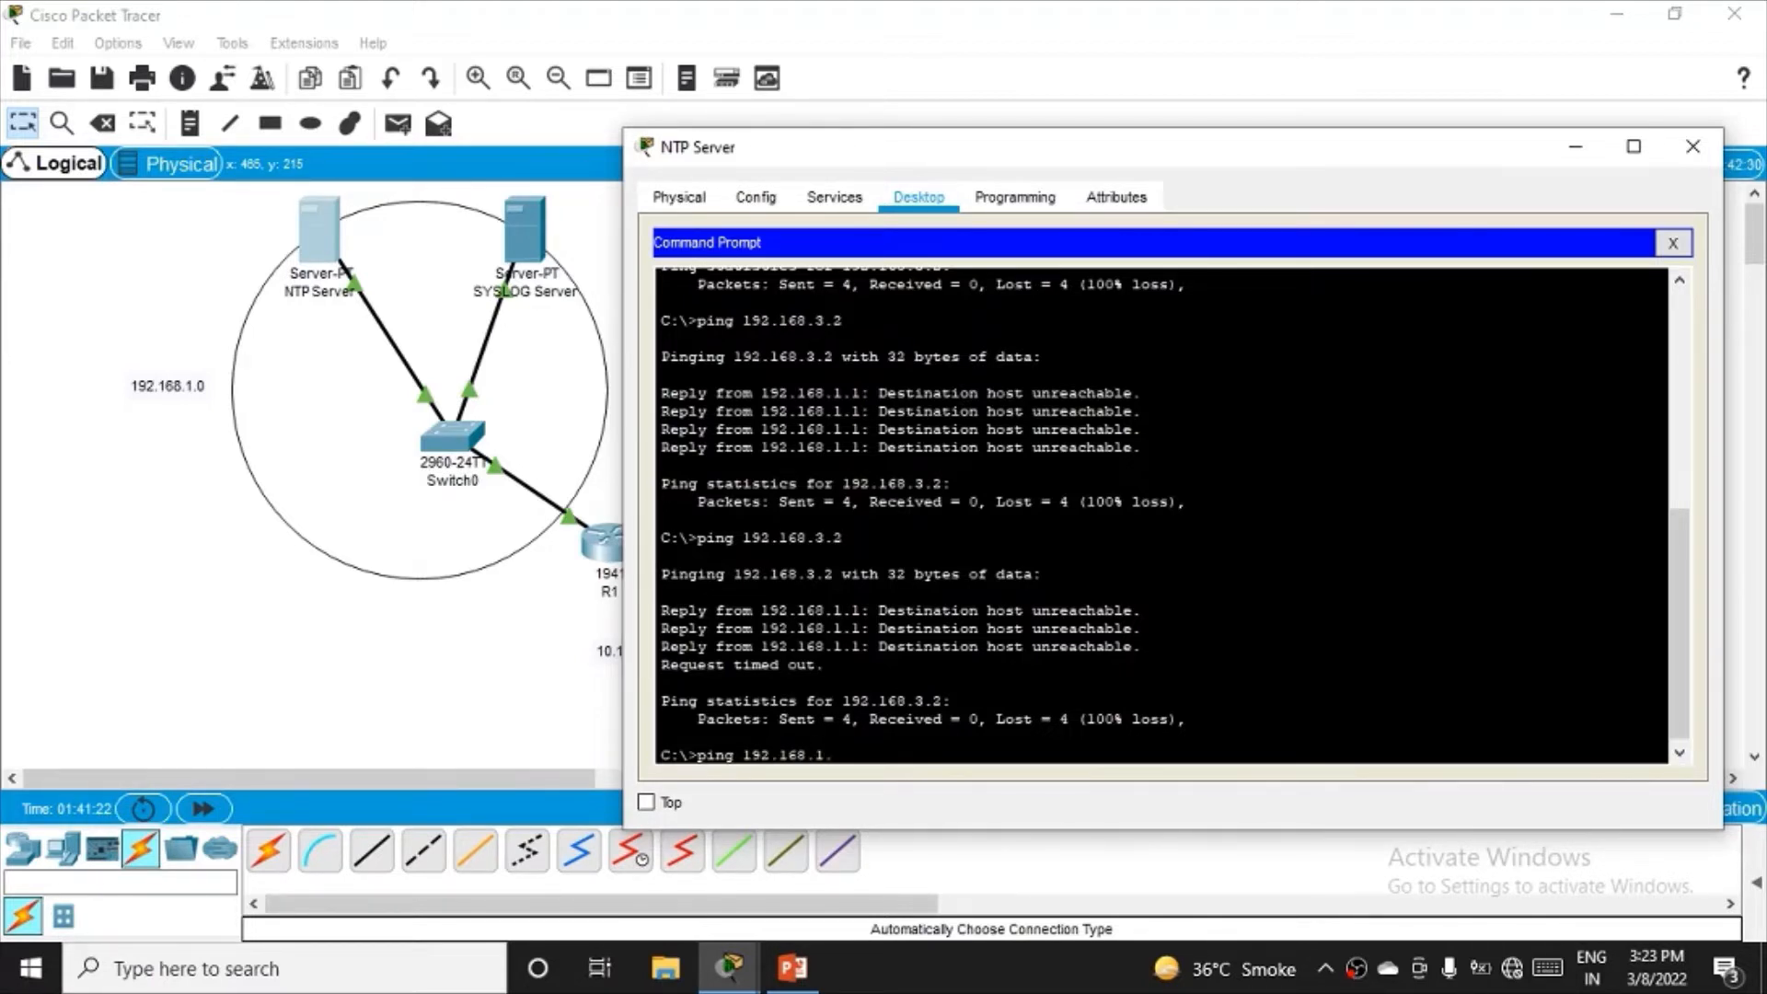
text(3)
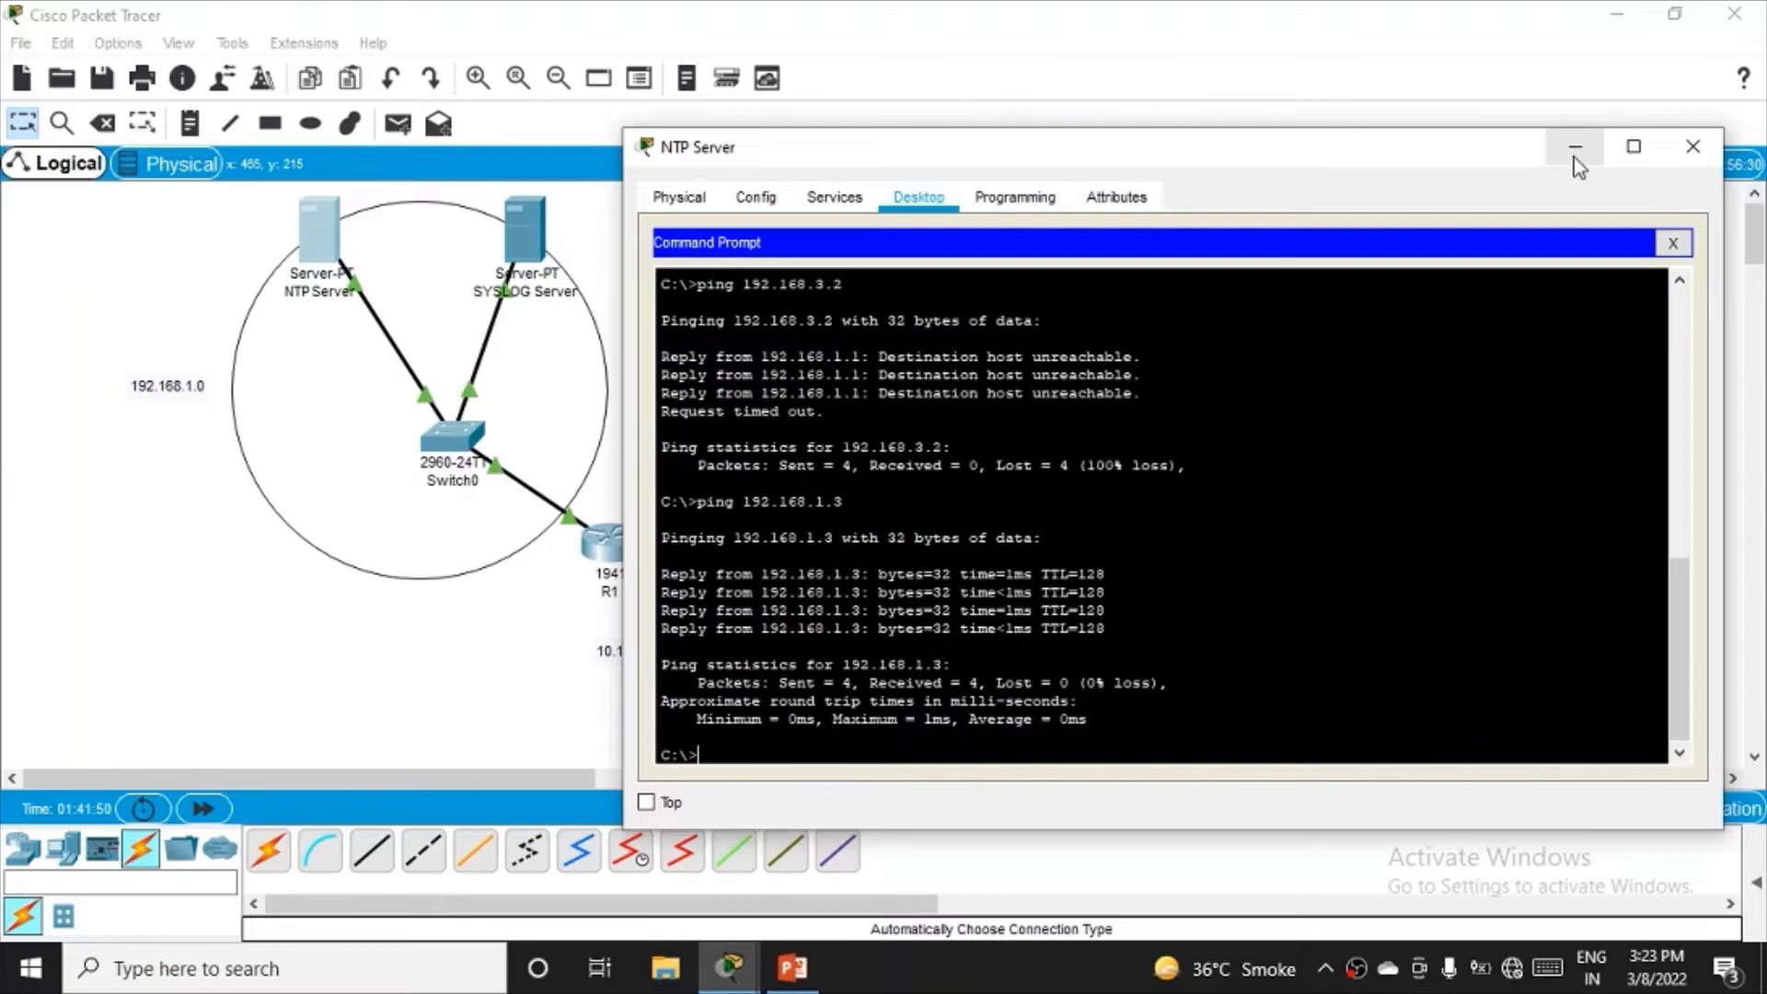
mouse_move(1576, 151)
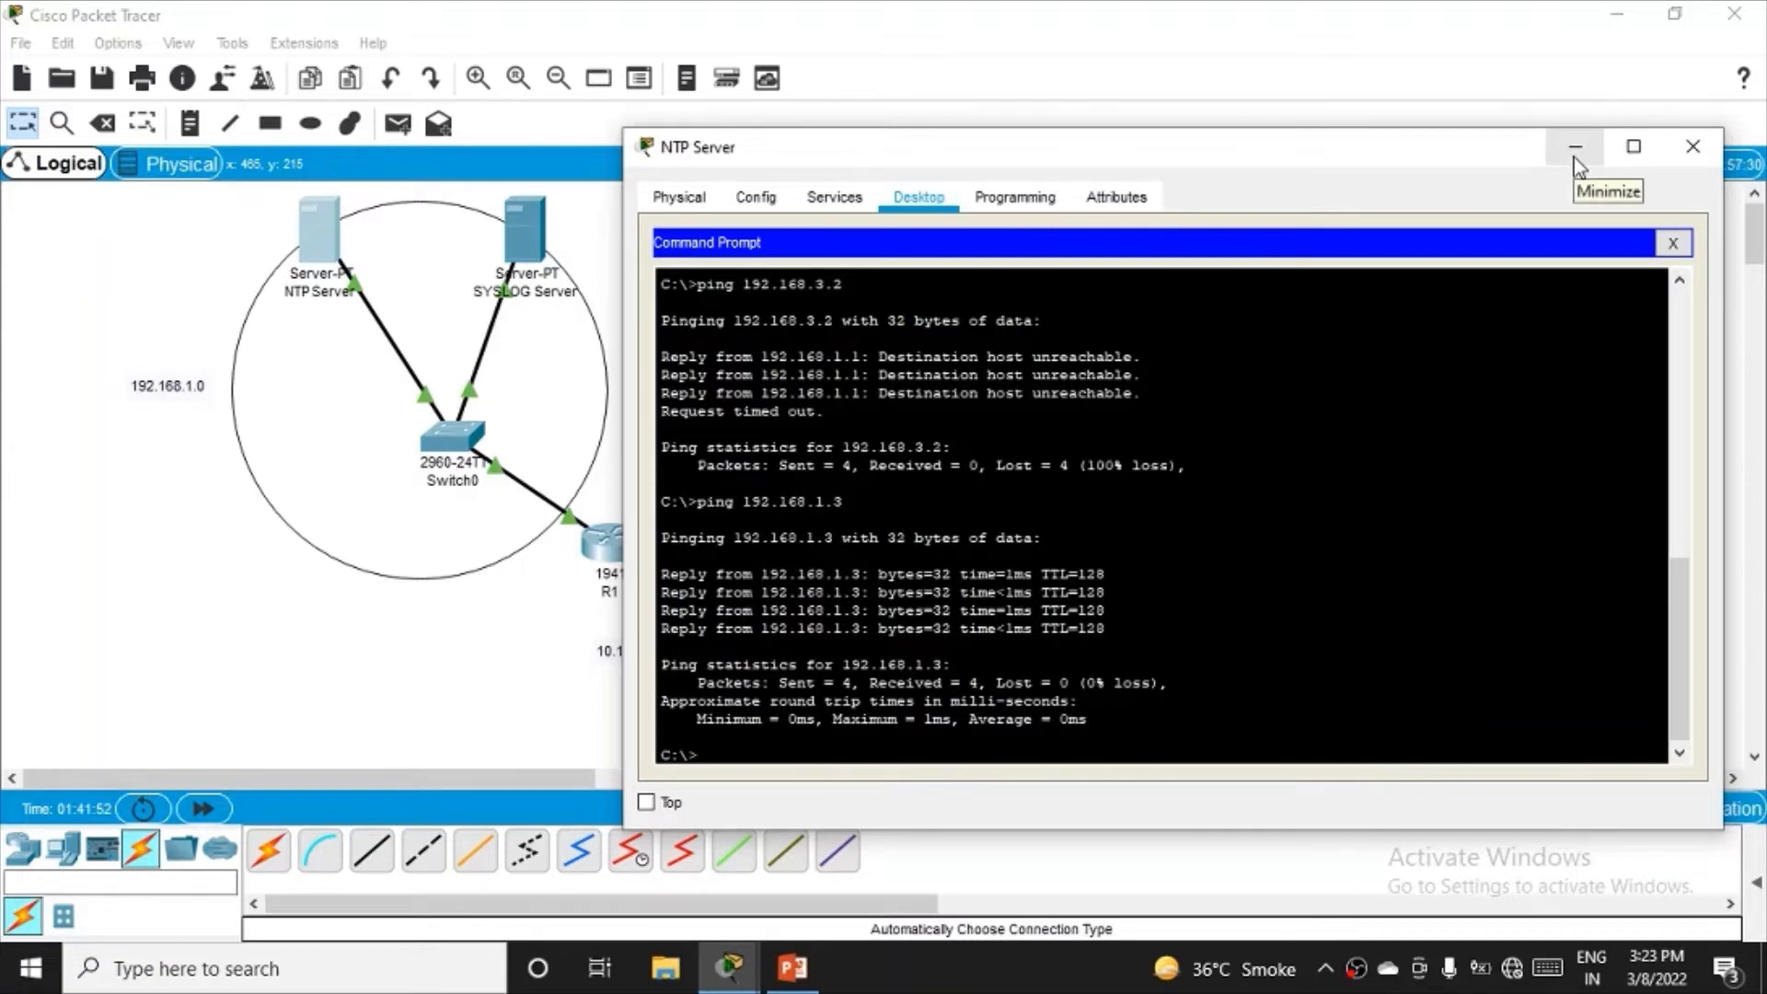
mouse_move(1601, 163)
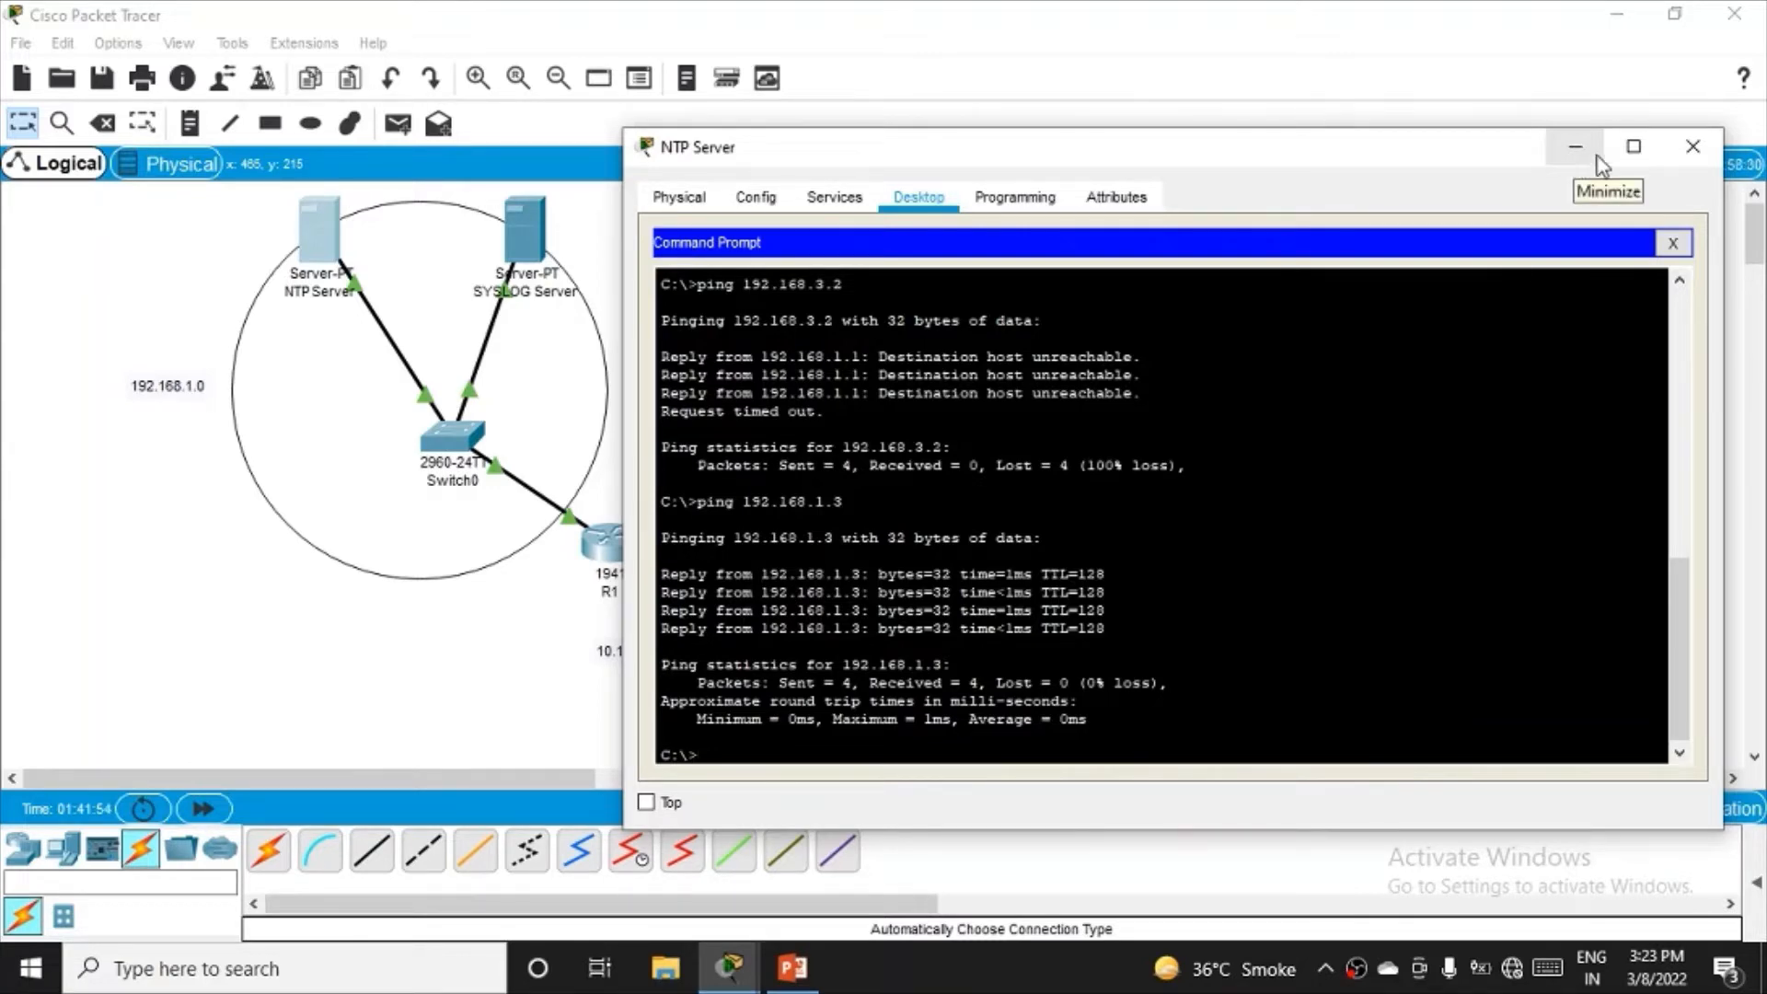
click(1686, 147)
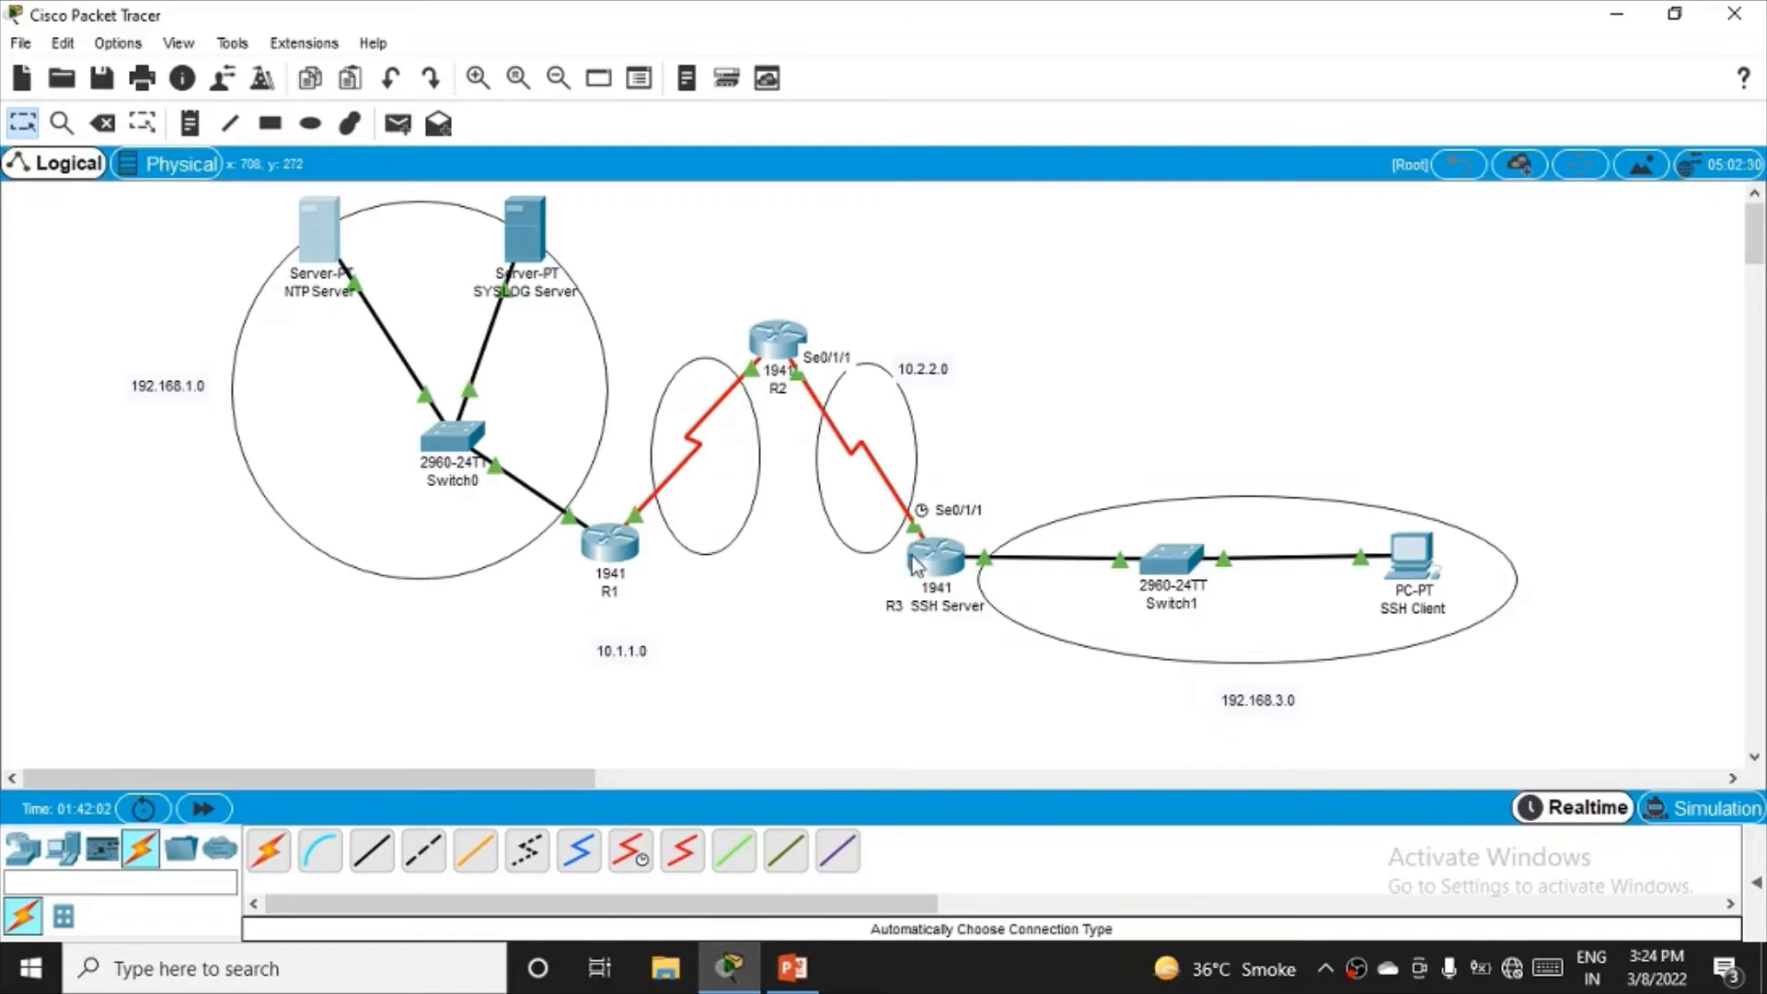
click(269, 125)
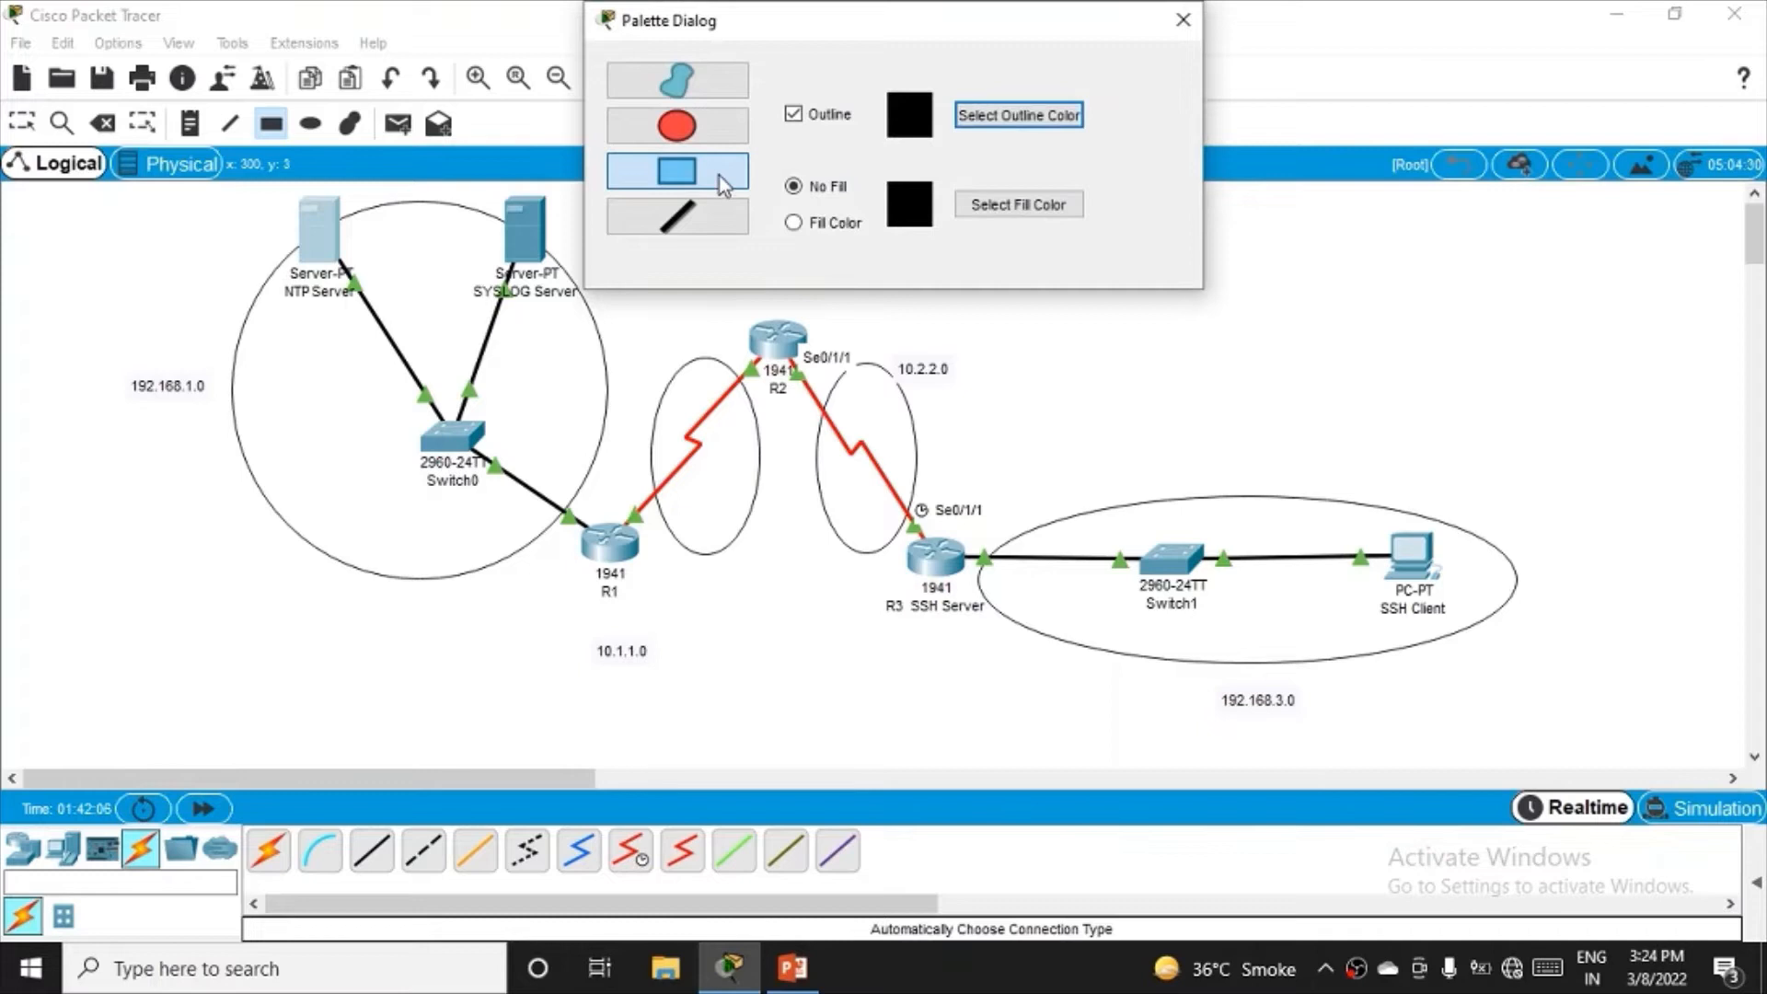
mouse_move(1179, 22)
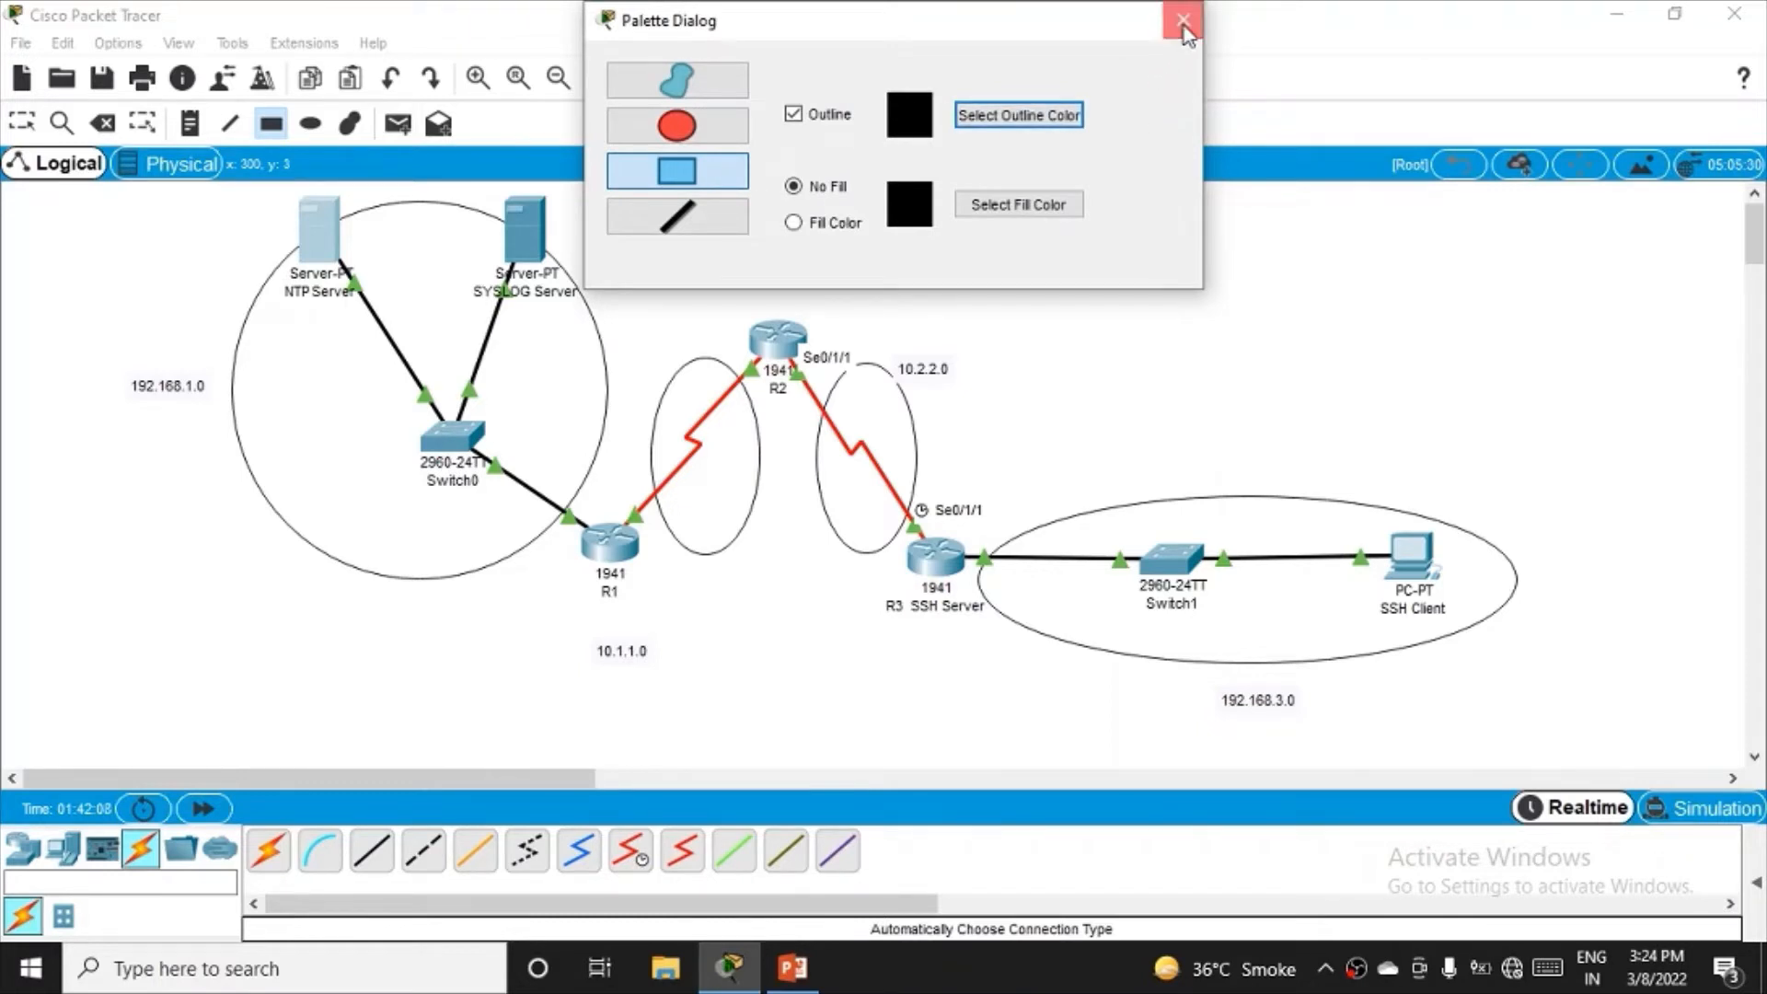
click(1181, 17)
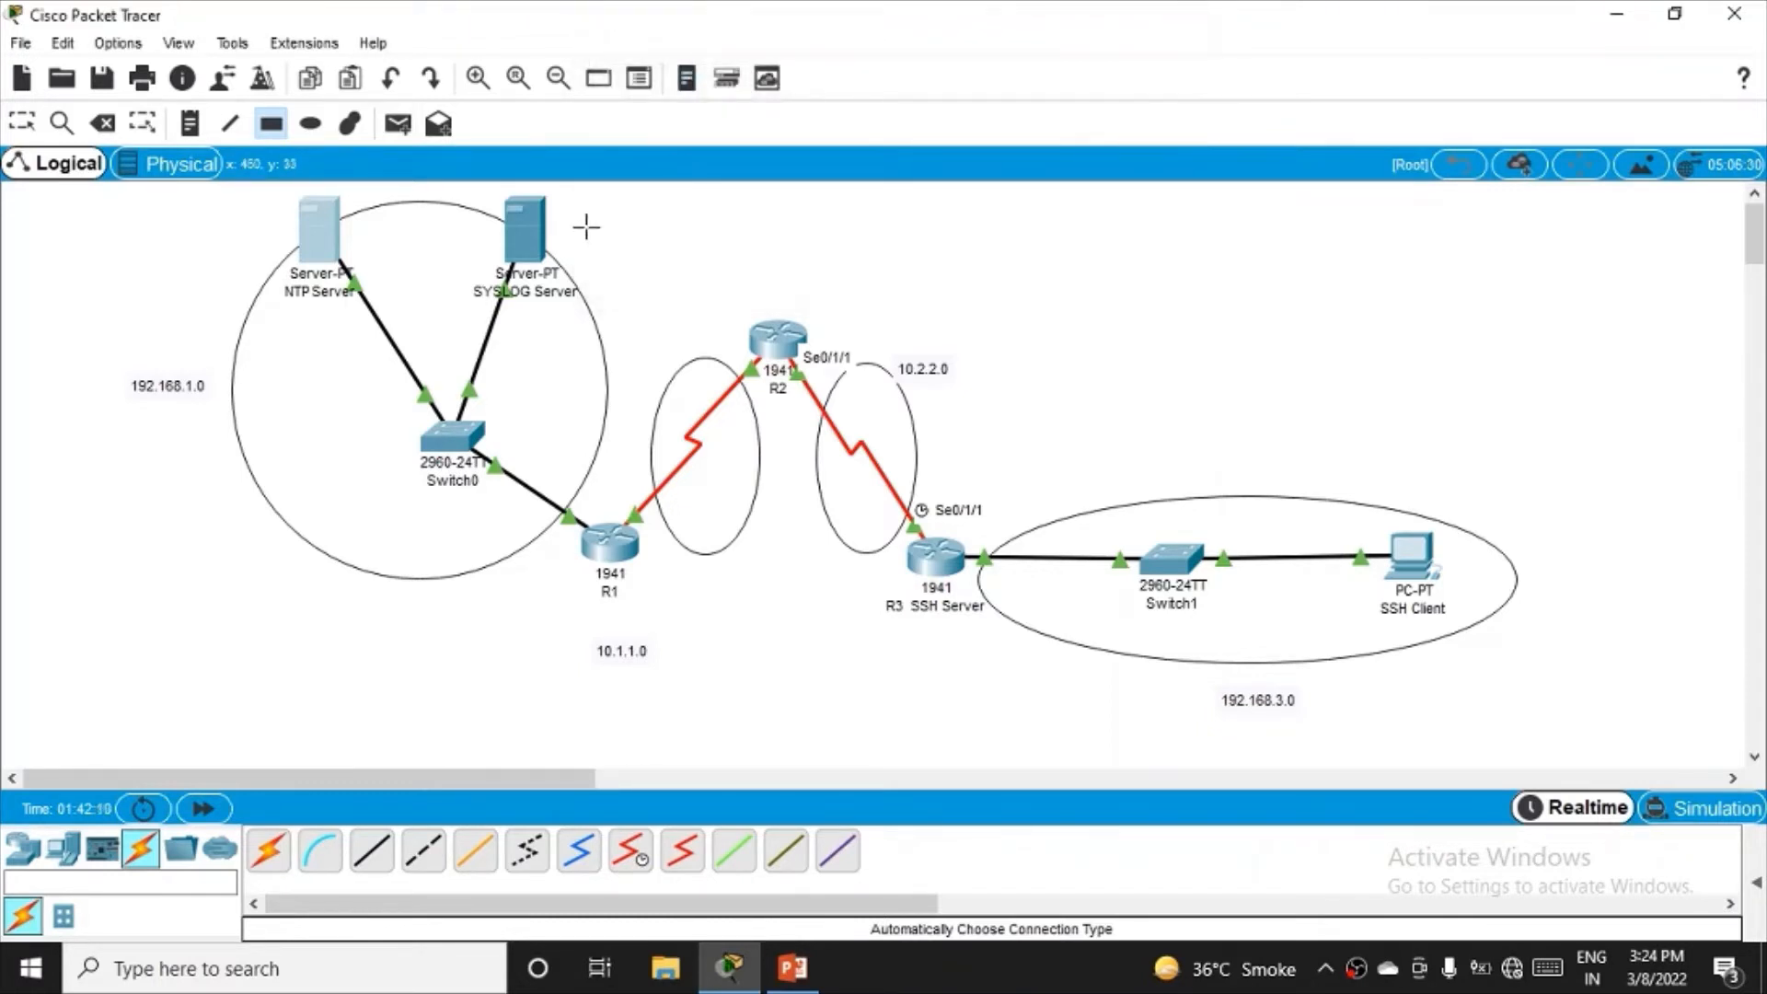
drag(584, 225, 977, 726)
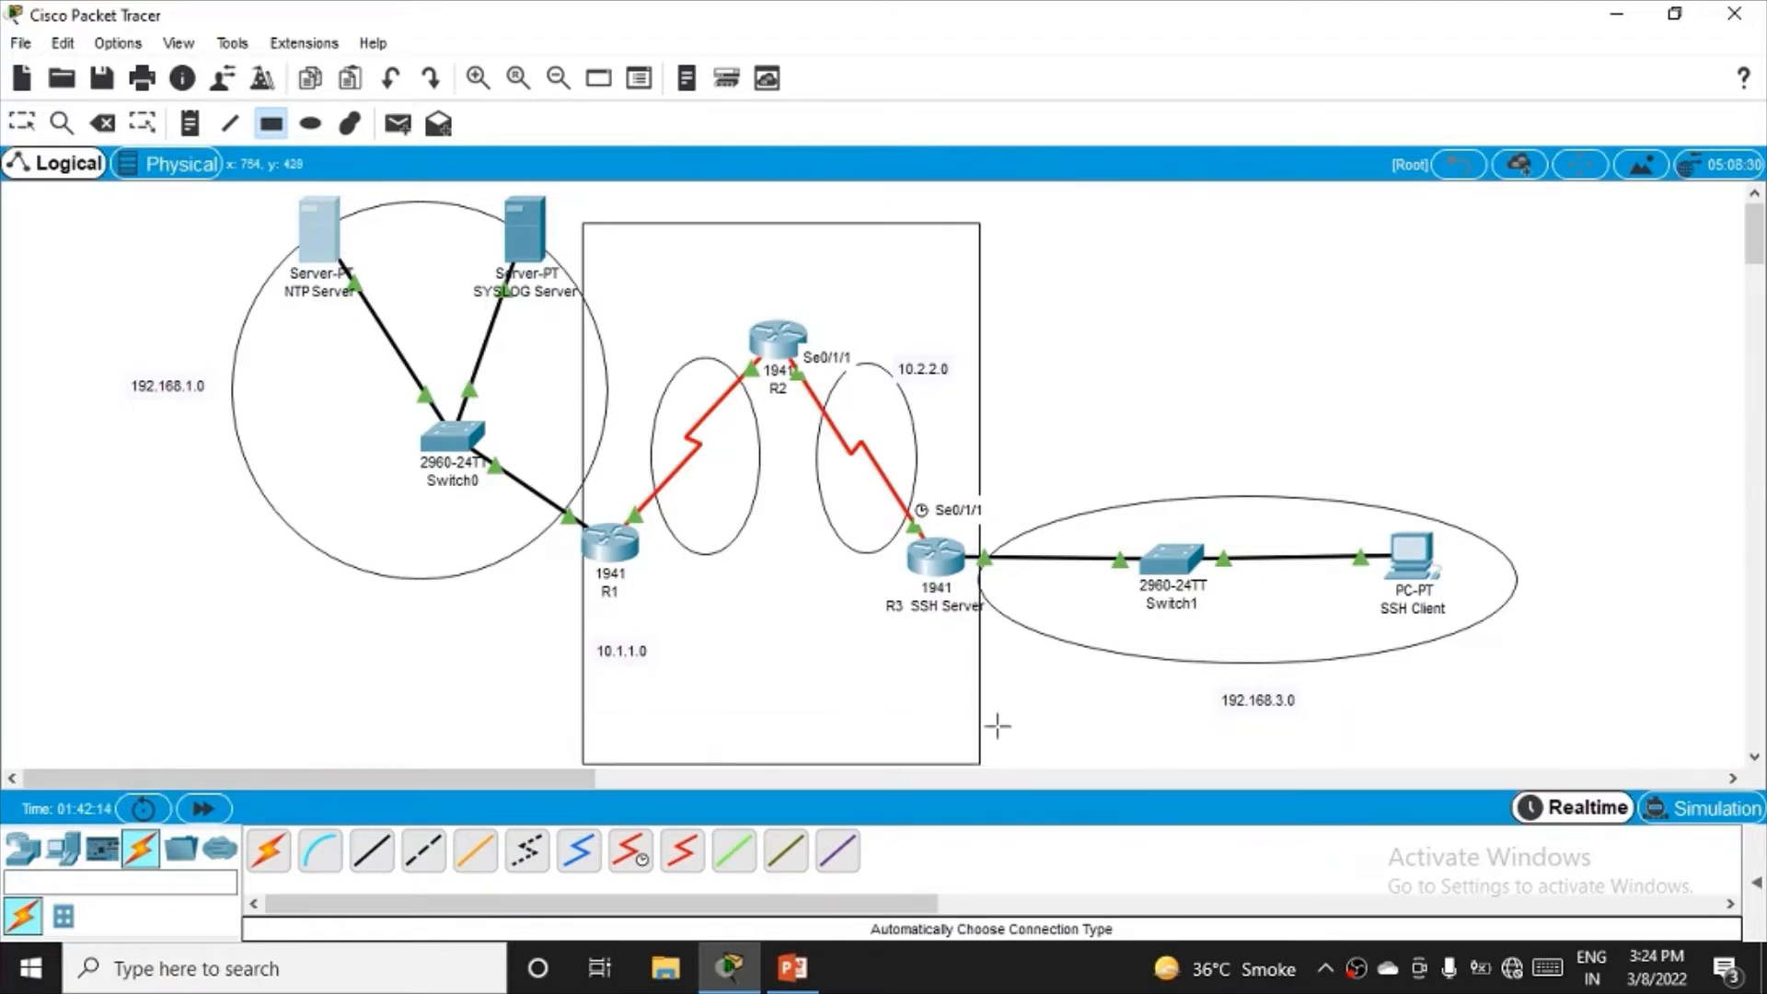
mouse_move(1023, 354)
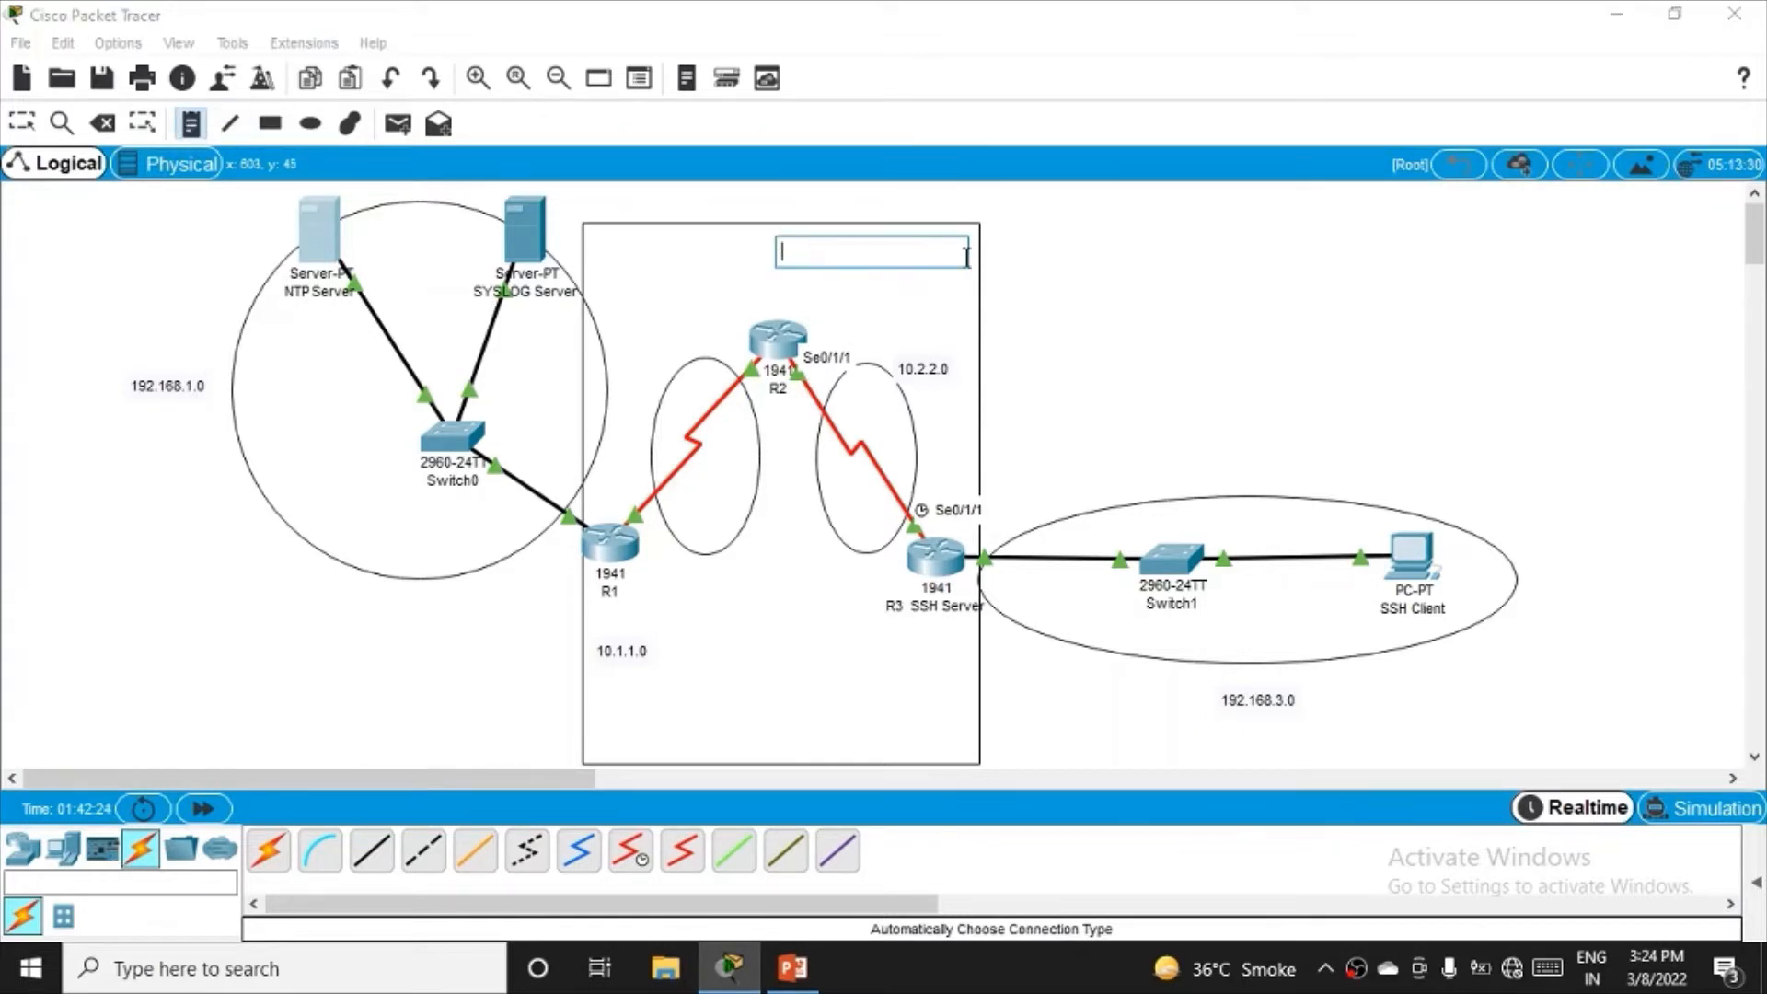
text(AREA 00)
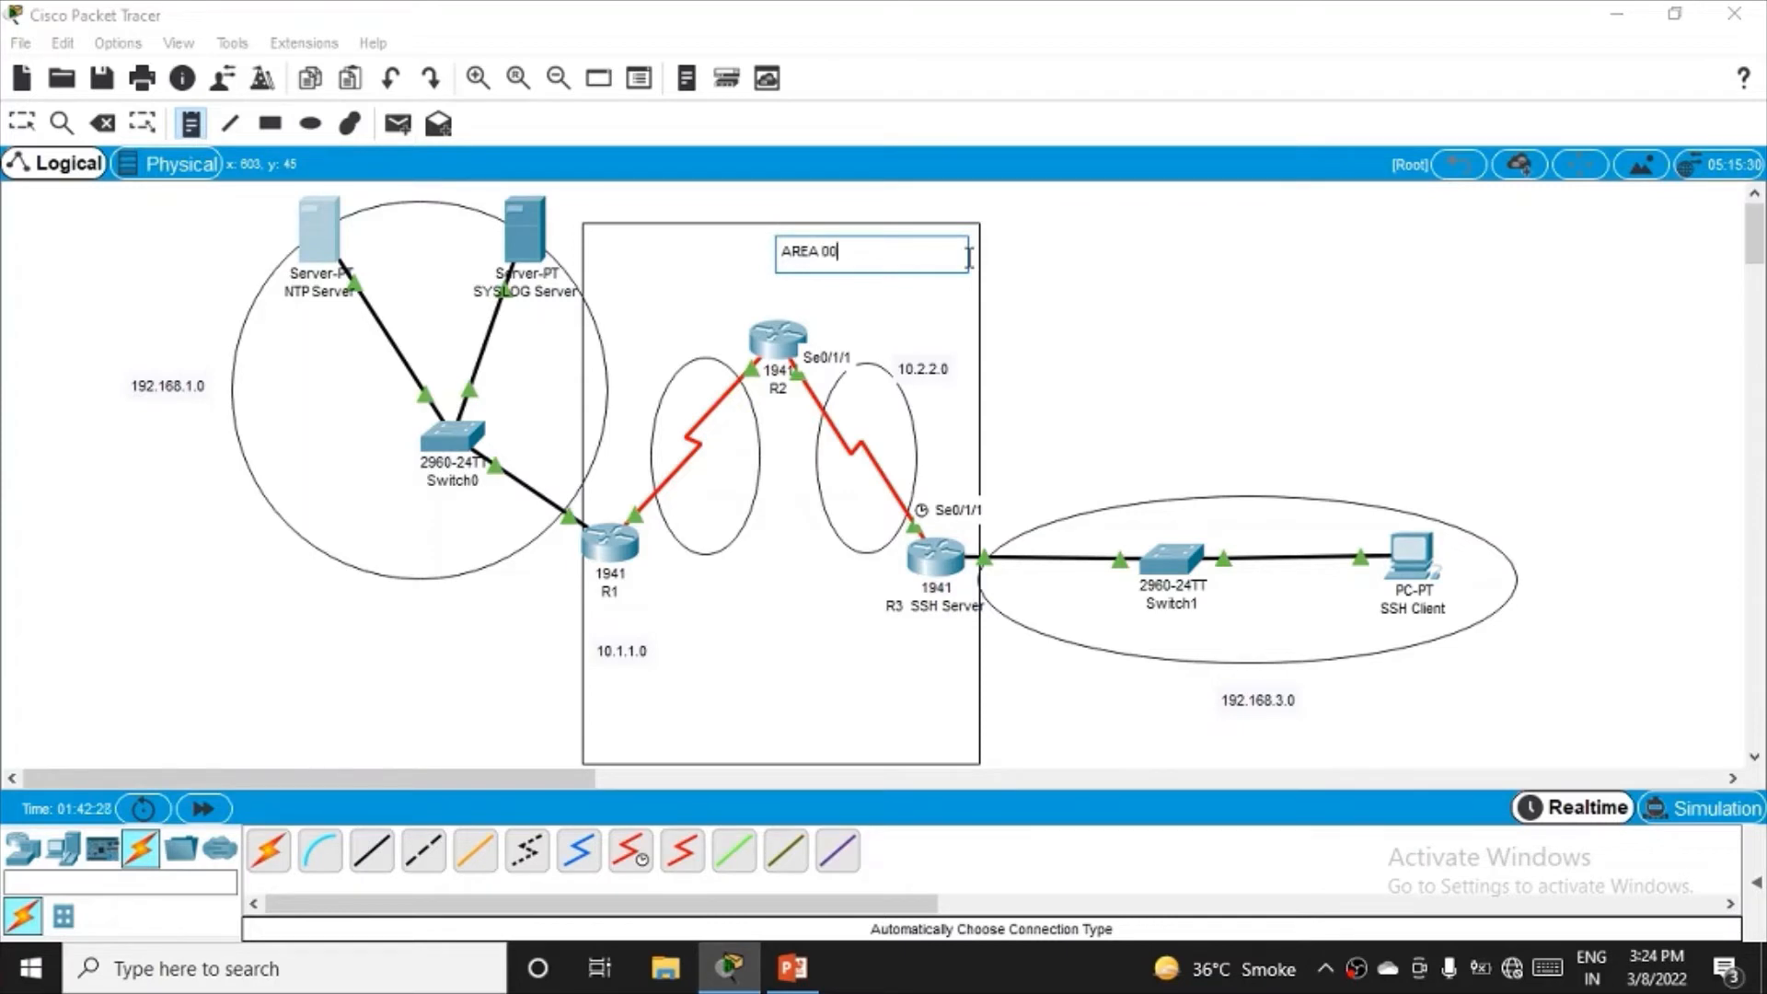
key(Backspace)
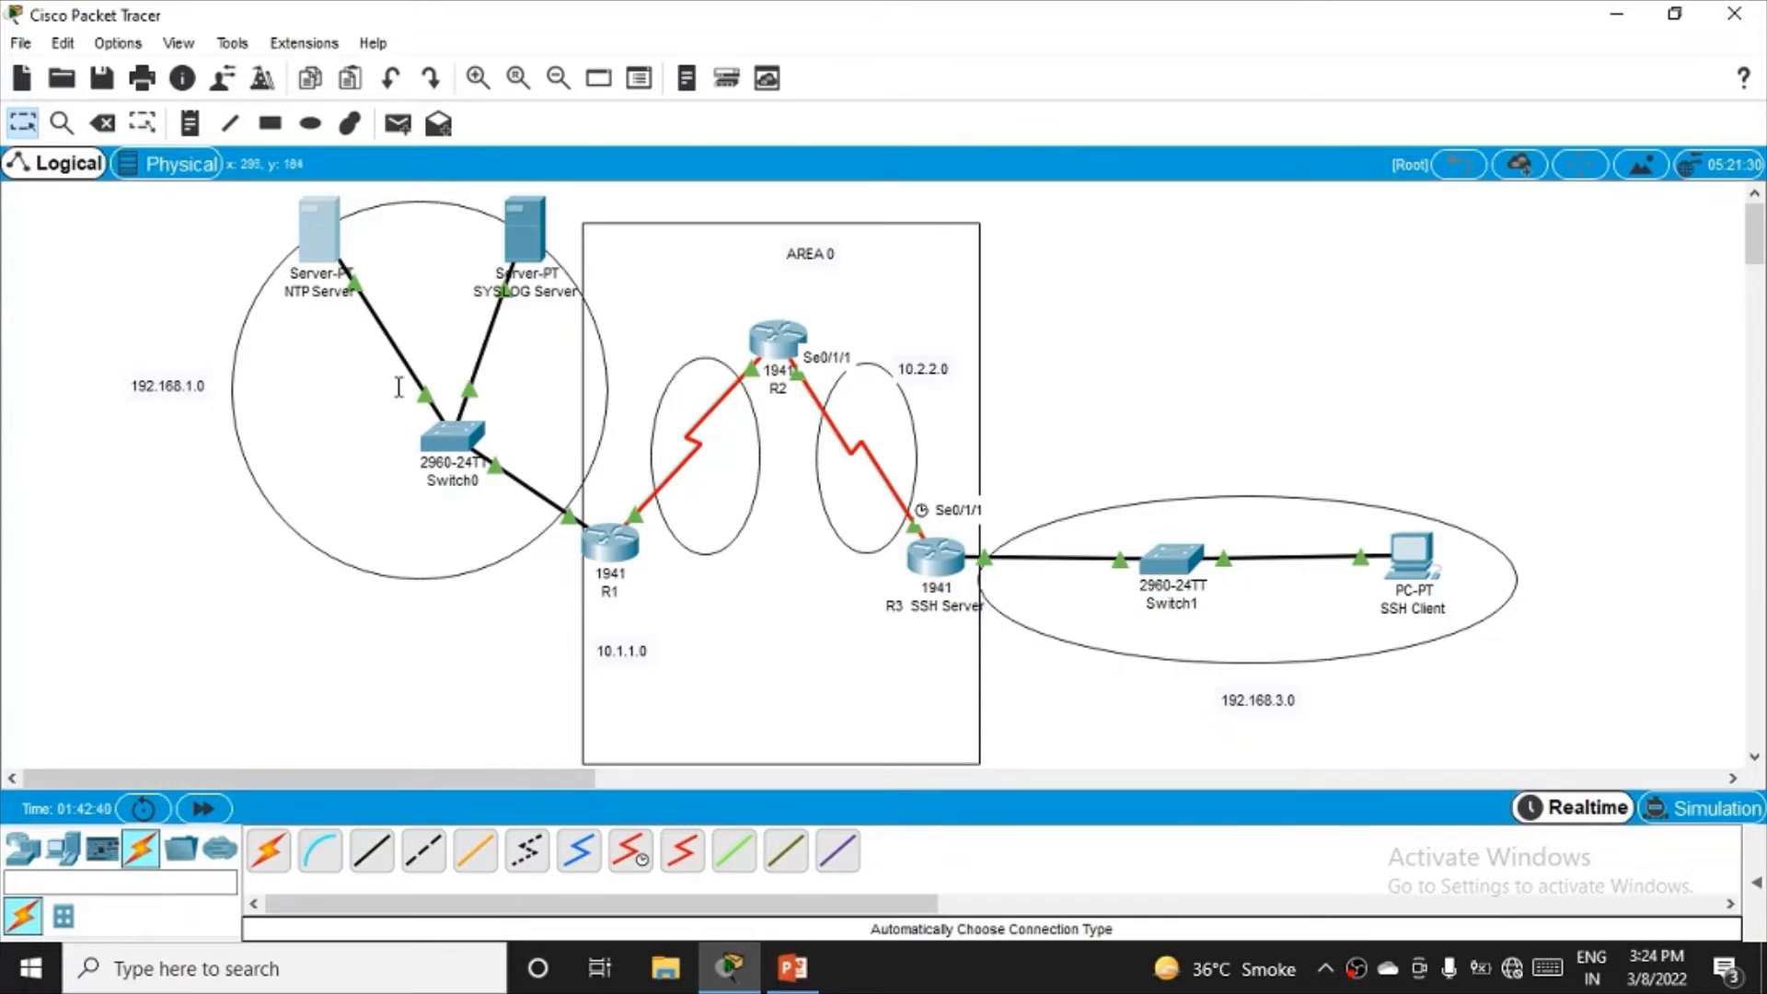
mouse_move(1333, 625)
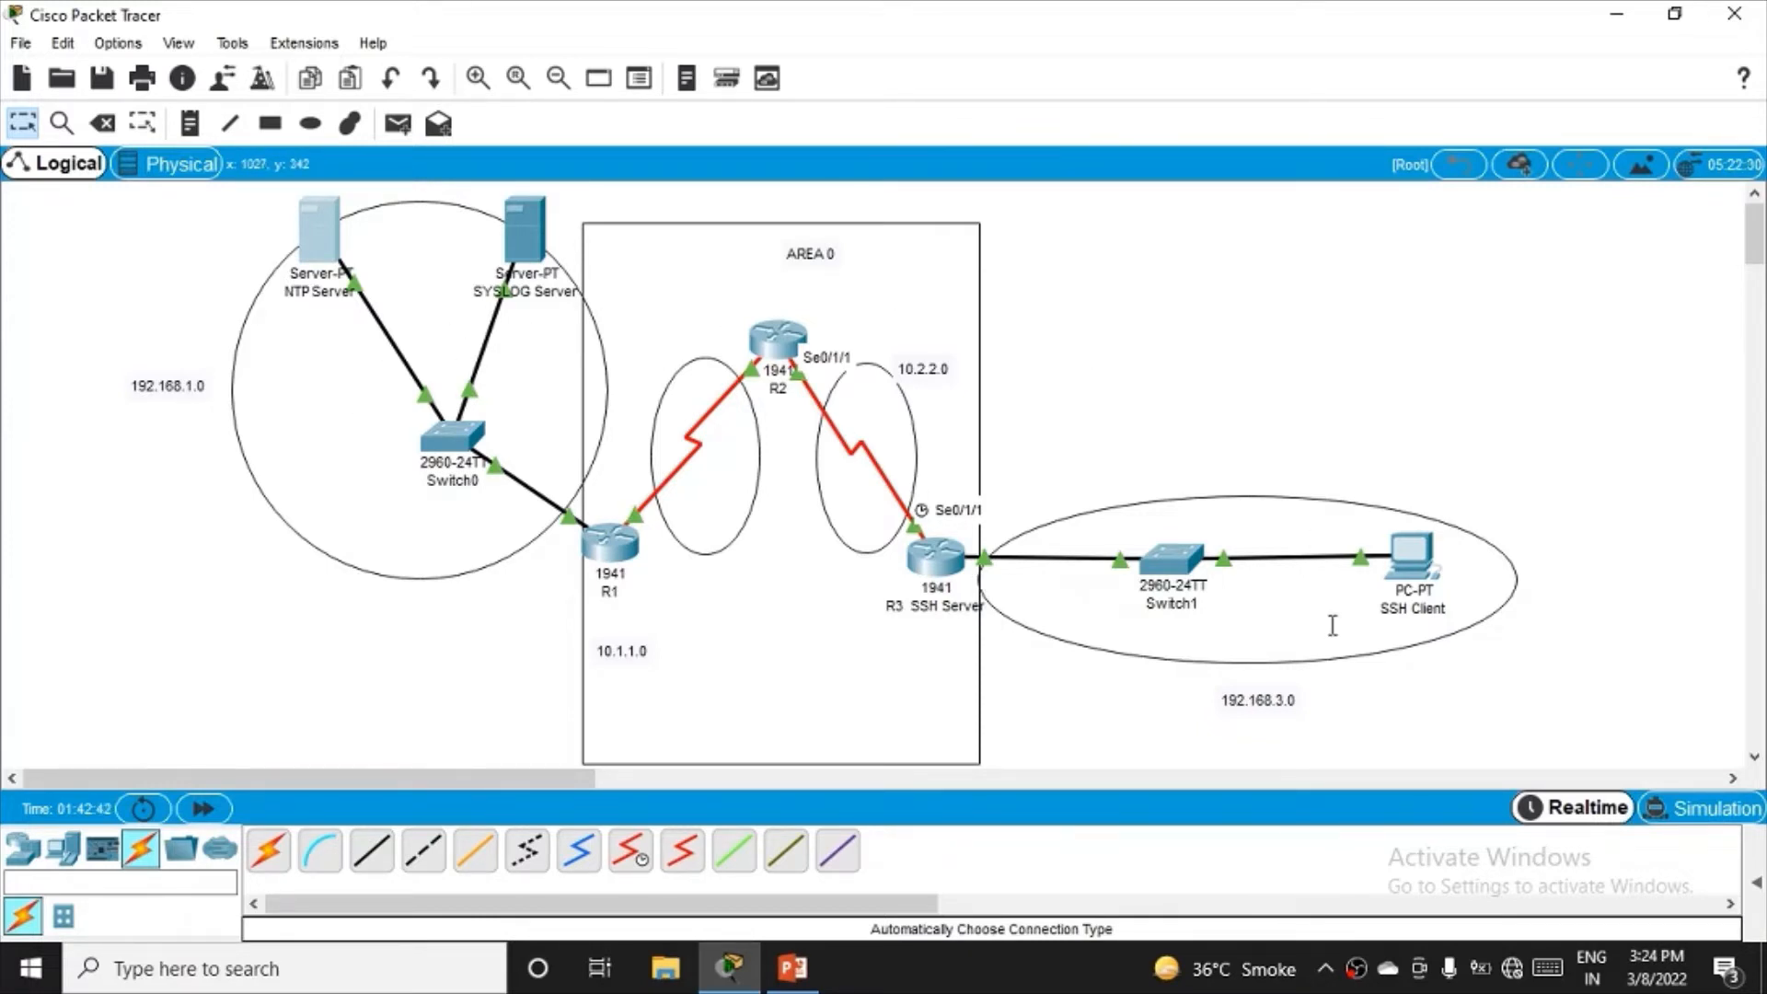
mouse_move(865, 474)
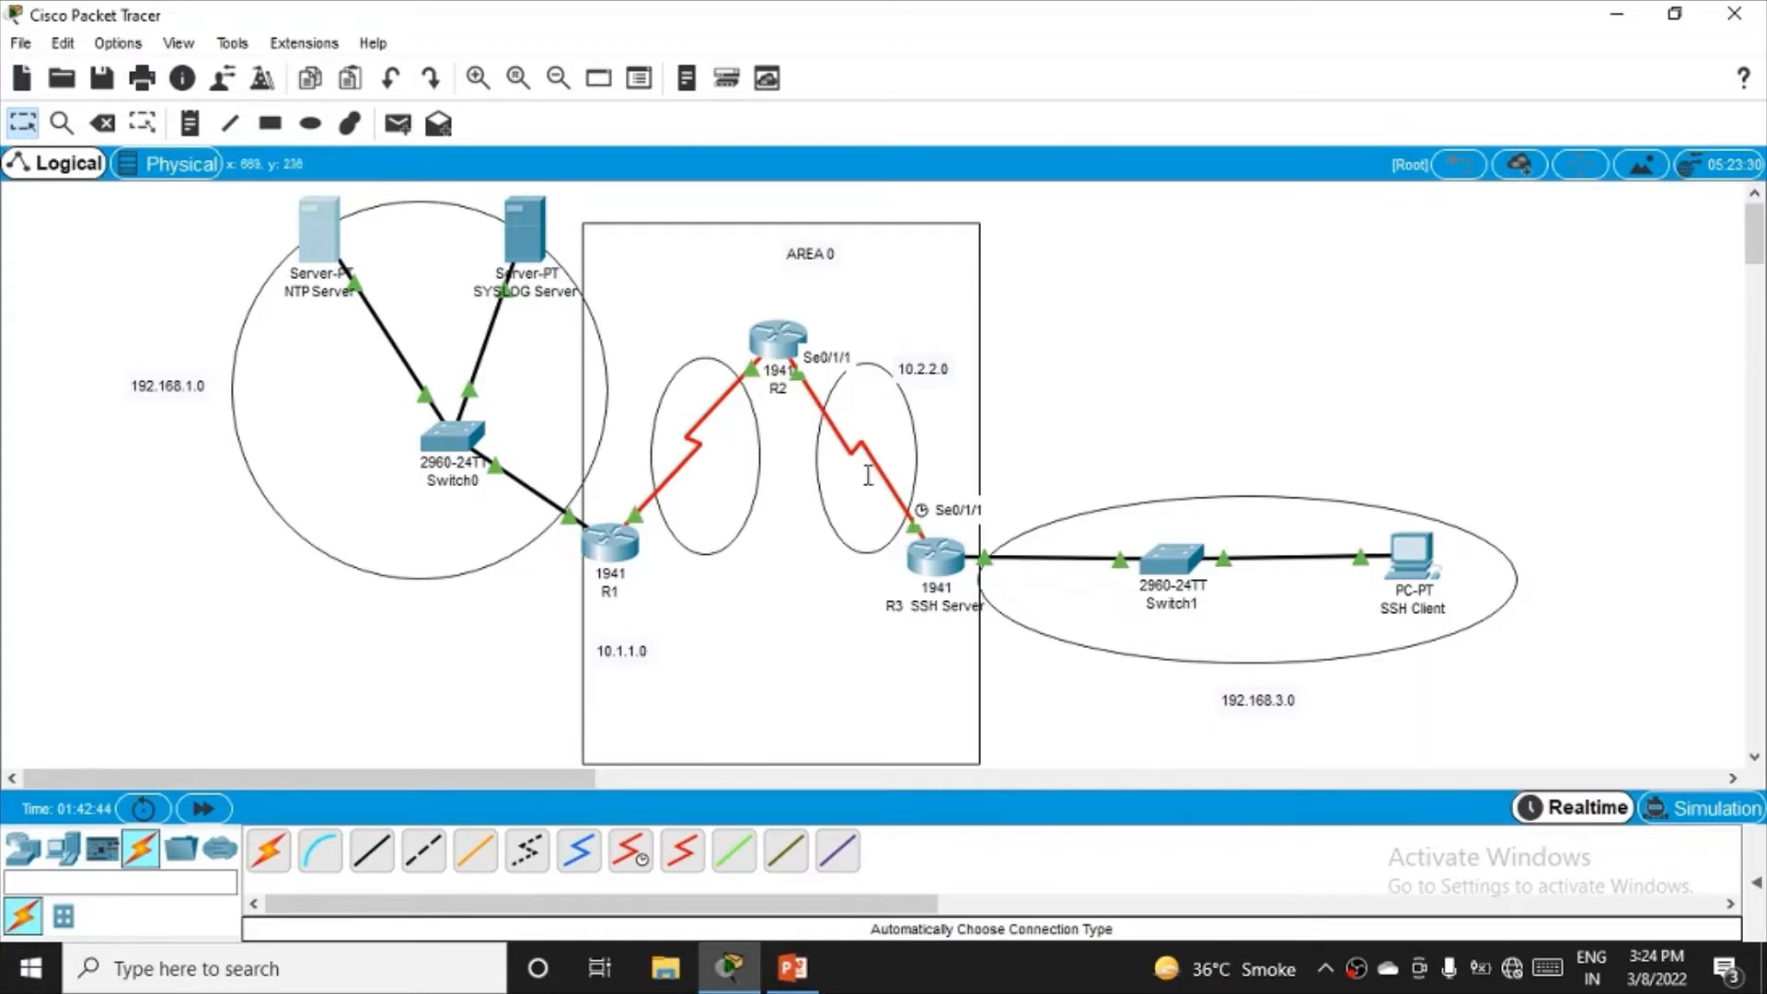
mouse_move(732, 514)
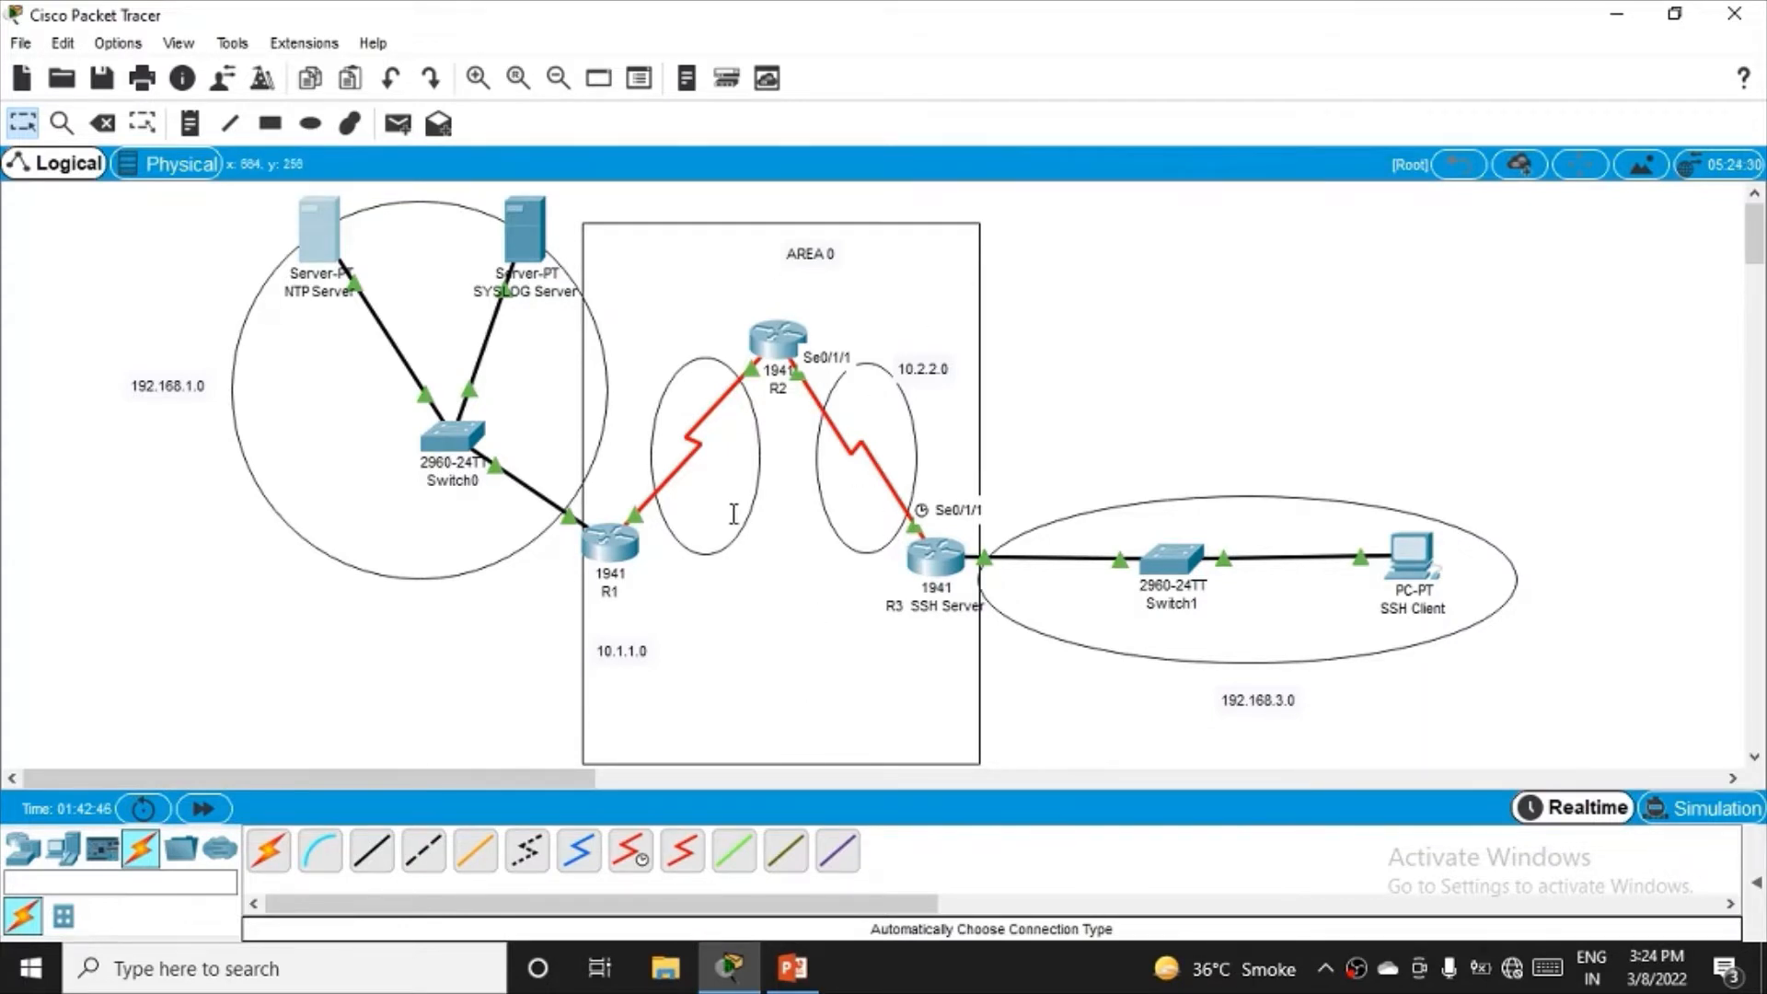
mouse_move(872, 420)
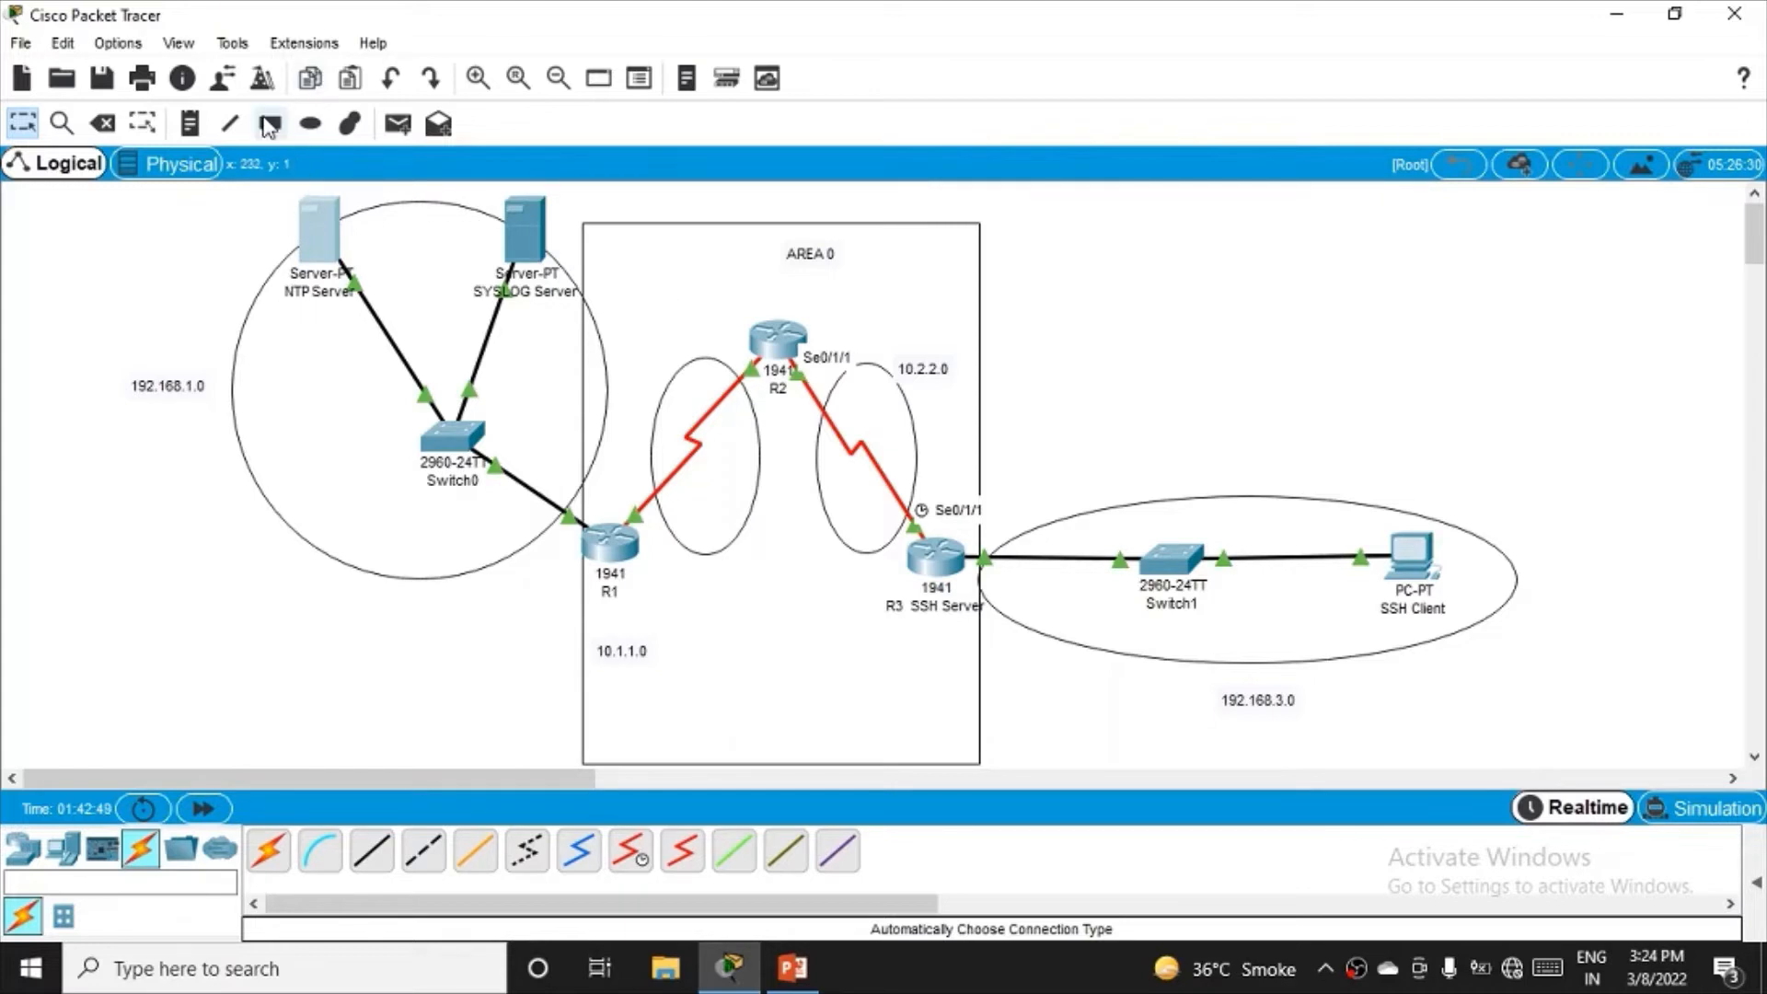
- Draw unfilled rectangles around the left and right networks and label them Area 1 and Area 2
click(269, 121)
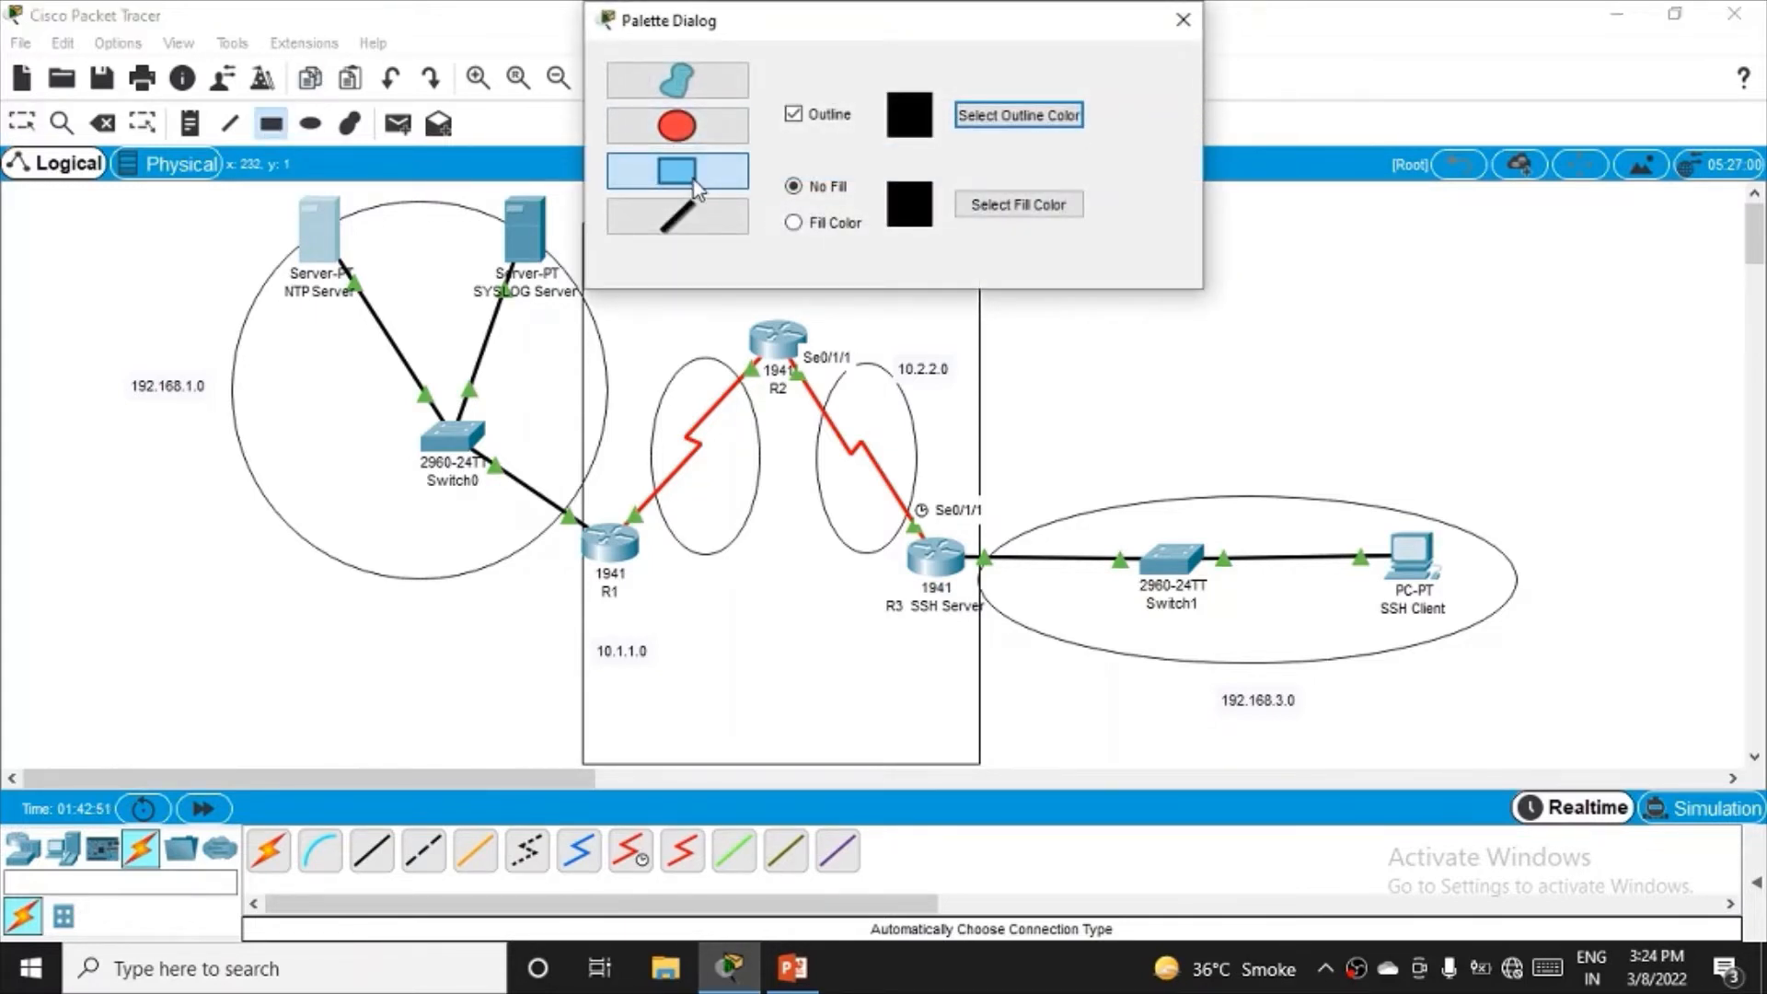
click(1181, 21)
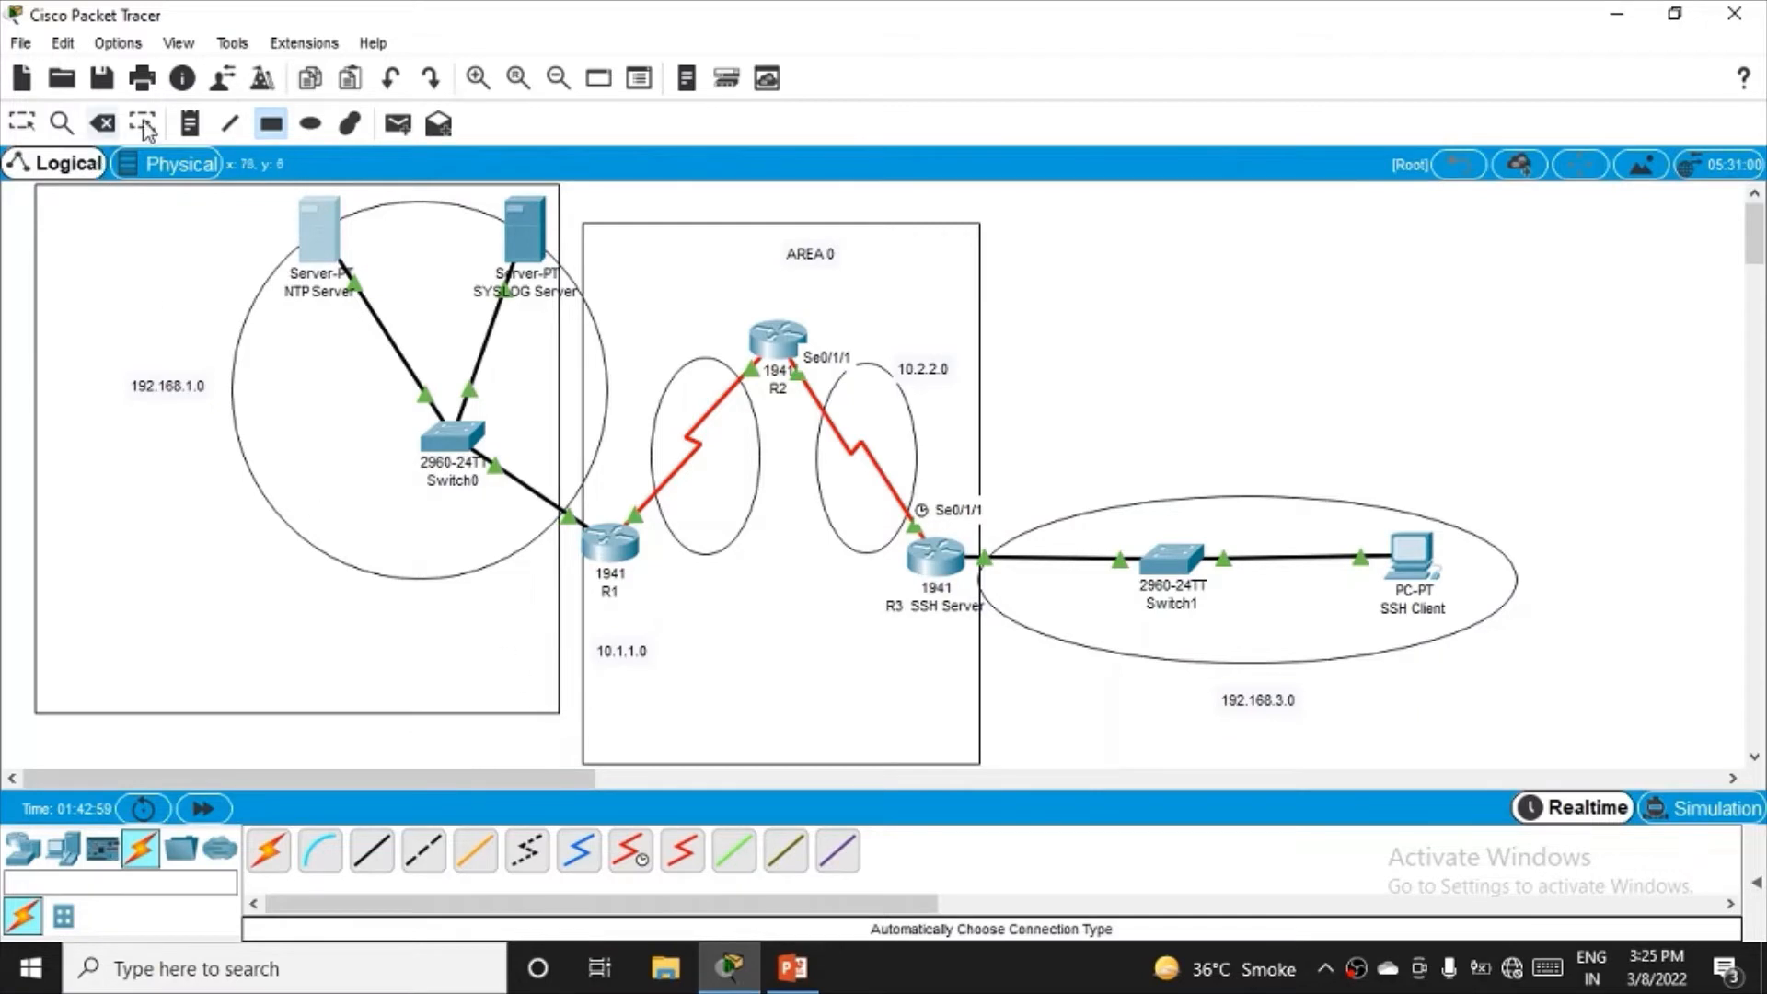
click(188, 124)
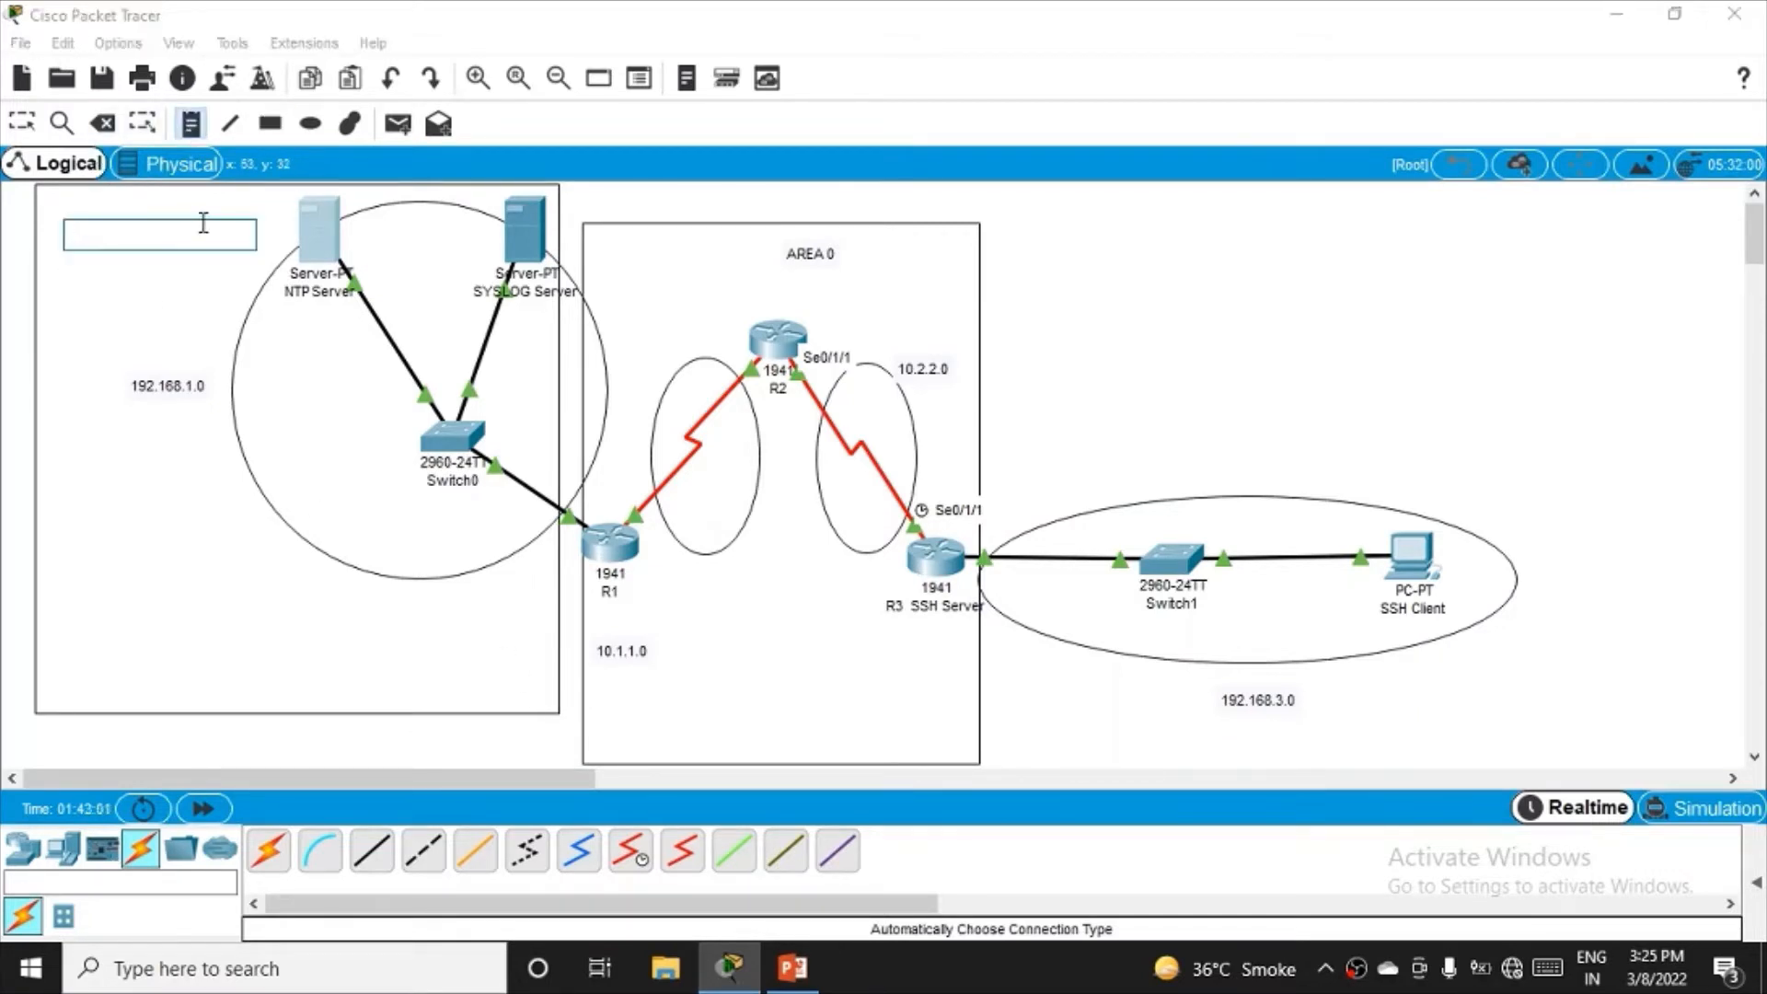
text(Area 1)
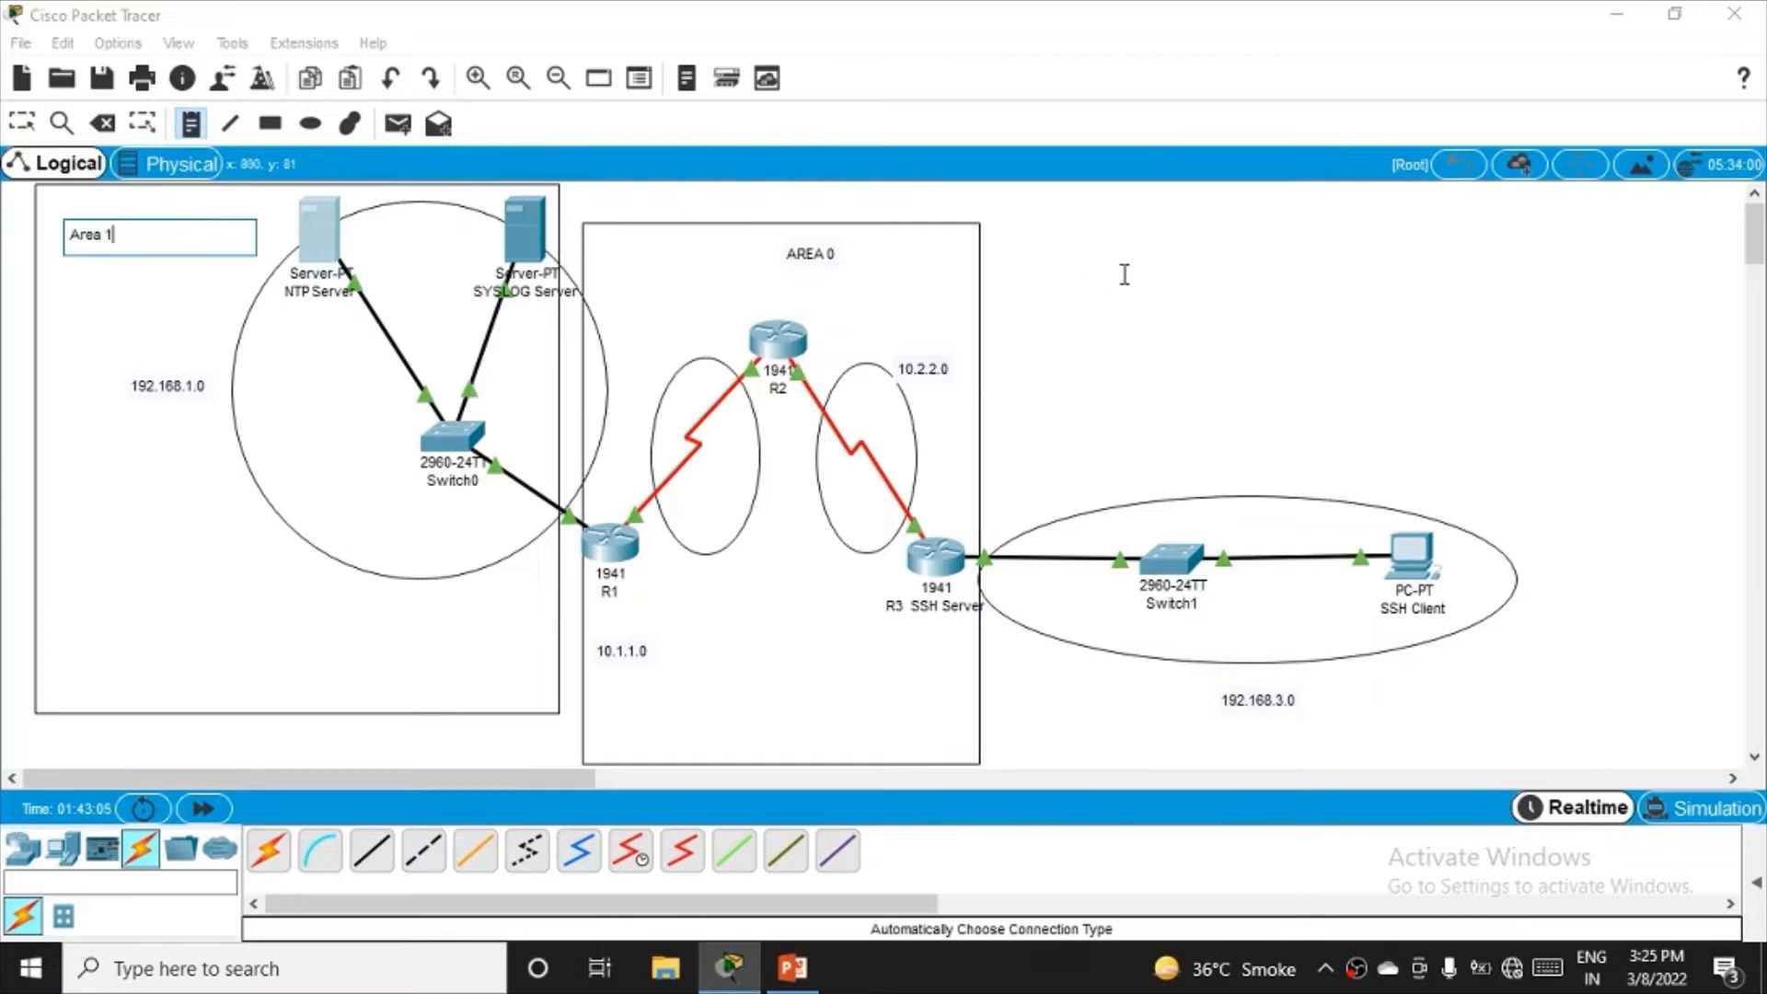
click(268, 122)
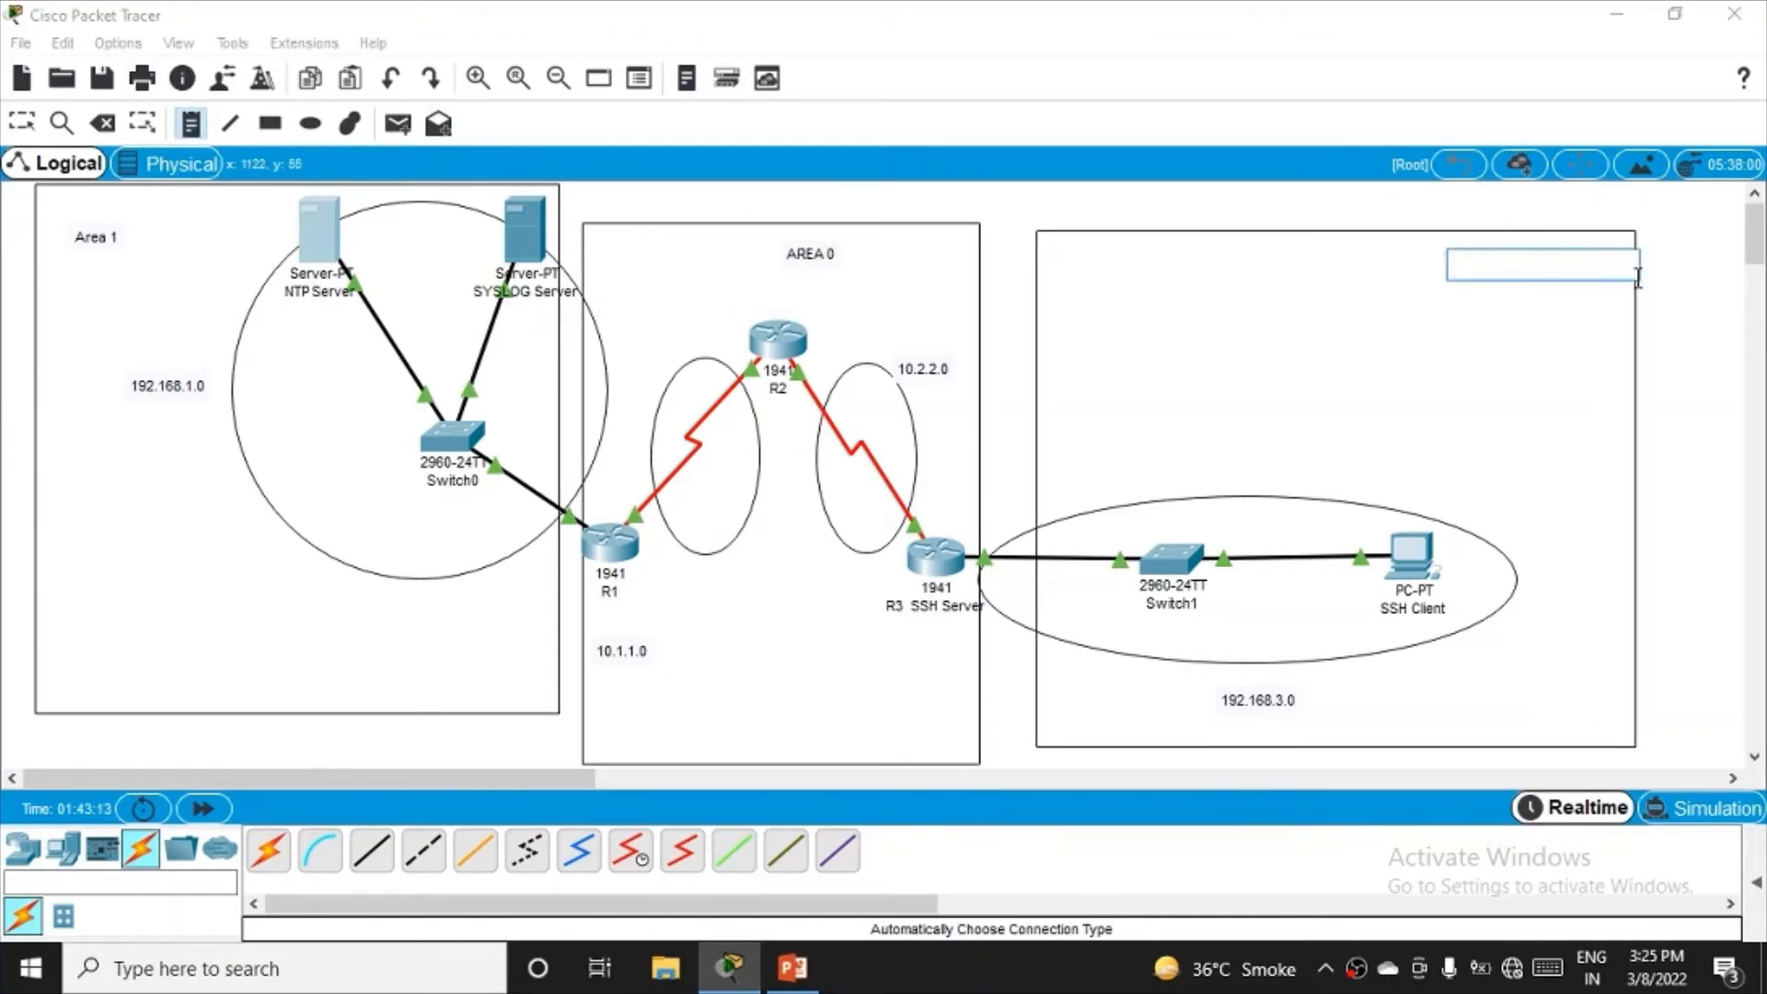
text(Area 2)
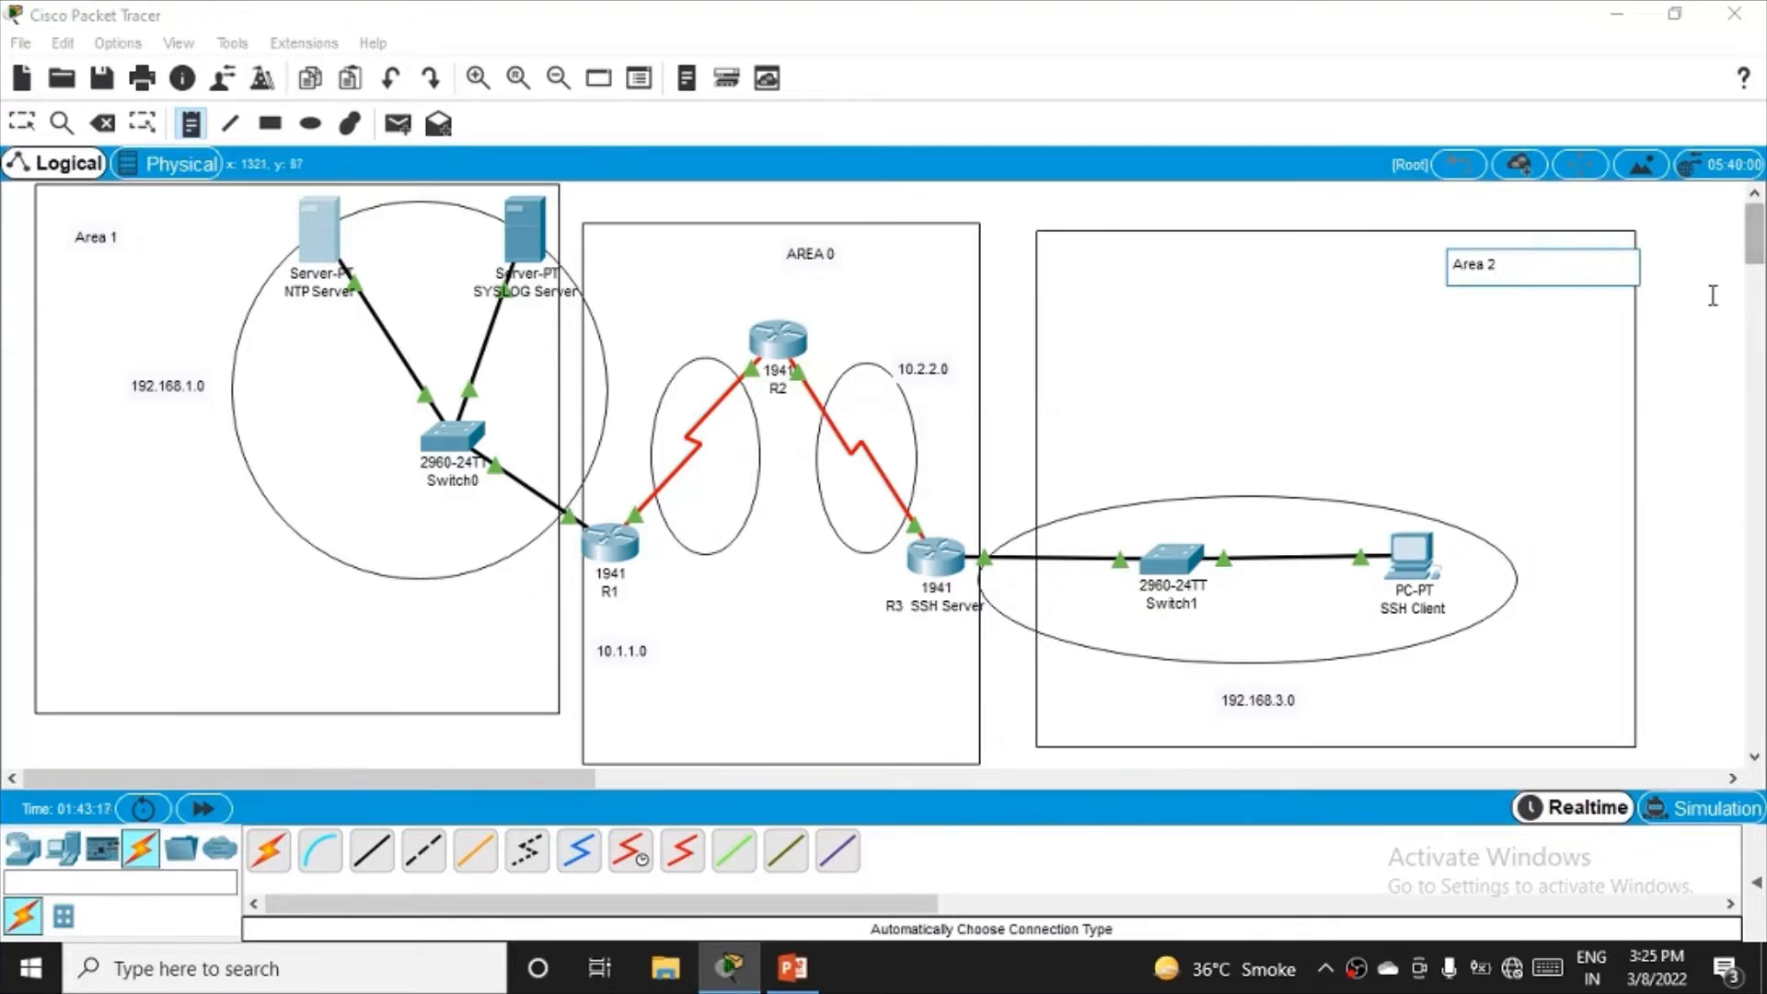
mouse_move(1704, 332)
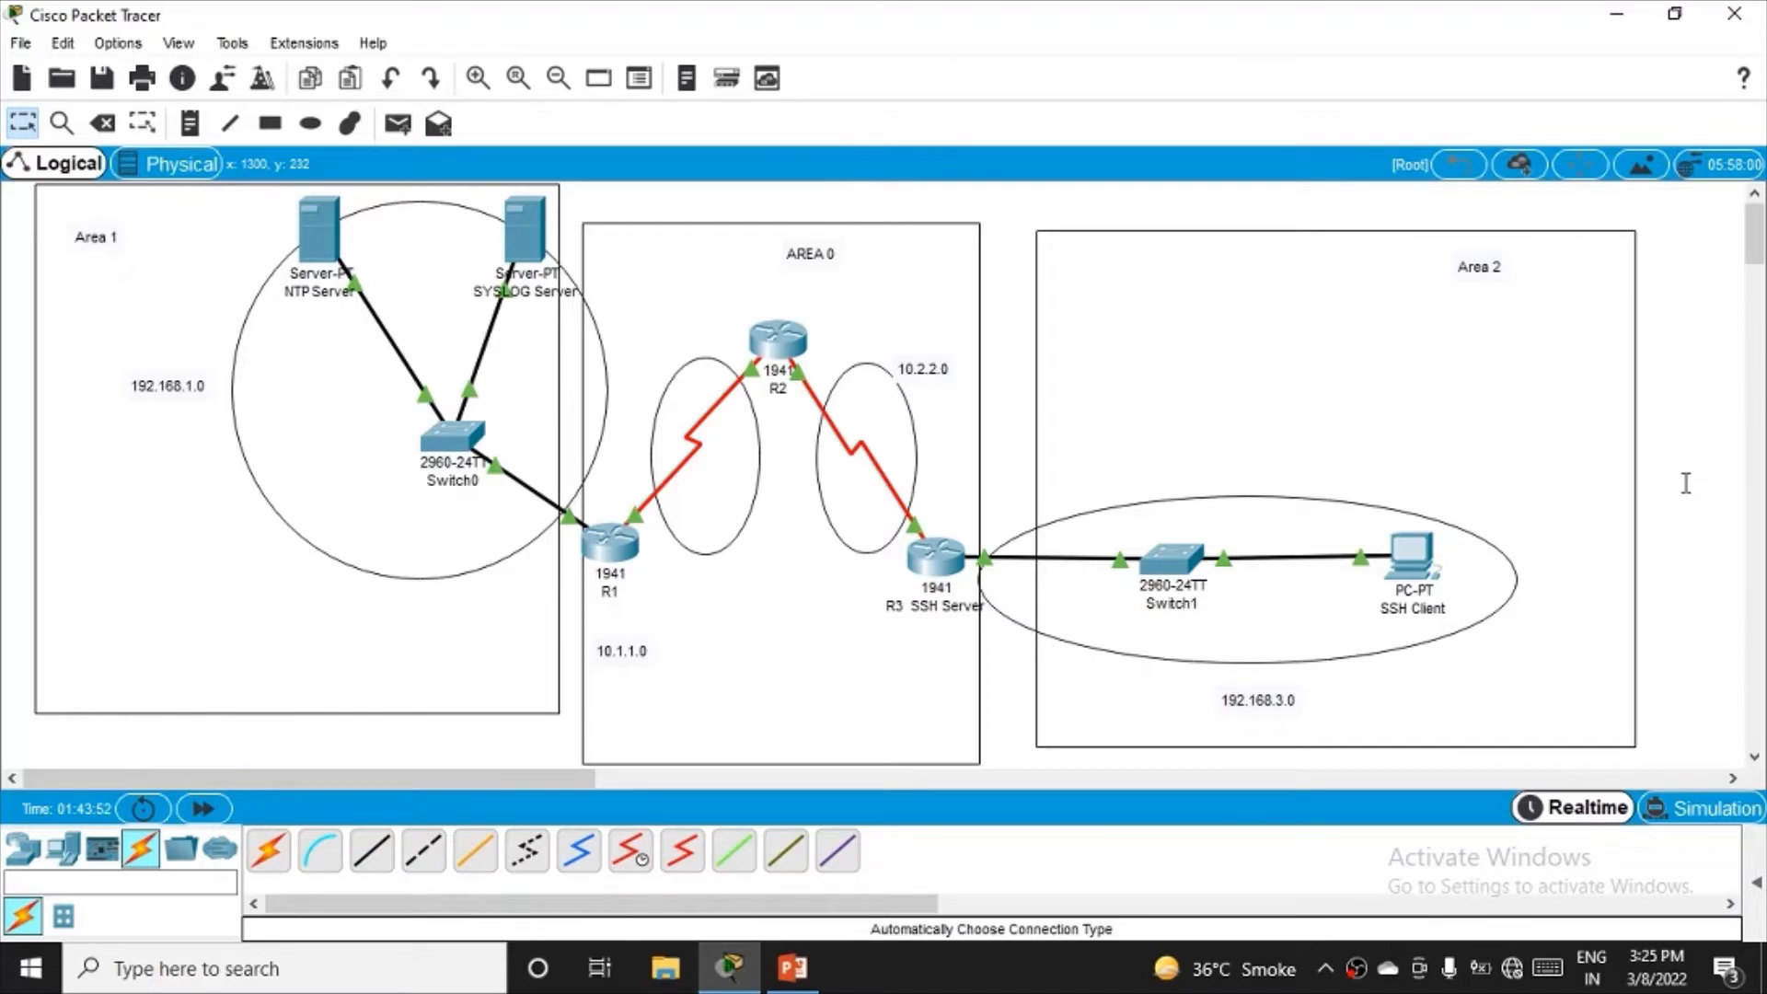
mouse_move(637, 570)
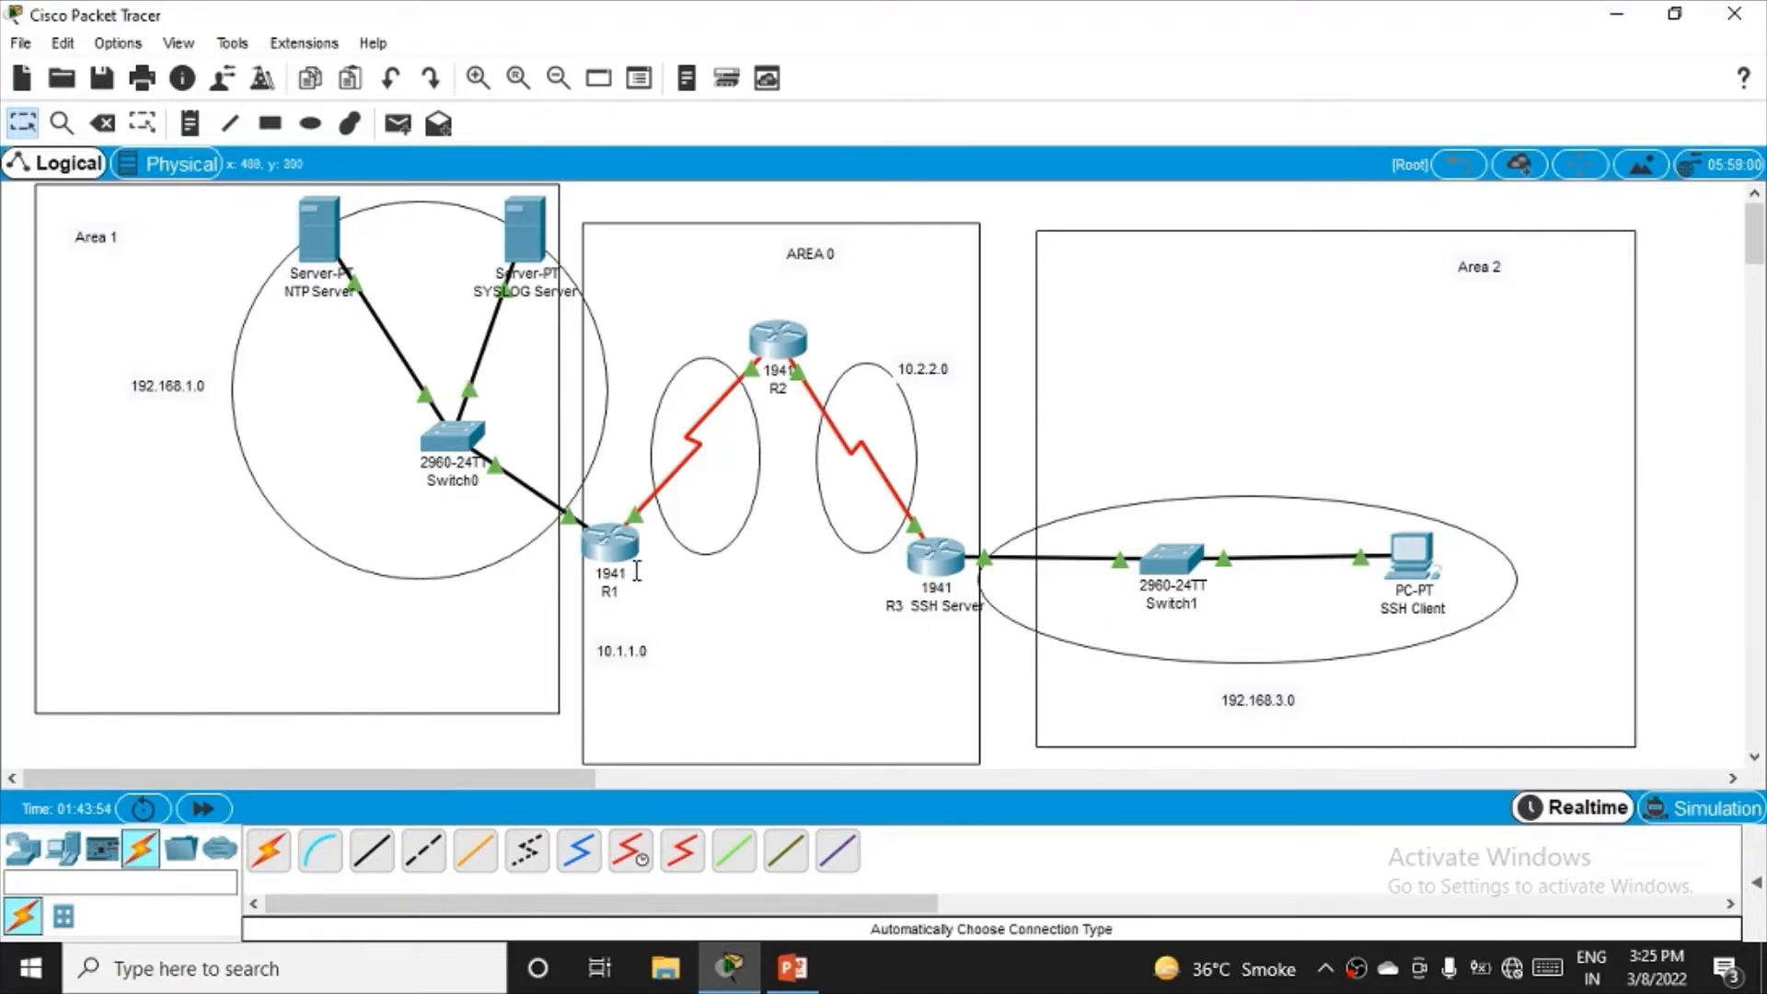
mouse_move(533, 412)
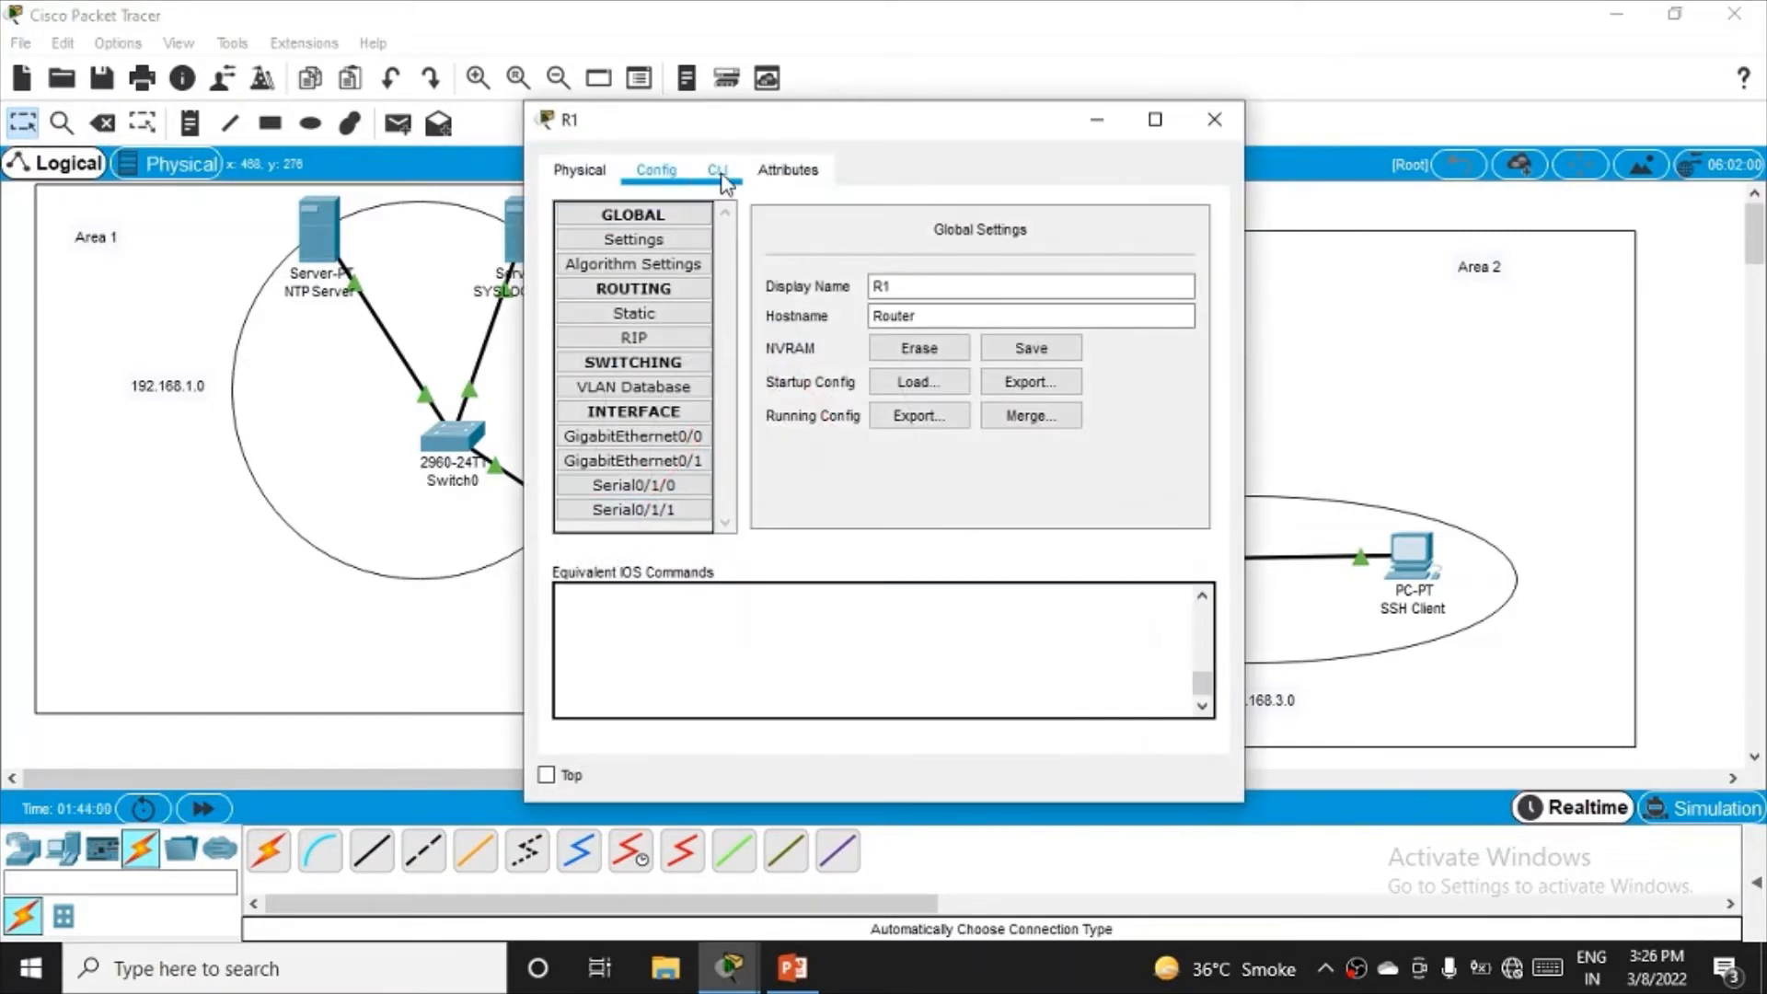
- On R1's CLI run enable, conf t and router ospf 1
click(718, 170)
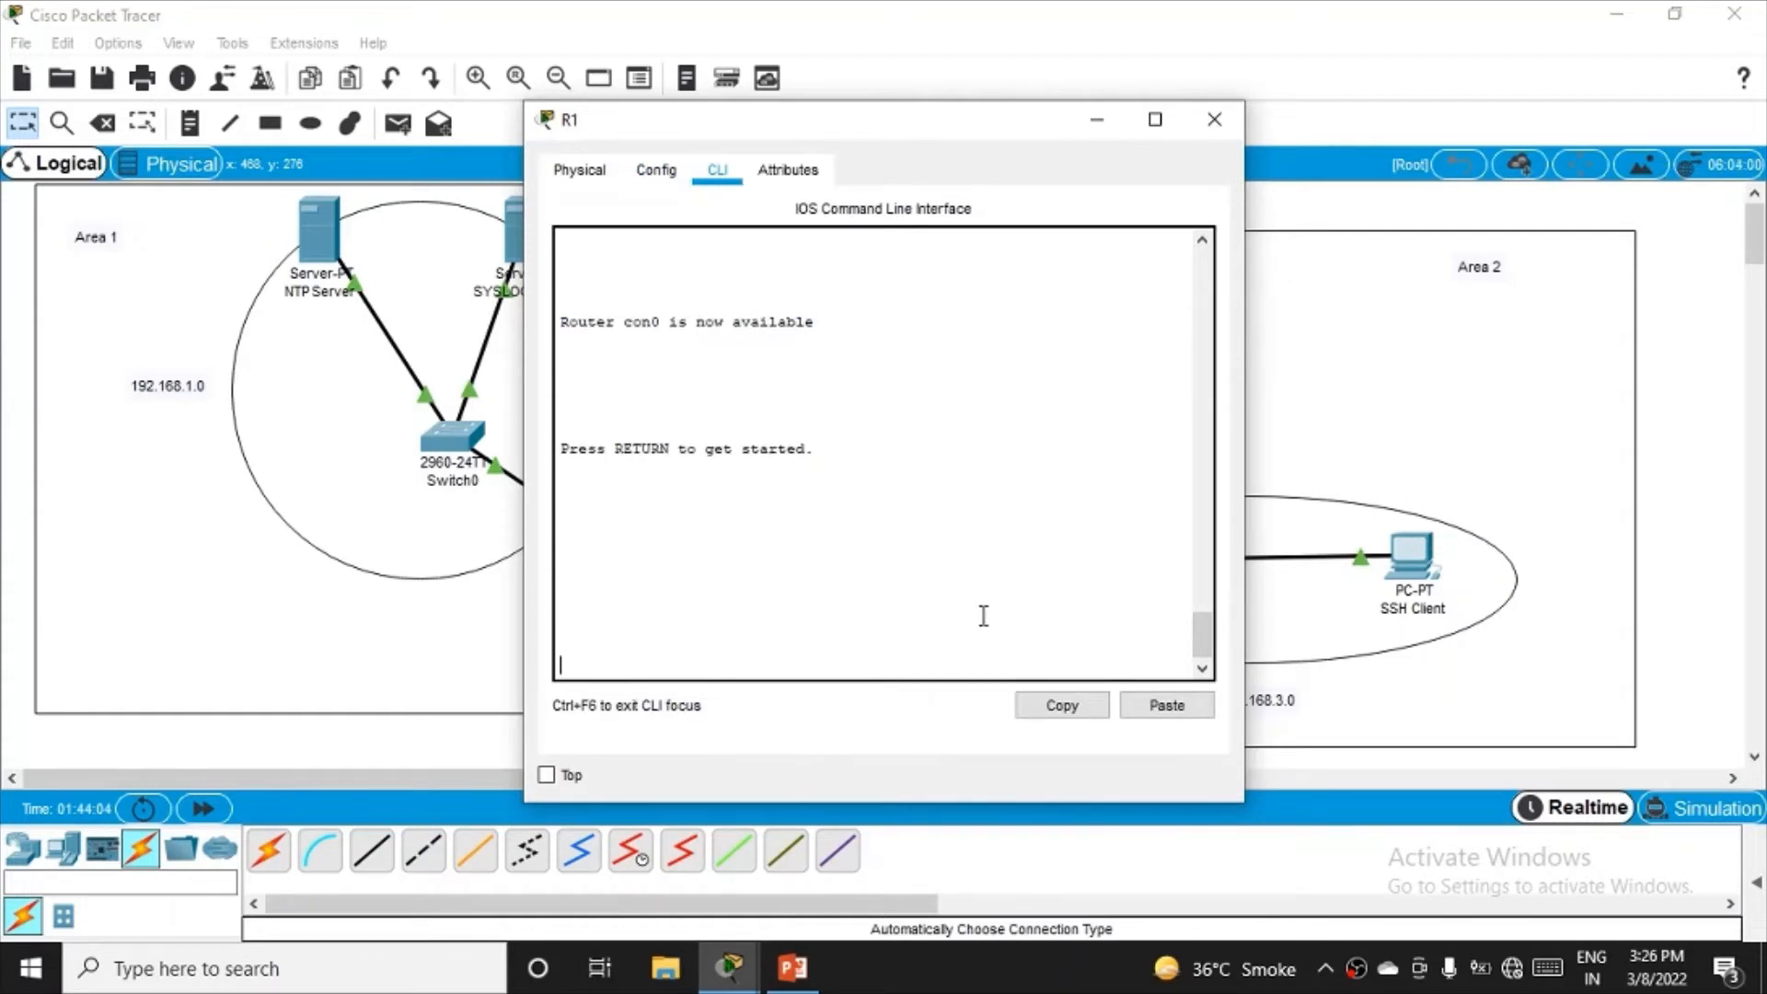
key(Return)
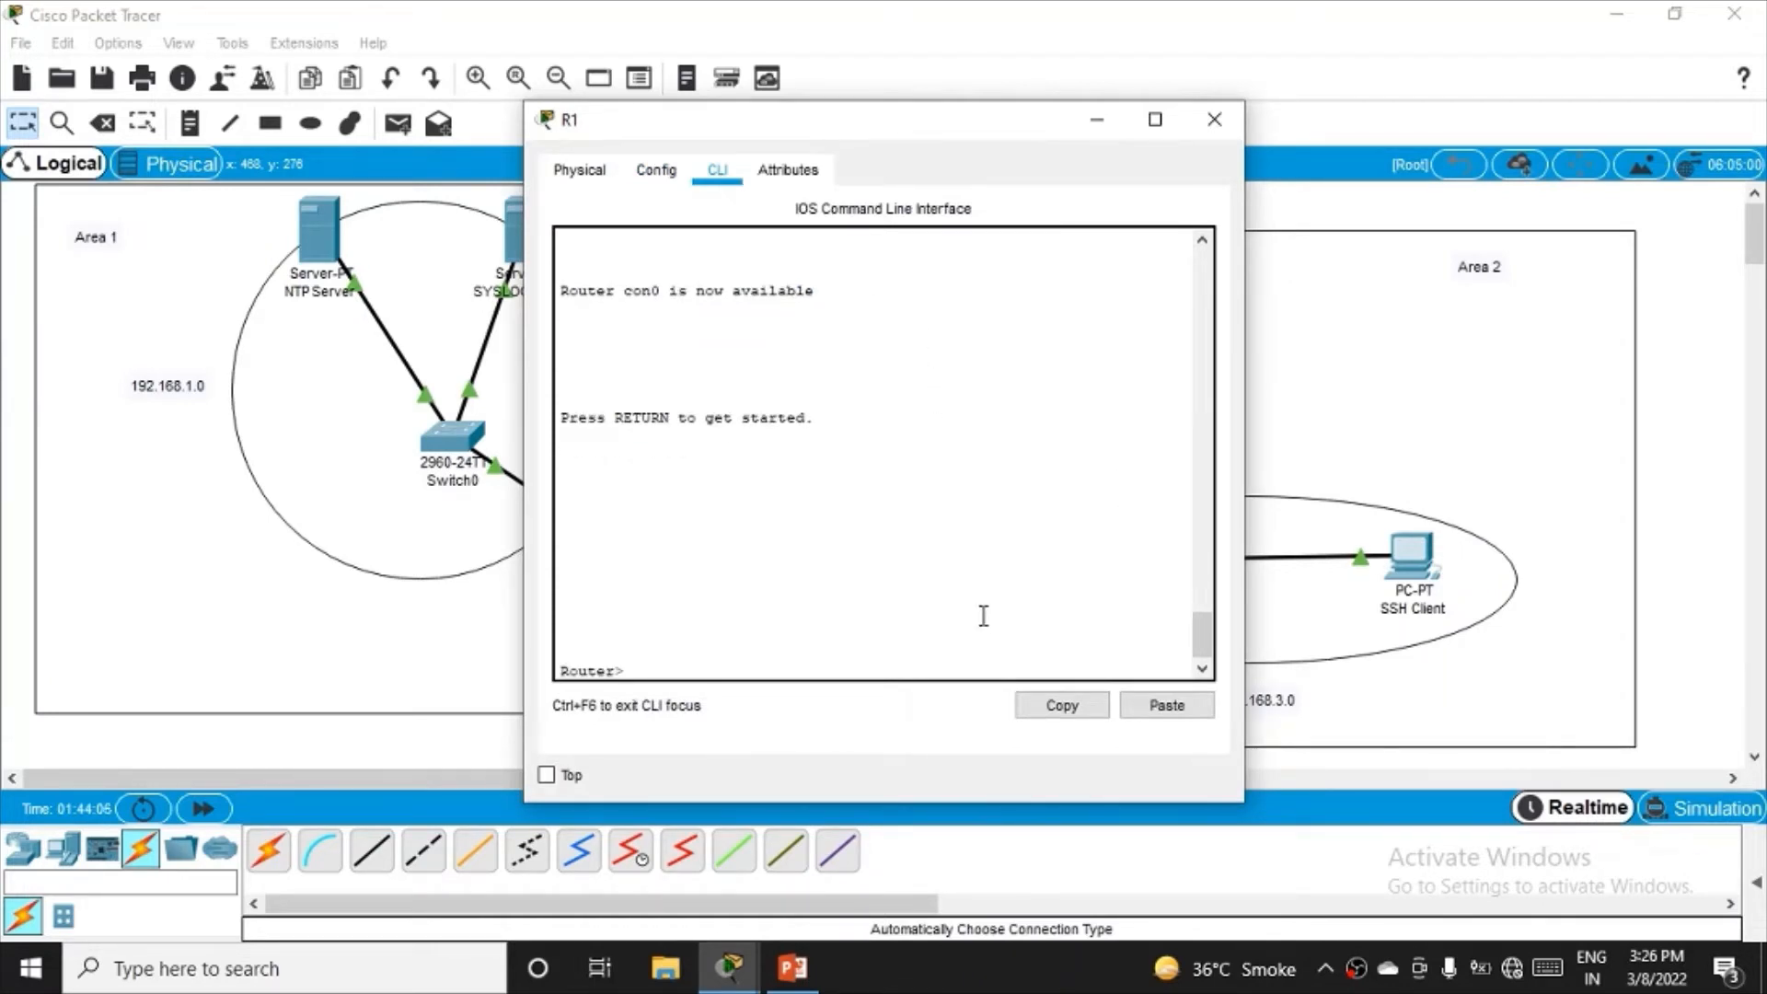
text(en)
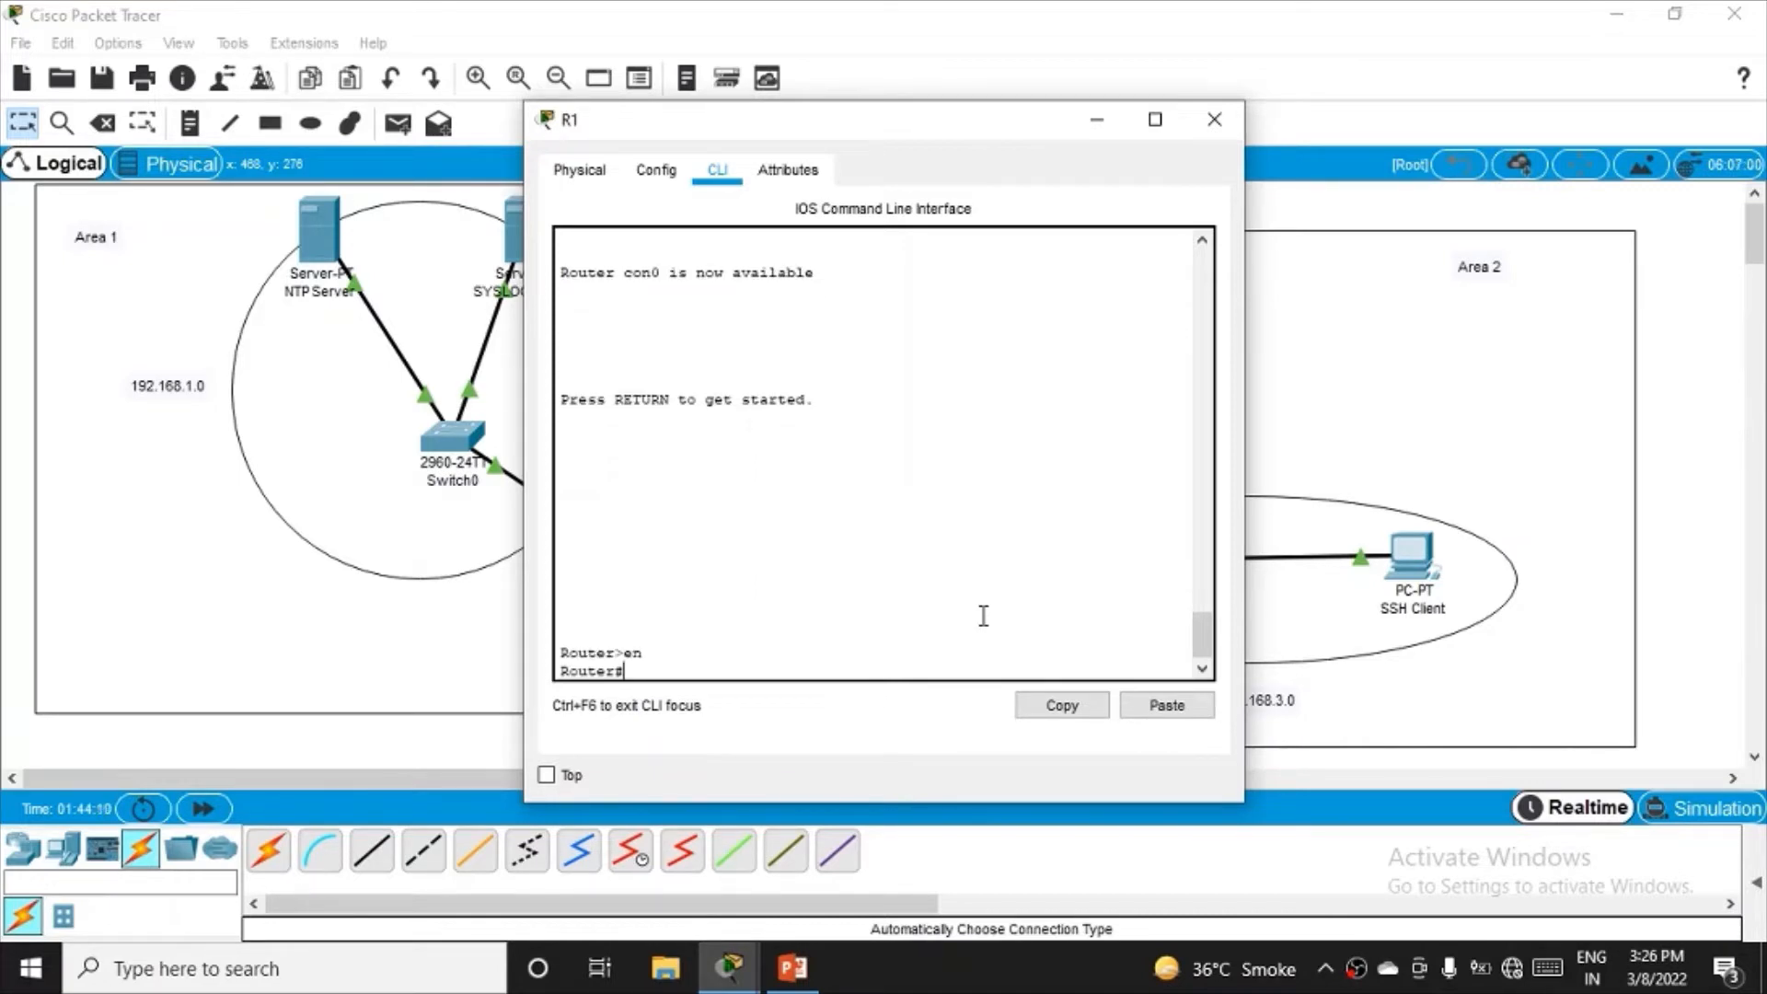
text(conf t)
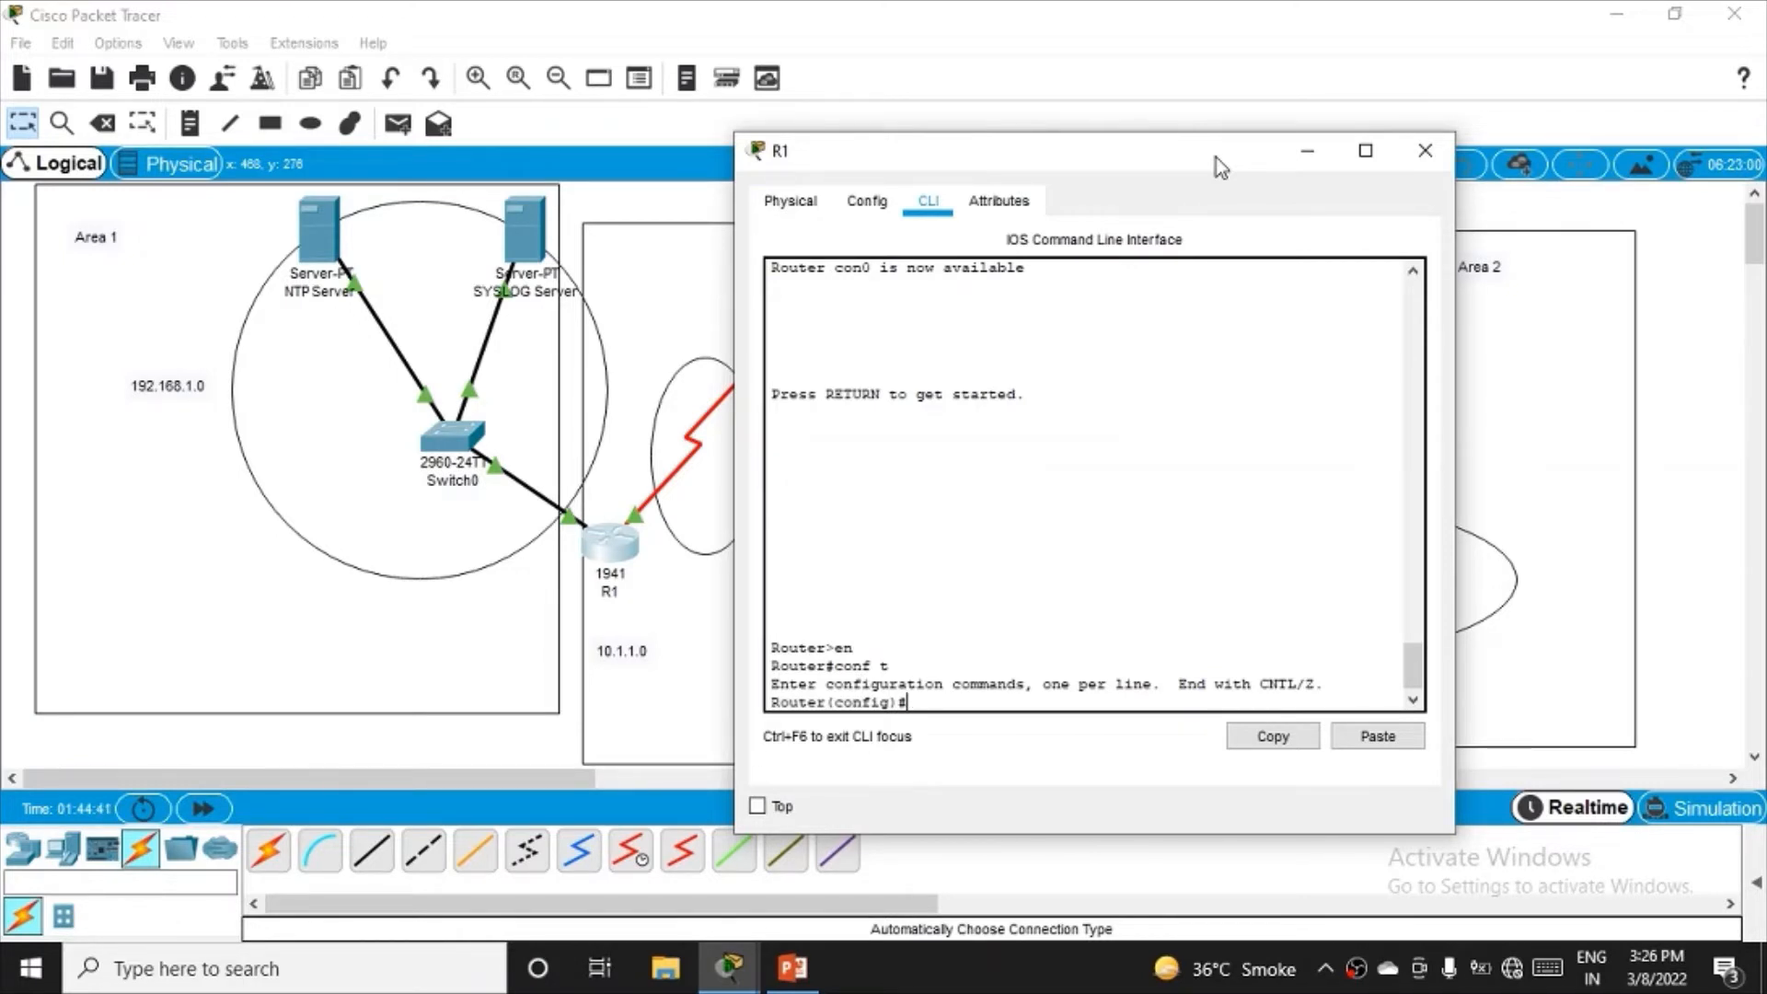
text(r)
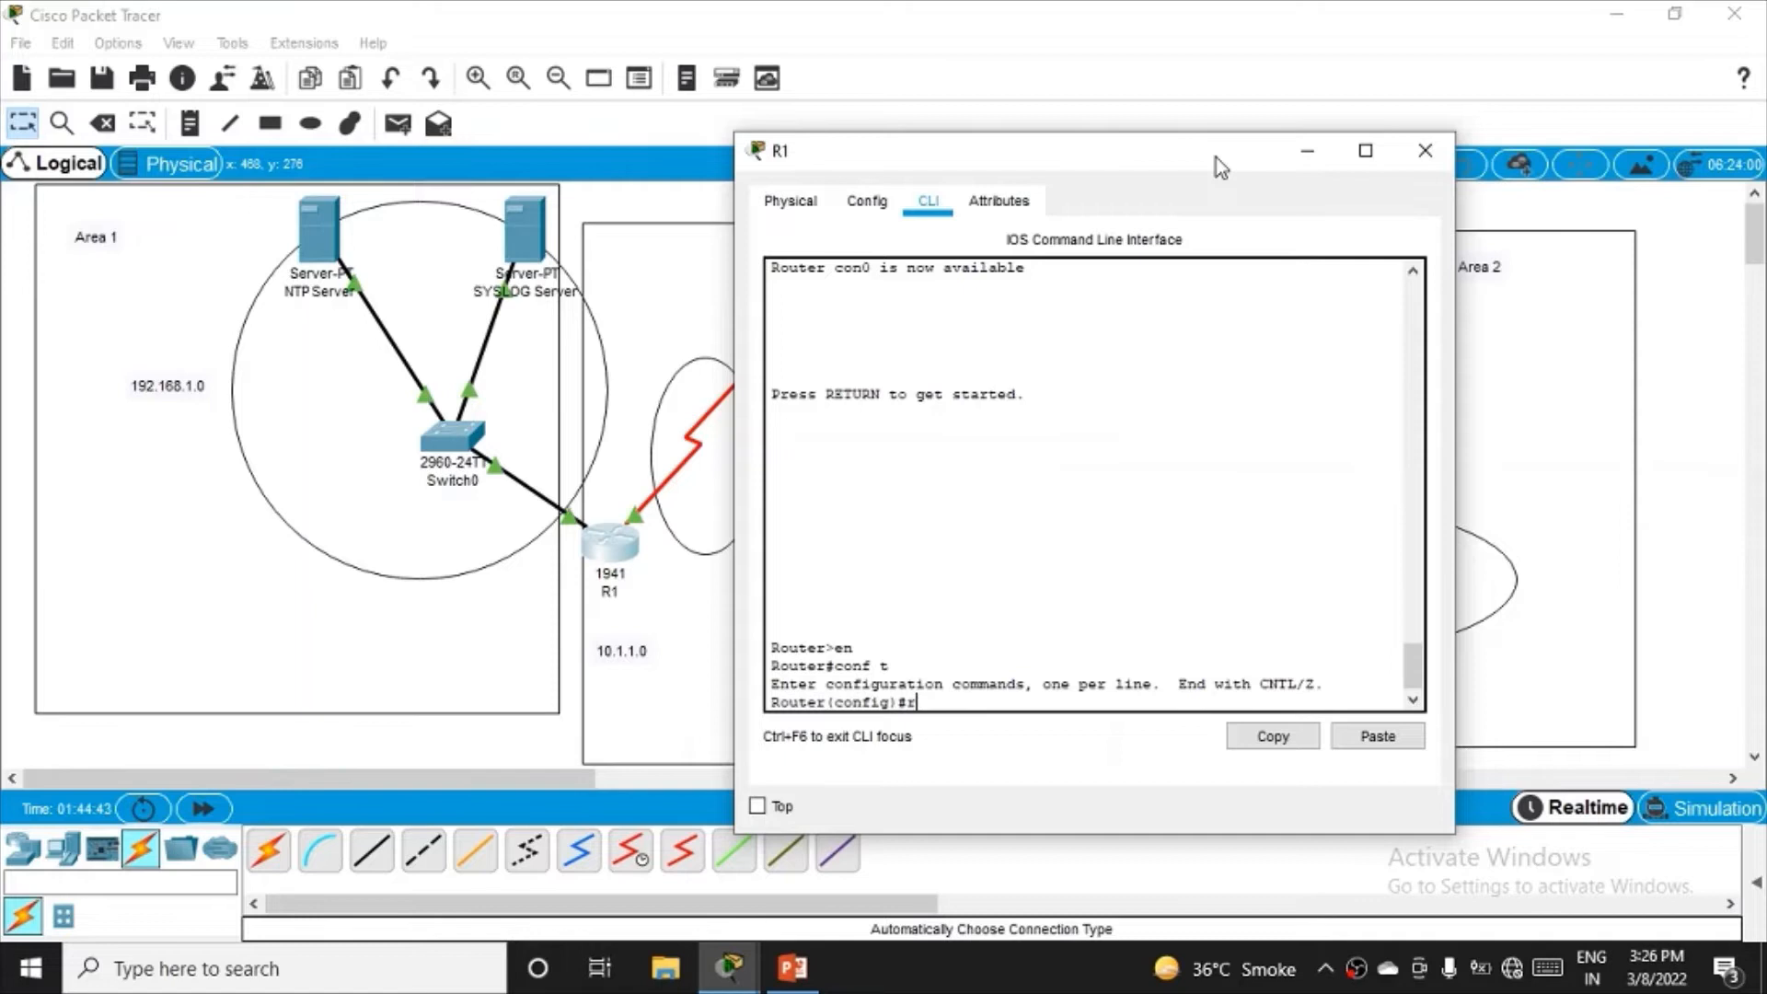
text(outer ospf 1)
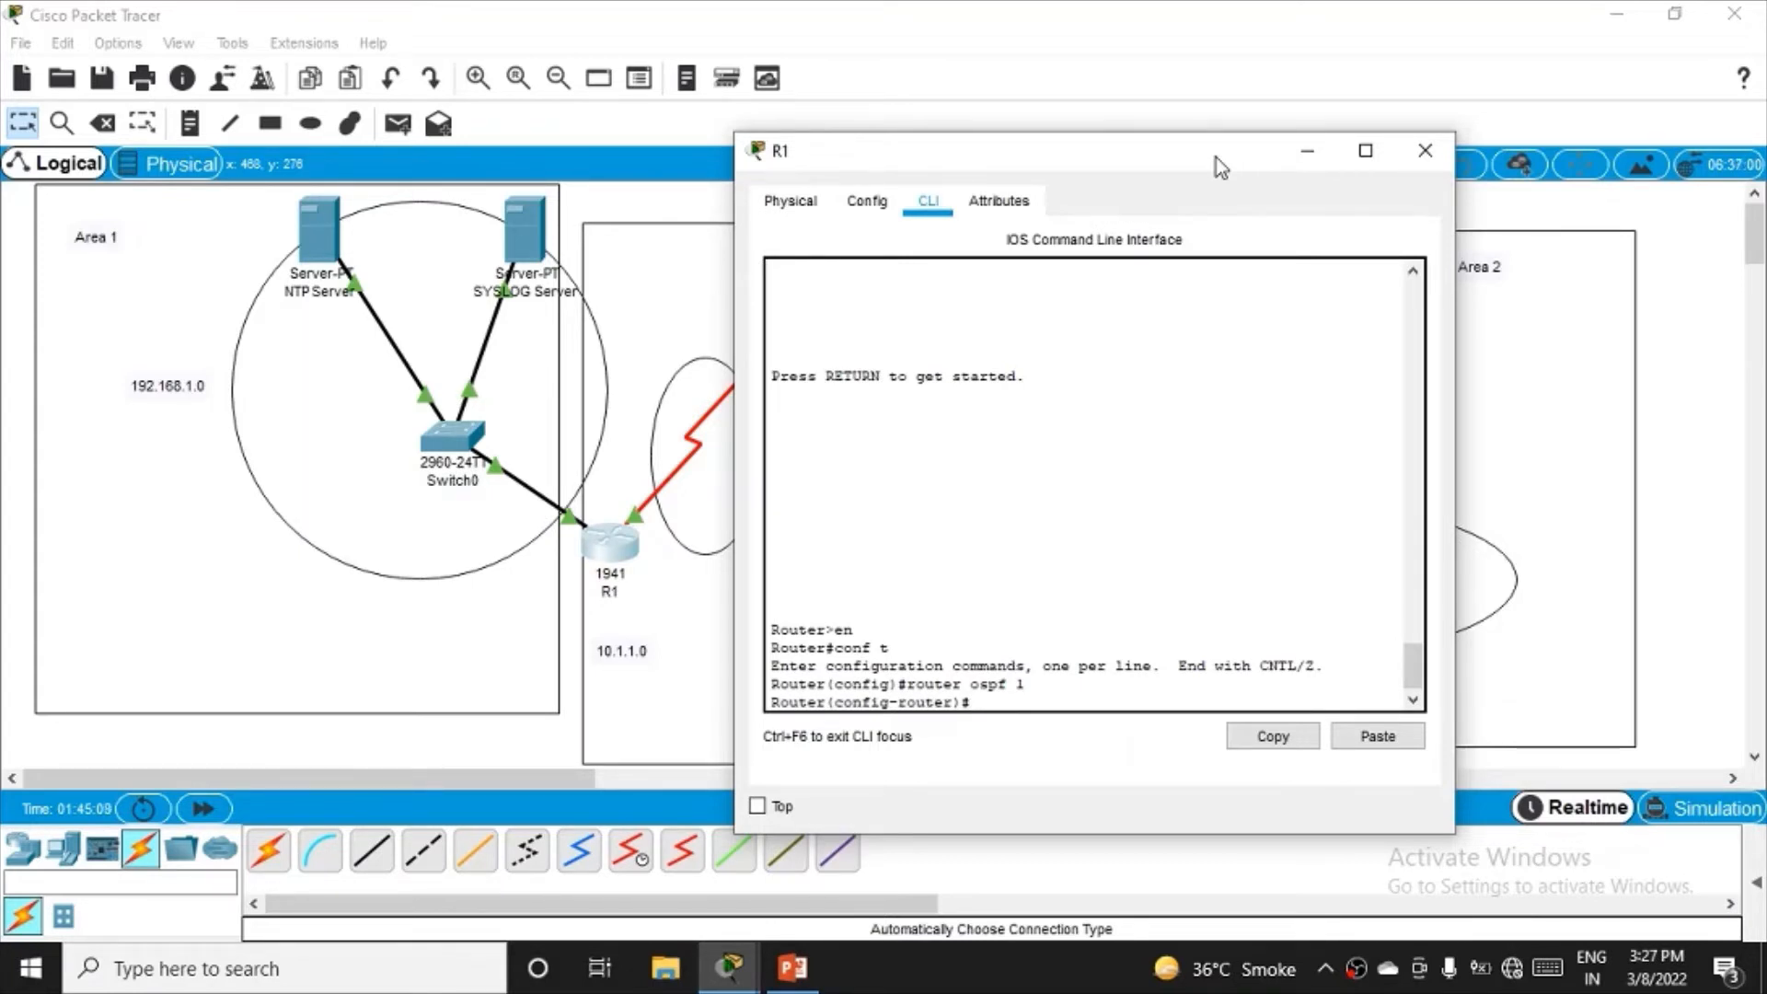
- Enter network 192.168.1.0 area 1 on R1, which is rejected as invalid input
text(networ)
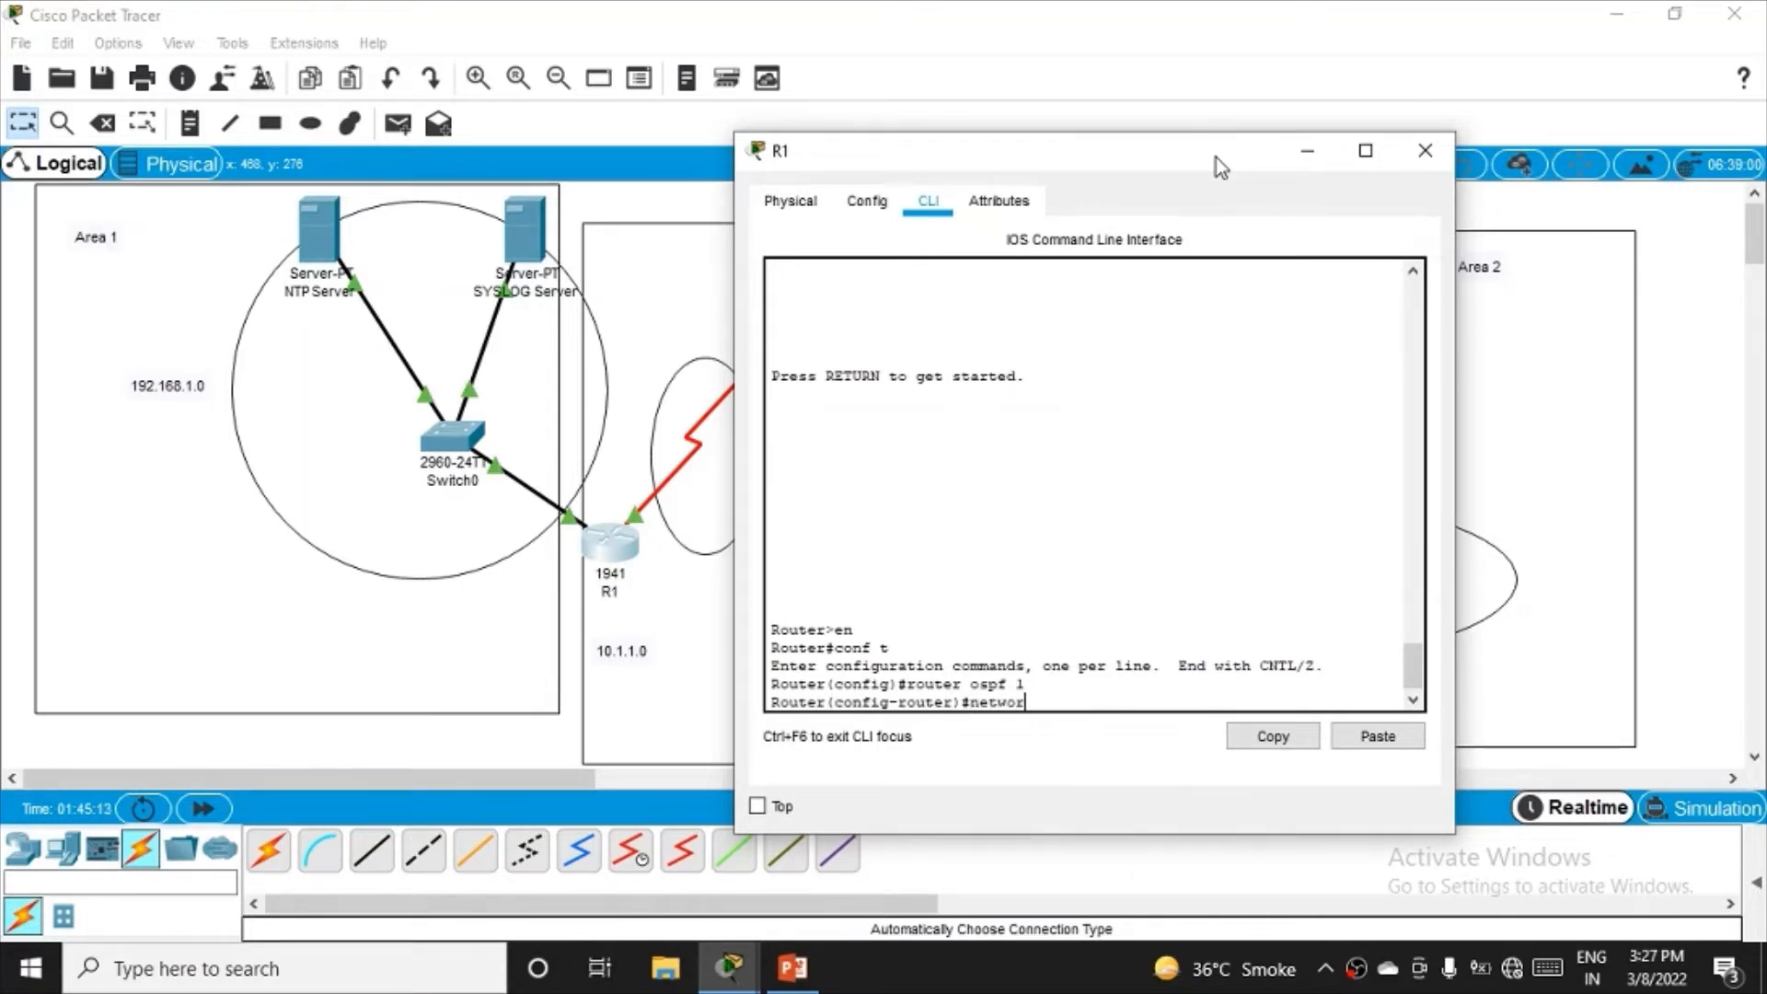
text(" ")
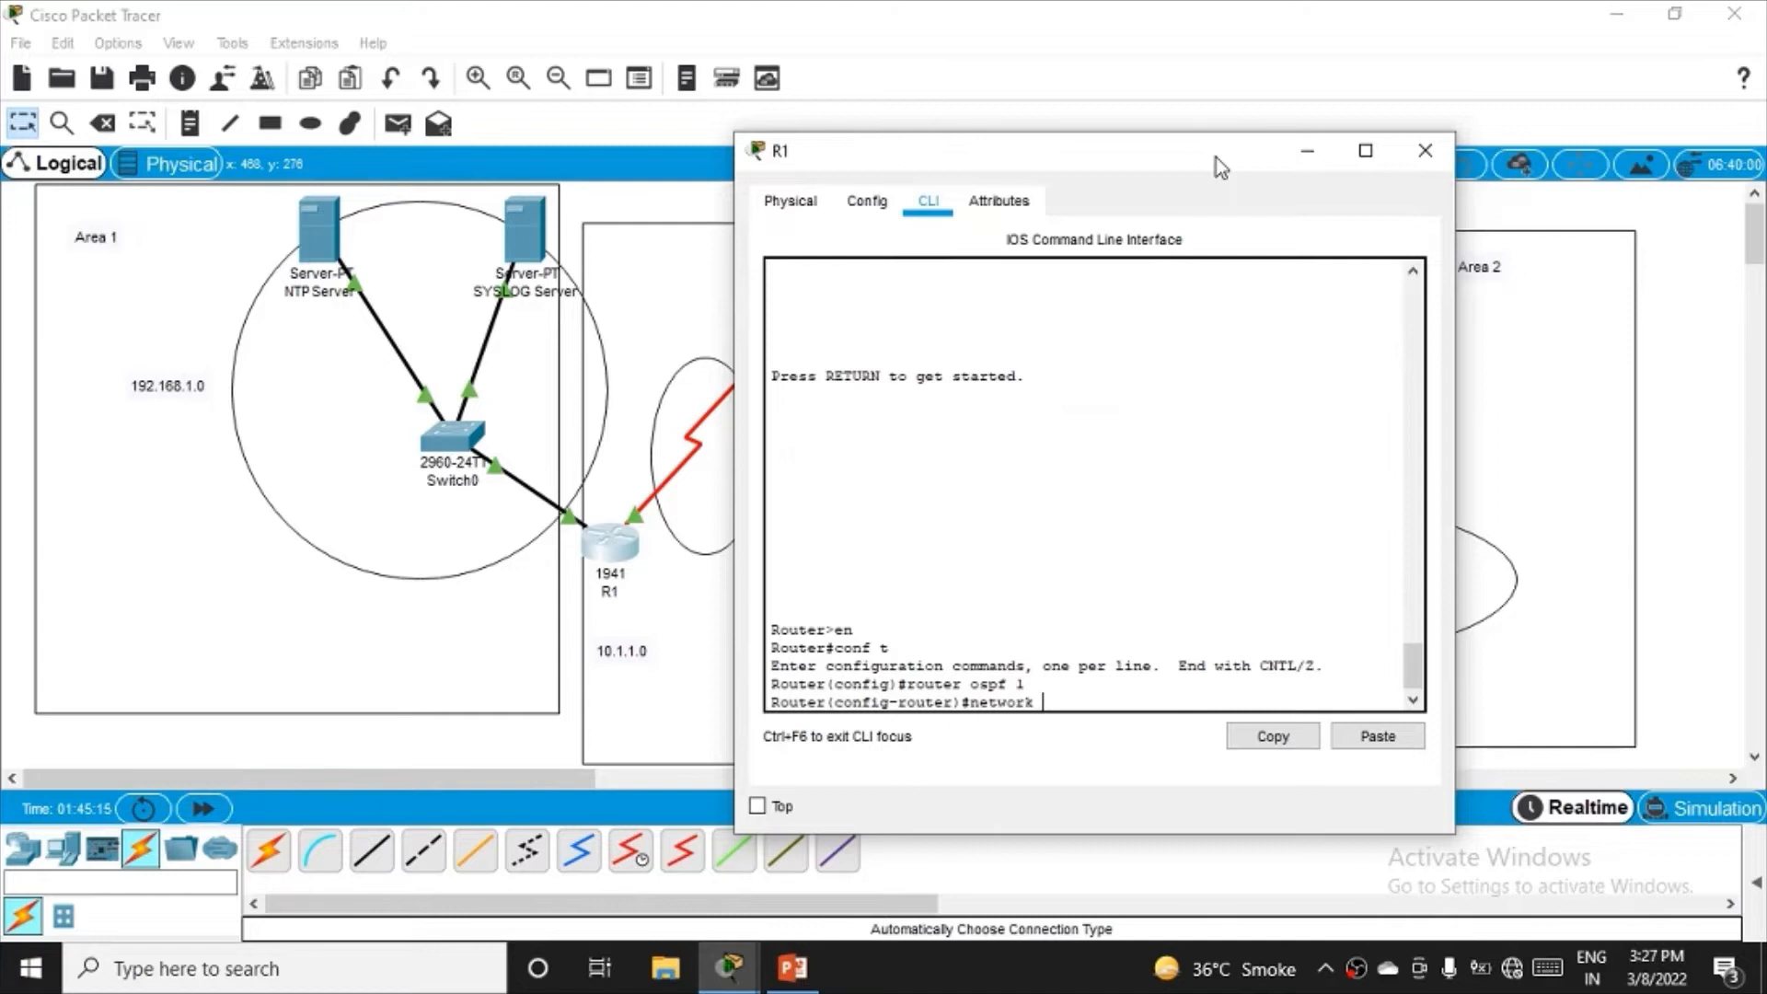
text(192.168)
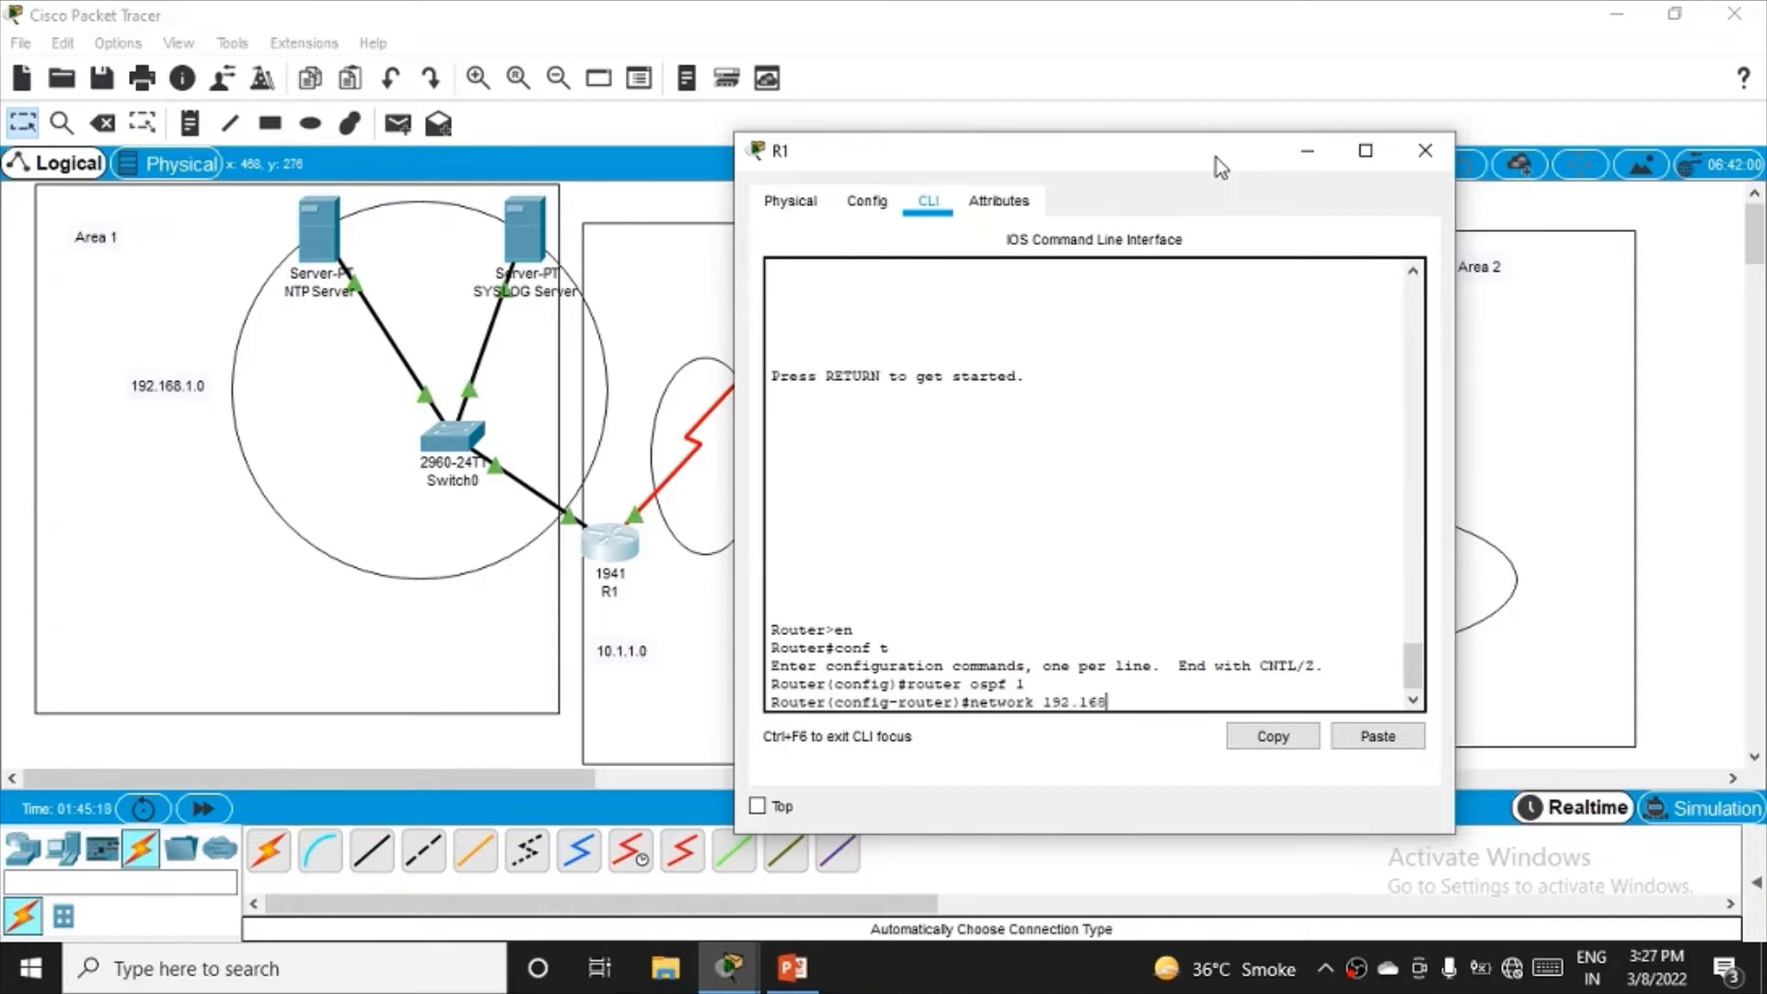
text(.1.0)
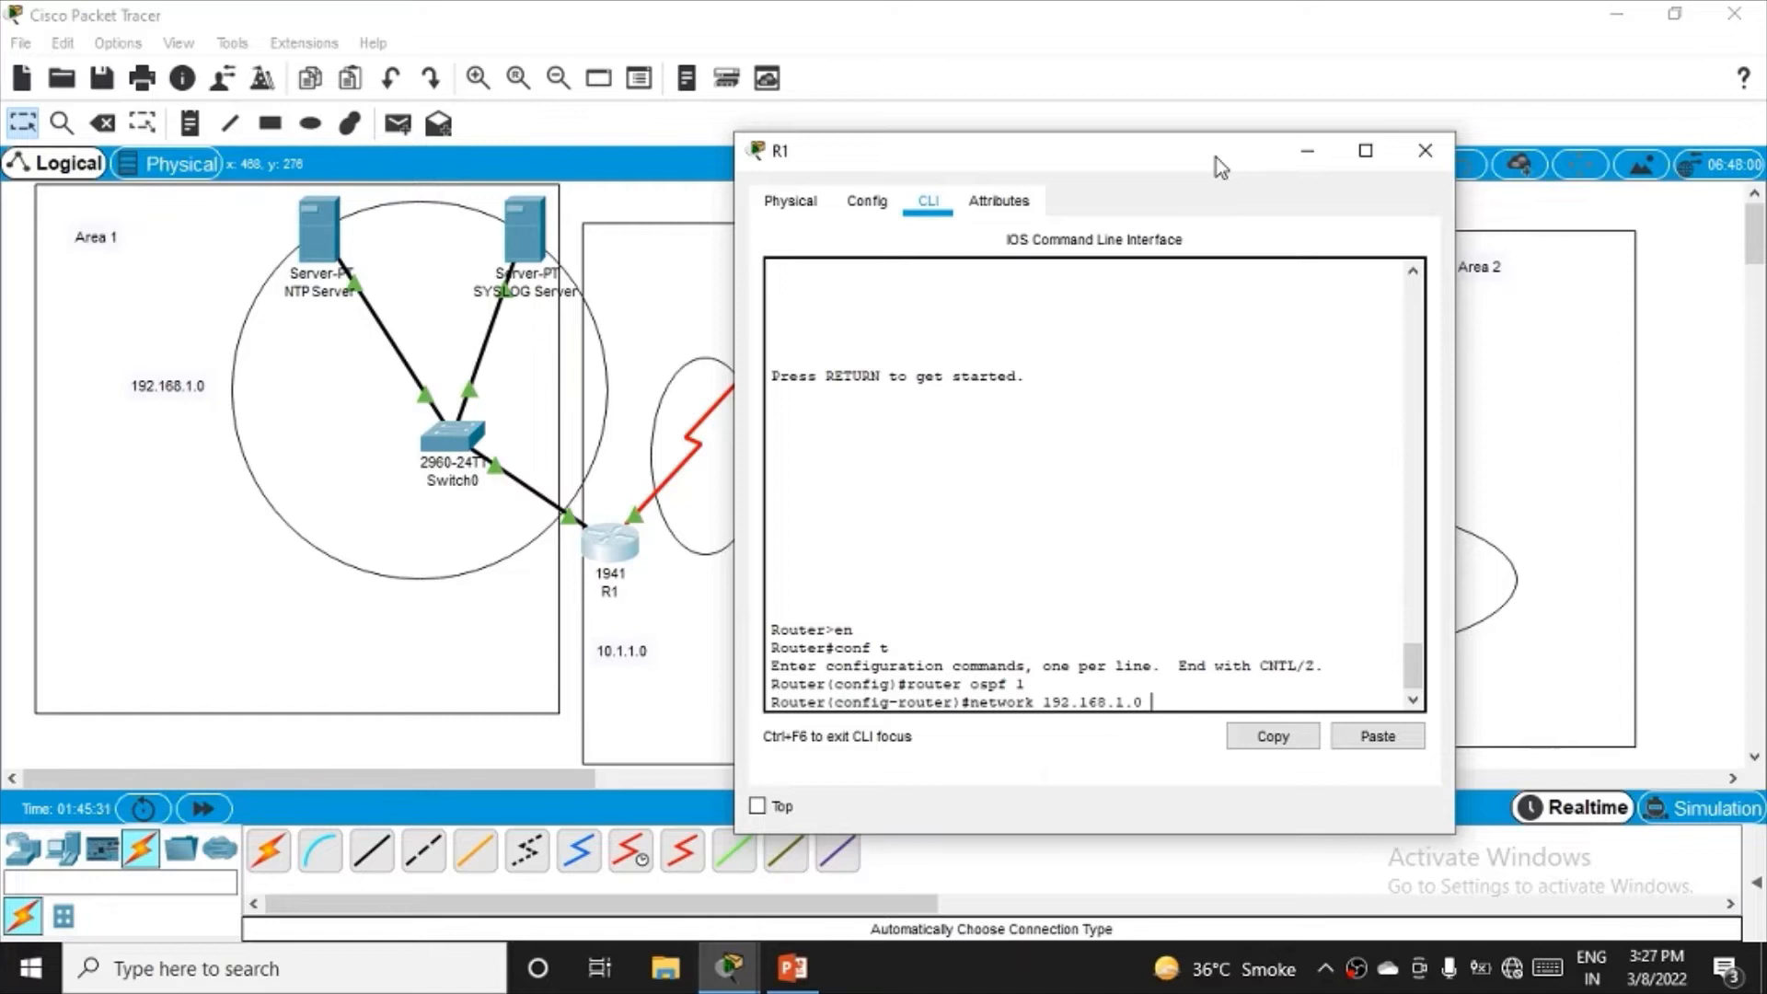
text(area)
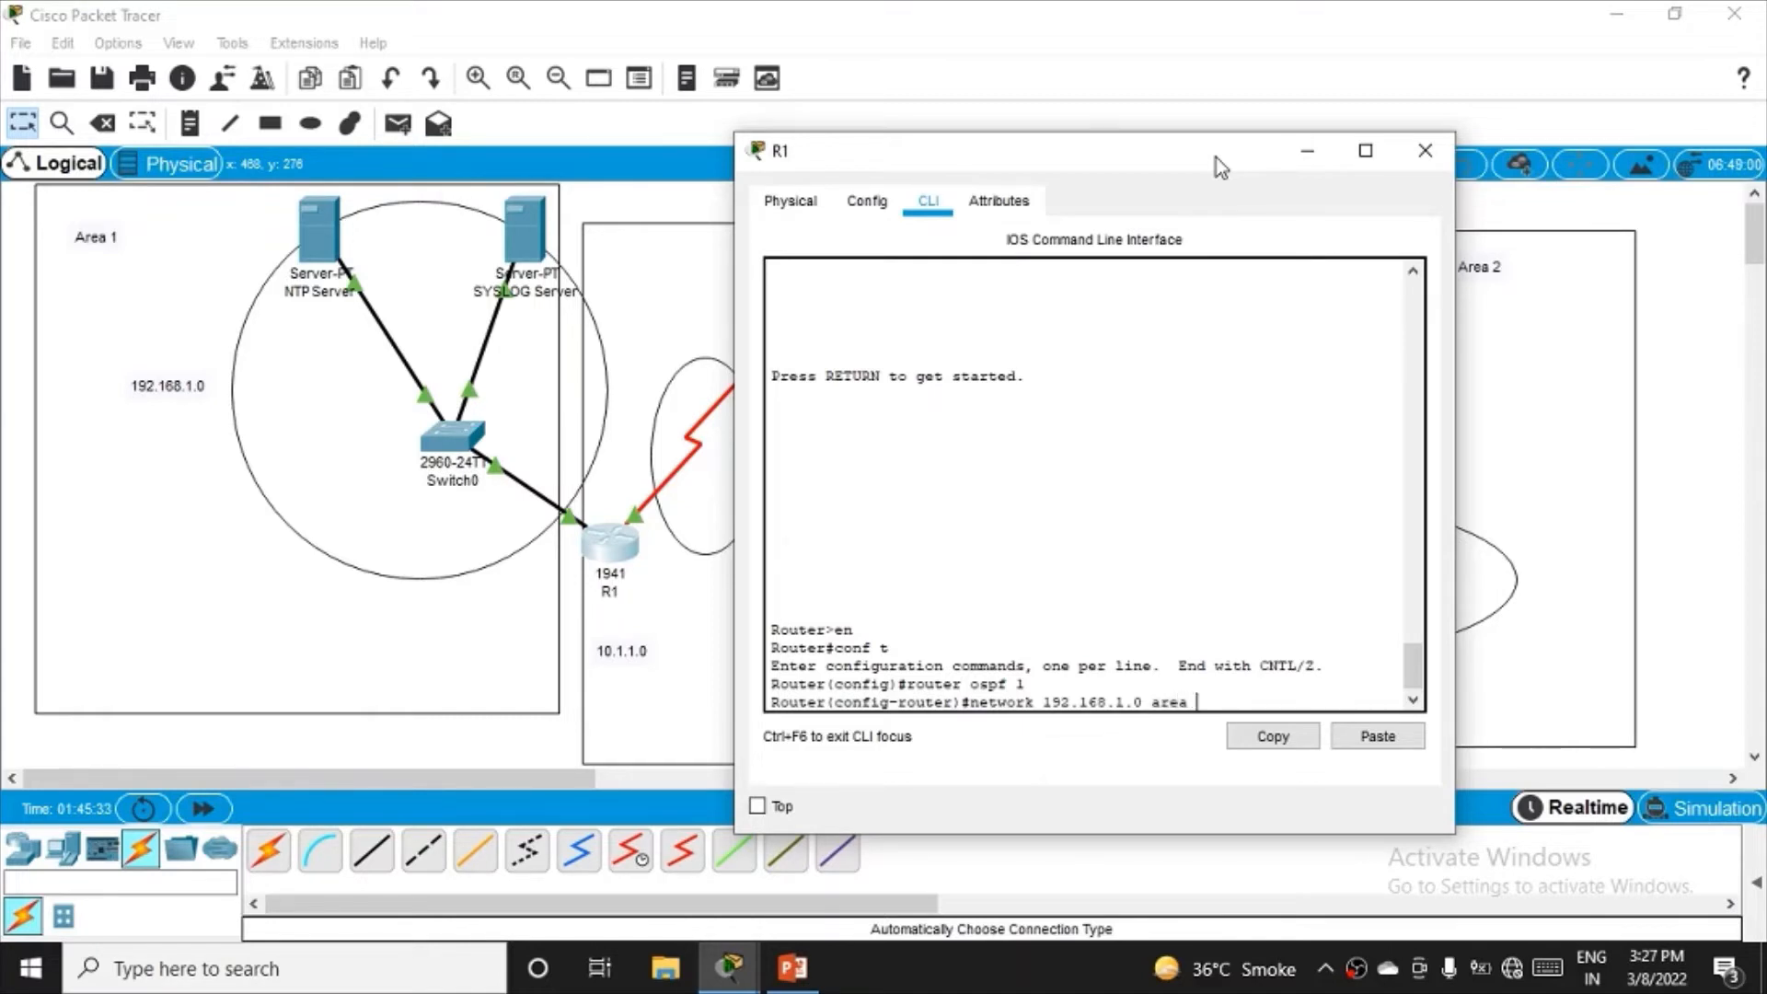
text(1)
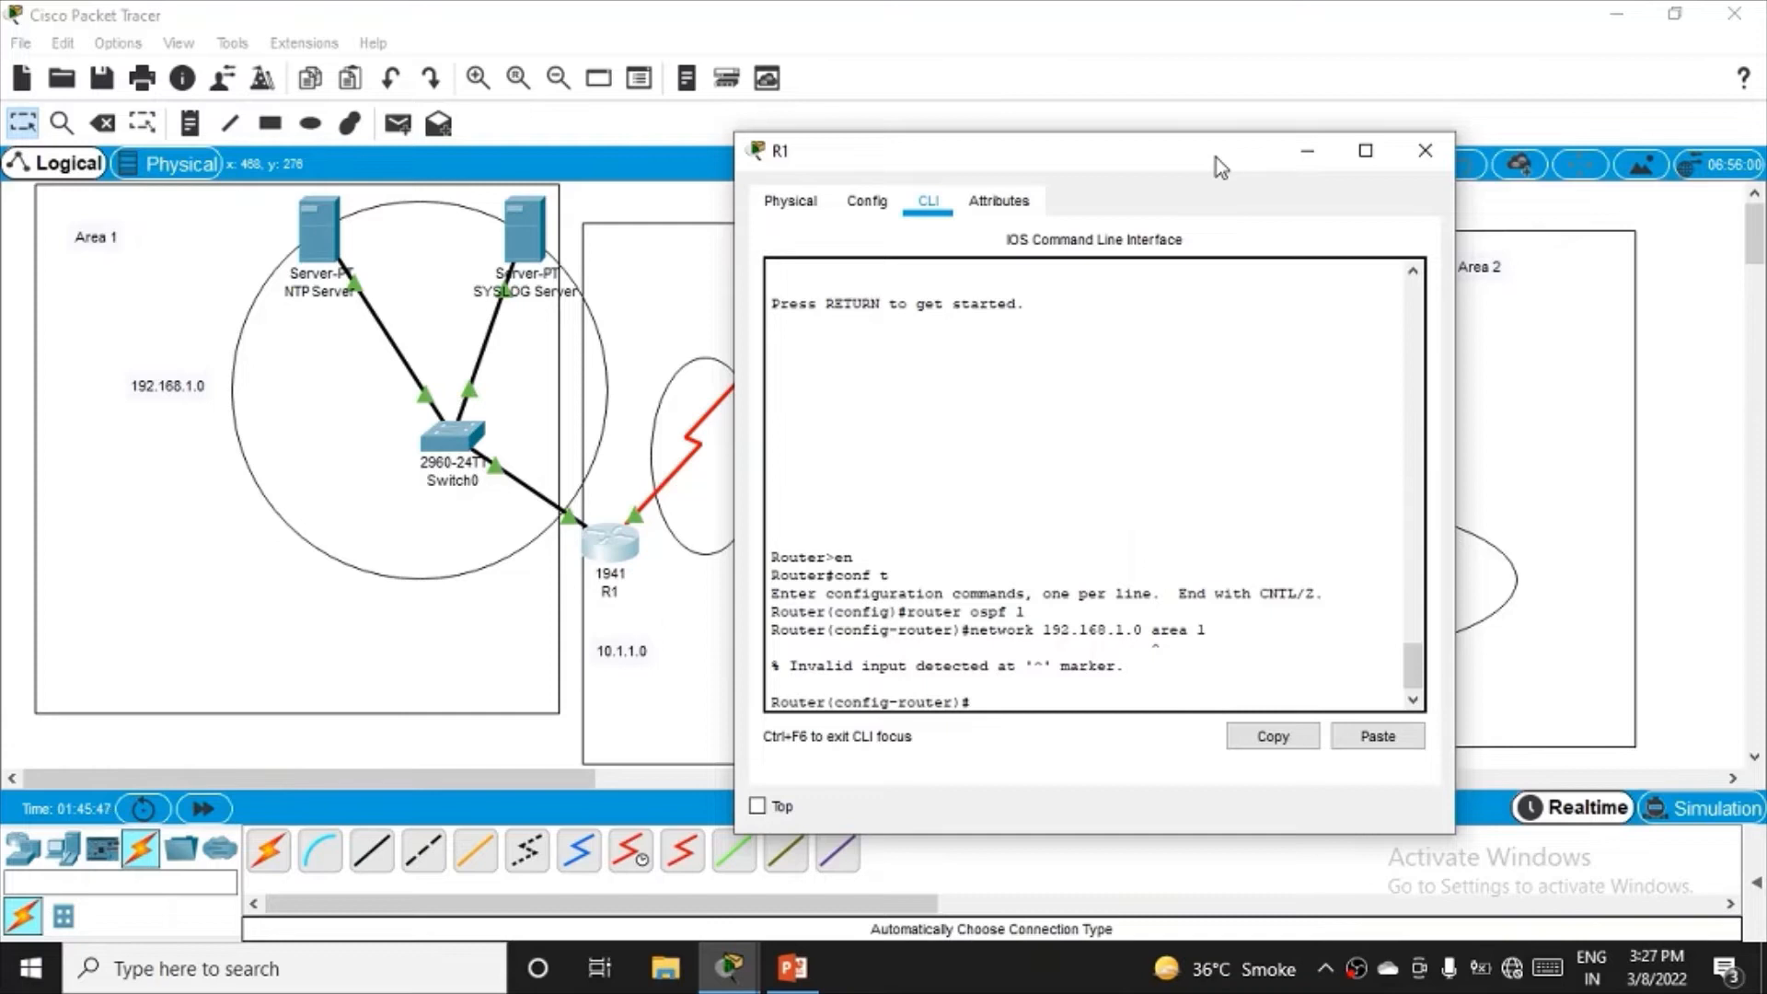
- Recall the command and add wildcard 0.0.0.255 so 192.168.1.0 joins OSPF area 1
text(network 192.168.1.0 area 1)
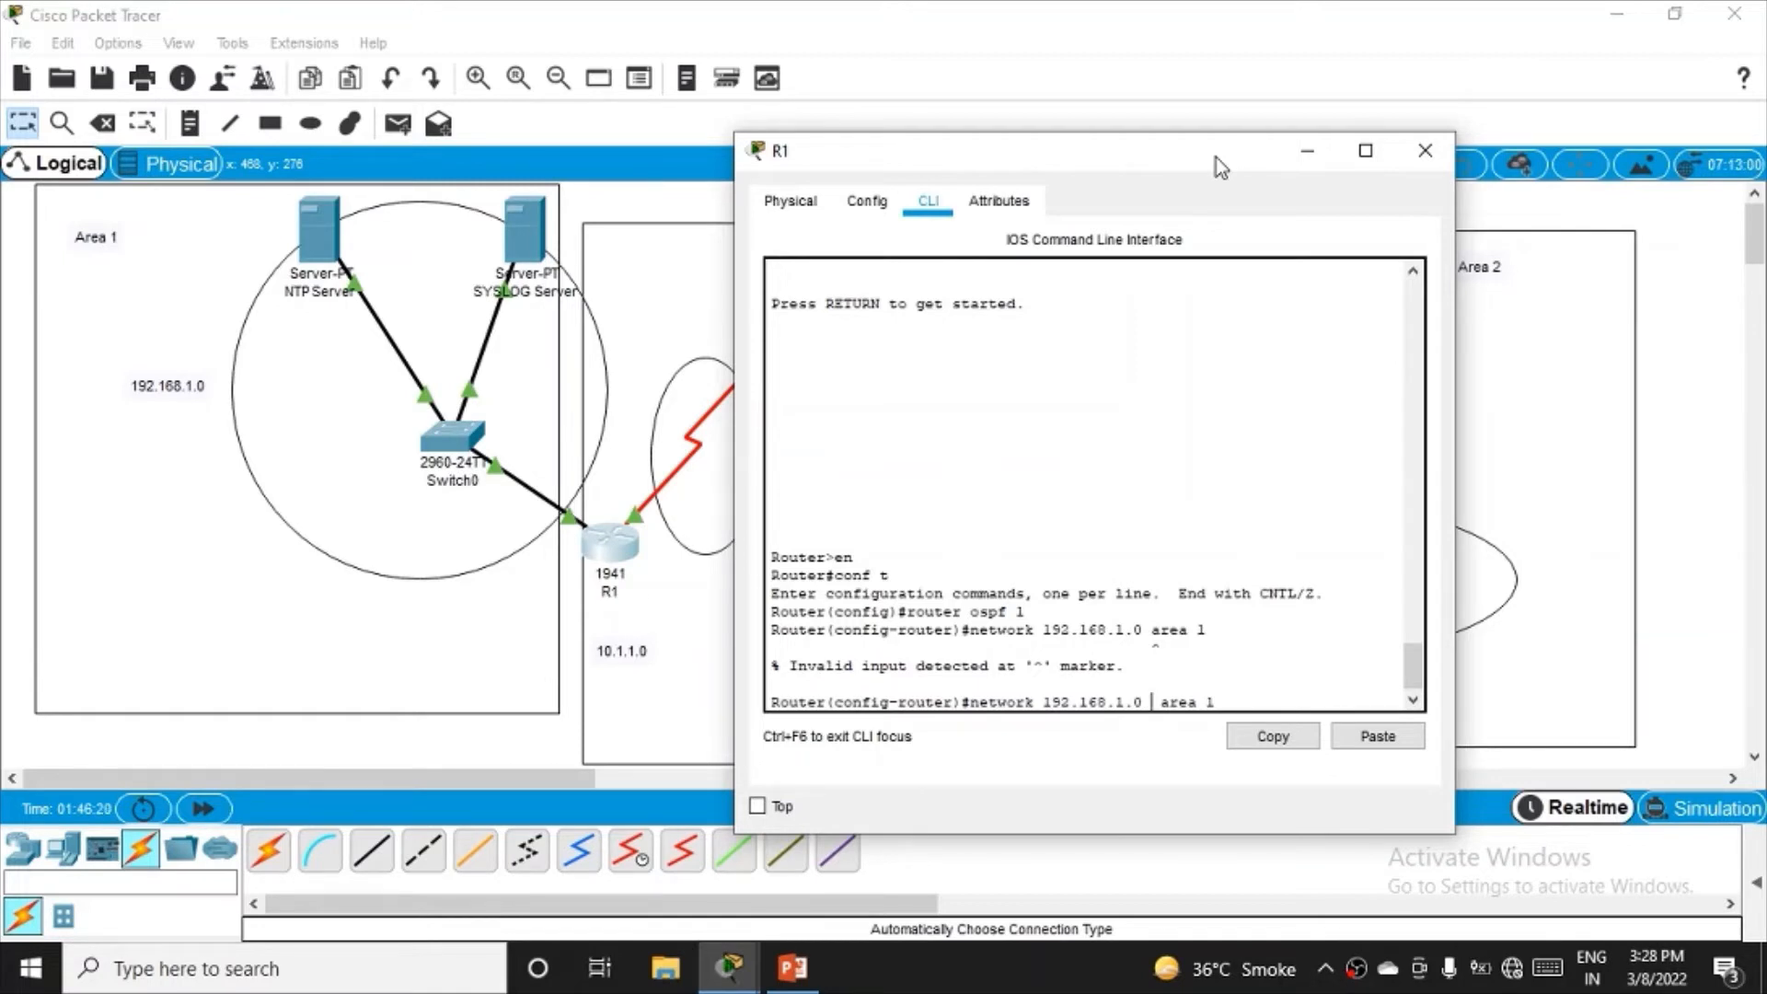
text(0.0.0.255)
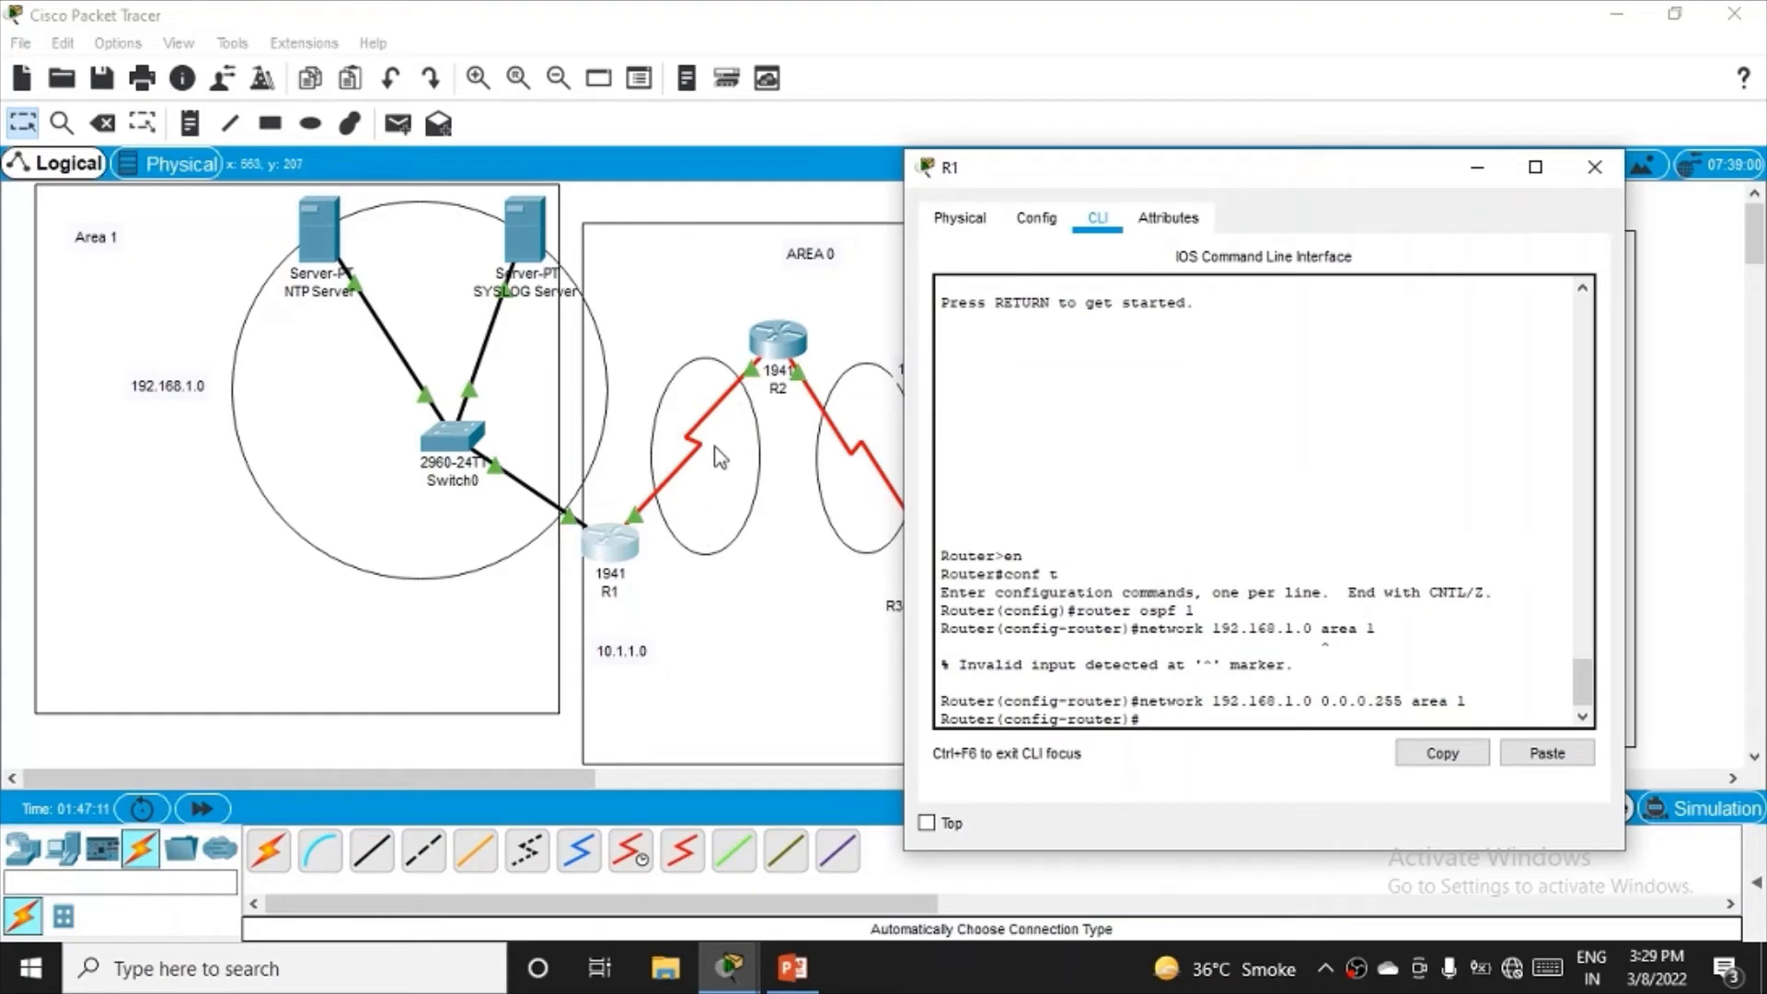
mouse_move(1277, 175)
text(n)
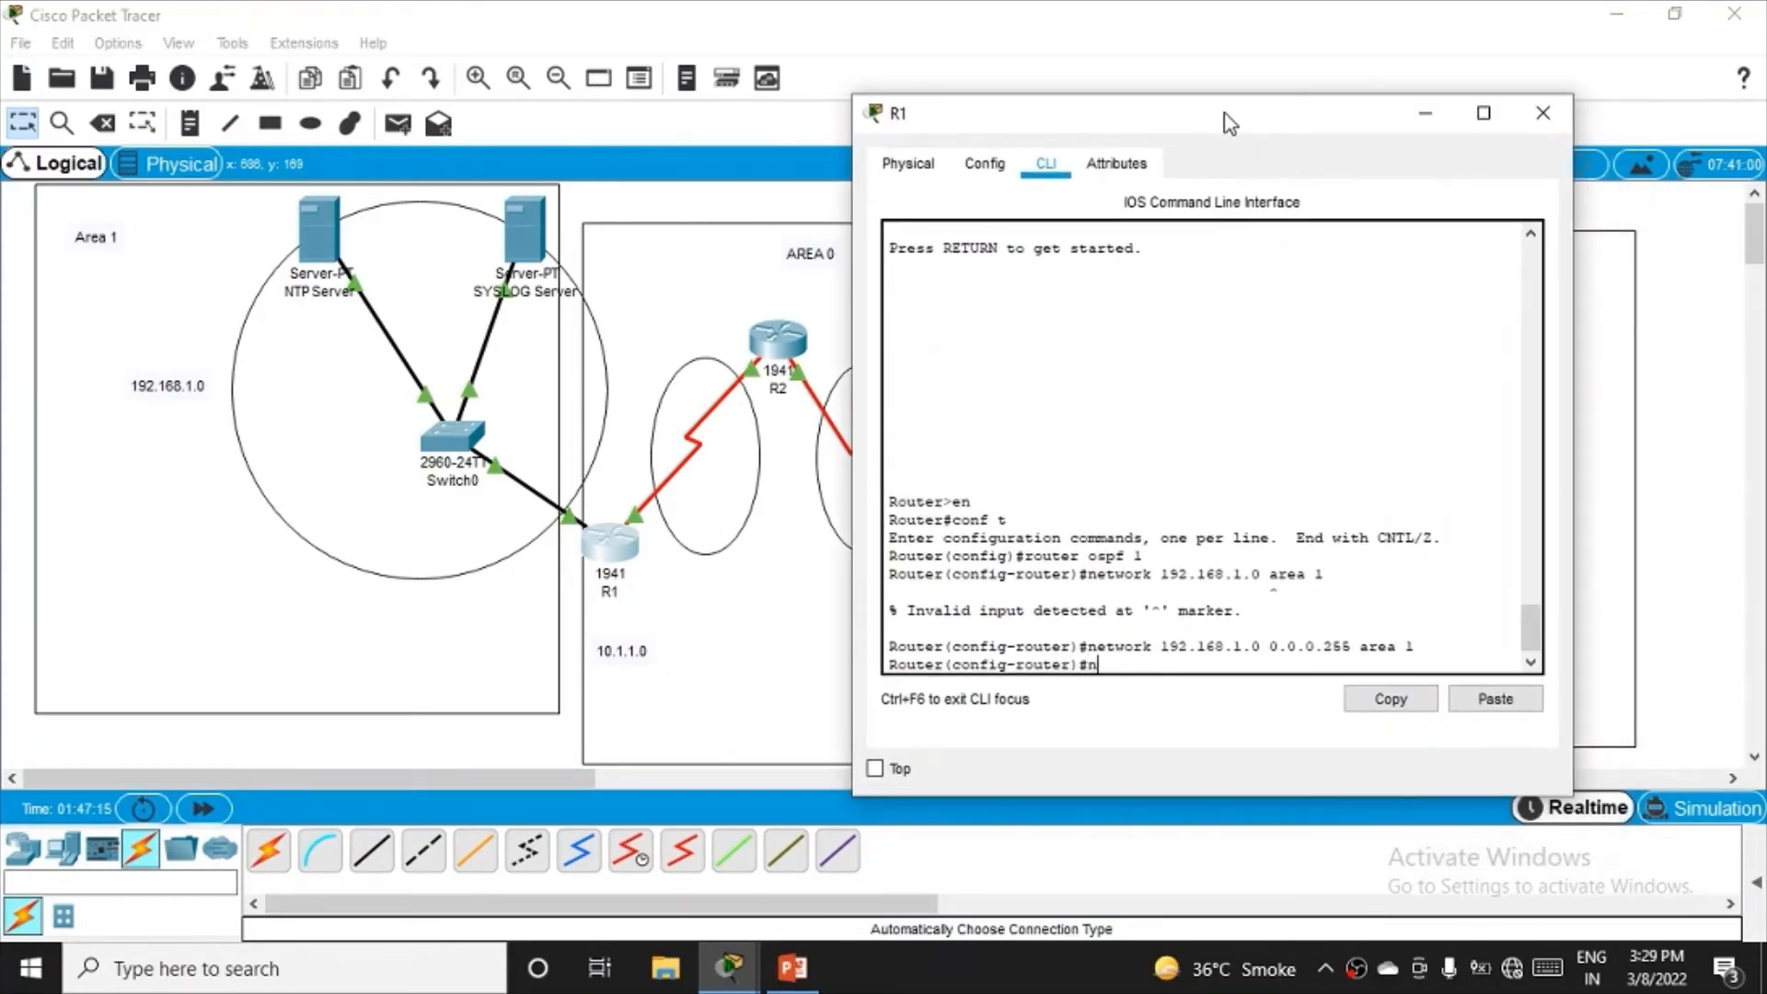
- Advertise network 10.1.1.0 0.0.0.255 in area 0 on R1 and exit configuration with end
text(etwork)
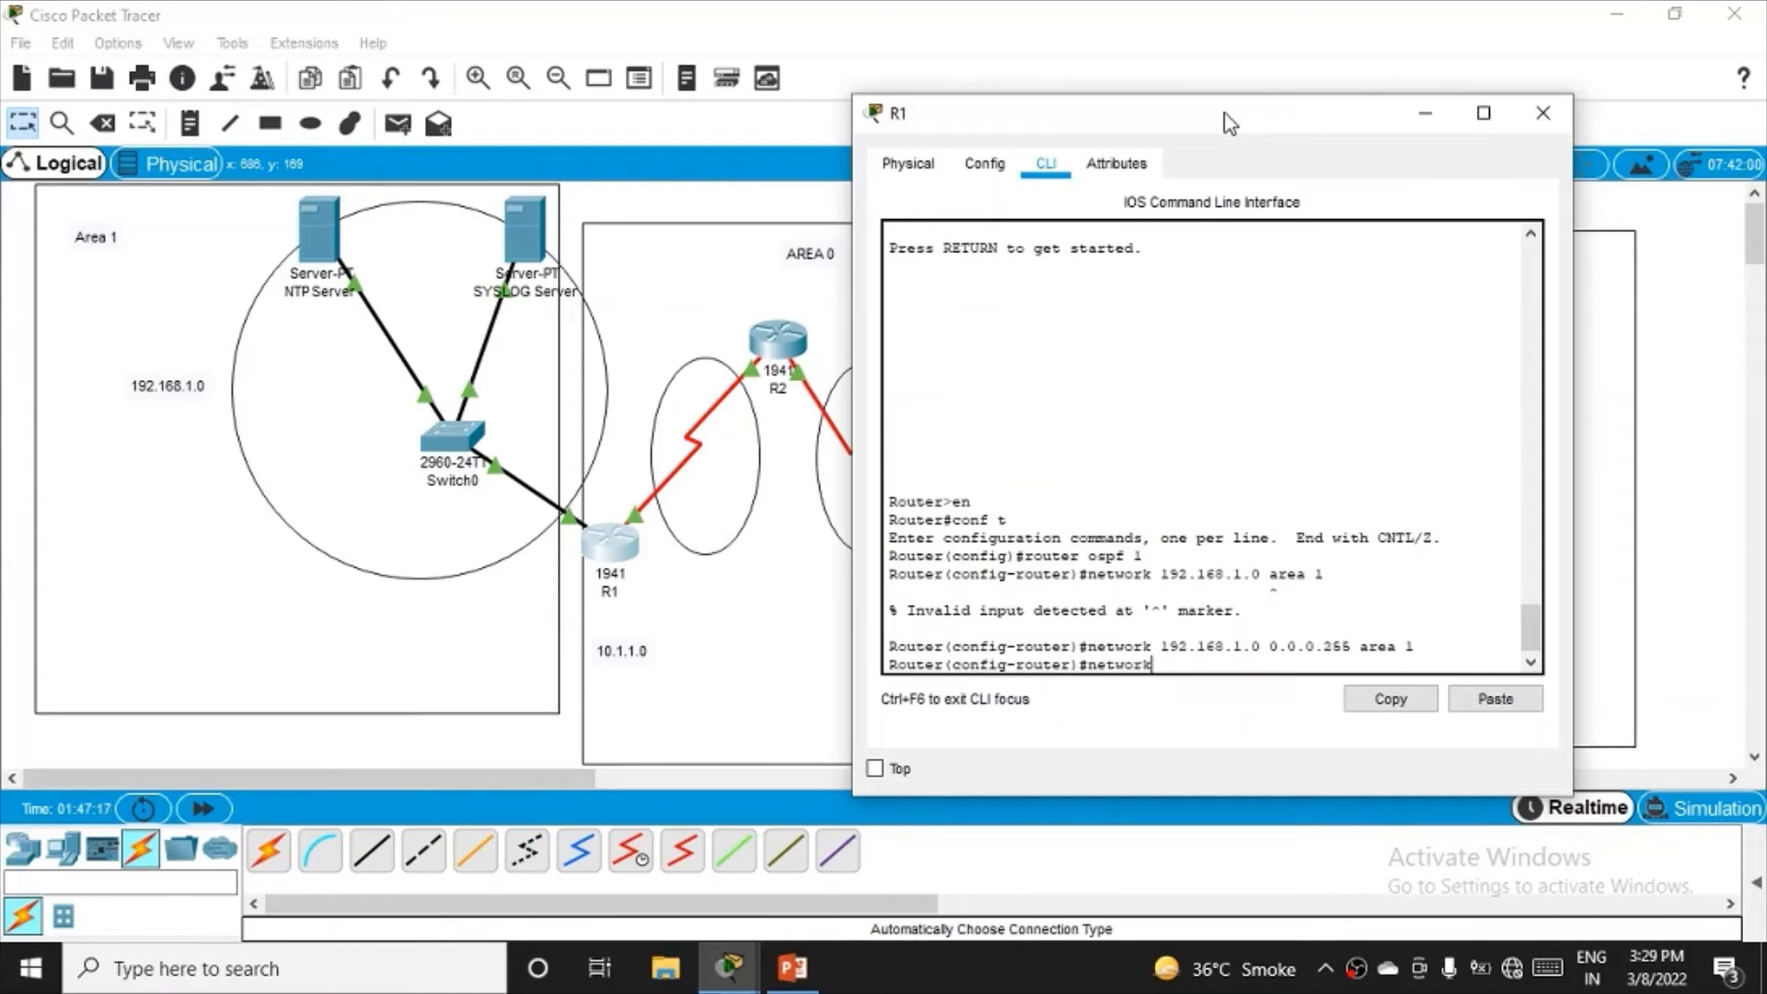
text(10.)
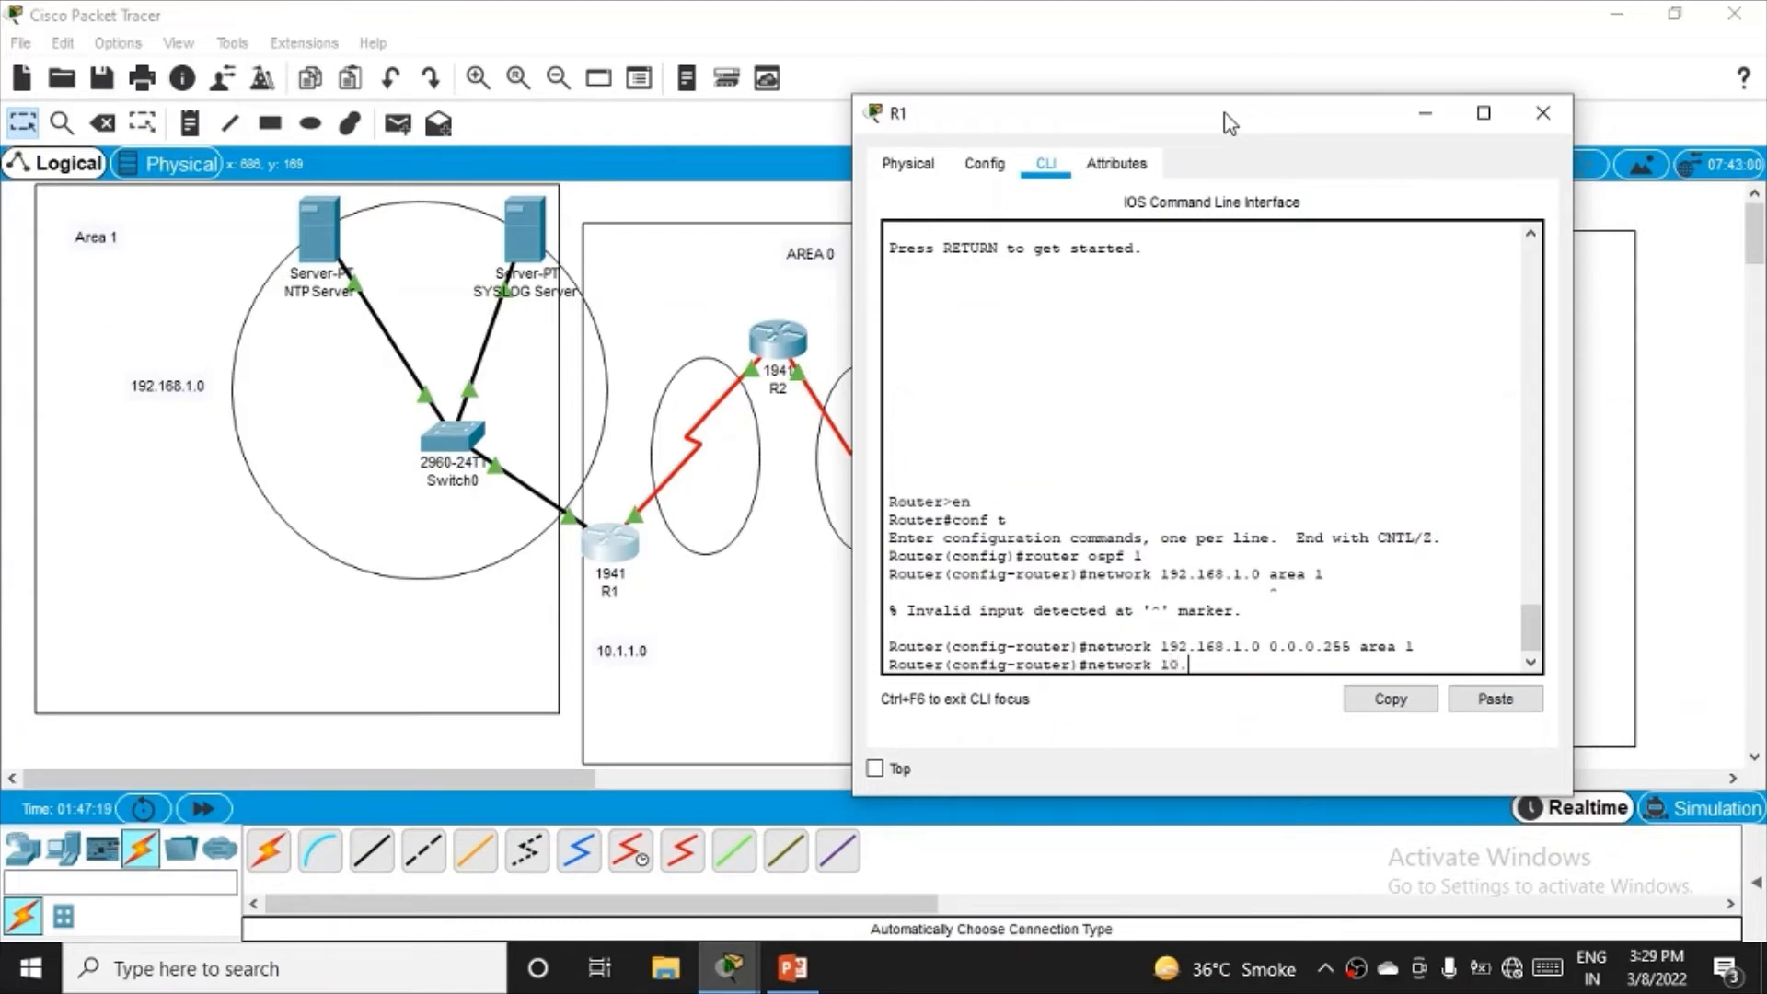
text(1.1.0)
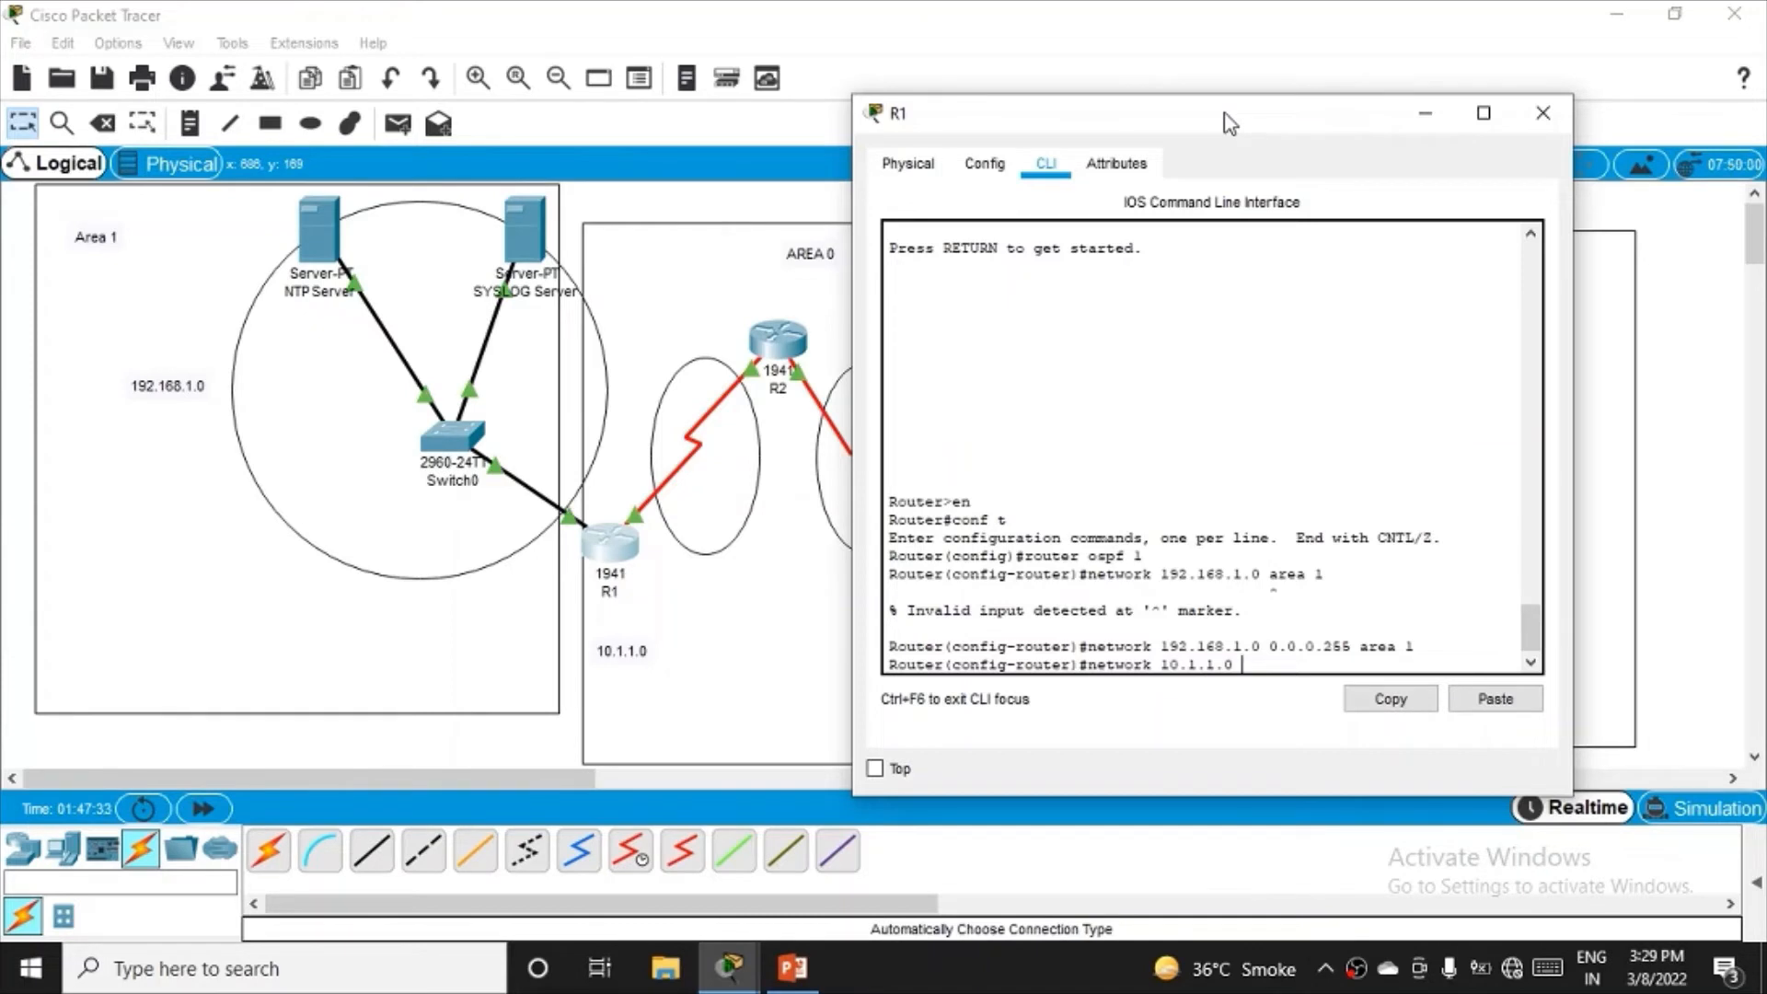
text(0.0.0.255)
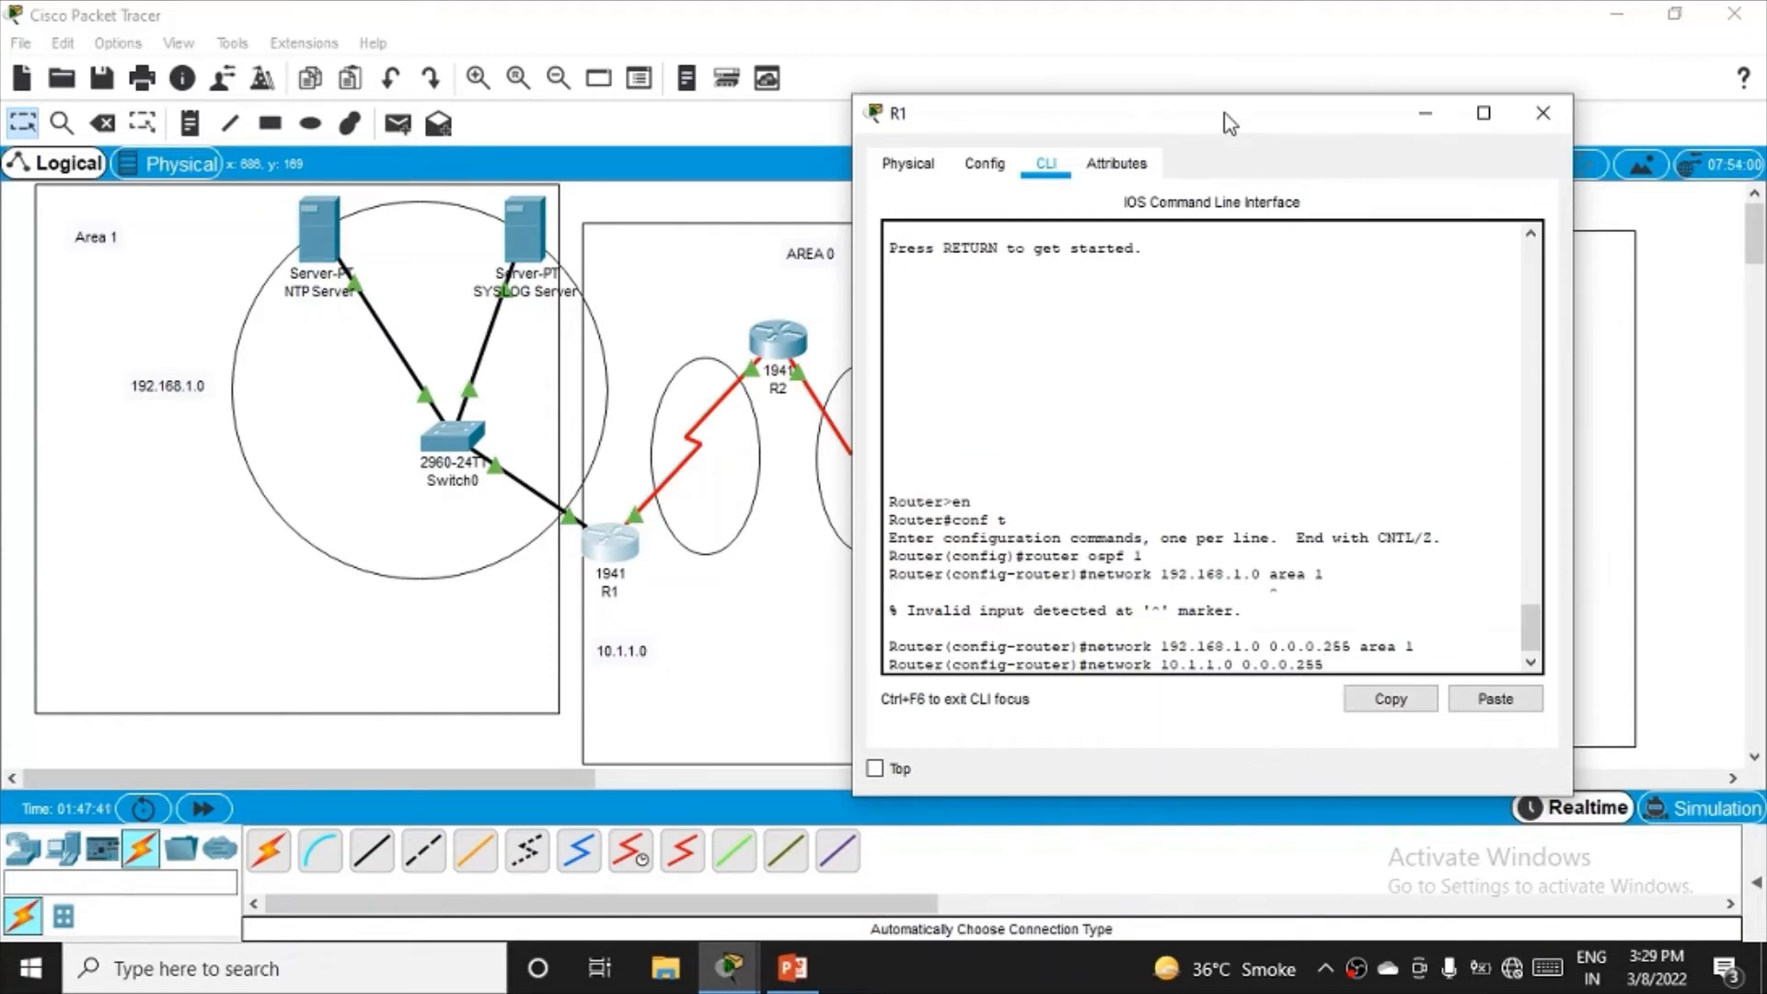
text(area)
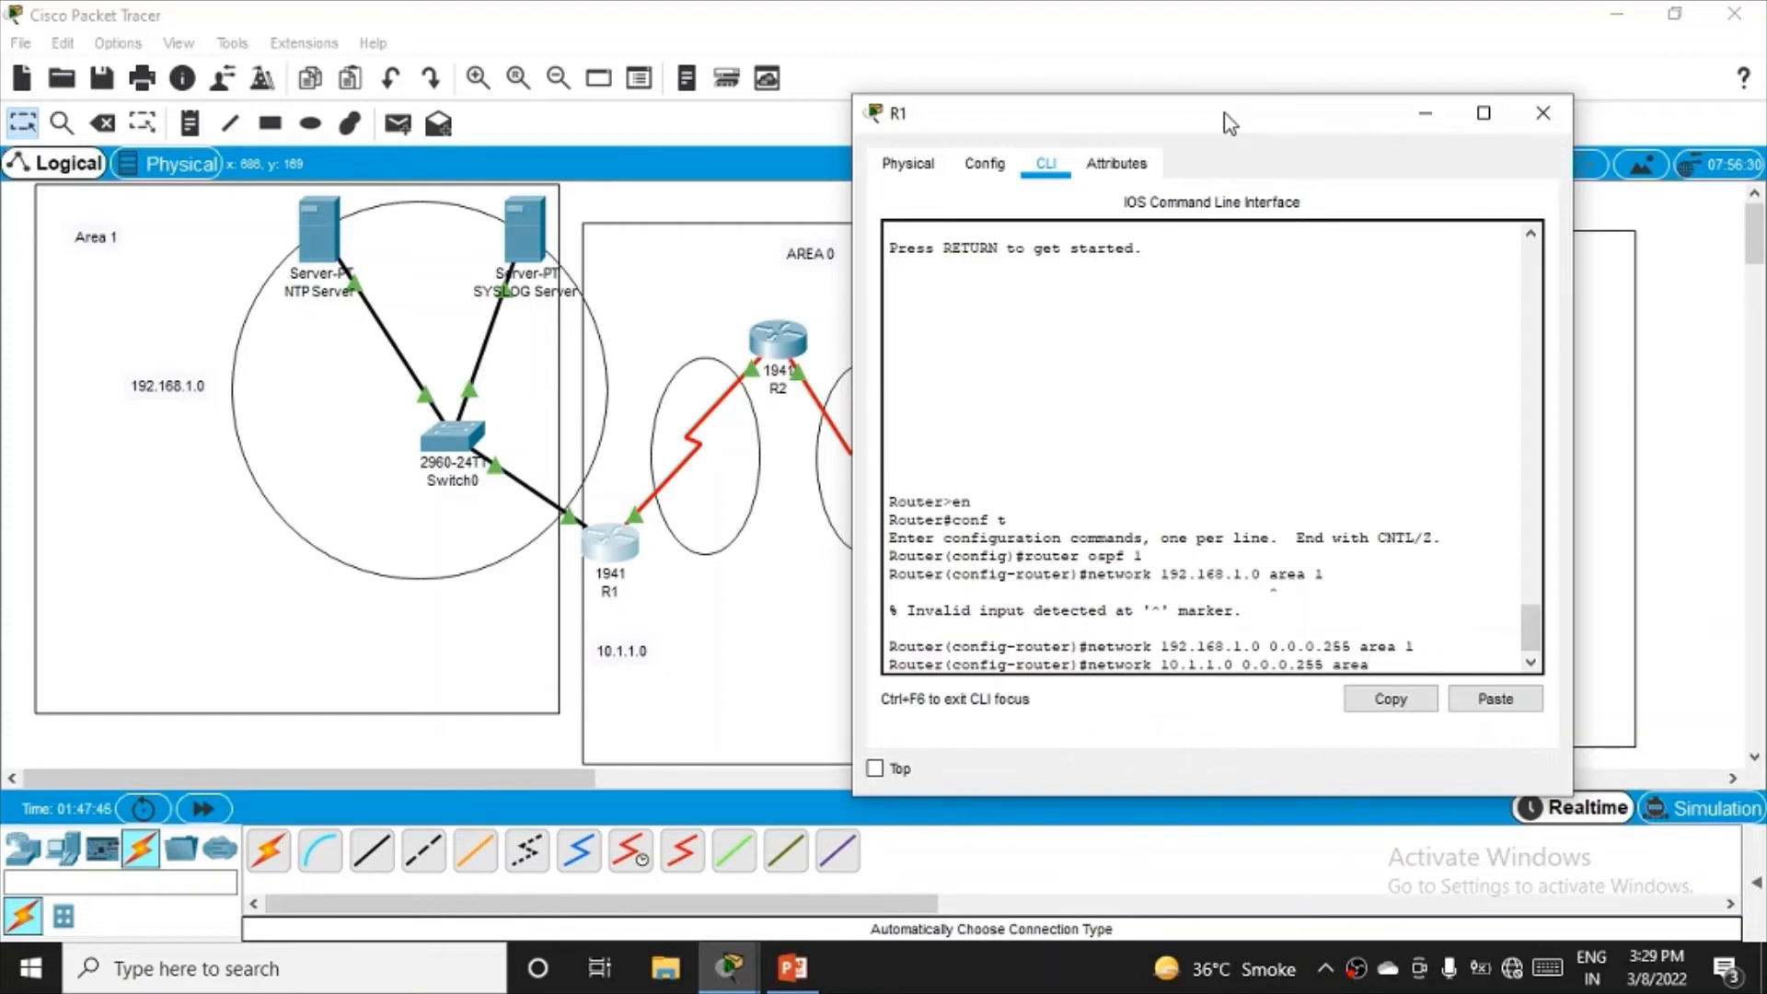
text(0)
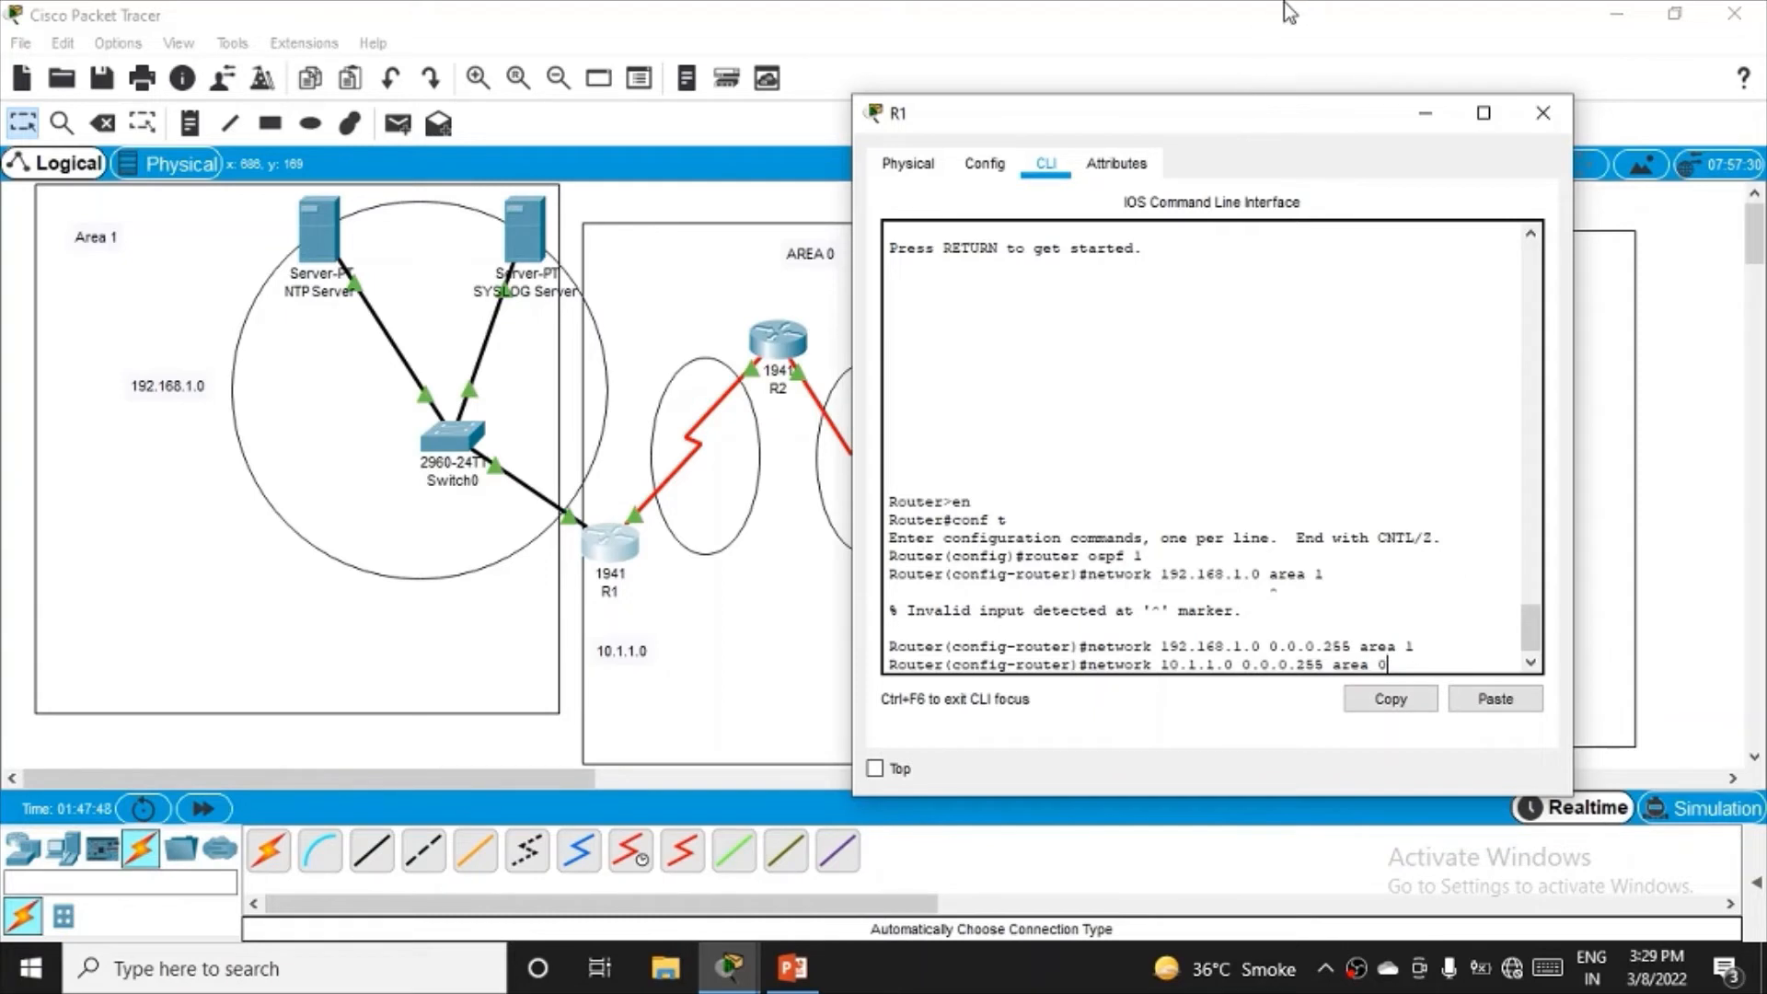
drag(1210, 112, 1279, 110)
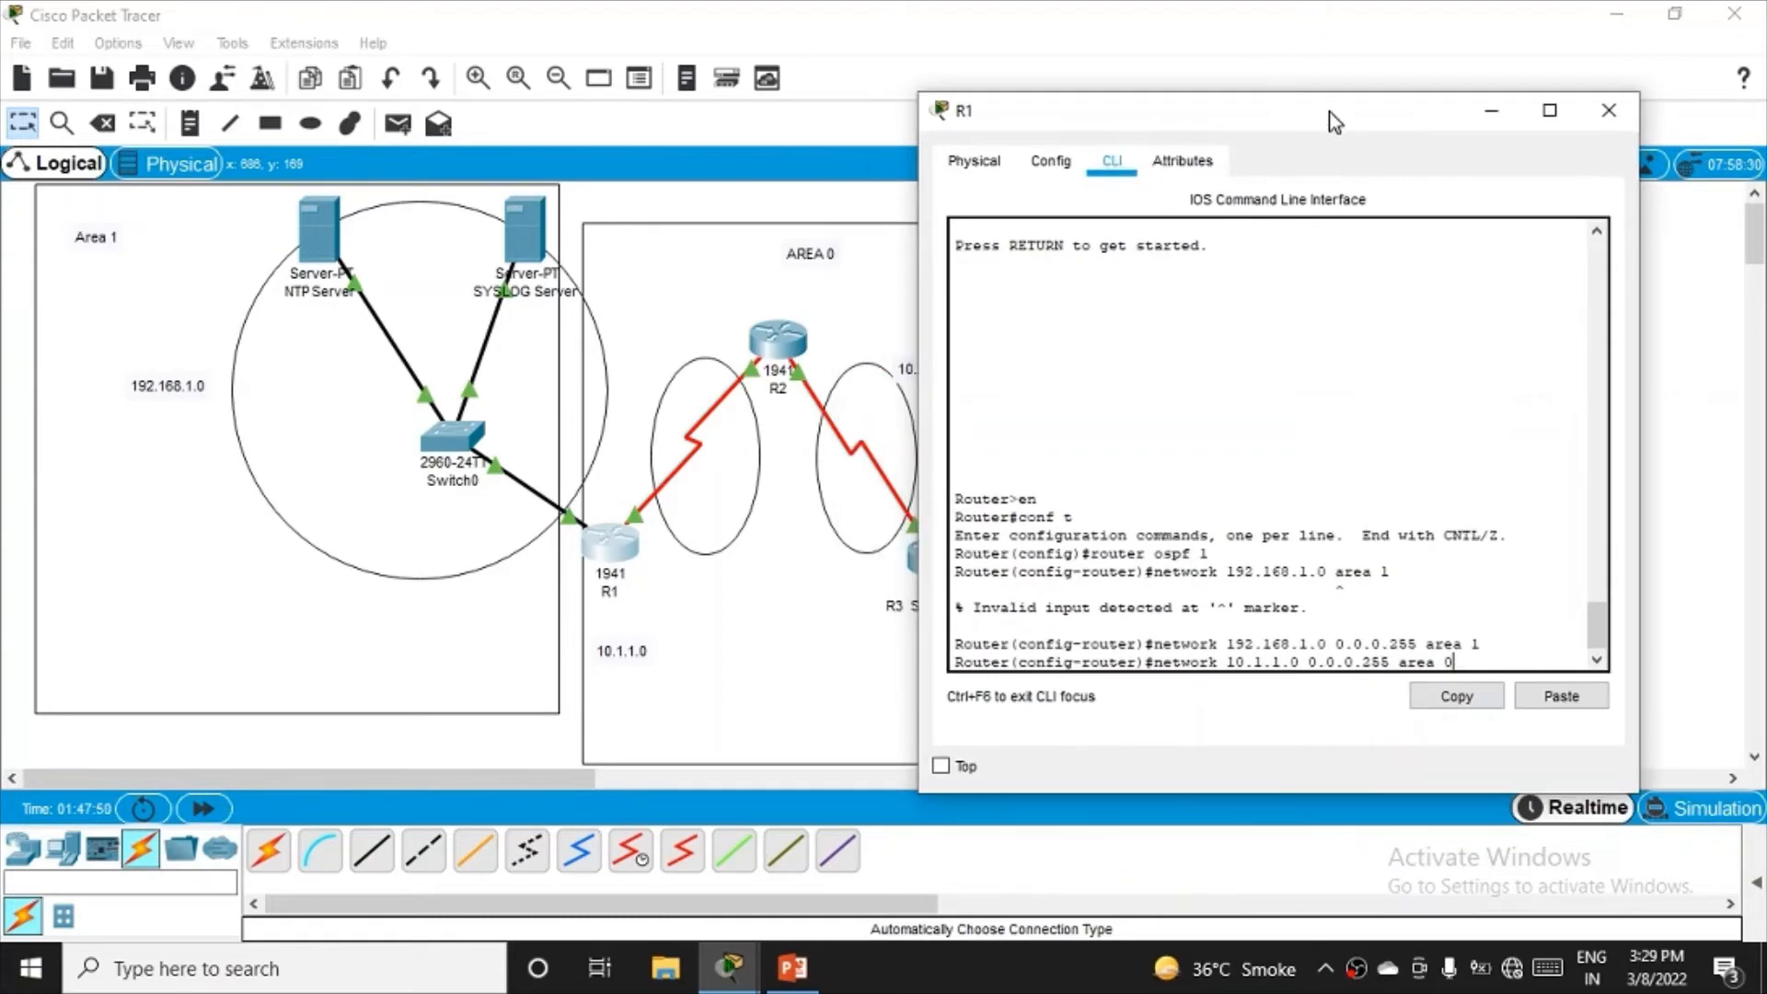
key(Return)
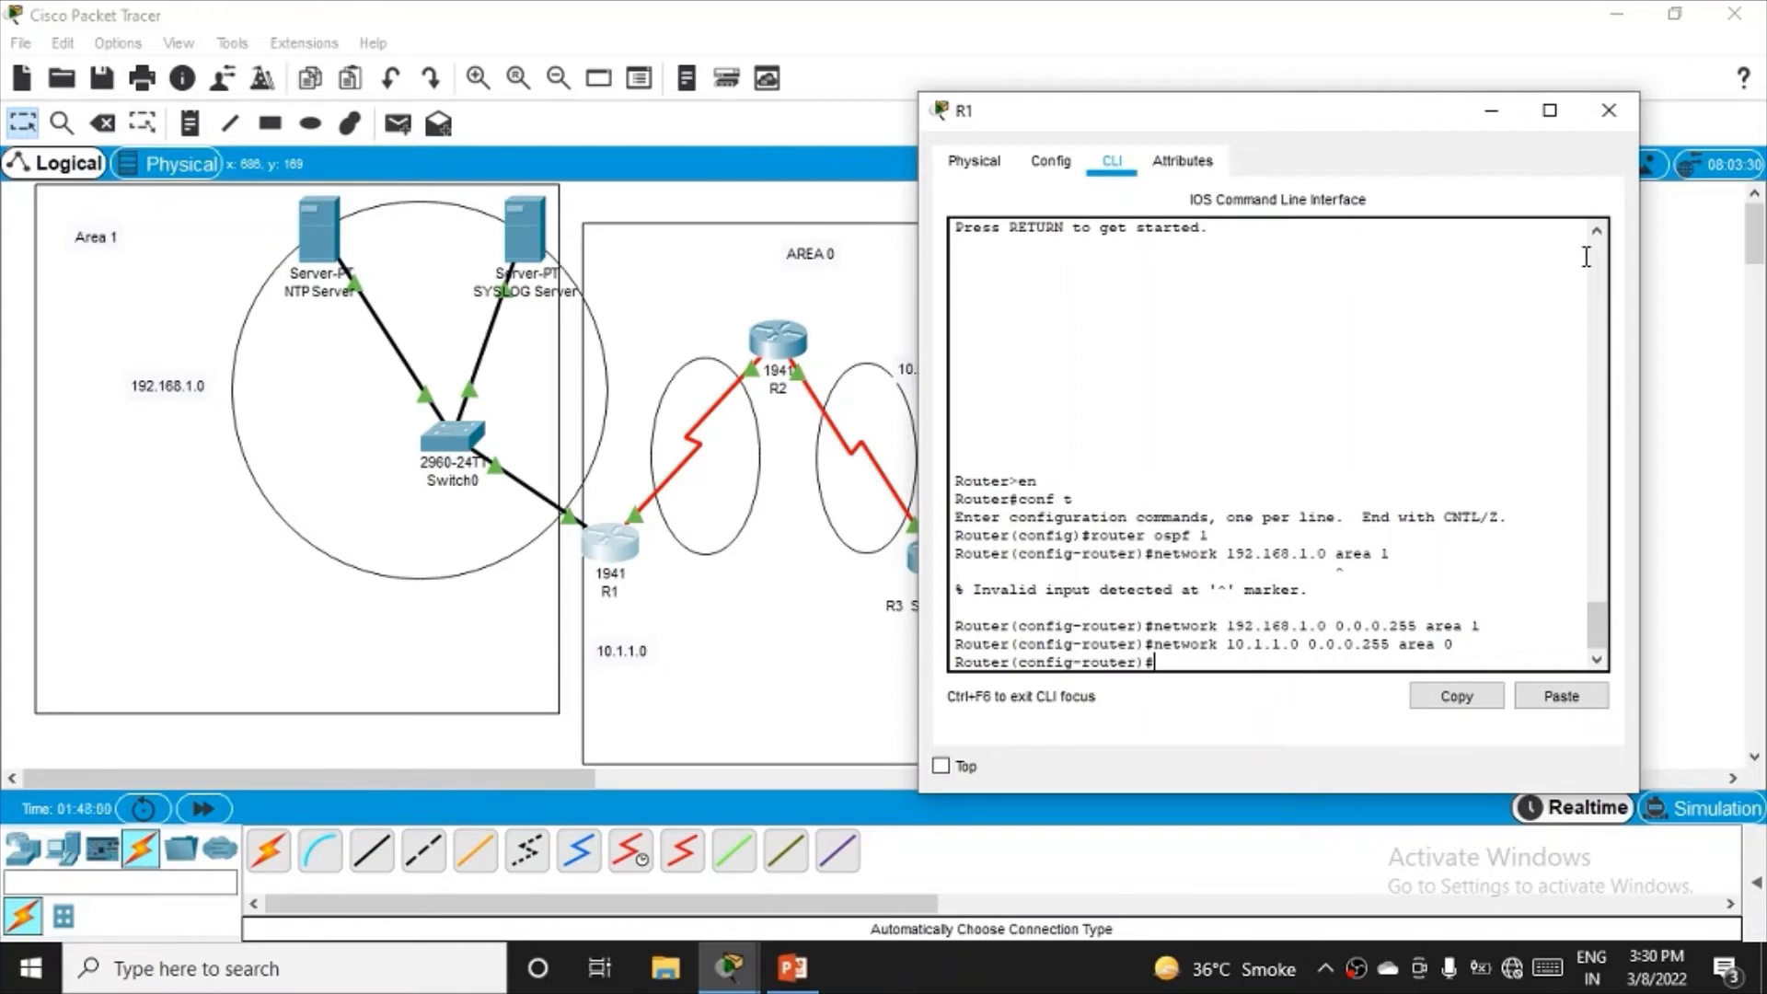
text(end)
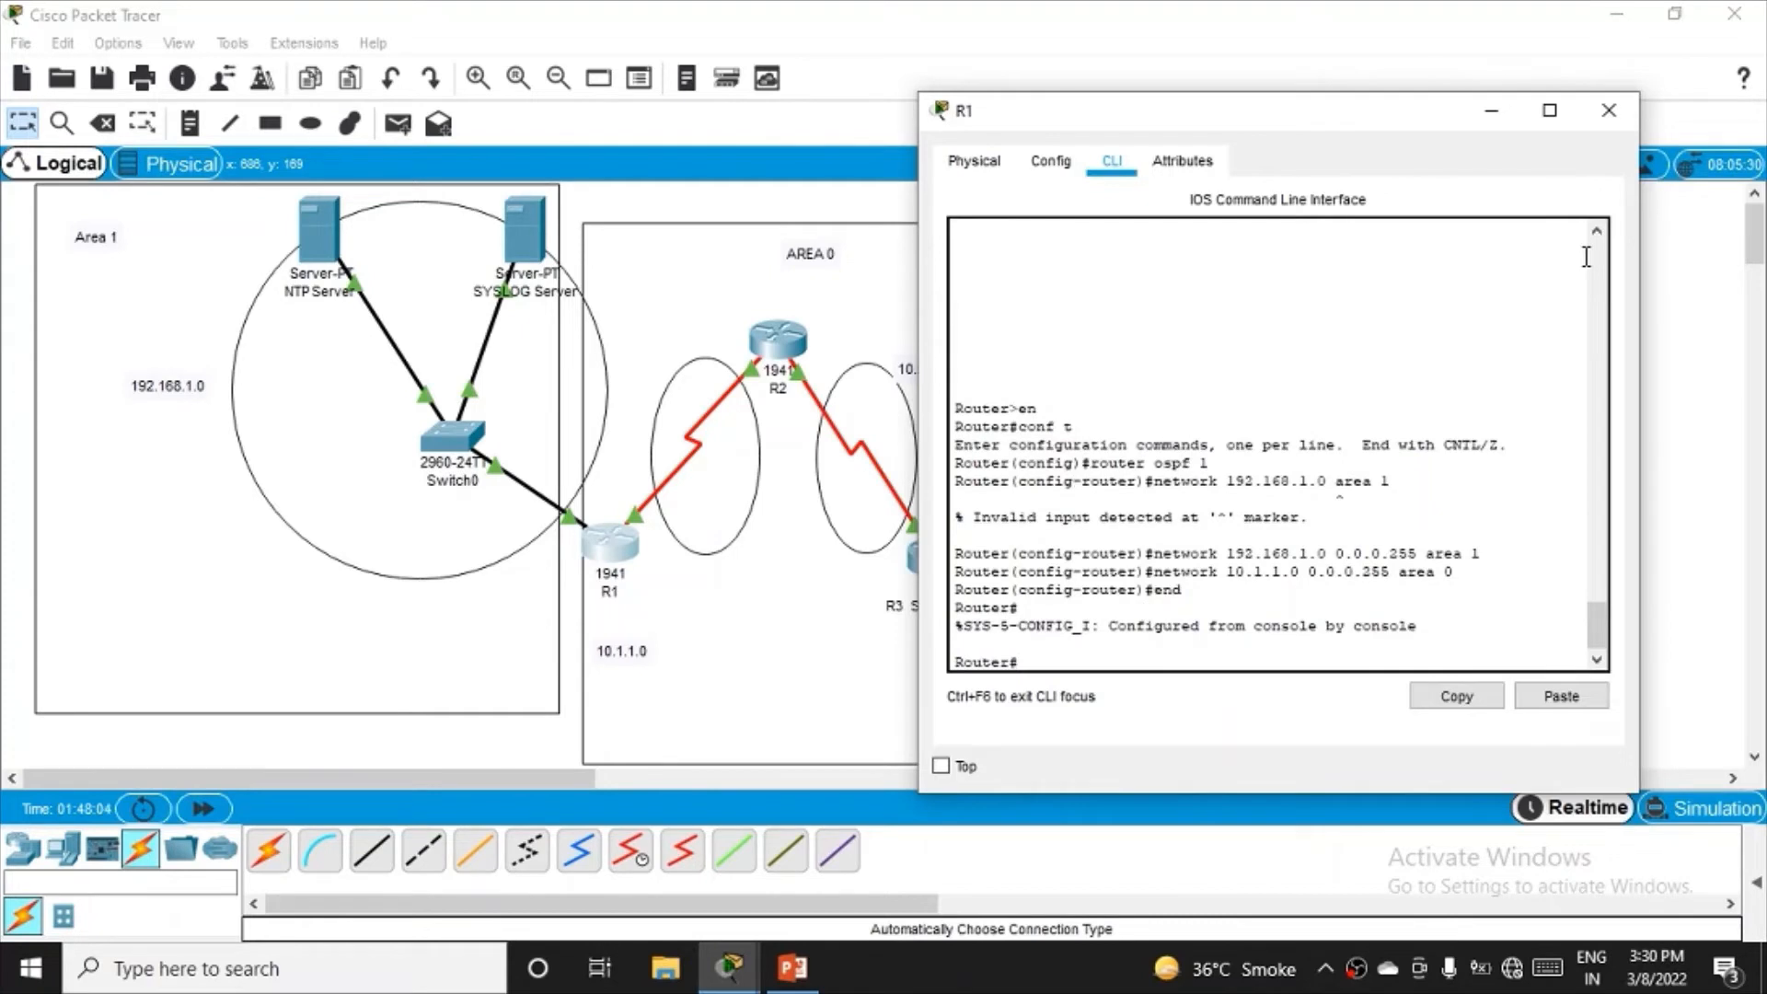
- Close R1's device window to show the full three-area topology
click(1604, 110)
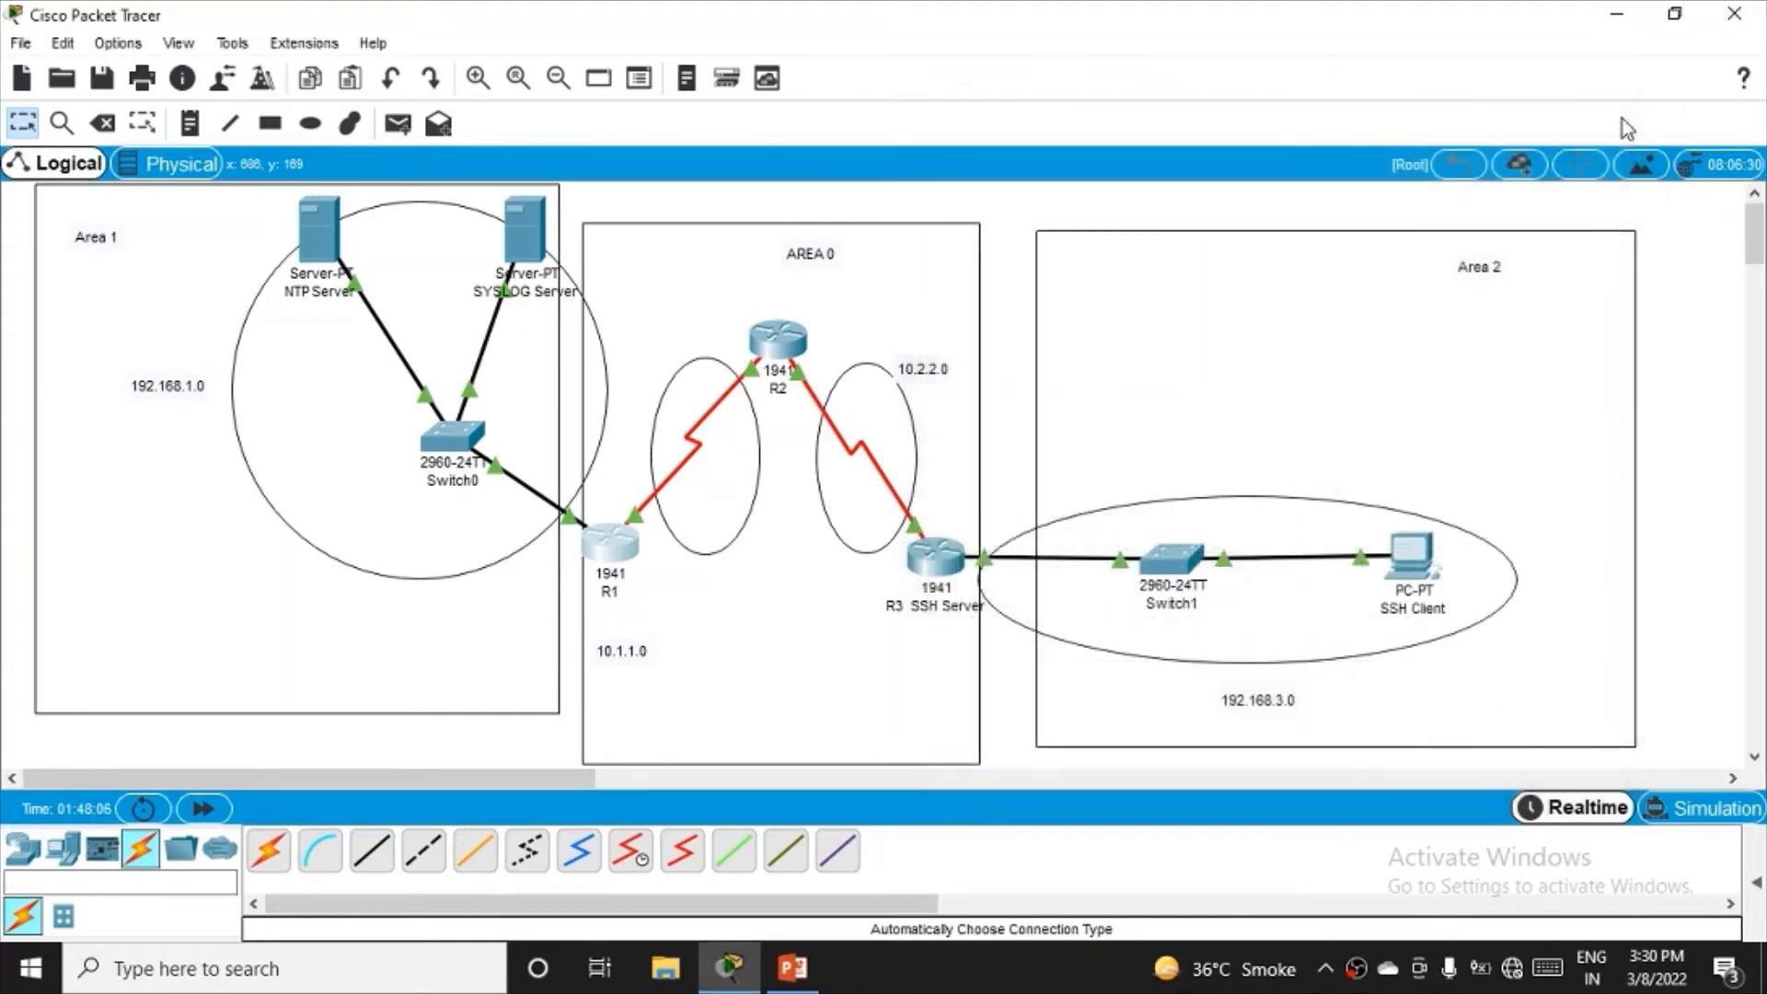
mouse_move(666, 559)
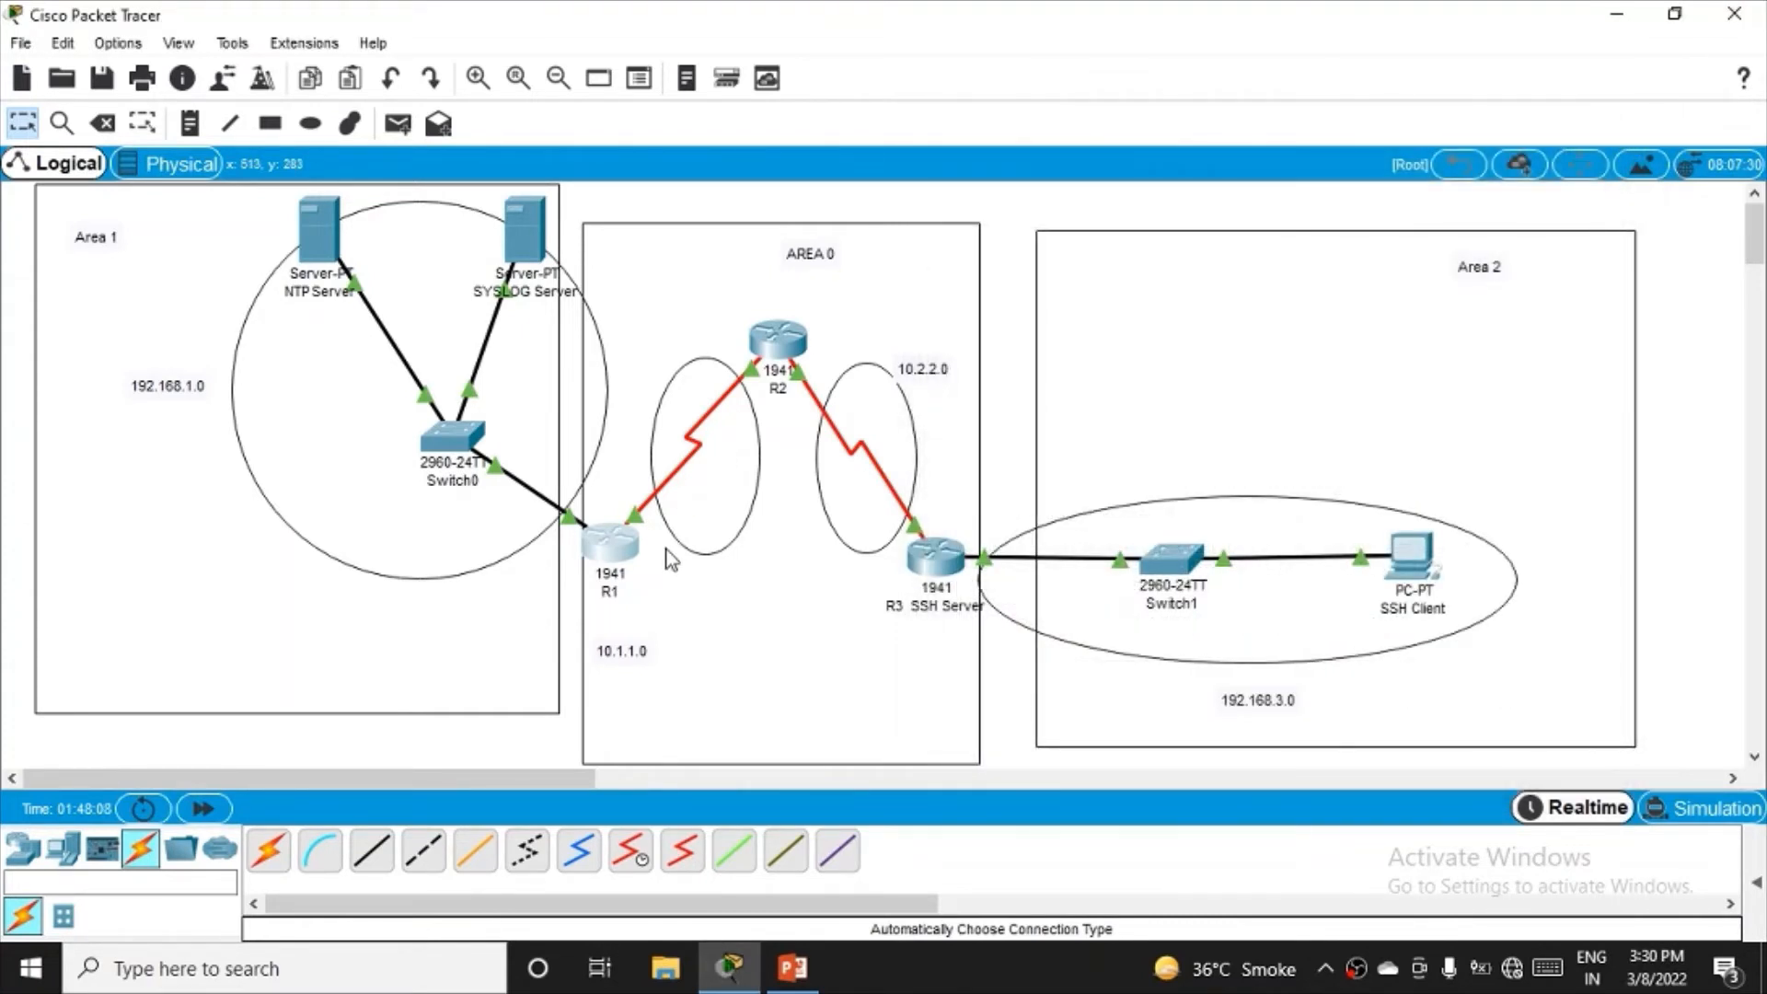
mouse_move(703, 541)
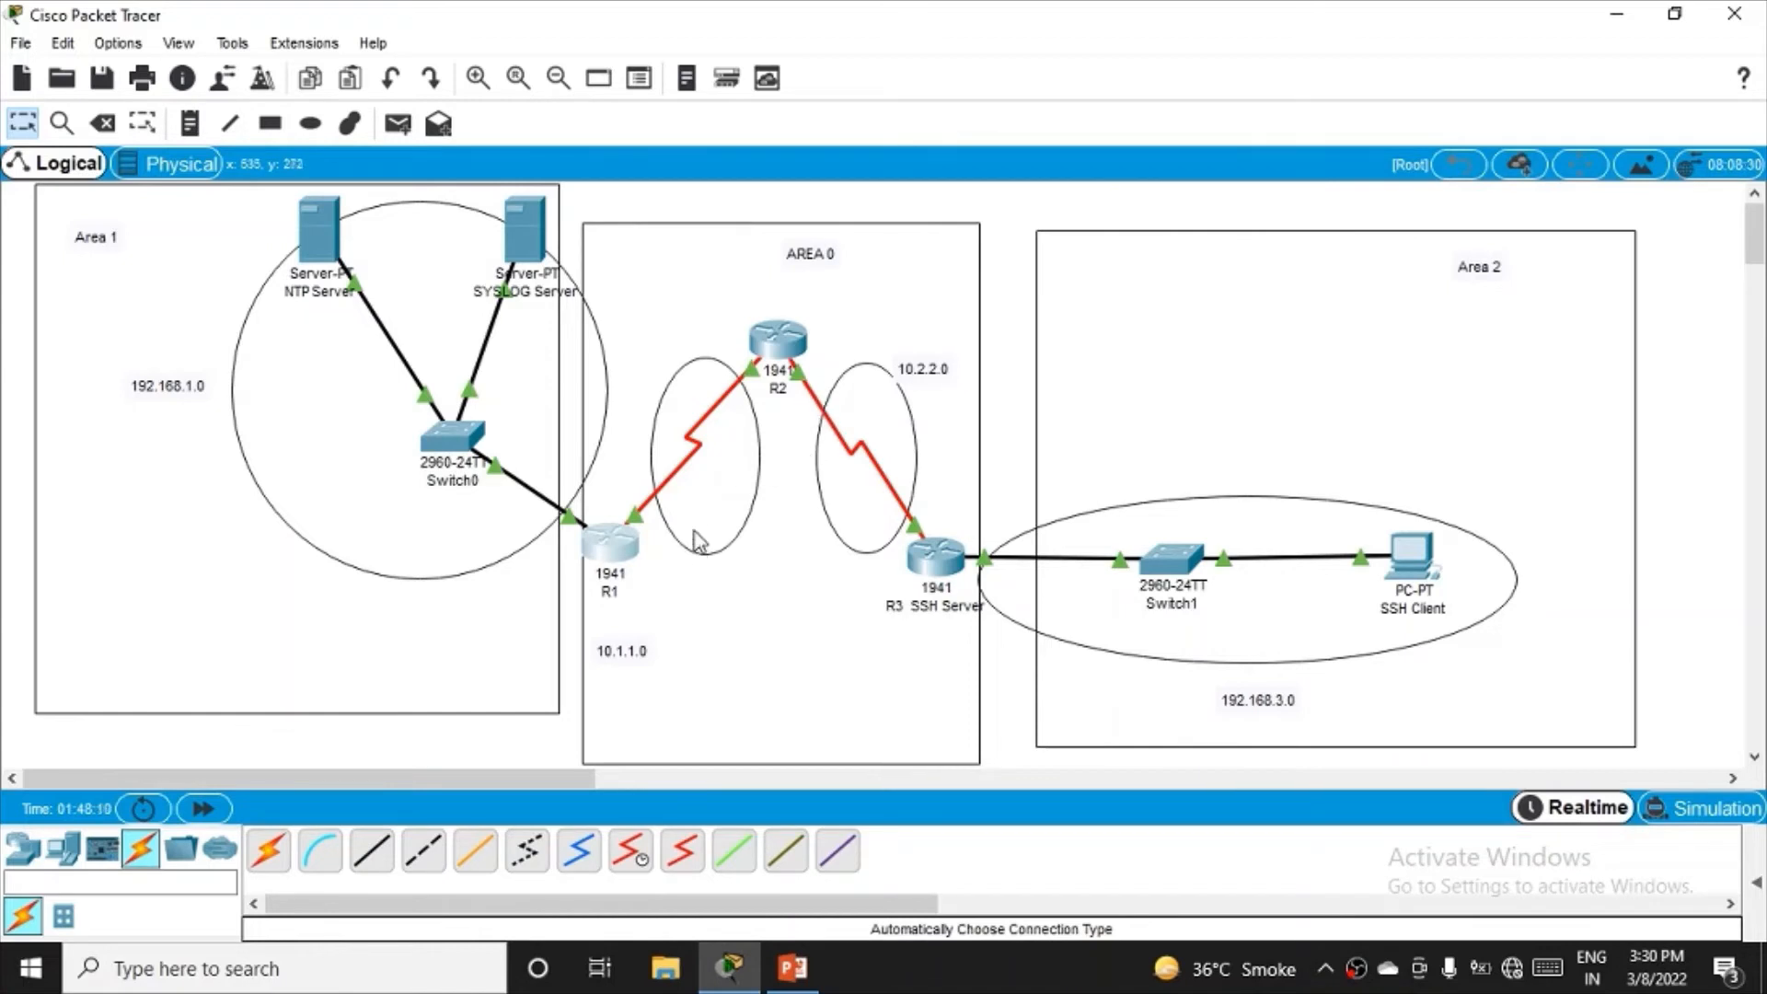
mouse_move(778, 302)
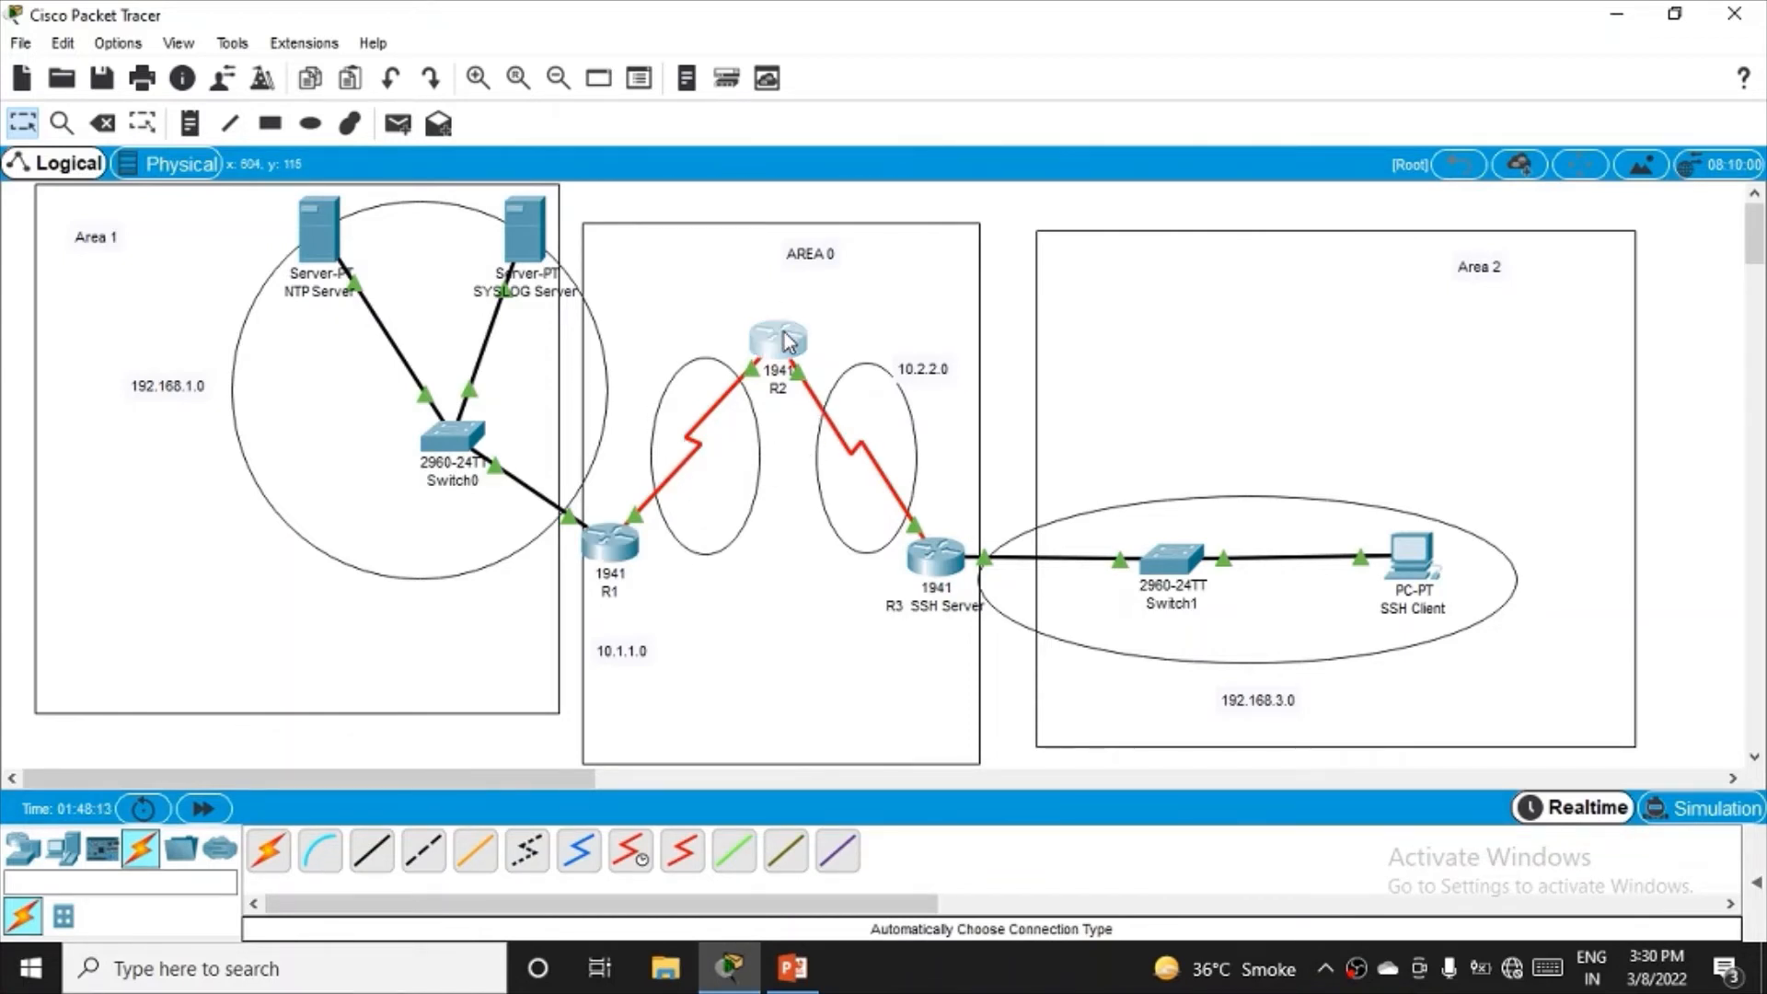
- On R2's CLI run enable, conf t, router ospf 1 and a first network 10.x area 0 statement
click(777, 338)
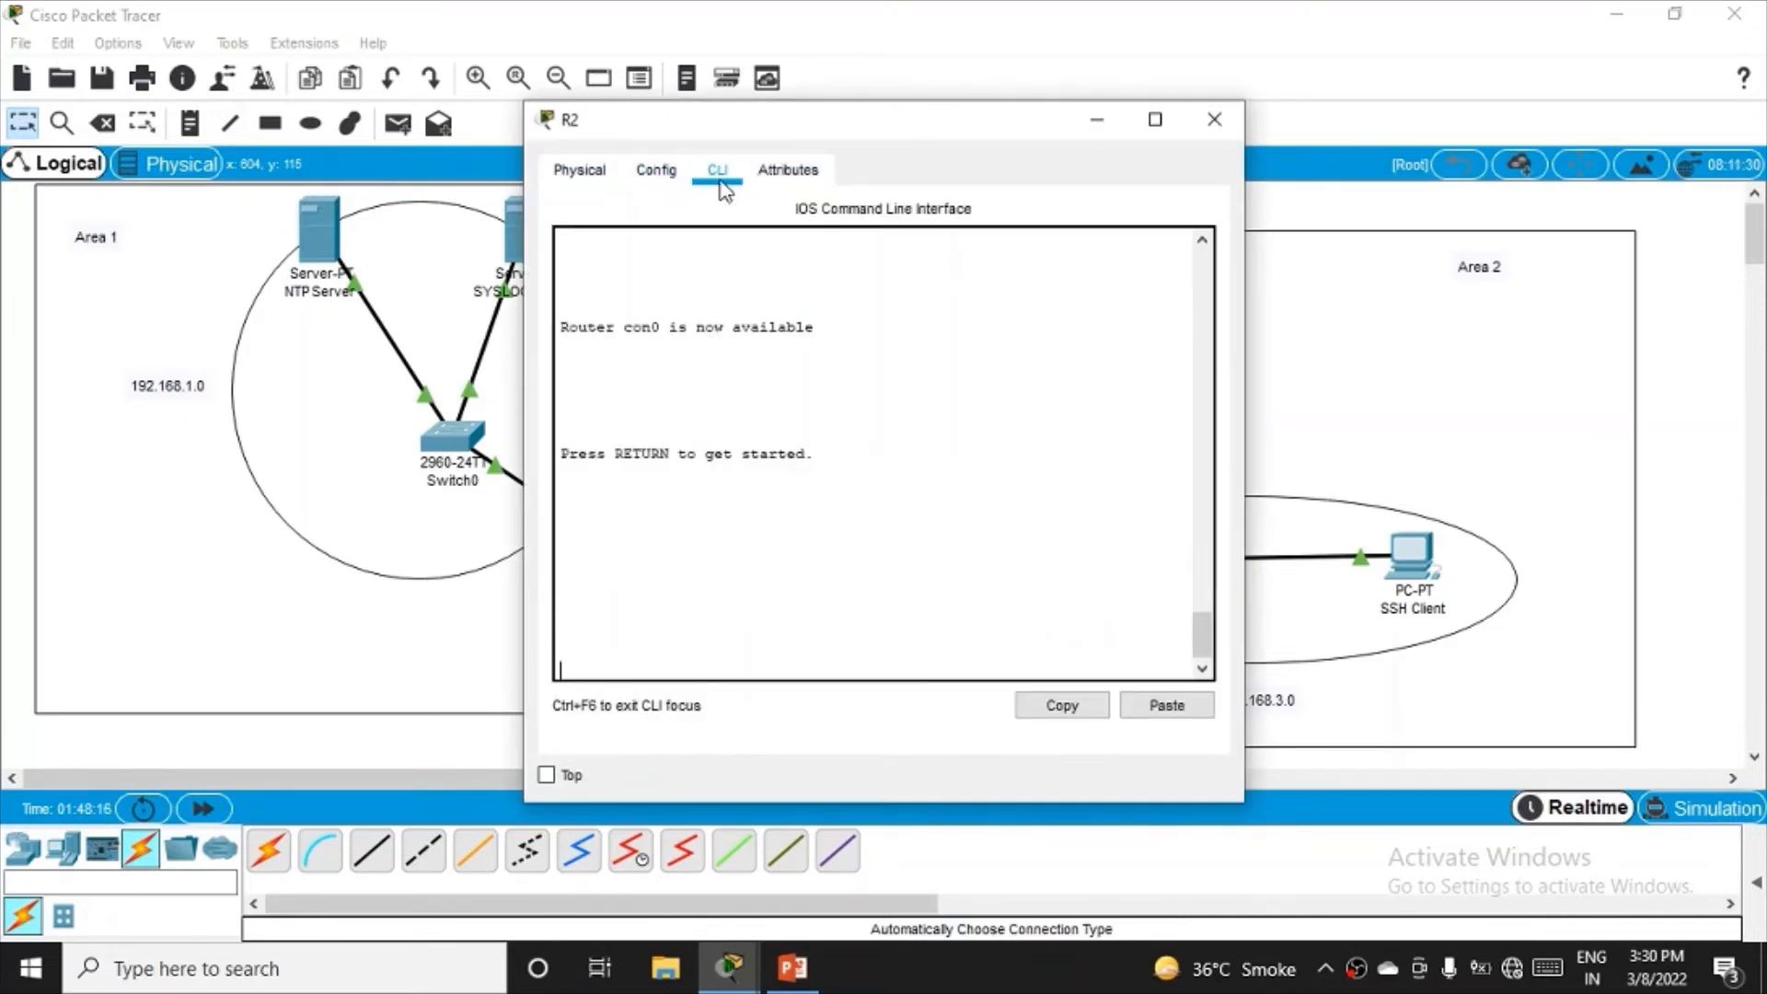
text(er>en)
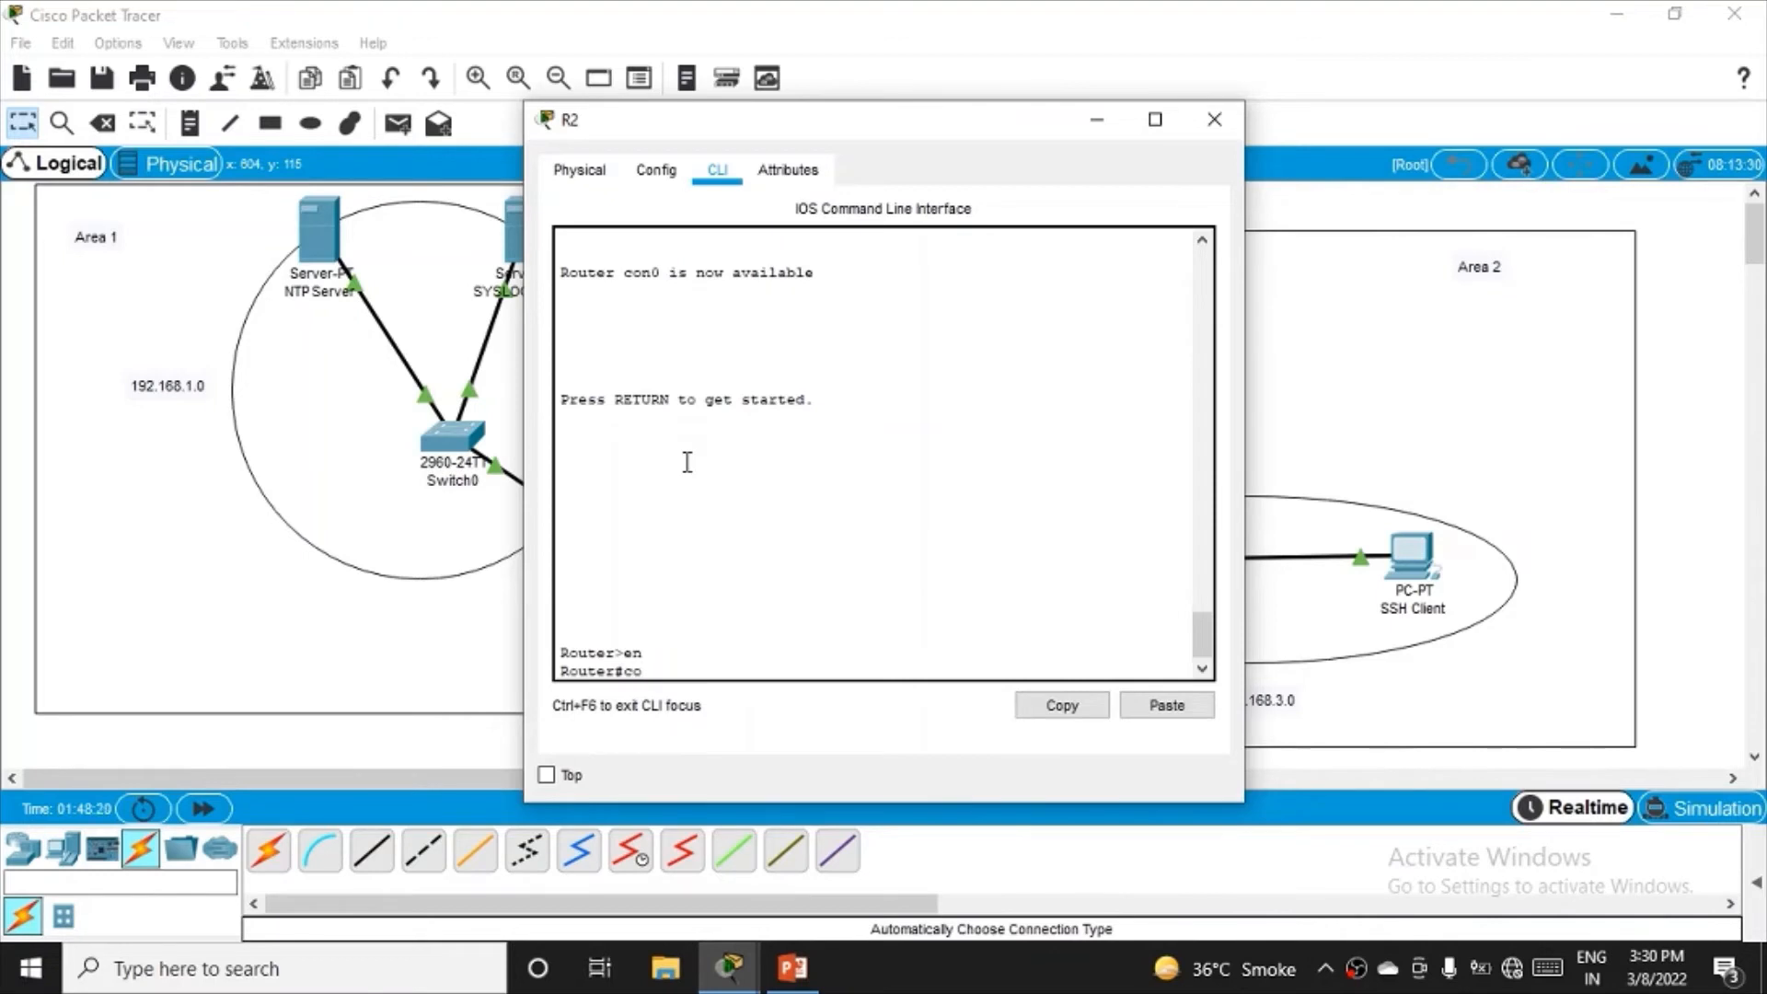
text(conf t)
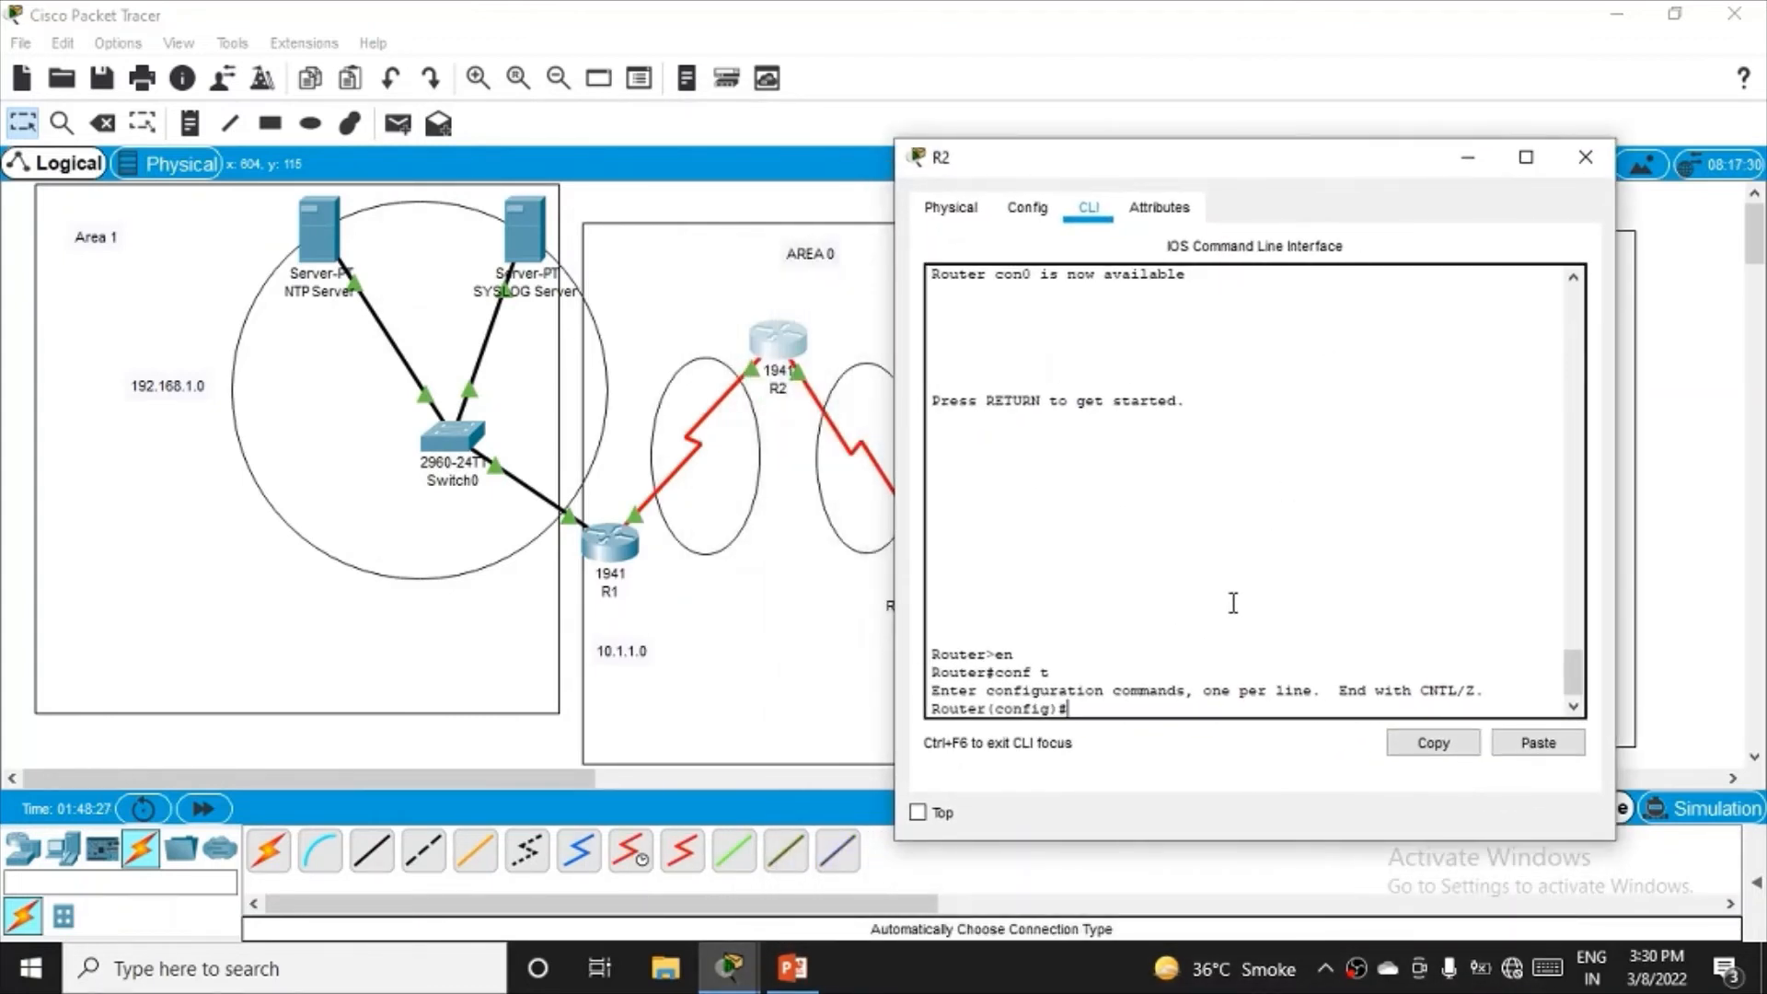
text(router ospf 1)
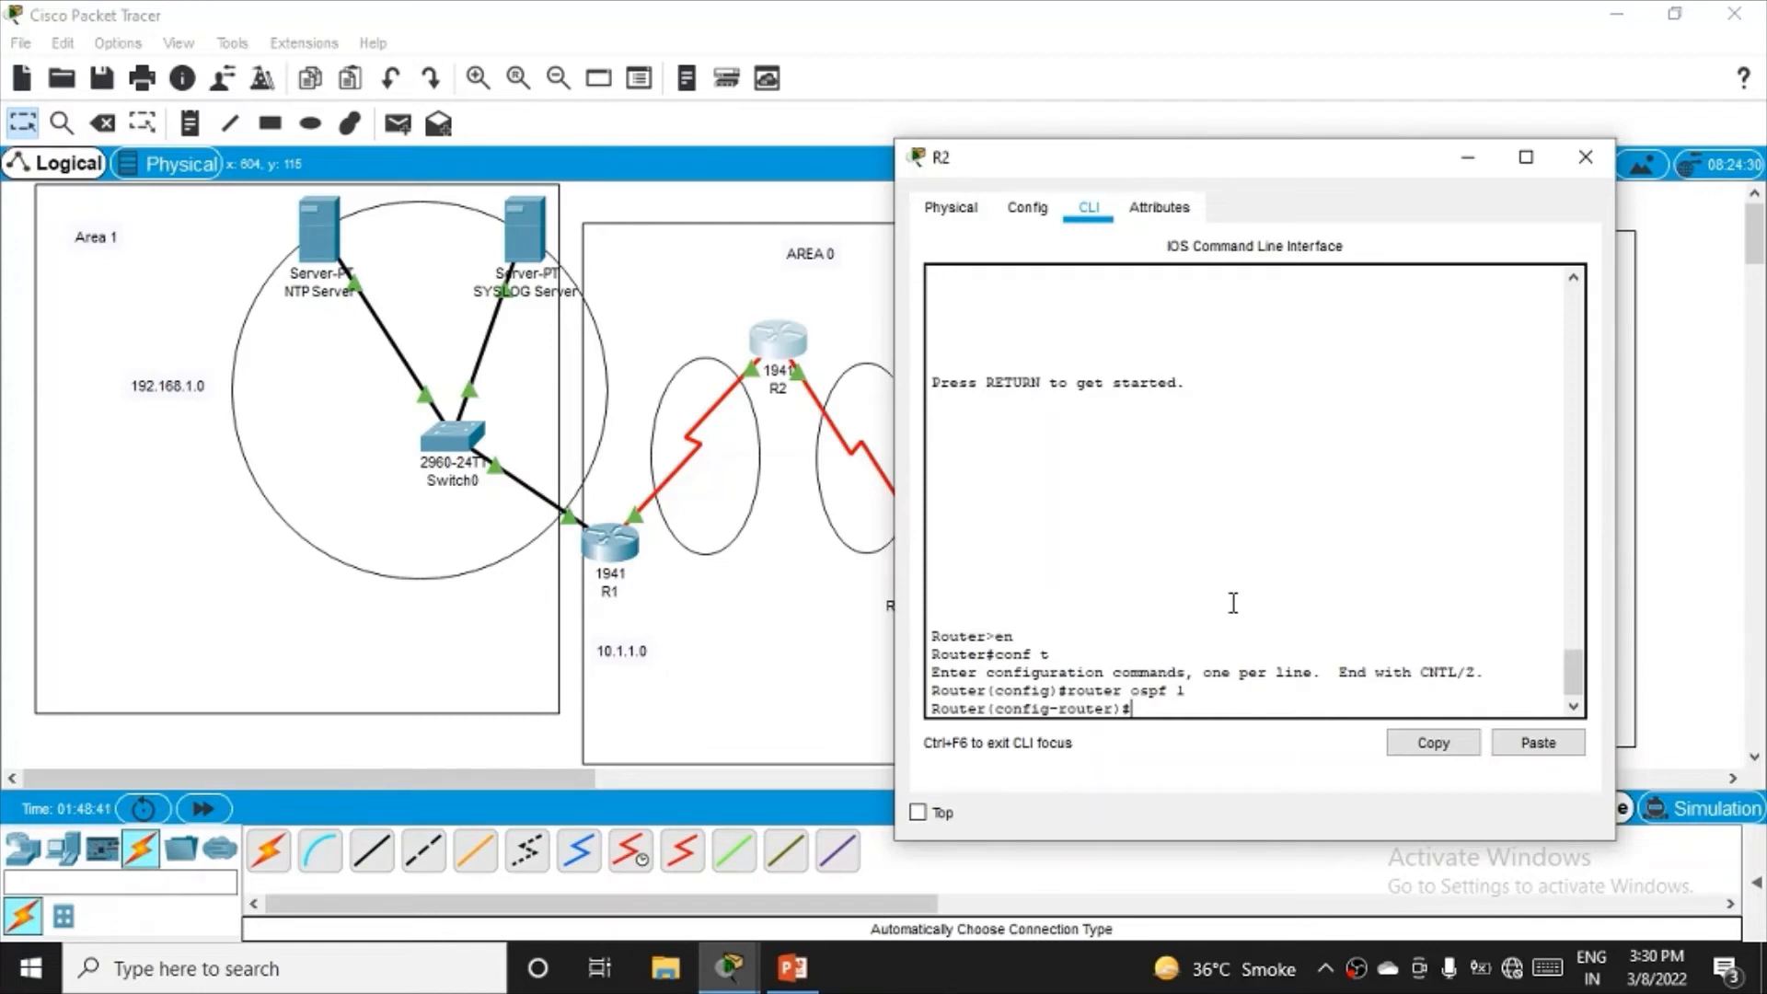
text(network)
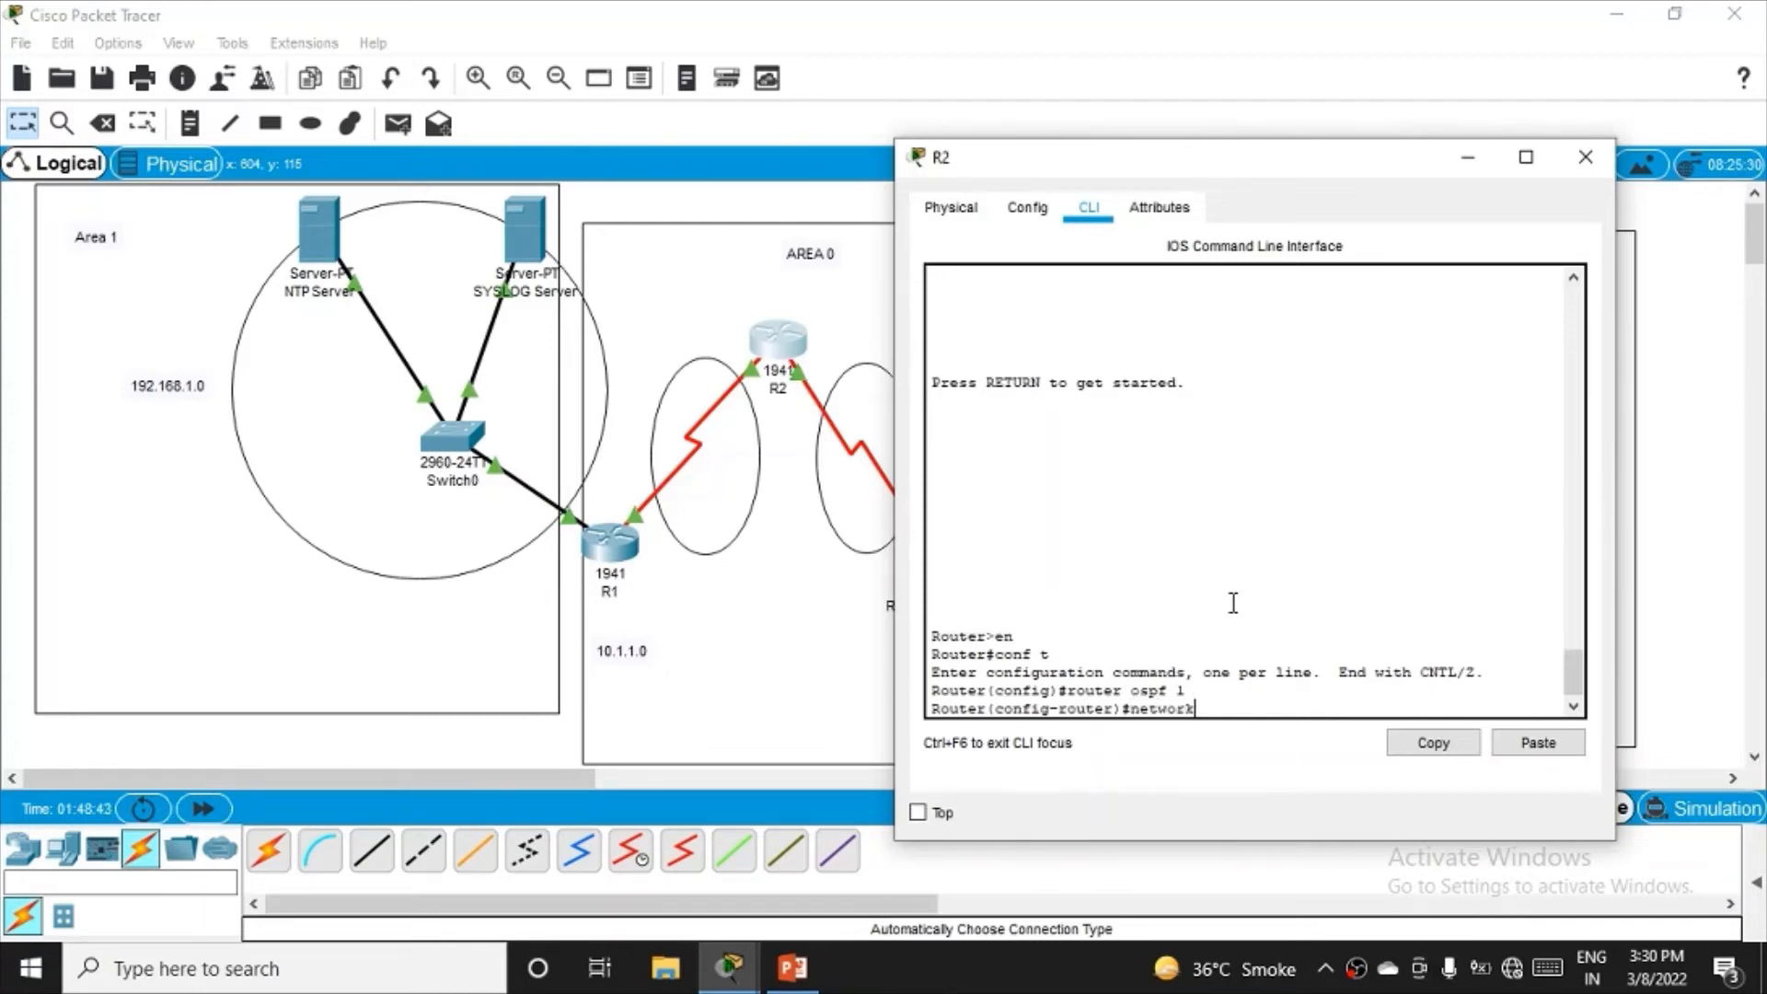
text(1)
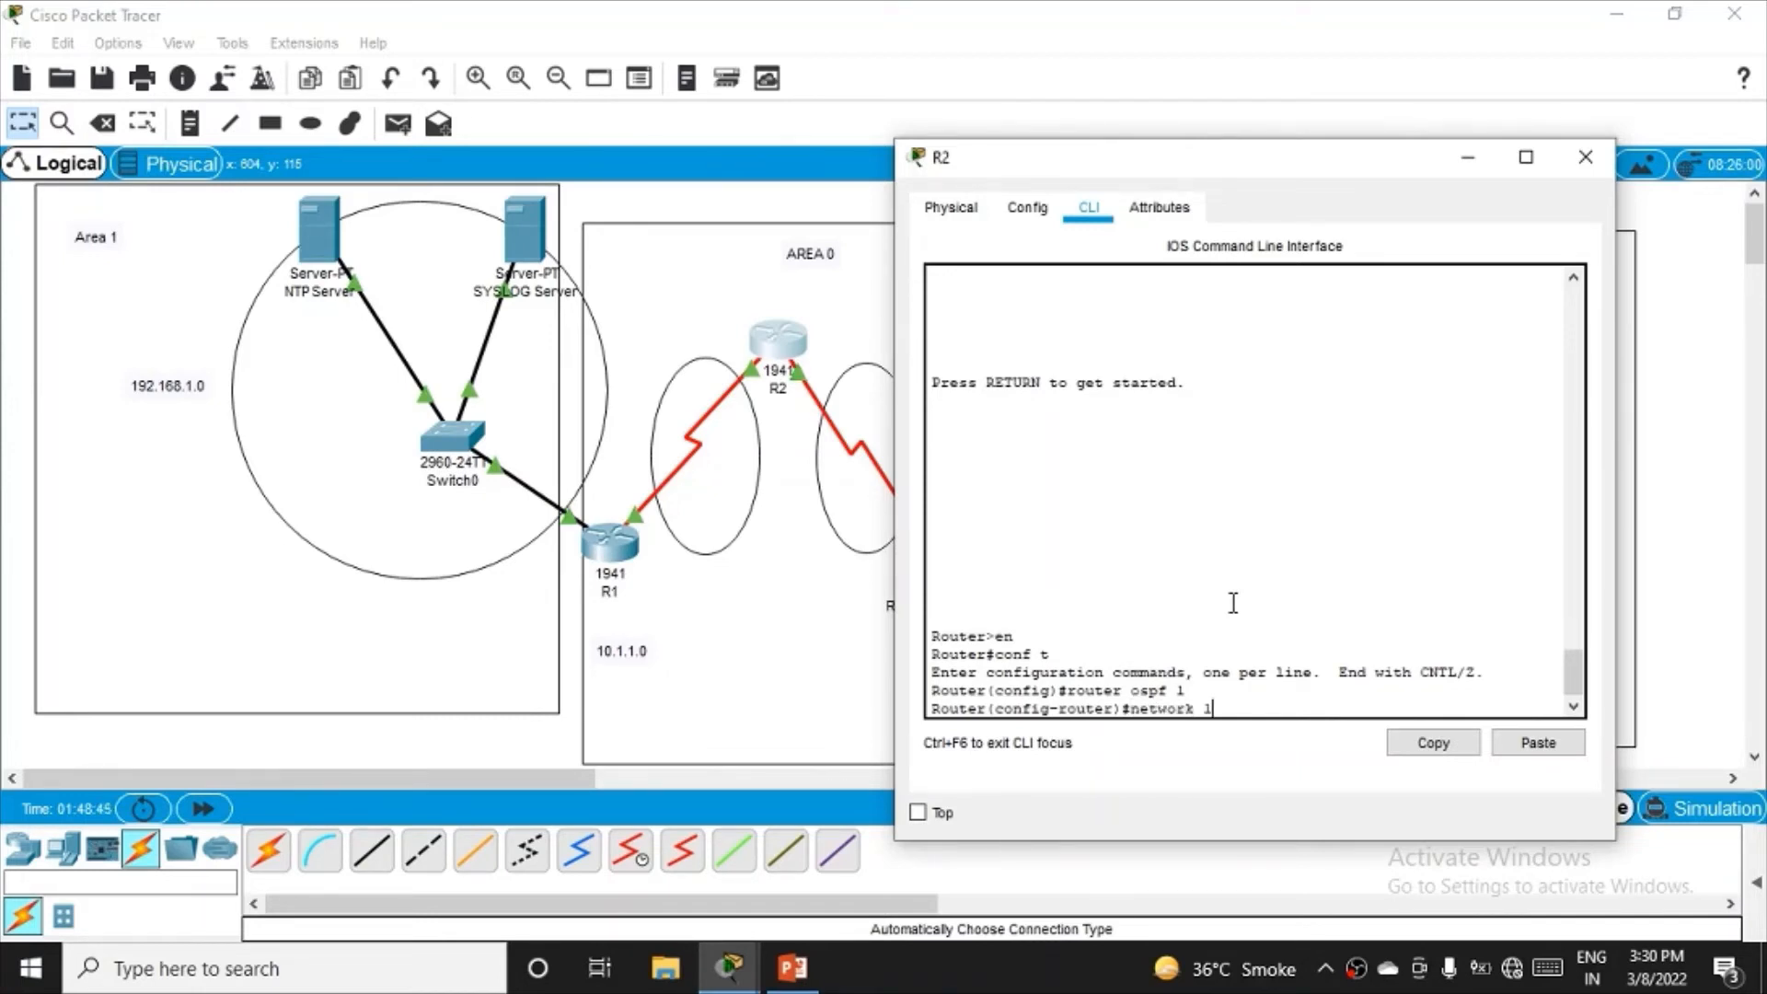
text(0.1.1.)
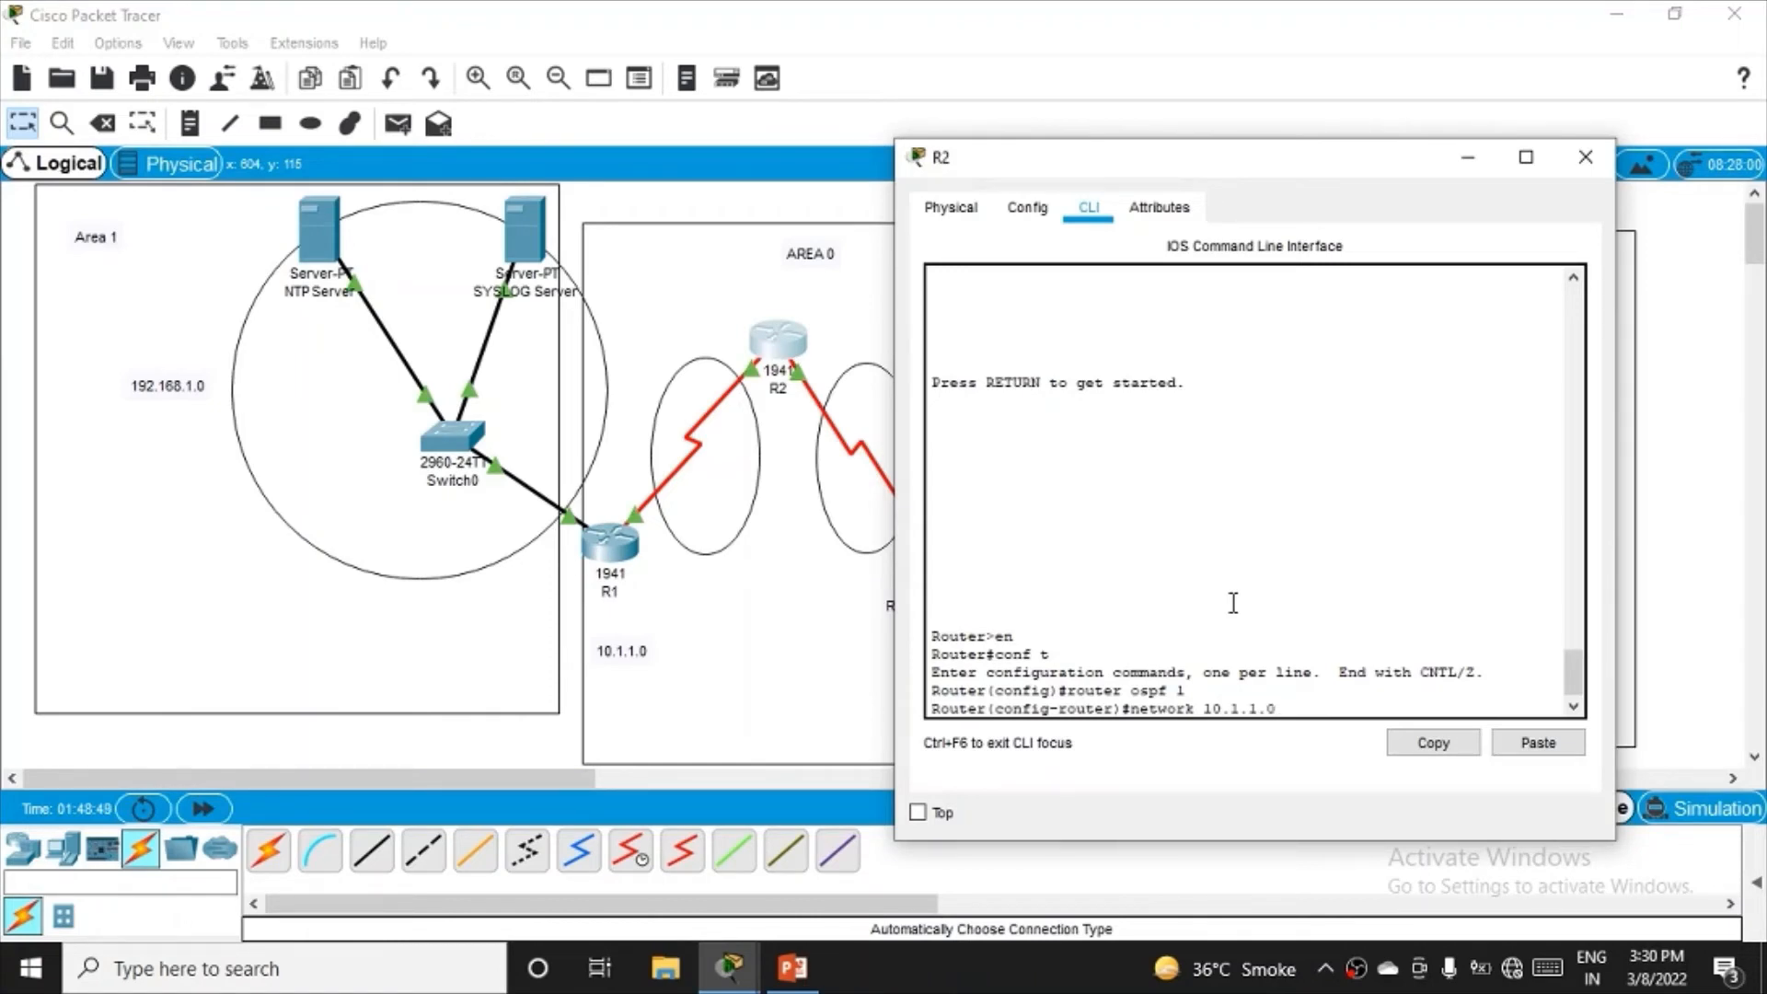
text(0.)
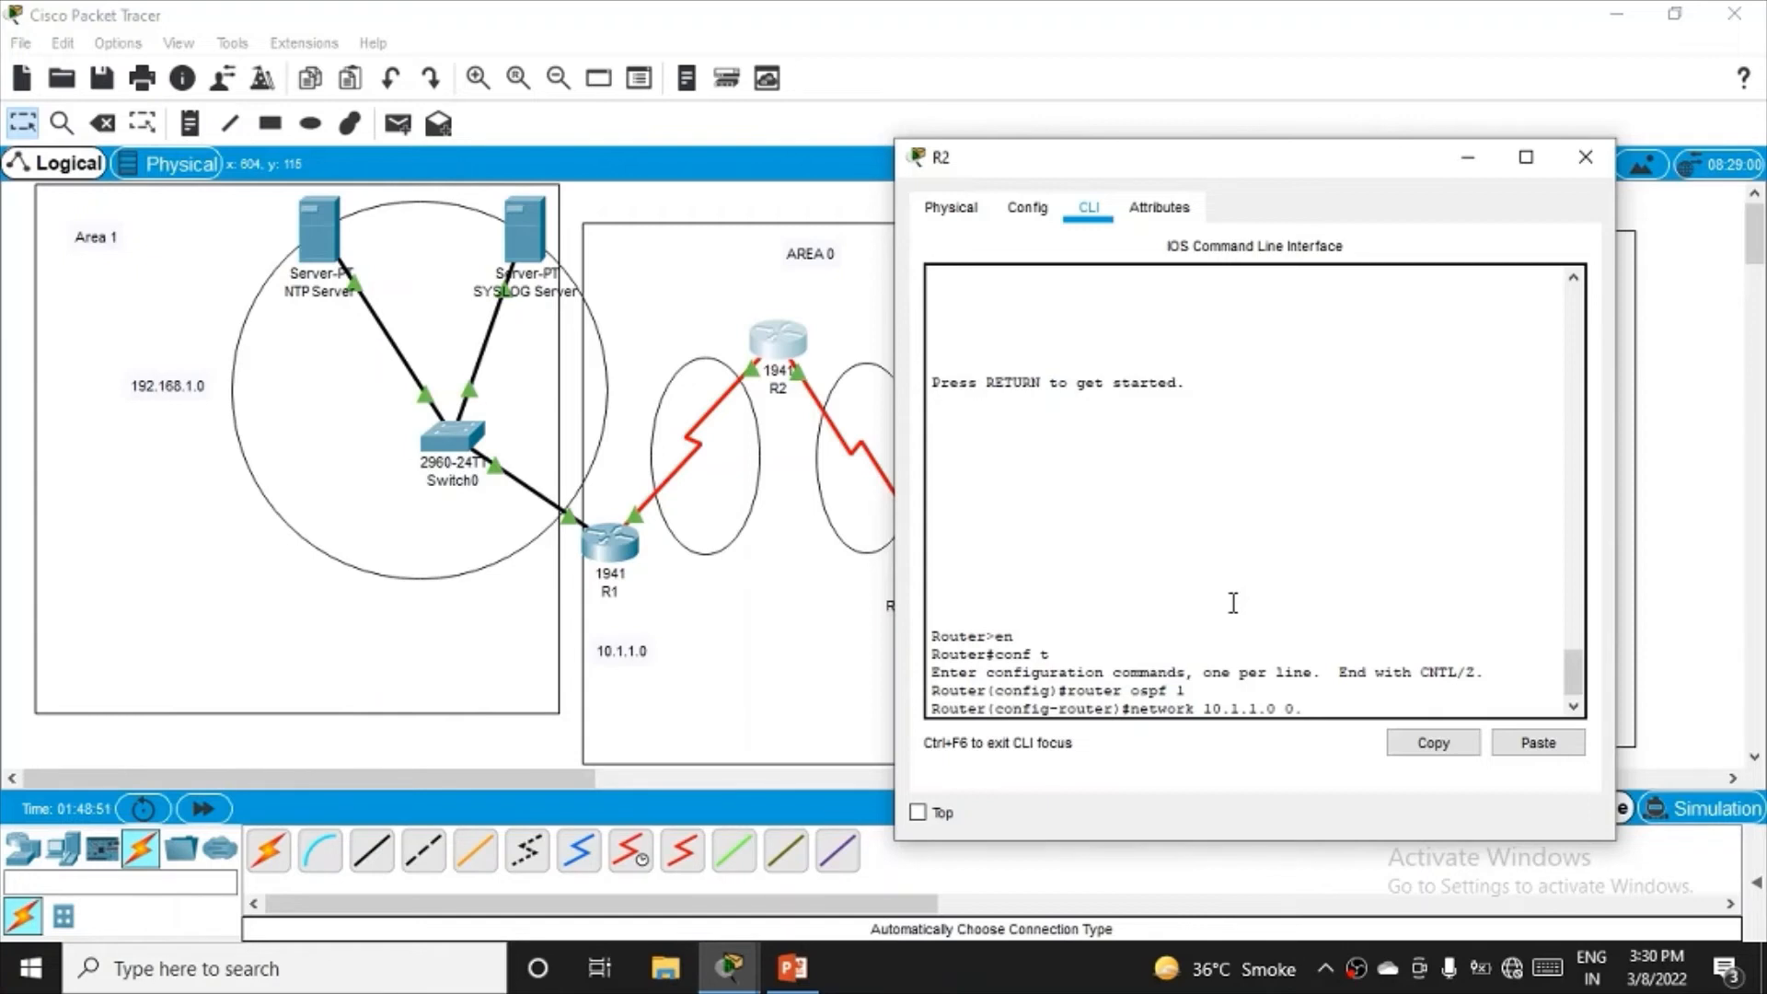
text(0.0.0.)
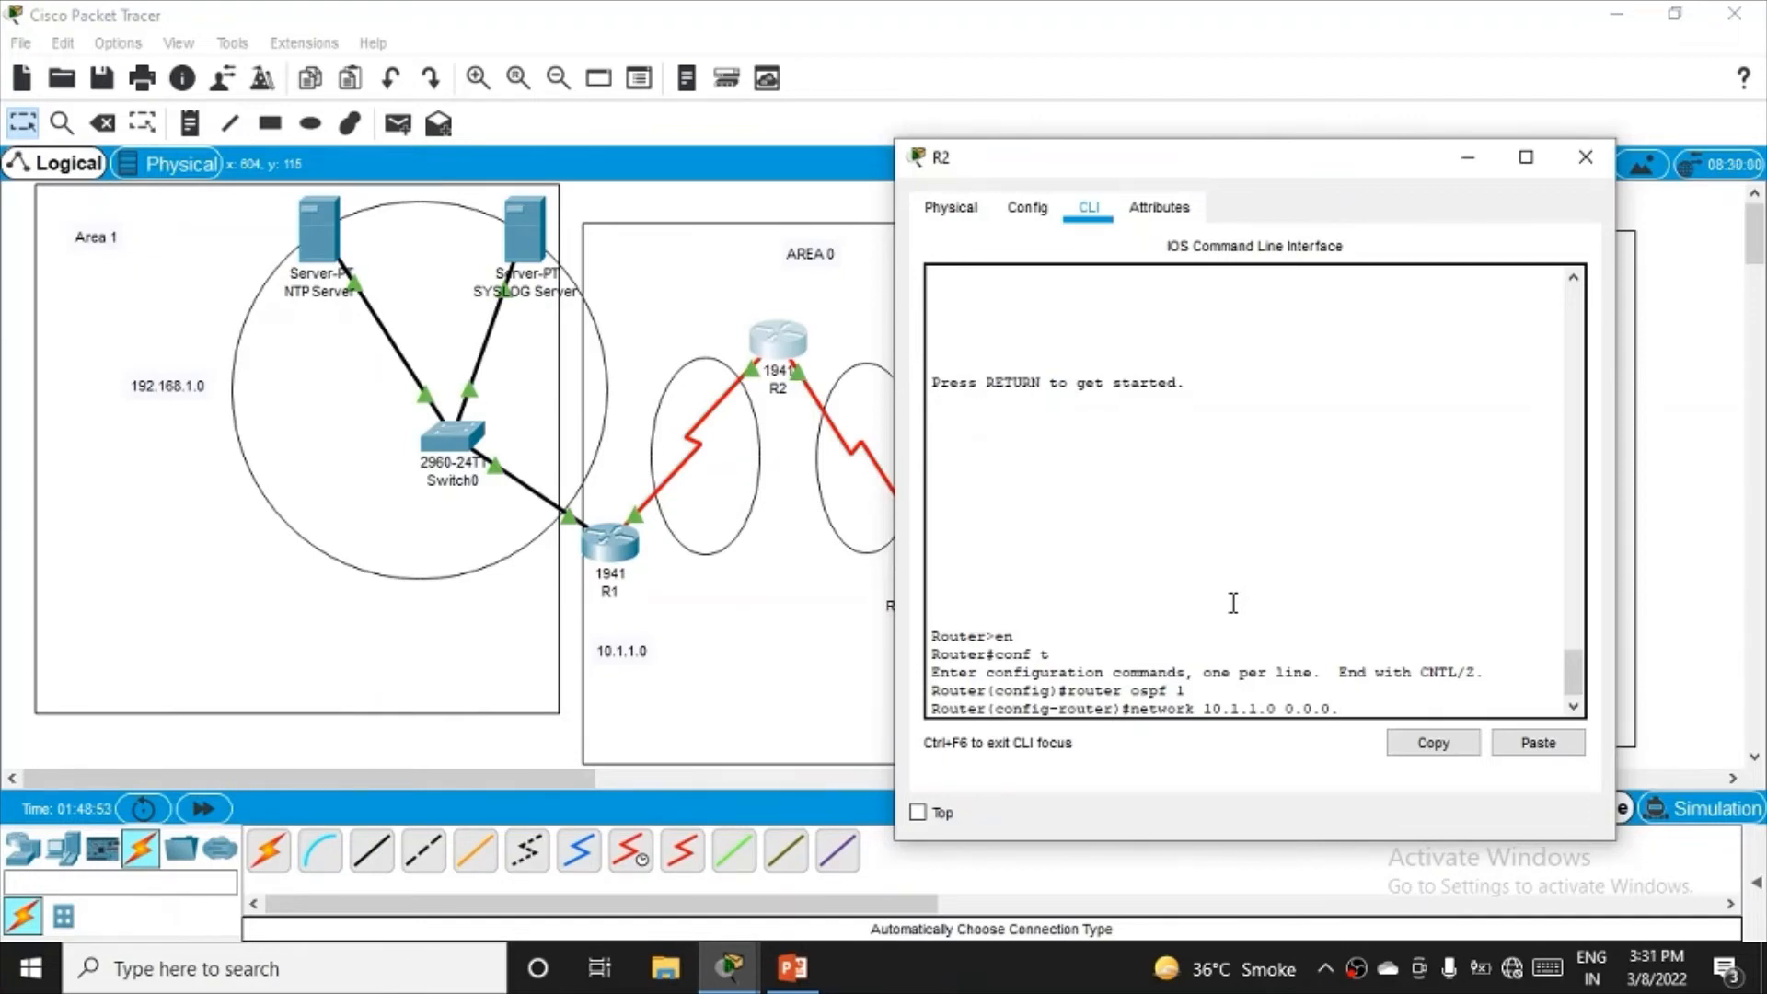
text(55 area)
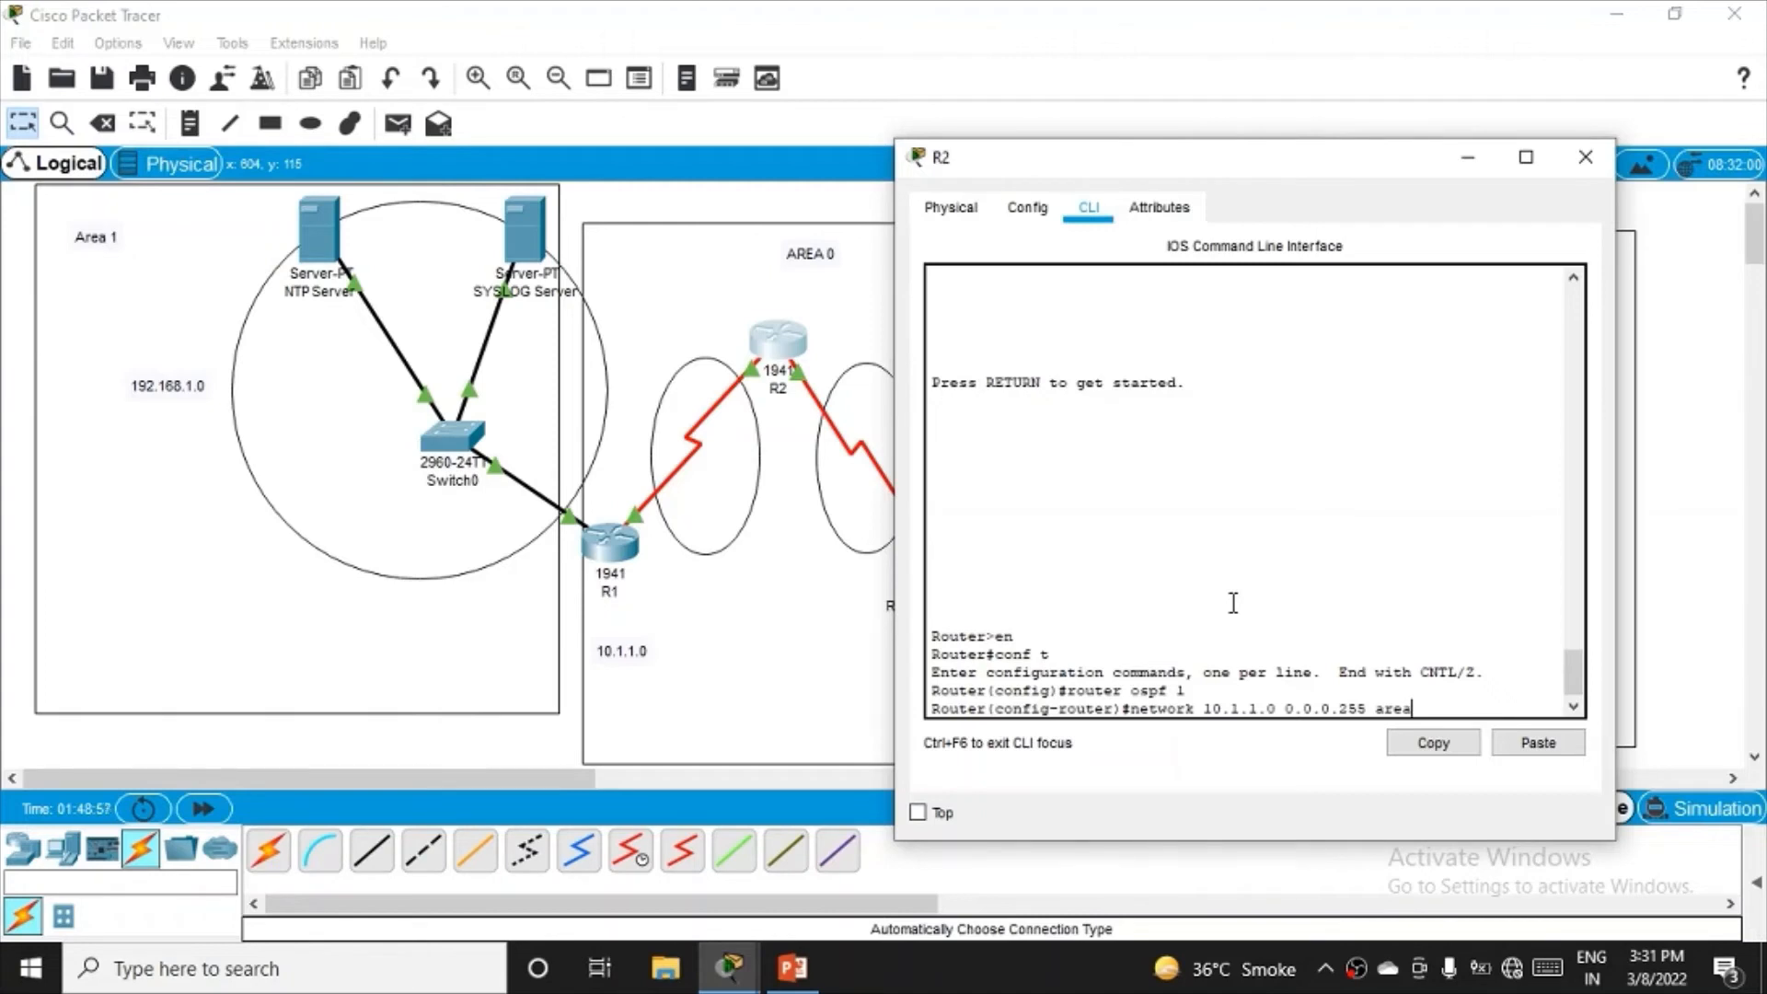
text(0)
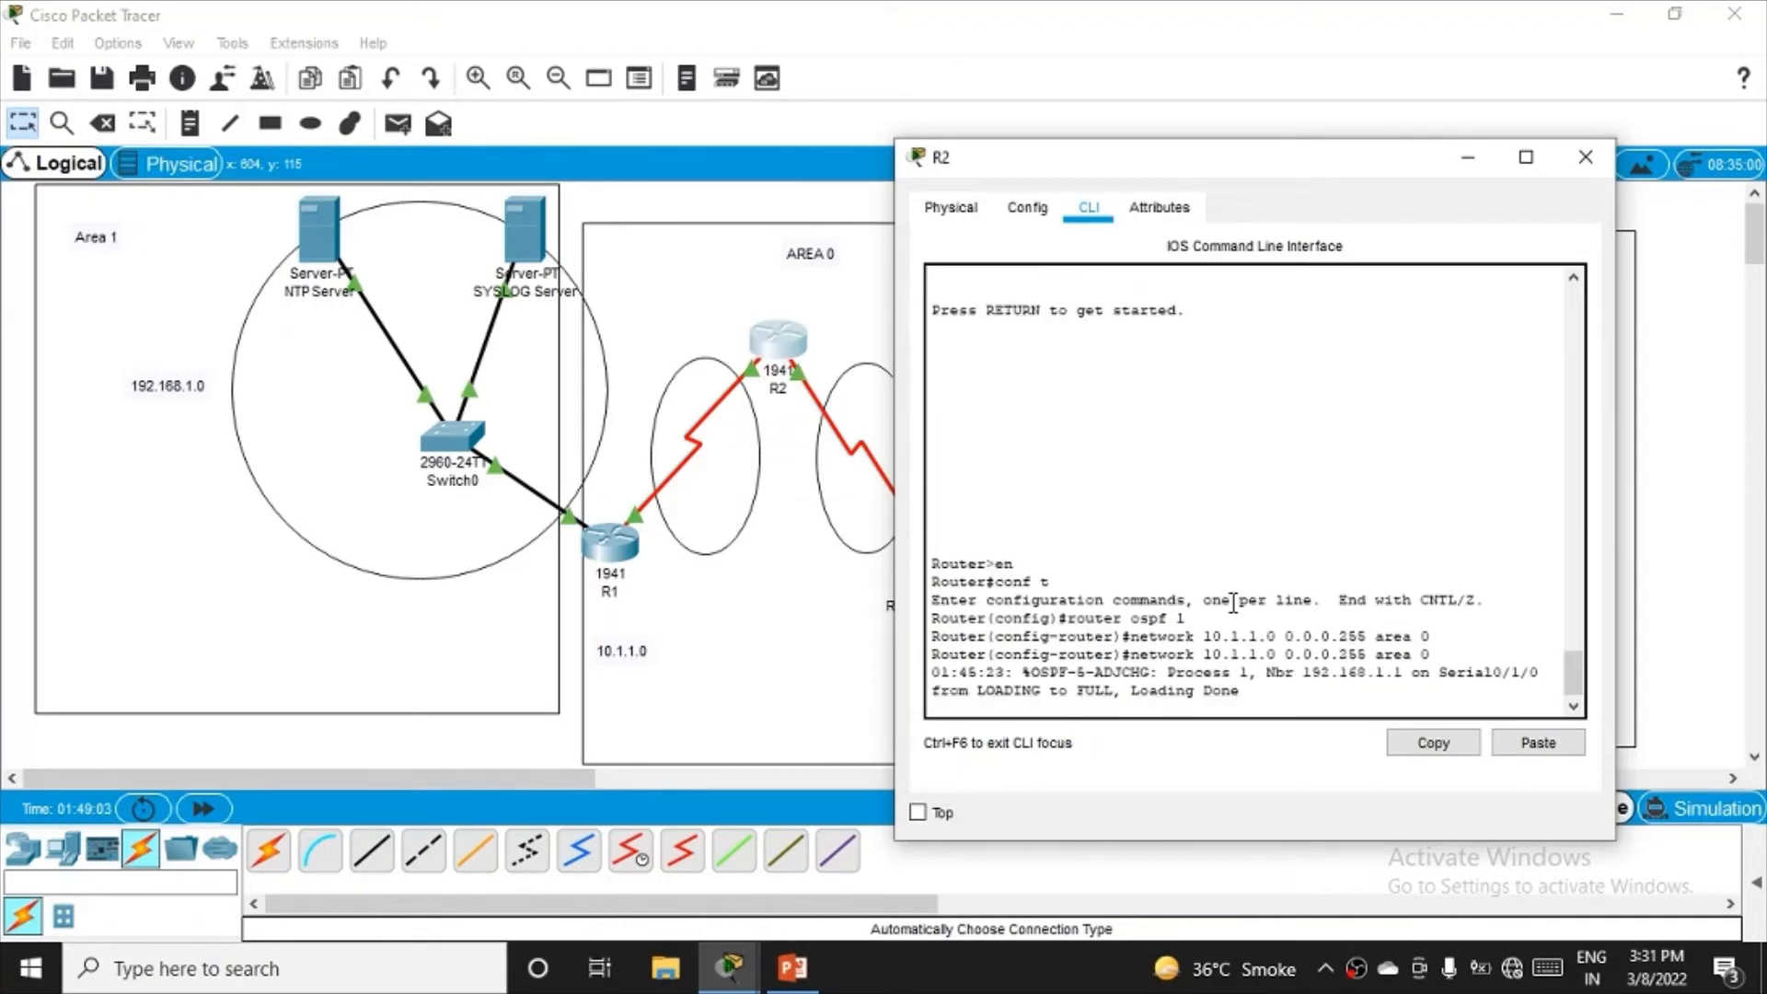
- Re-enter router ospf 1 with networks 10.1.1.0 and 10.2.2.0 wildcard 0.0.0.255 in area 0, then end
text(frrouter ospf 1)
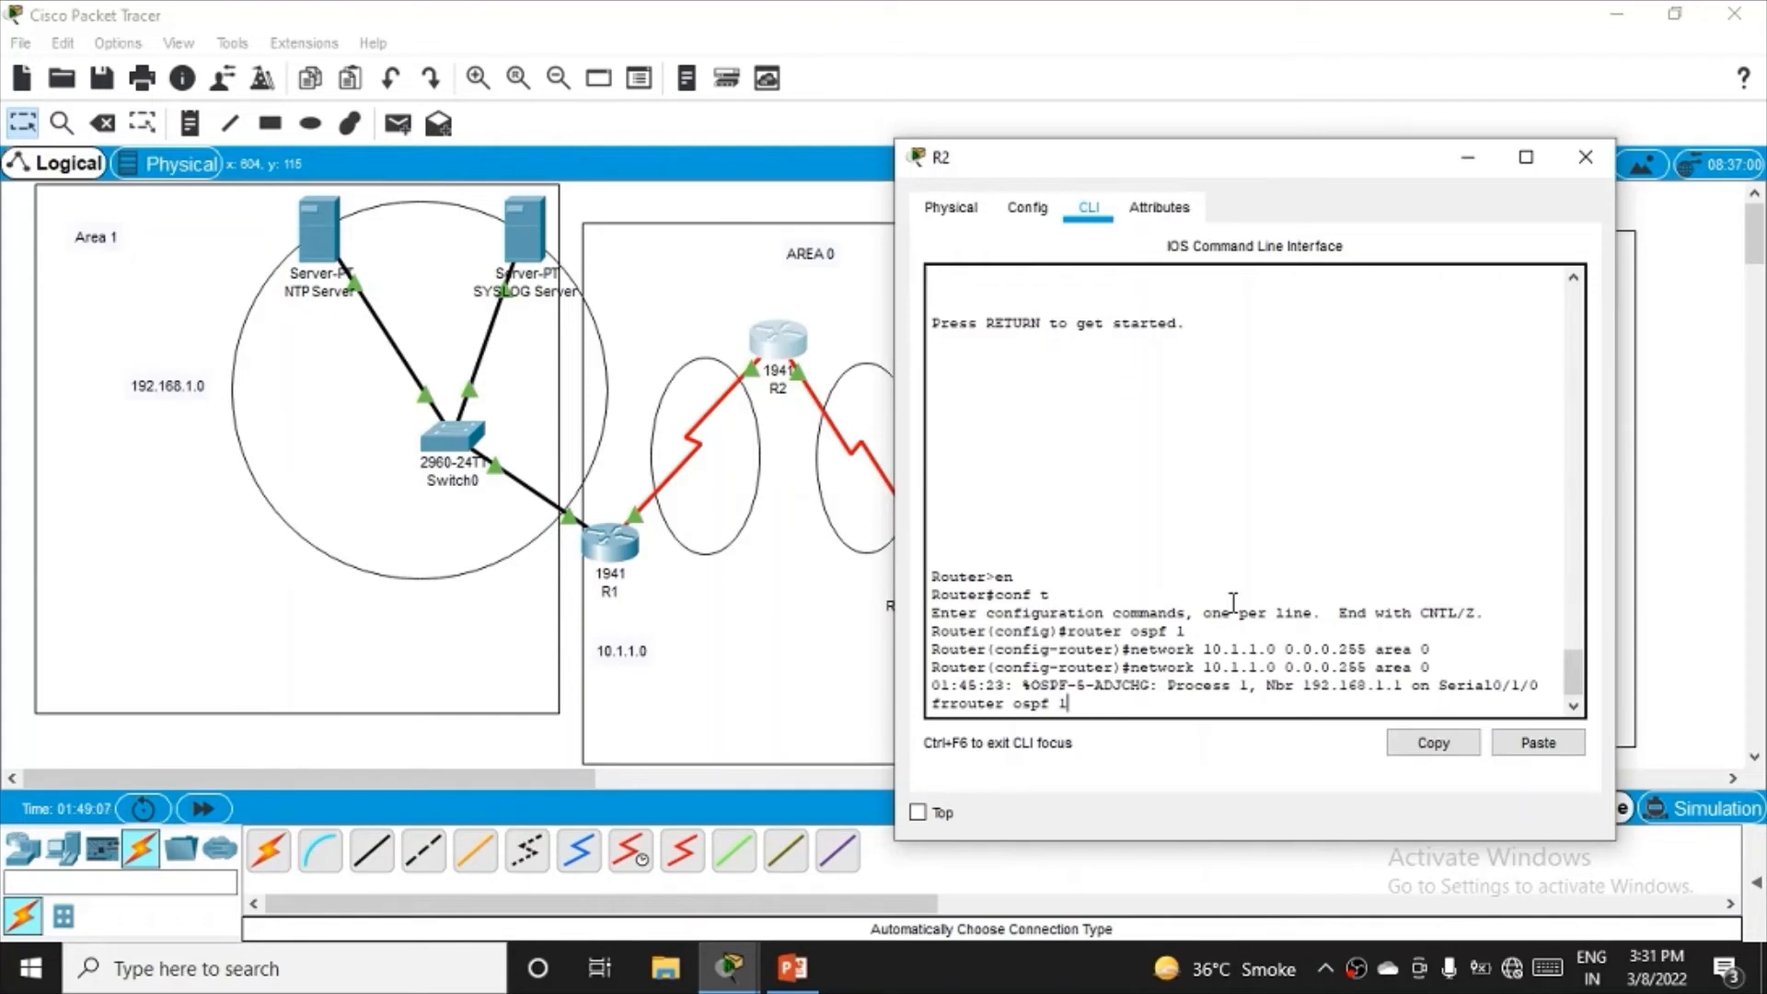
text(network 10.1.1.0 0.0.0.255 area 0)
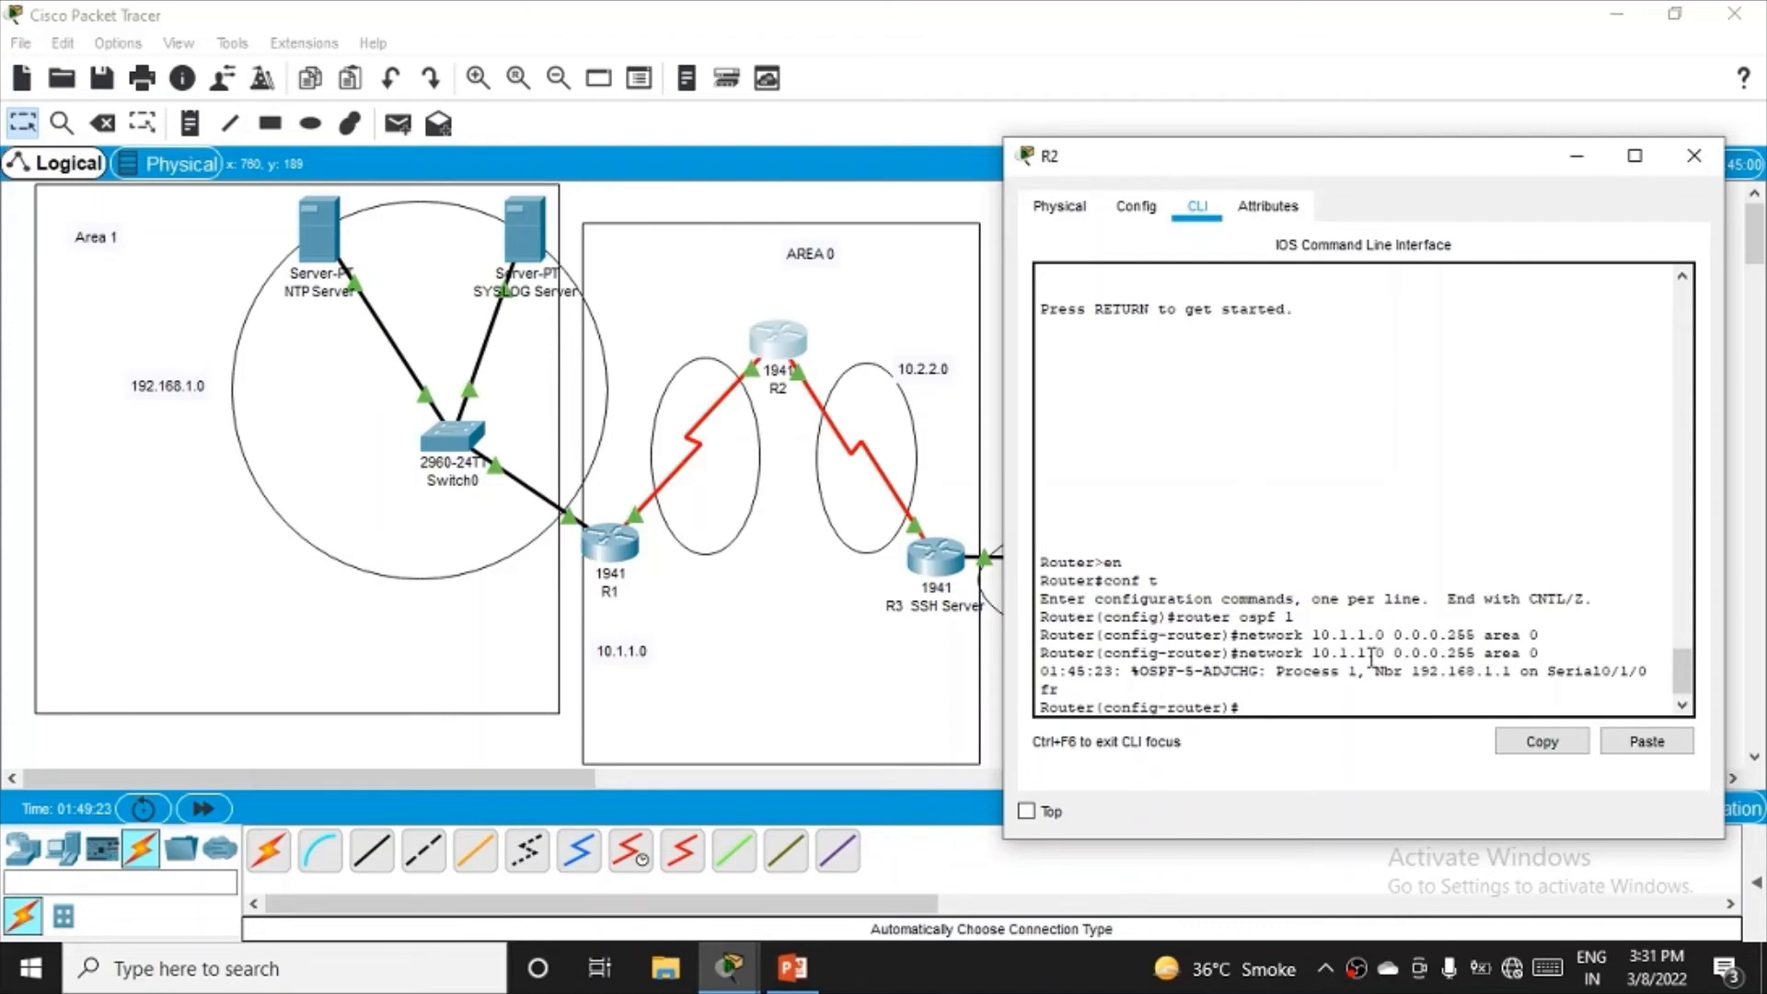
text(network 10.1.1.0 0.0.0.255 area 0)
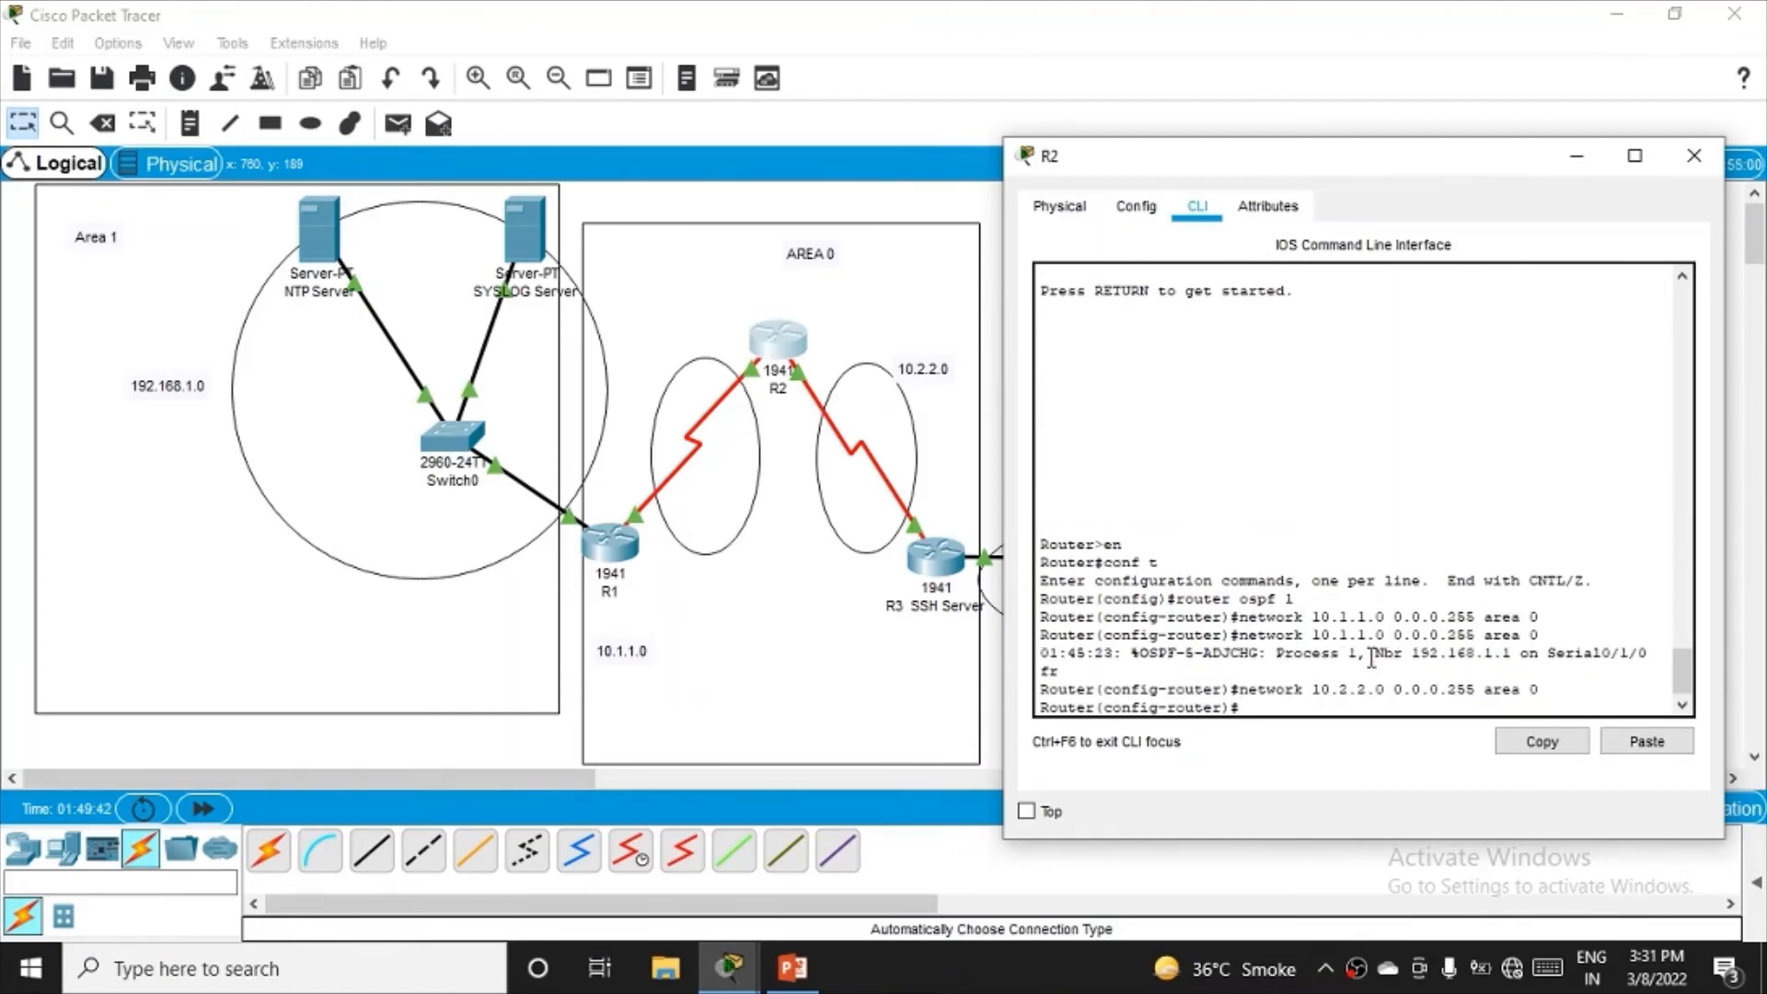
text(end)
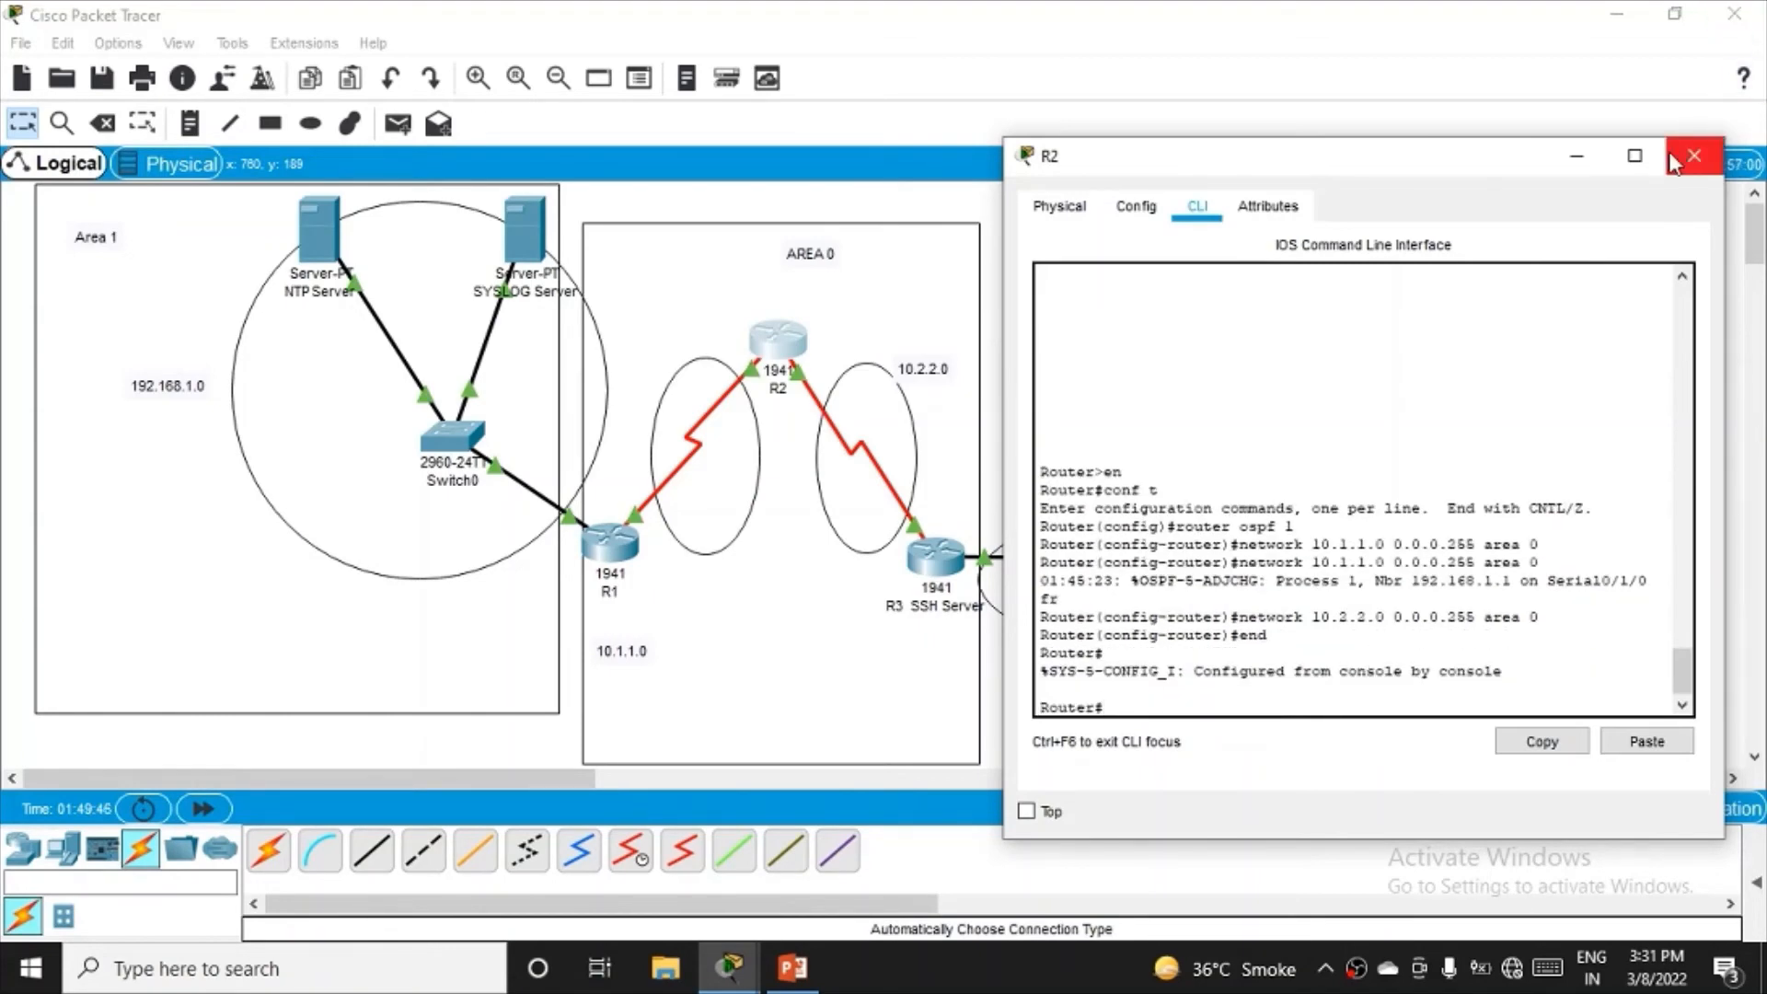
- Close R2's configuration window, returning to the full topology
click(1695, 179)
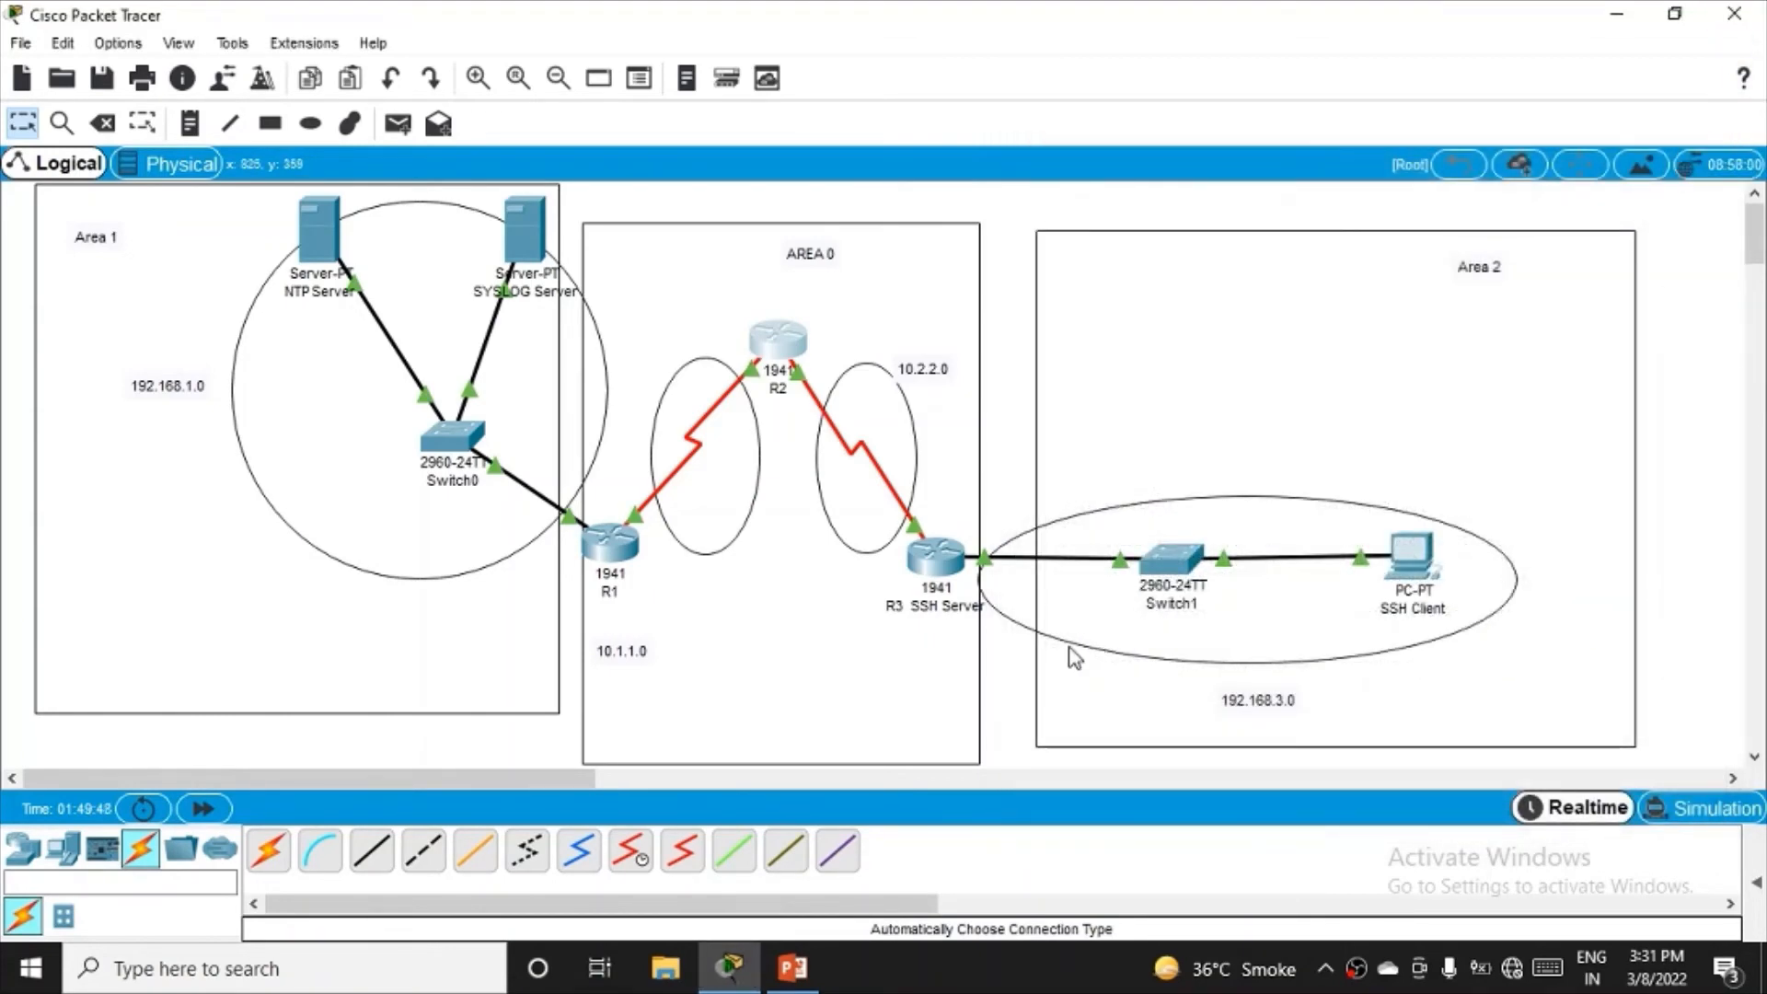
mouse_move(933, 585)
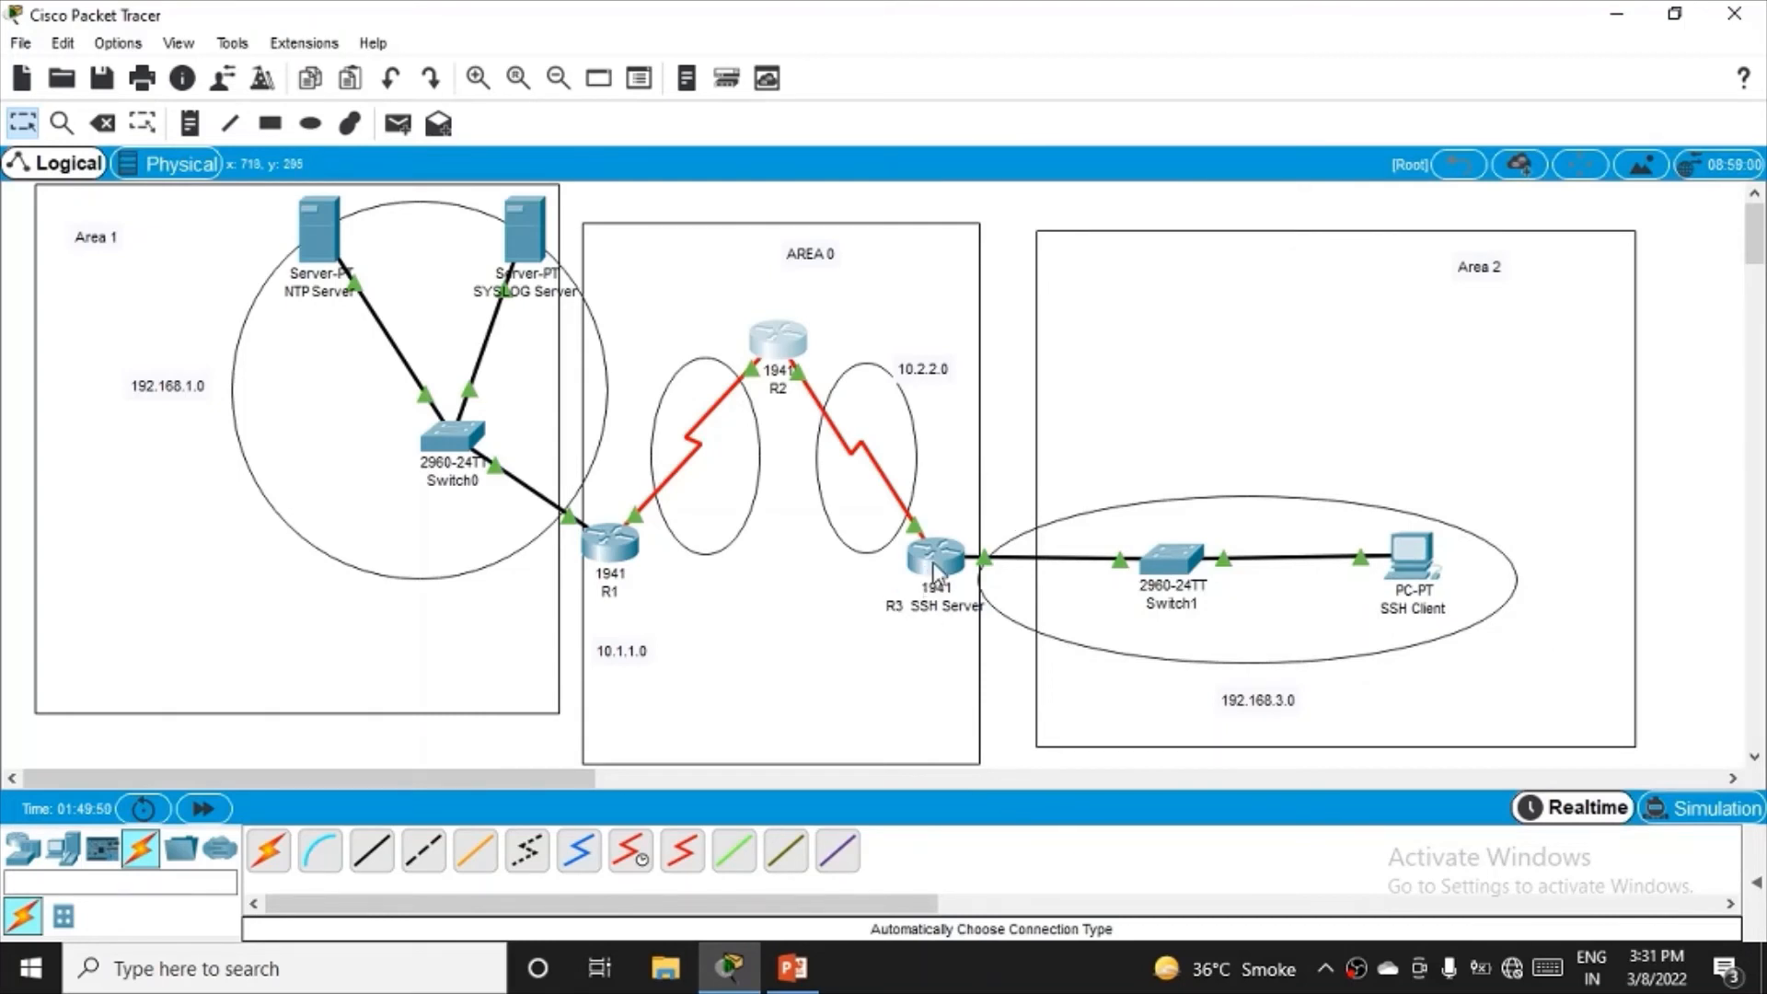
mouse_move(844, 432)
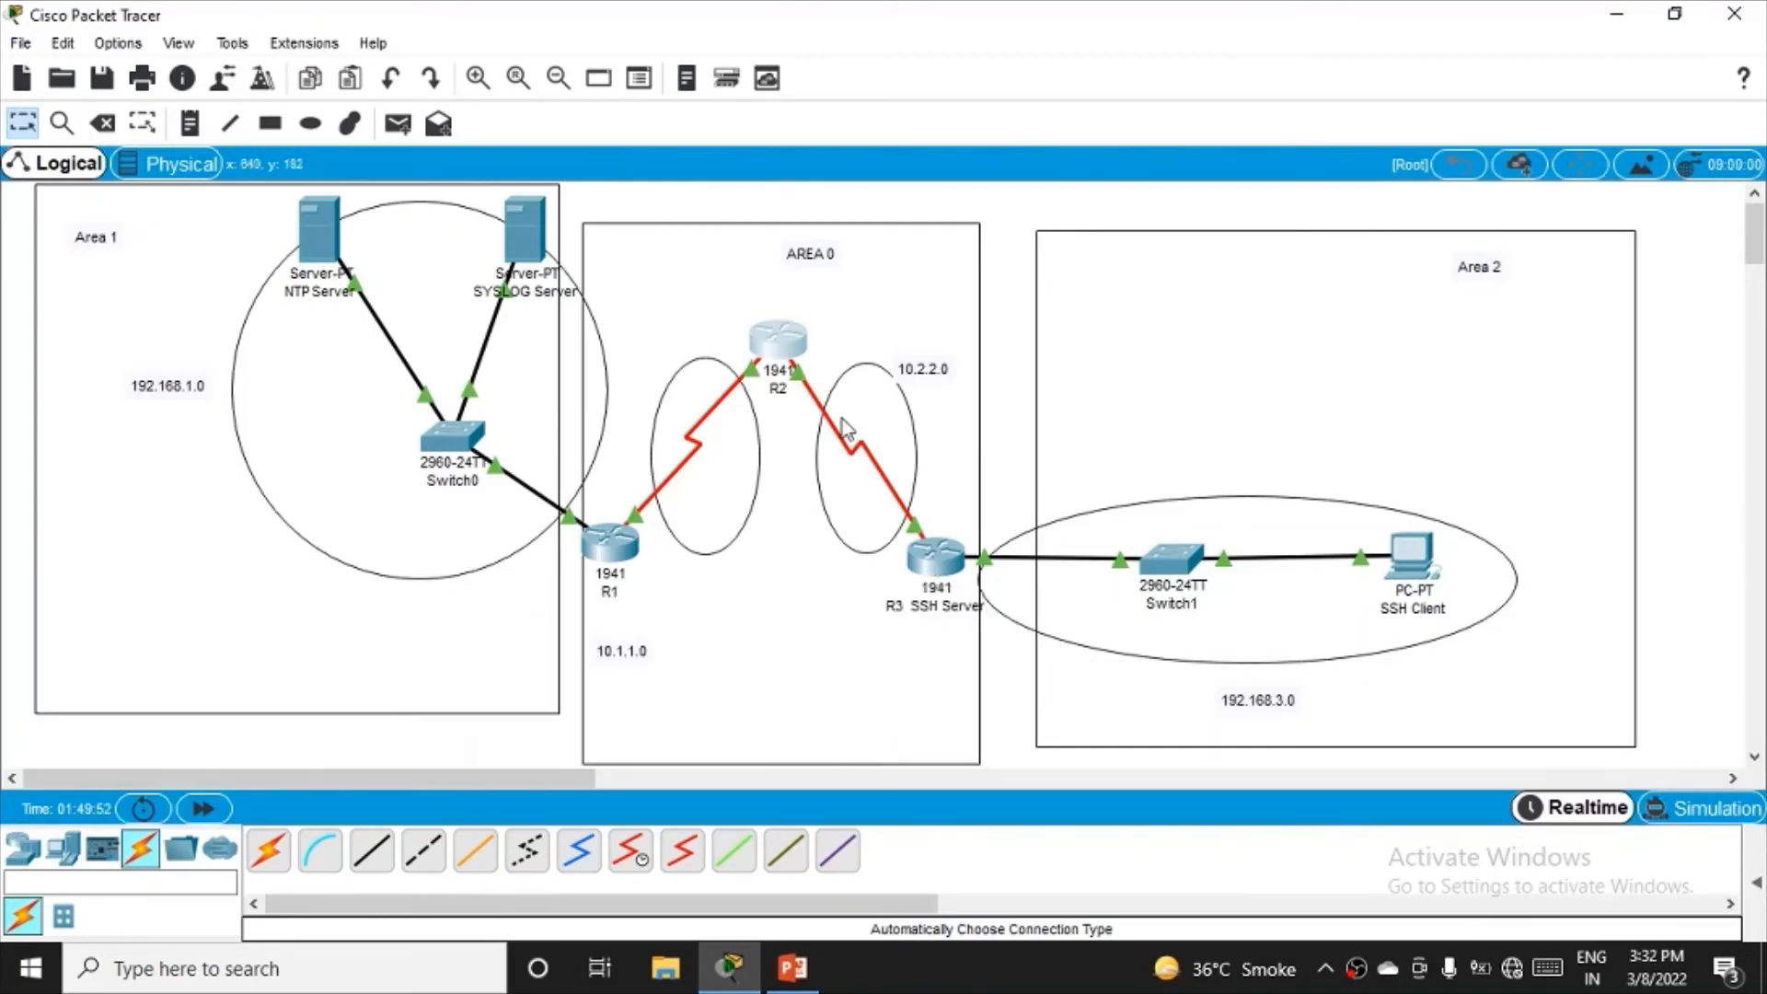
mouse_move(927, 563)
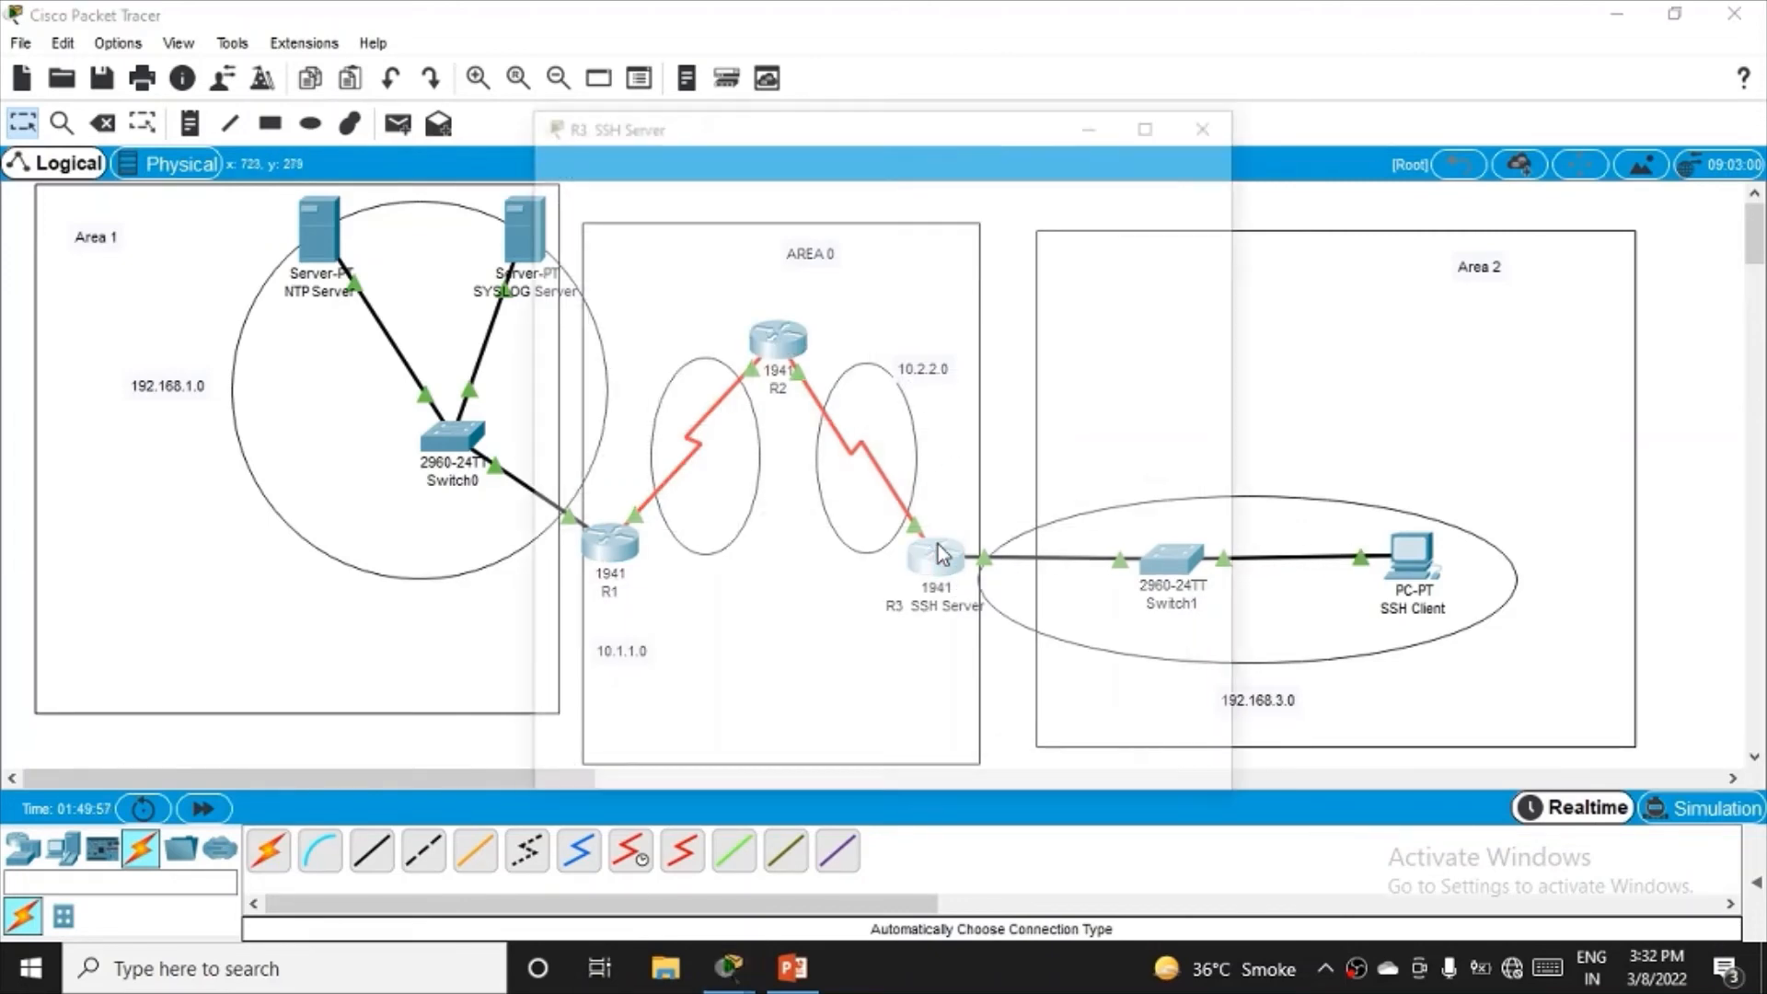
- On R3's CLI run enable, conf t and router ospf 1
click(715, 169)
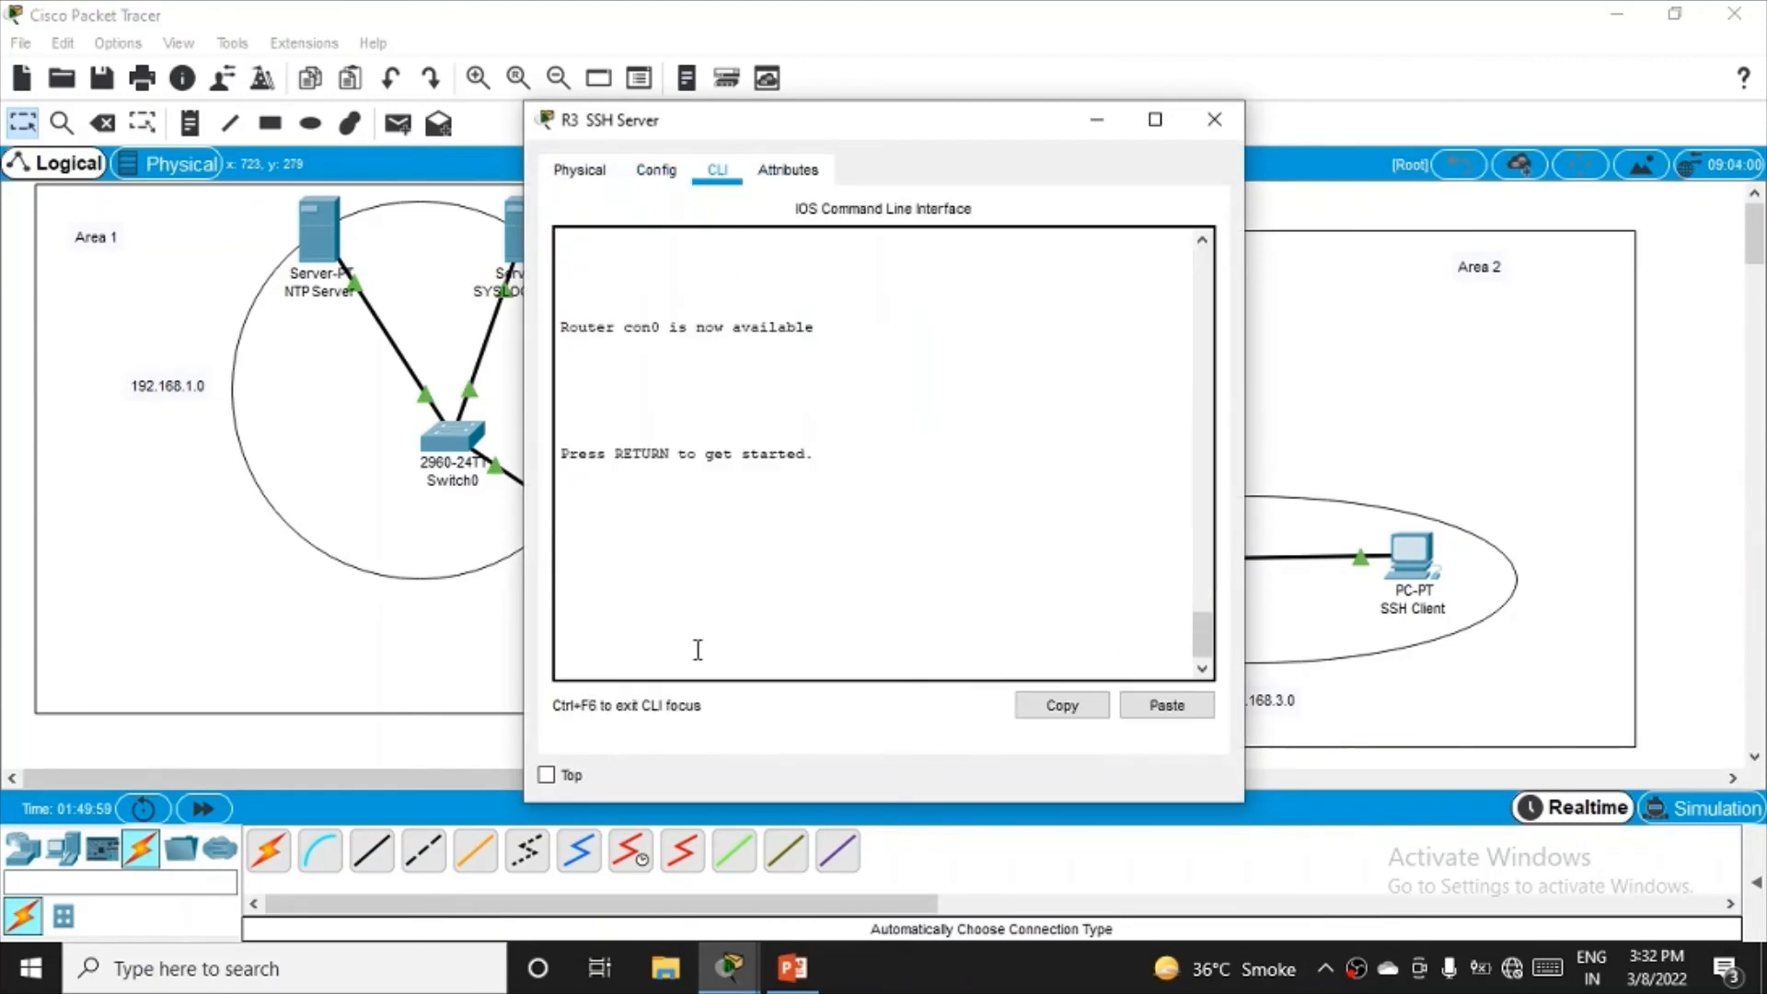
key(Return)
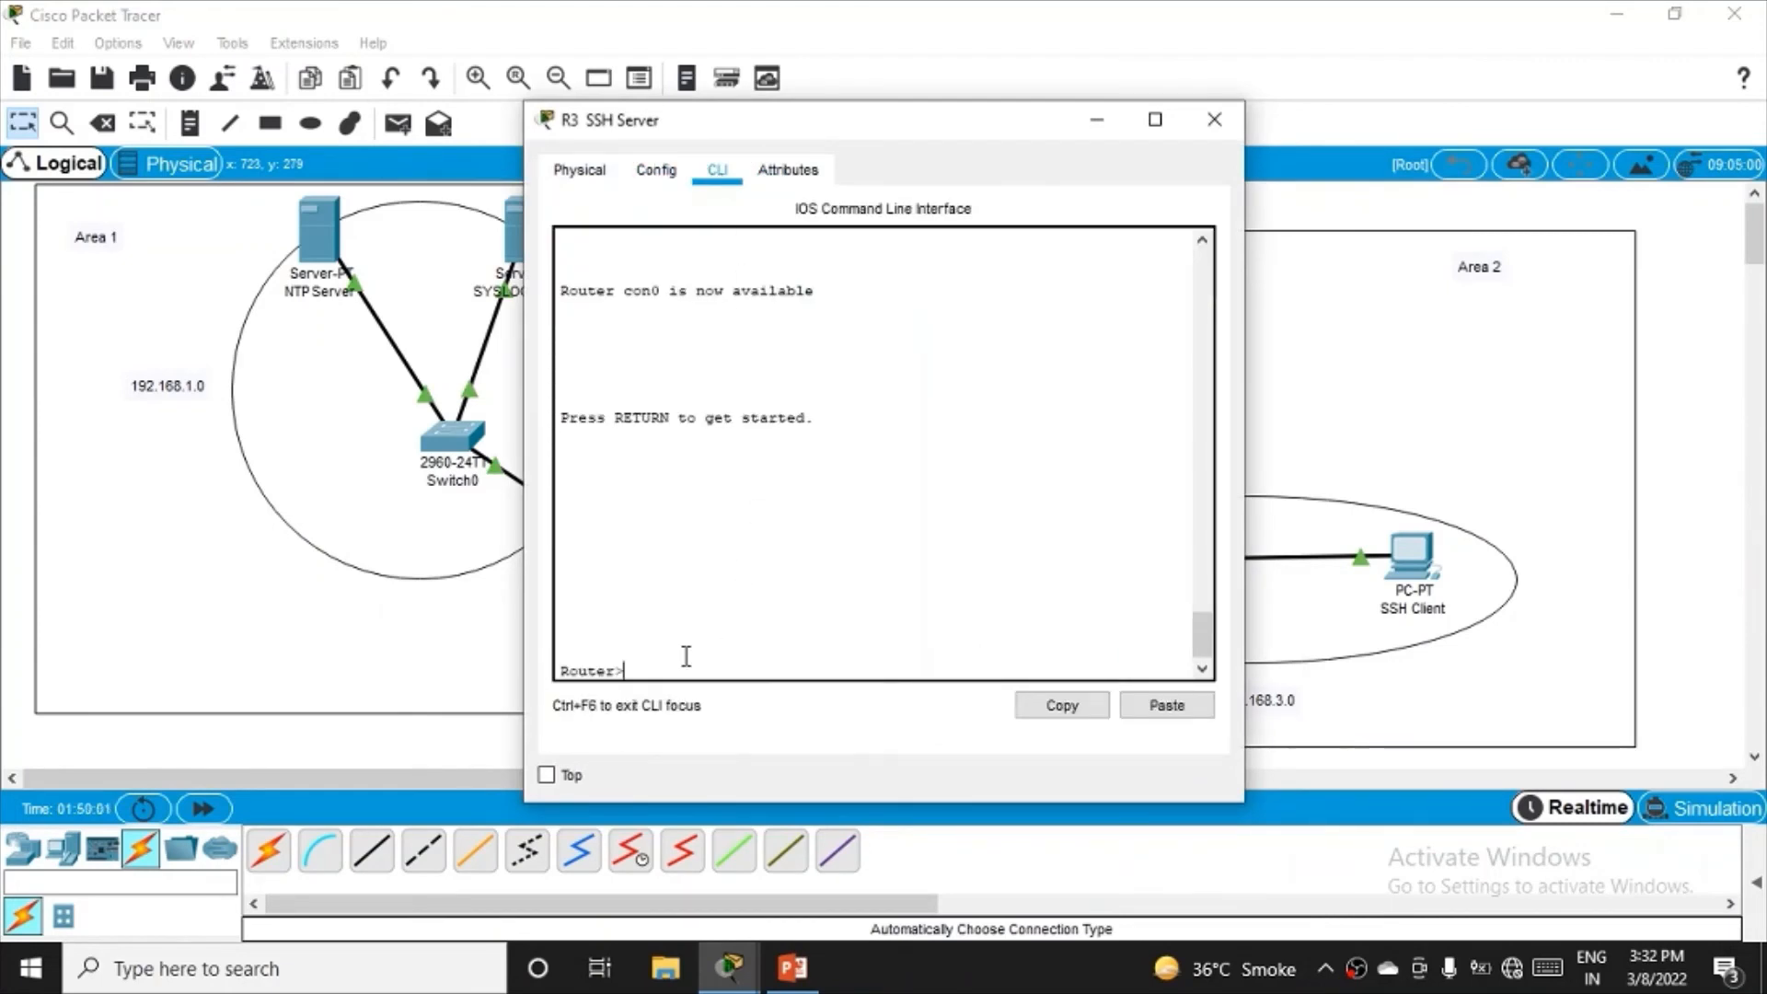
text(en)
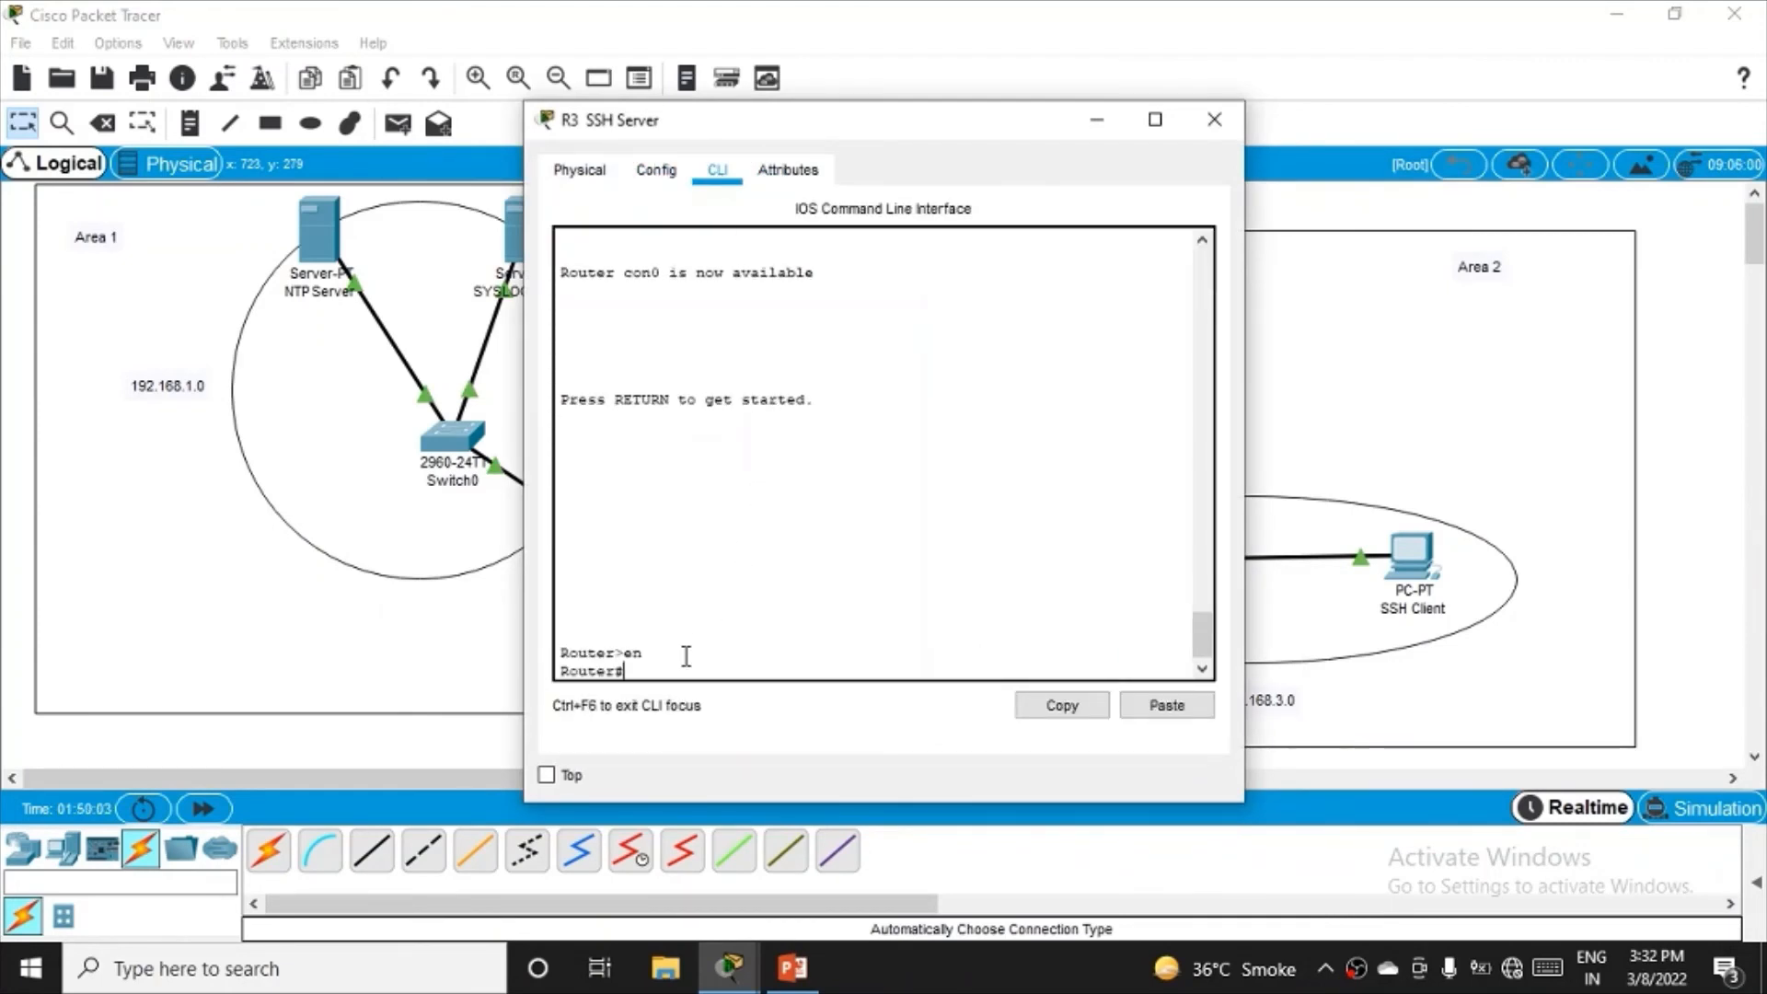
text(conf t)
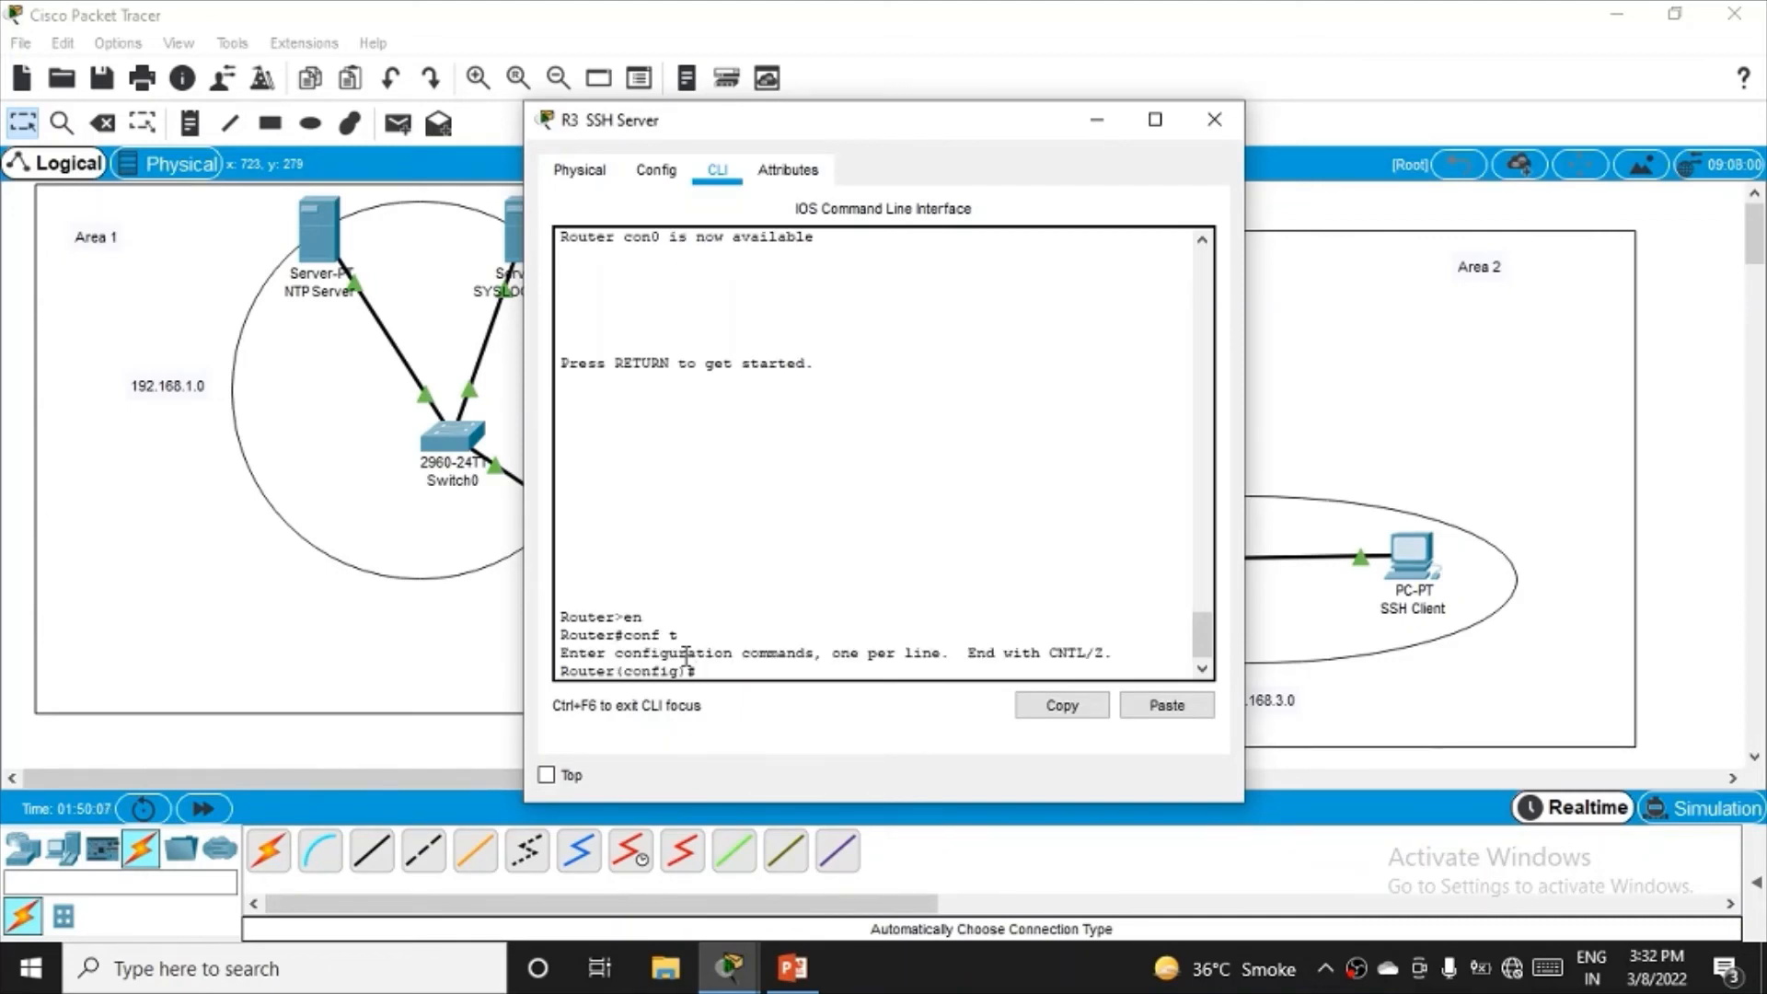
text(router)
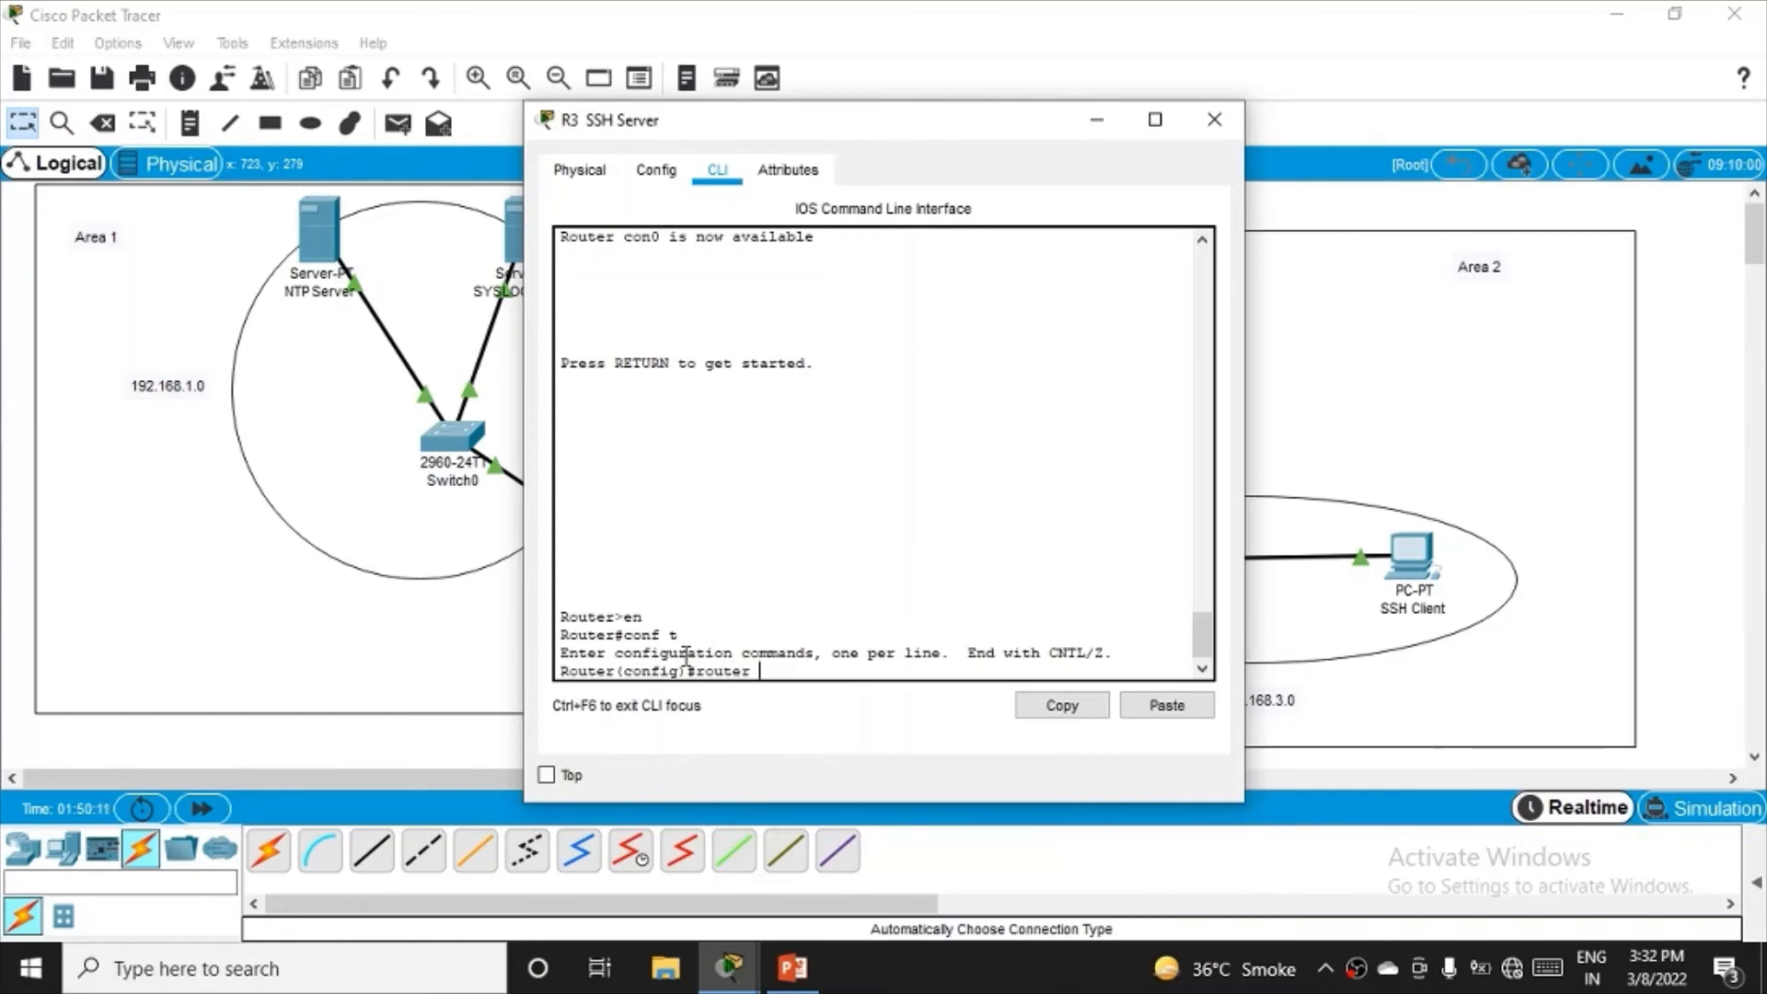
text(ospf 1)
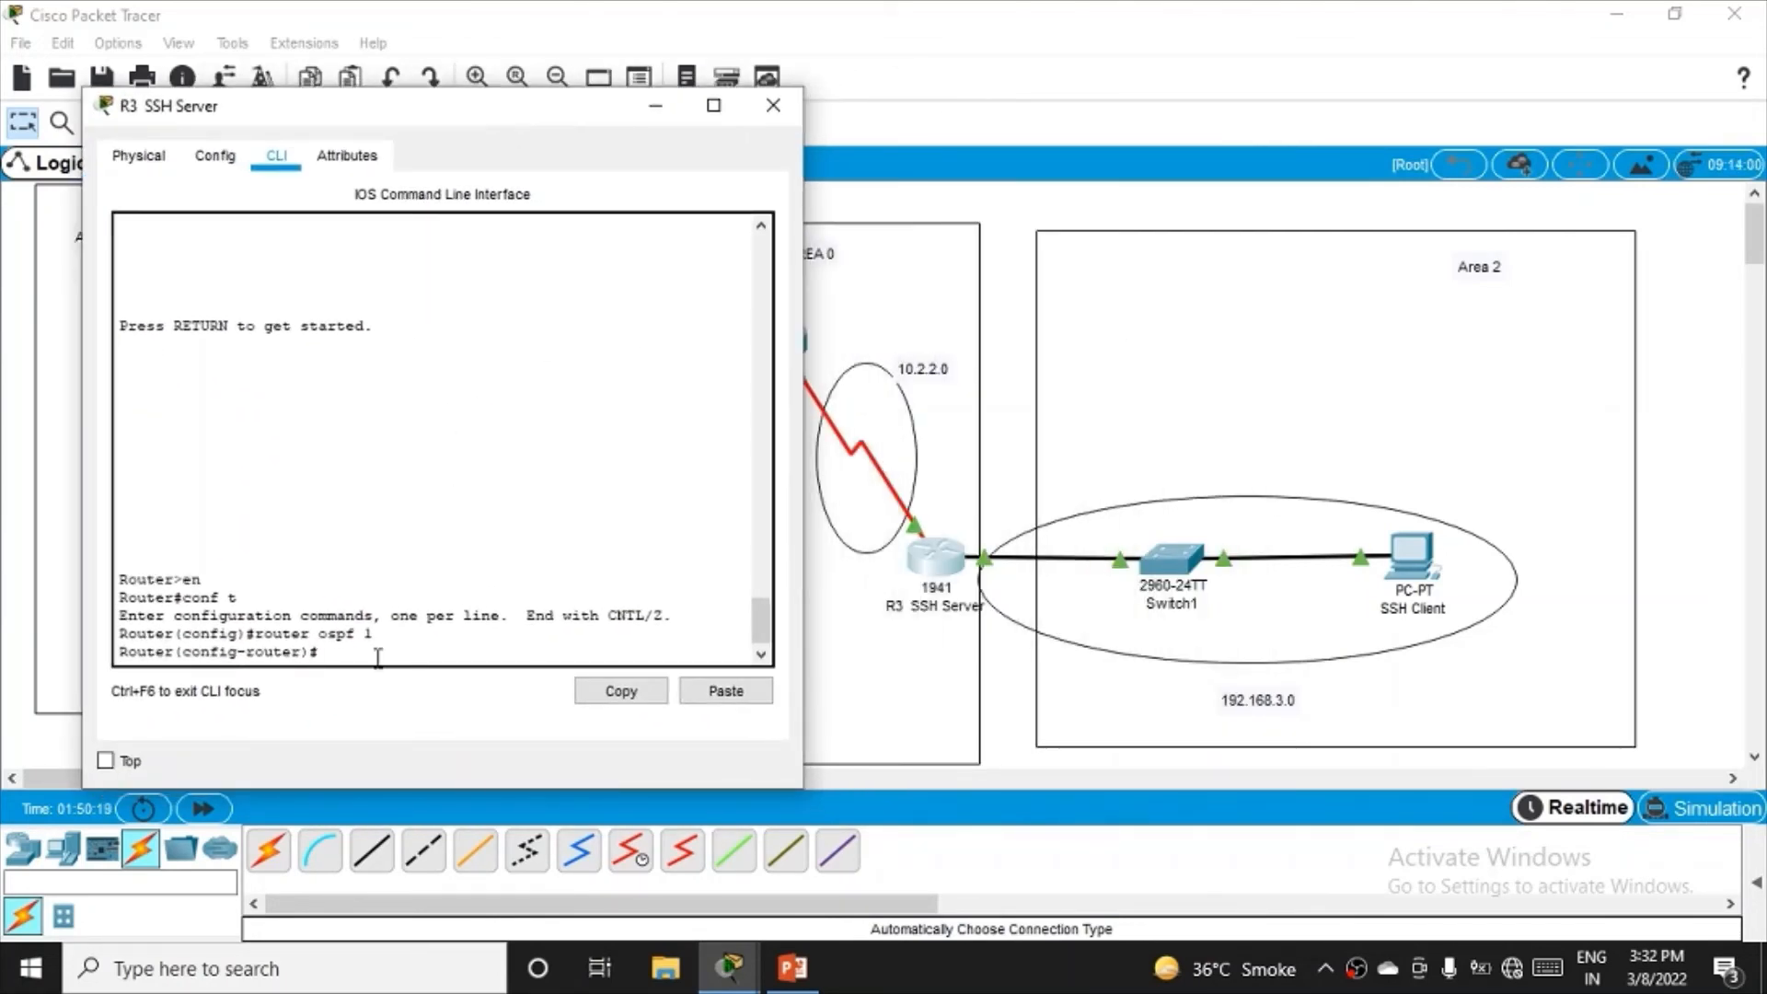
- Advertise network 10.2.2.0 0.0.0.255 in area 0, bringing neighbor 10.2.2.1 to FULL
text(network)
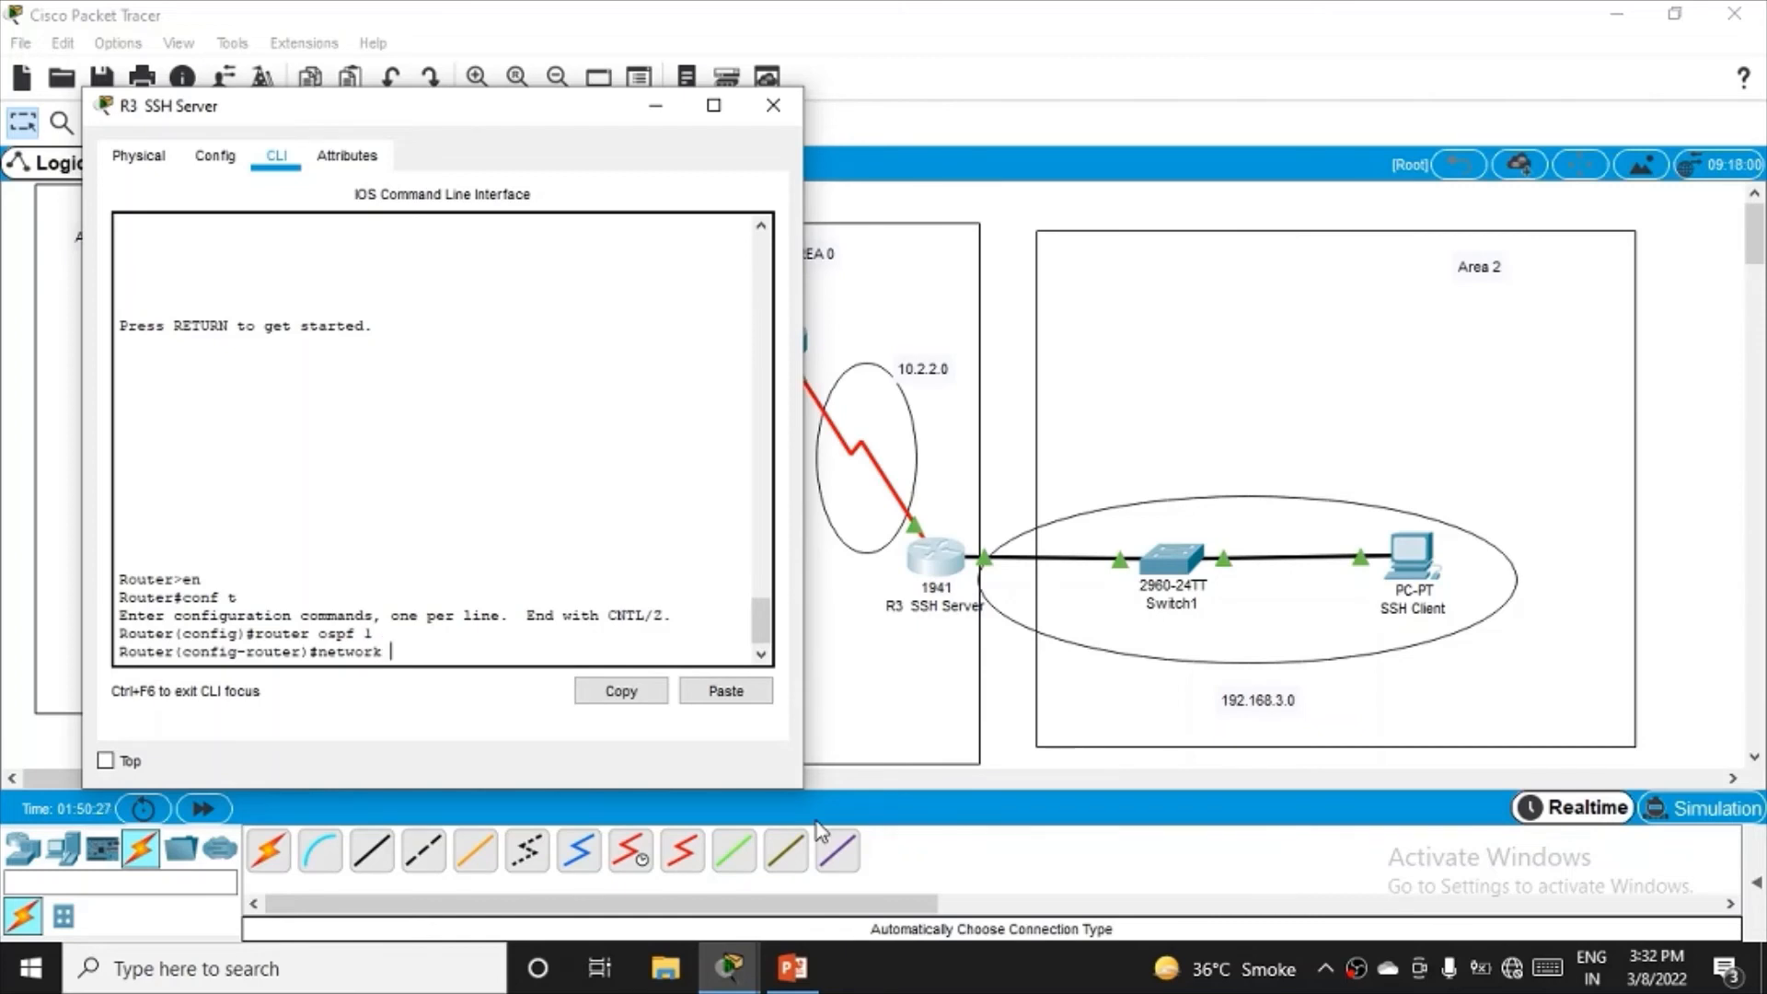
text(10.2.2.0 0.0.0)
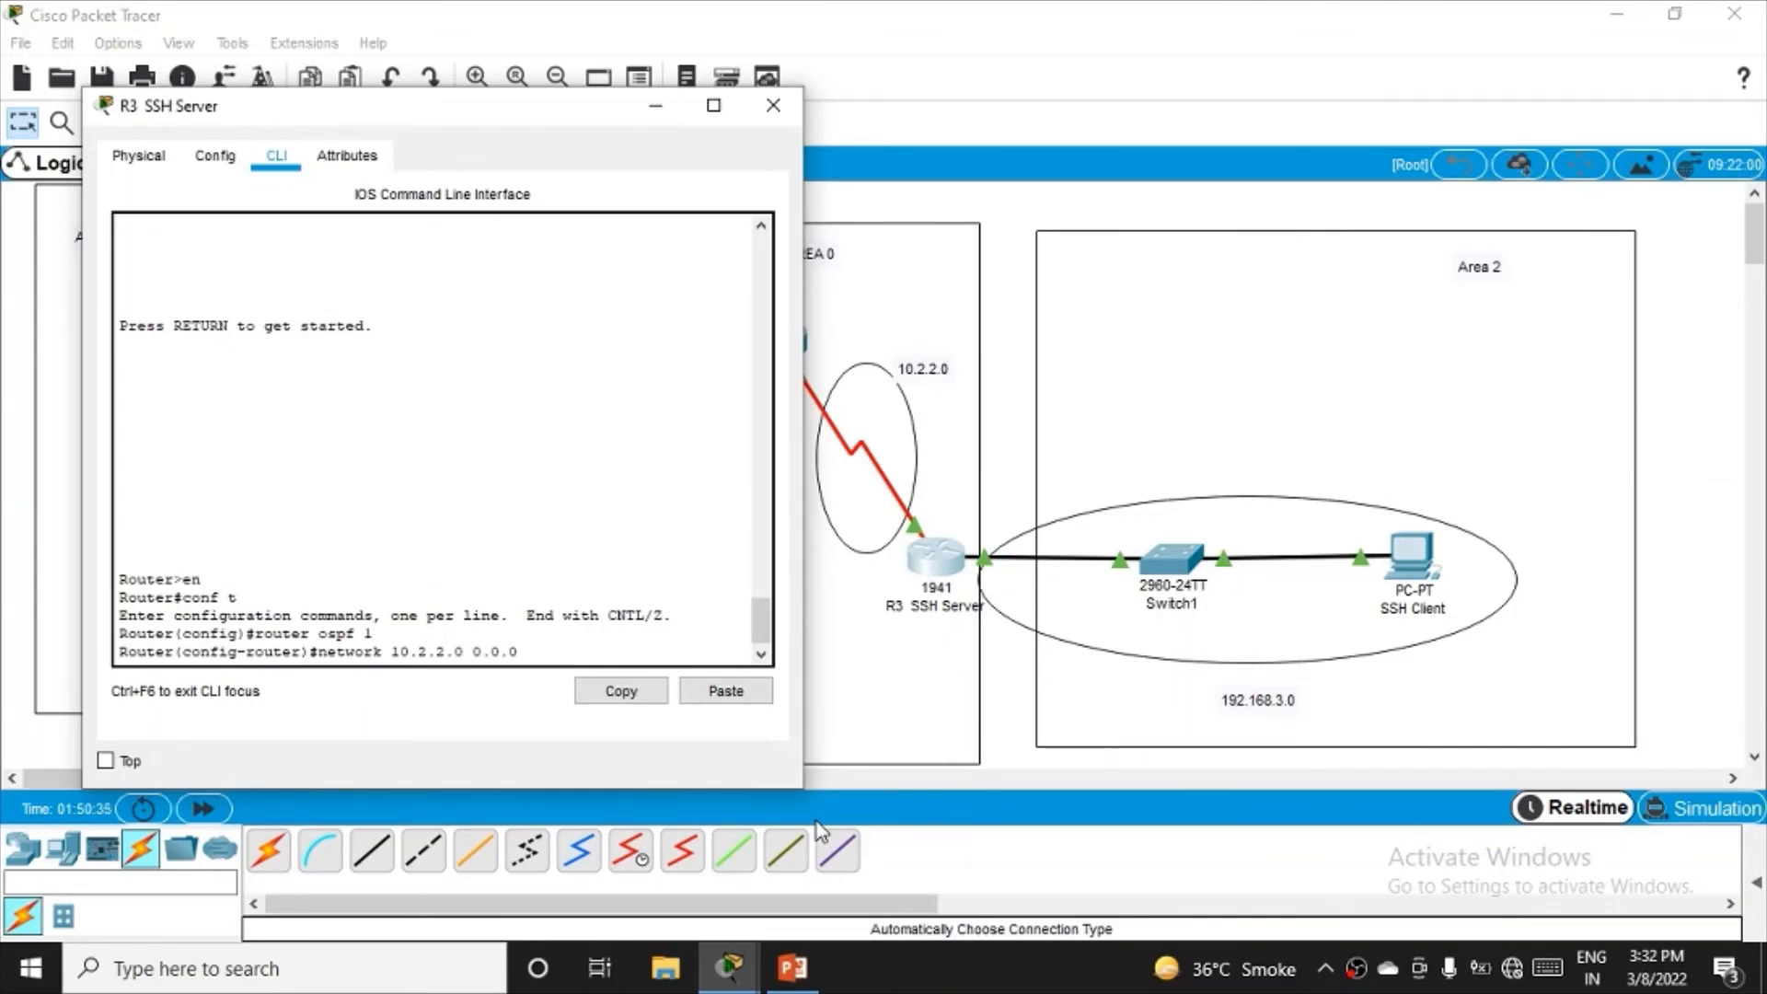
text(.255)
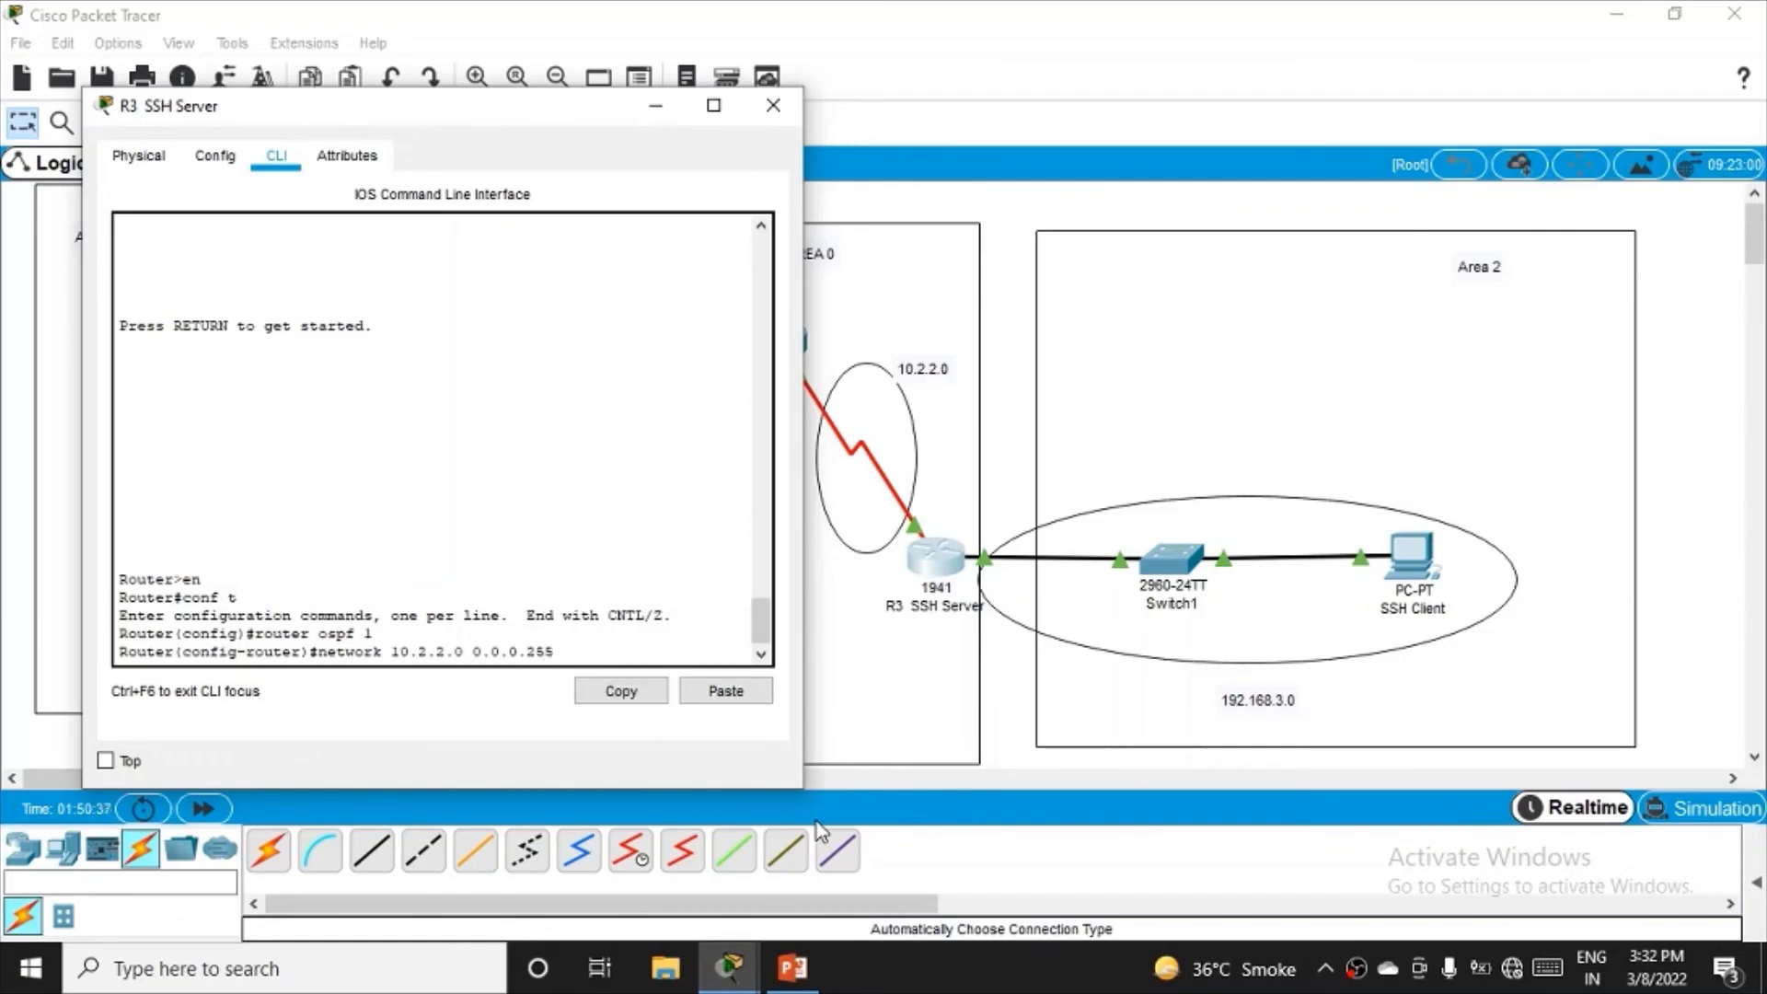
text(area 0)
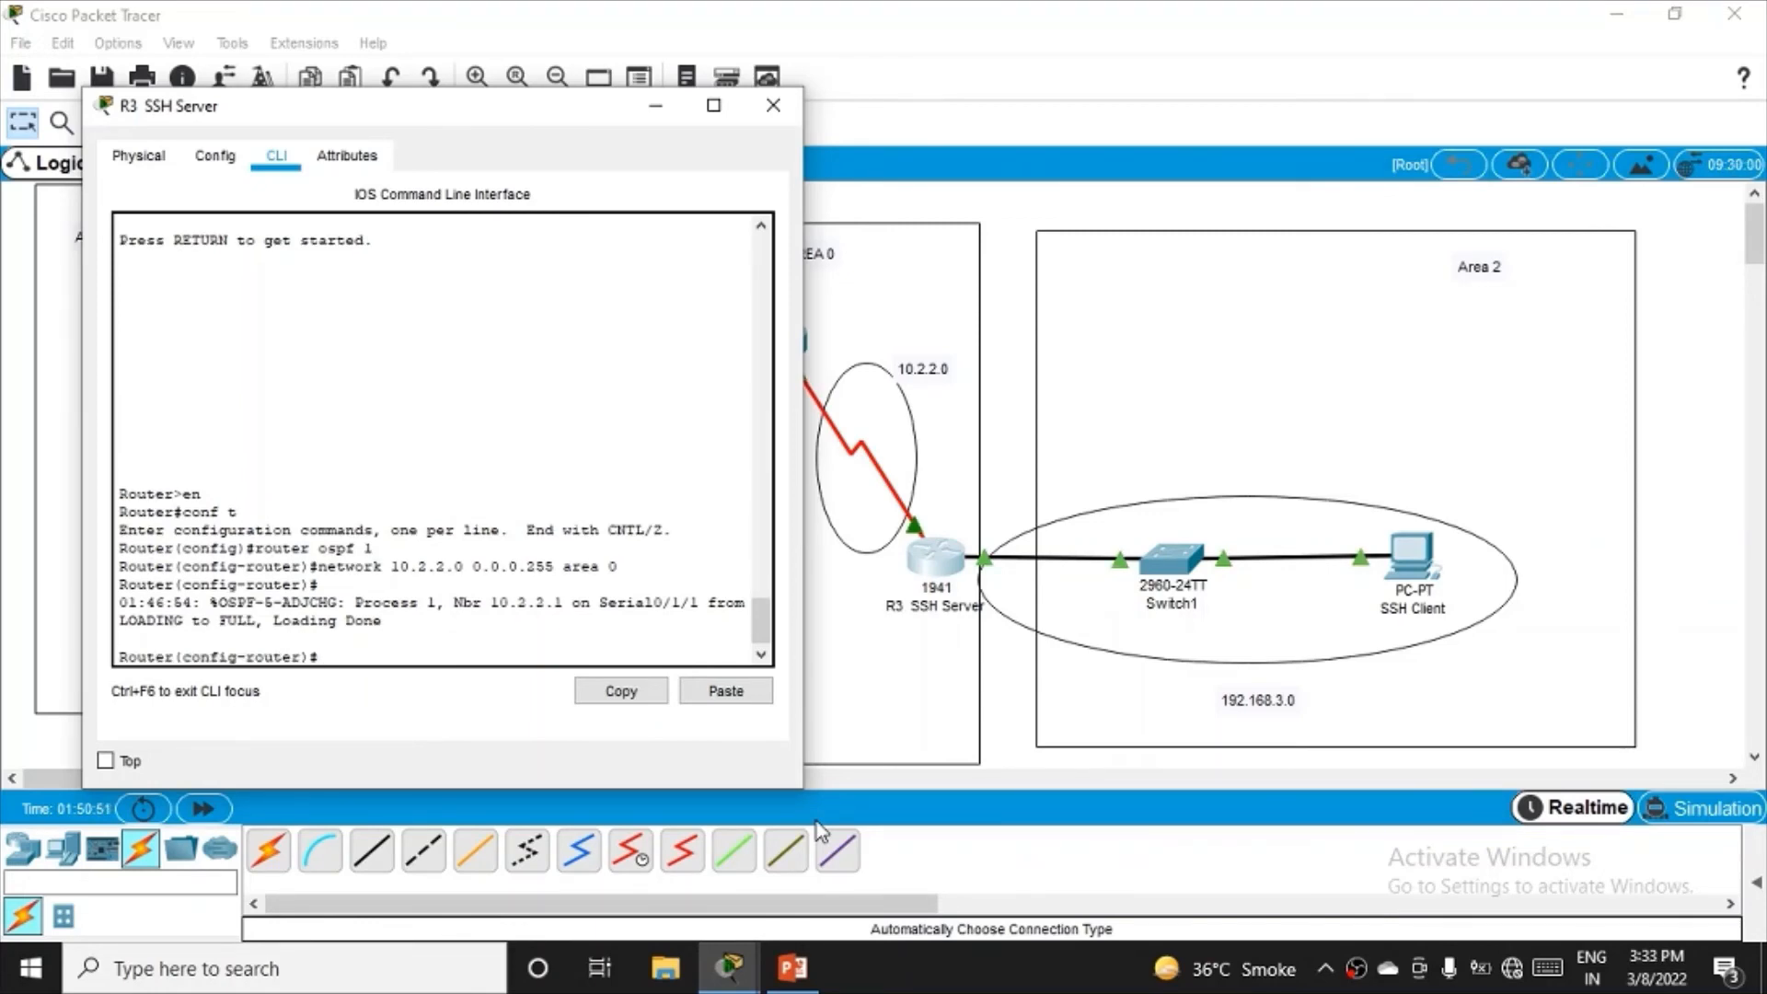
- Advertise network 192.168.3.0 0.0.0.255 in area 2 on R3, end configuration and close its window
text(network 10.2.2.0 0.0.0.255 area 0)
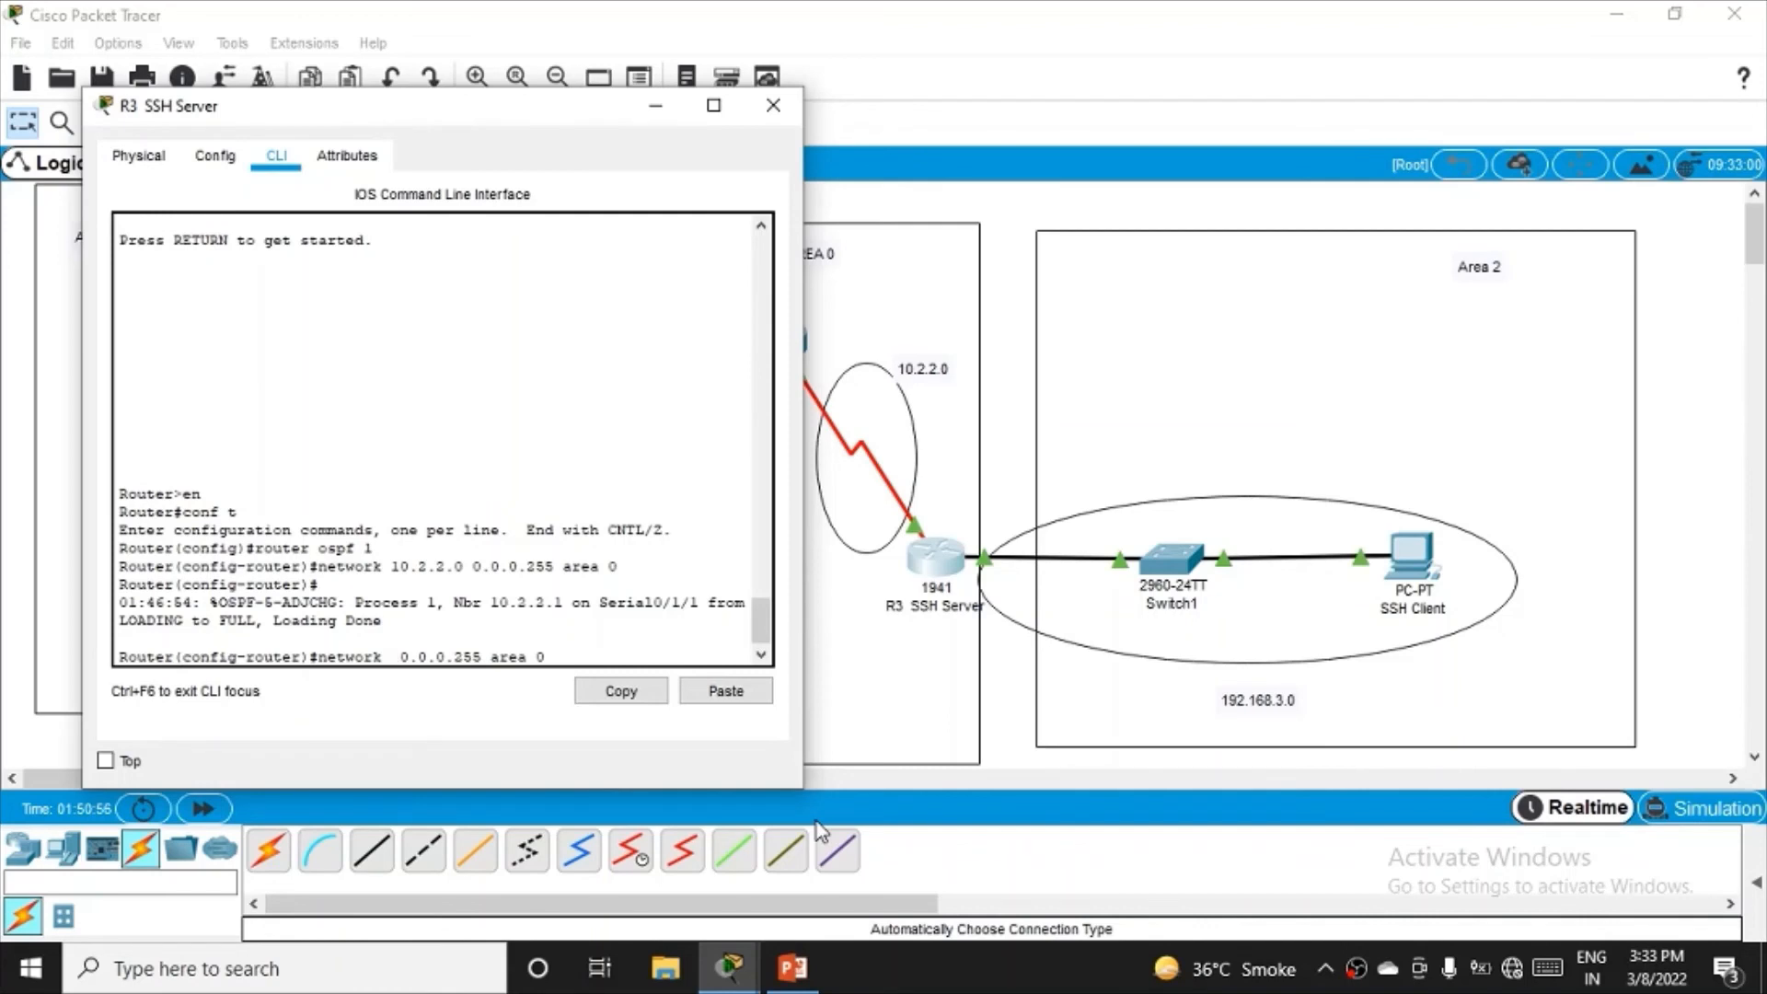
text(152)
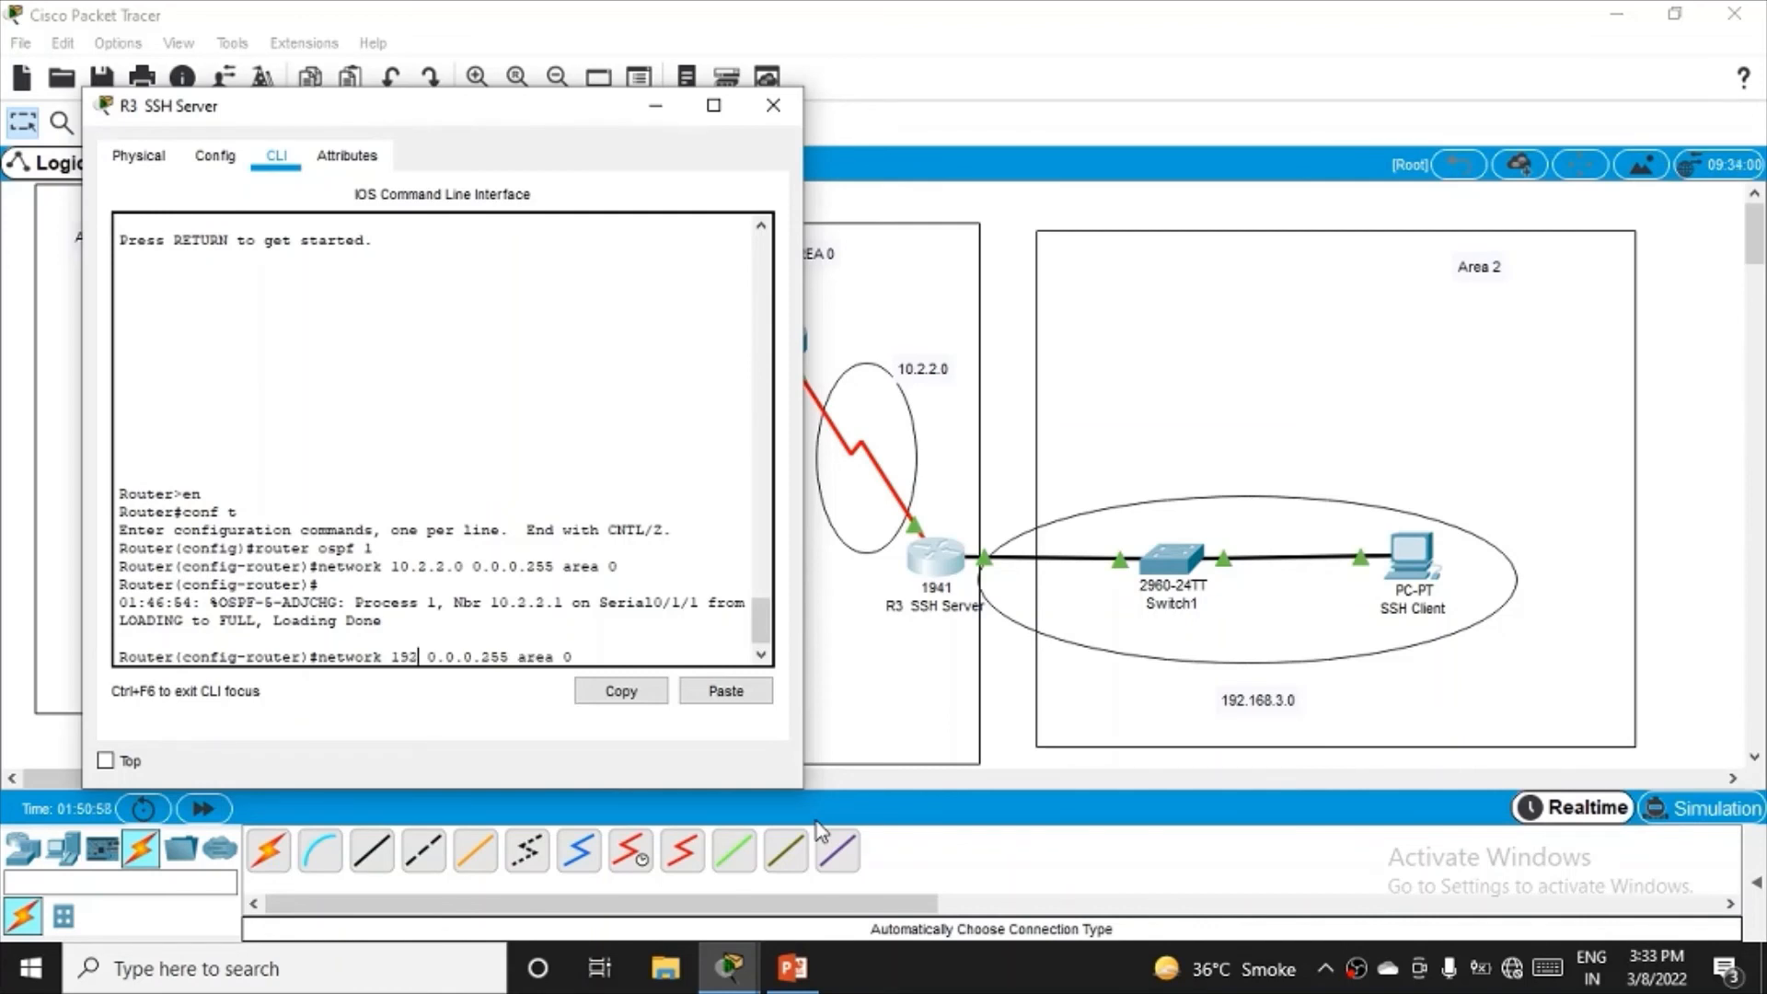
text(.168)
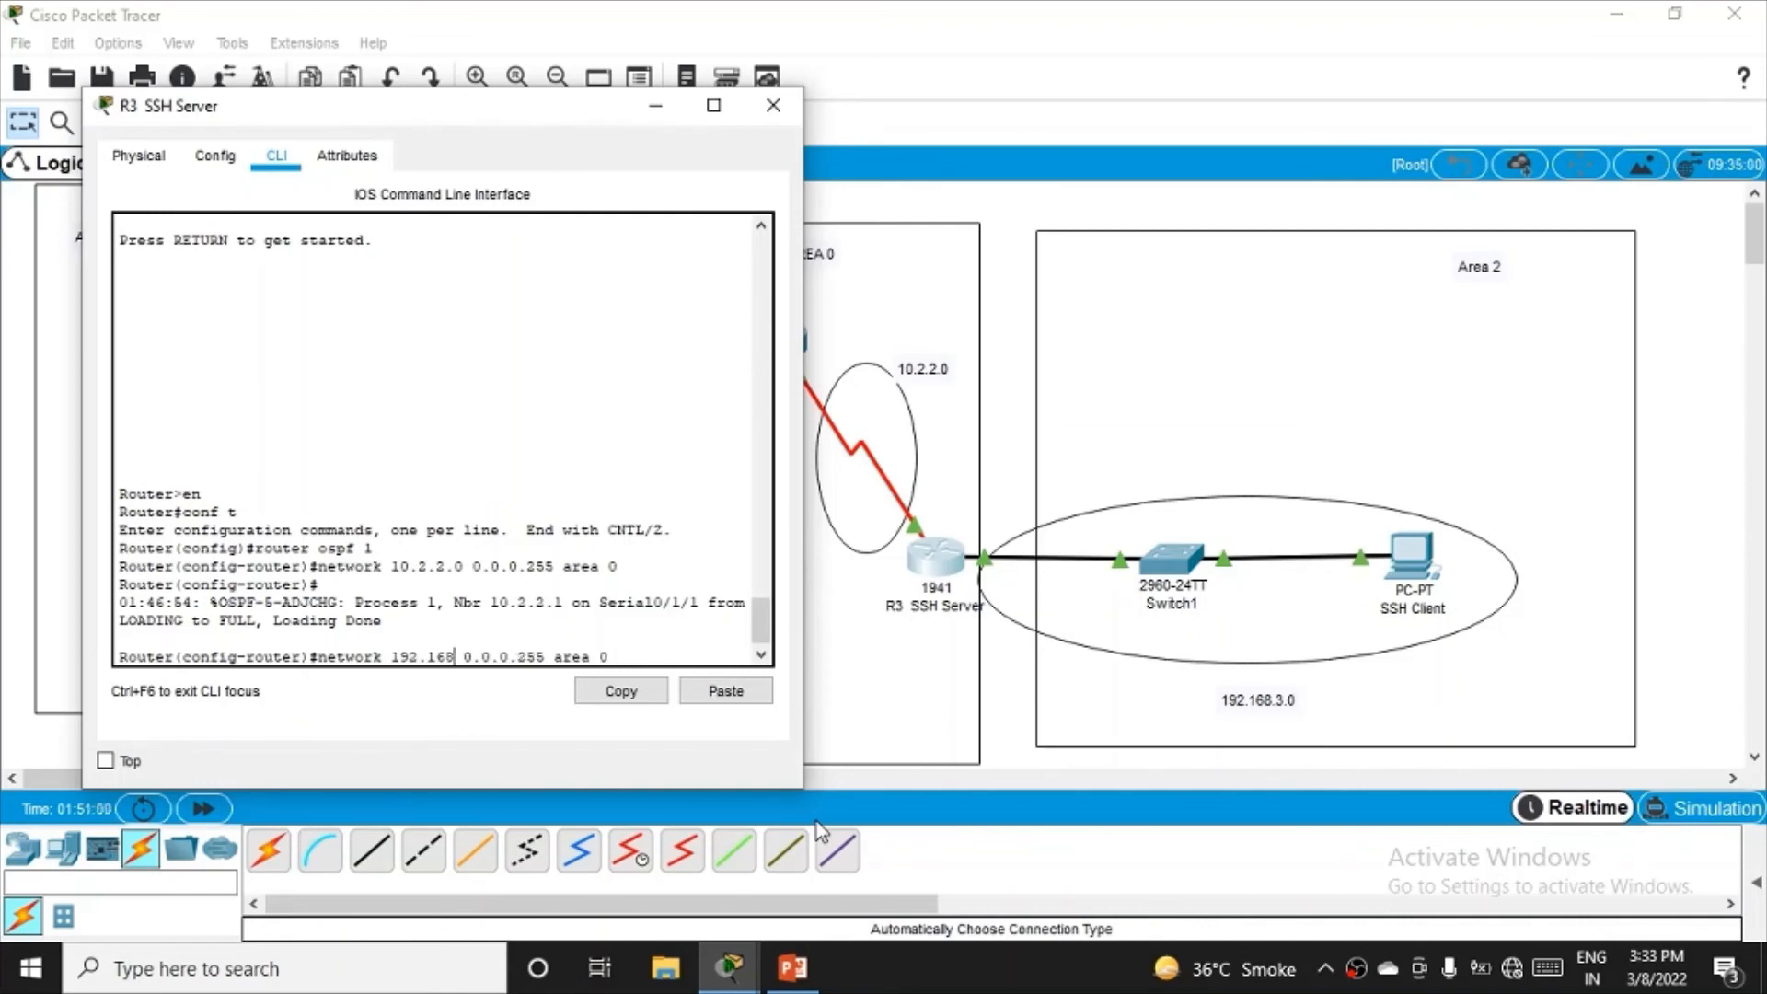
text(.3.0)
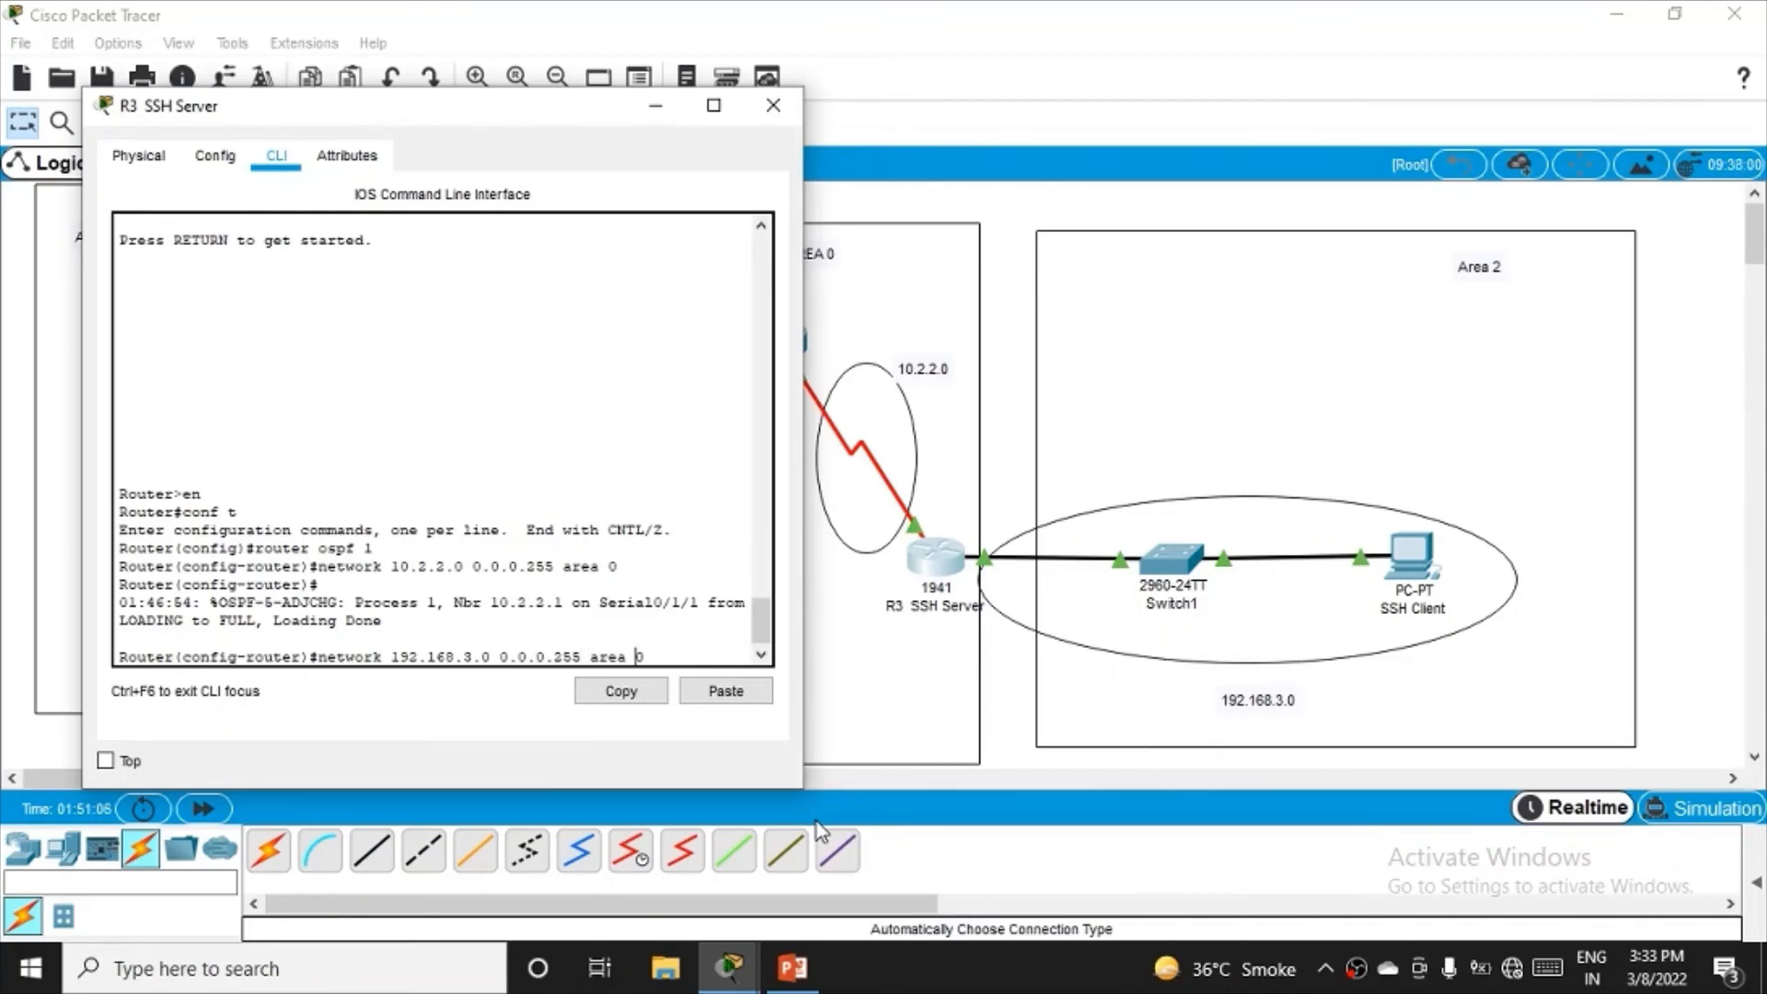
key(BackSpace)
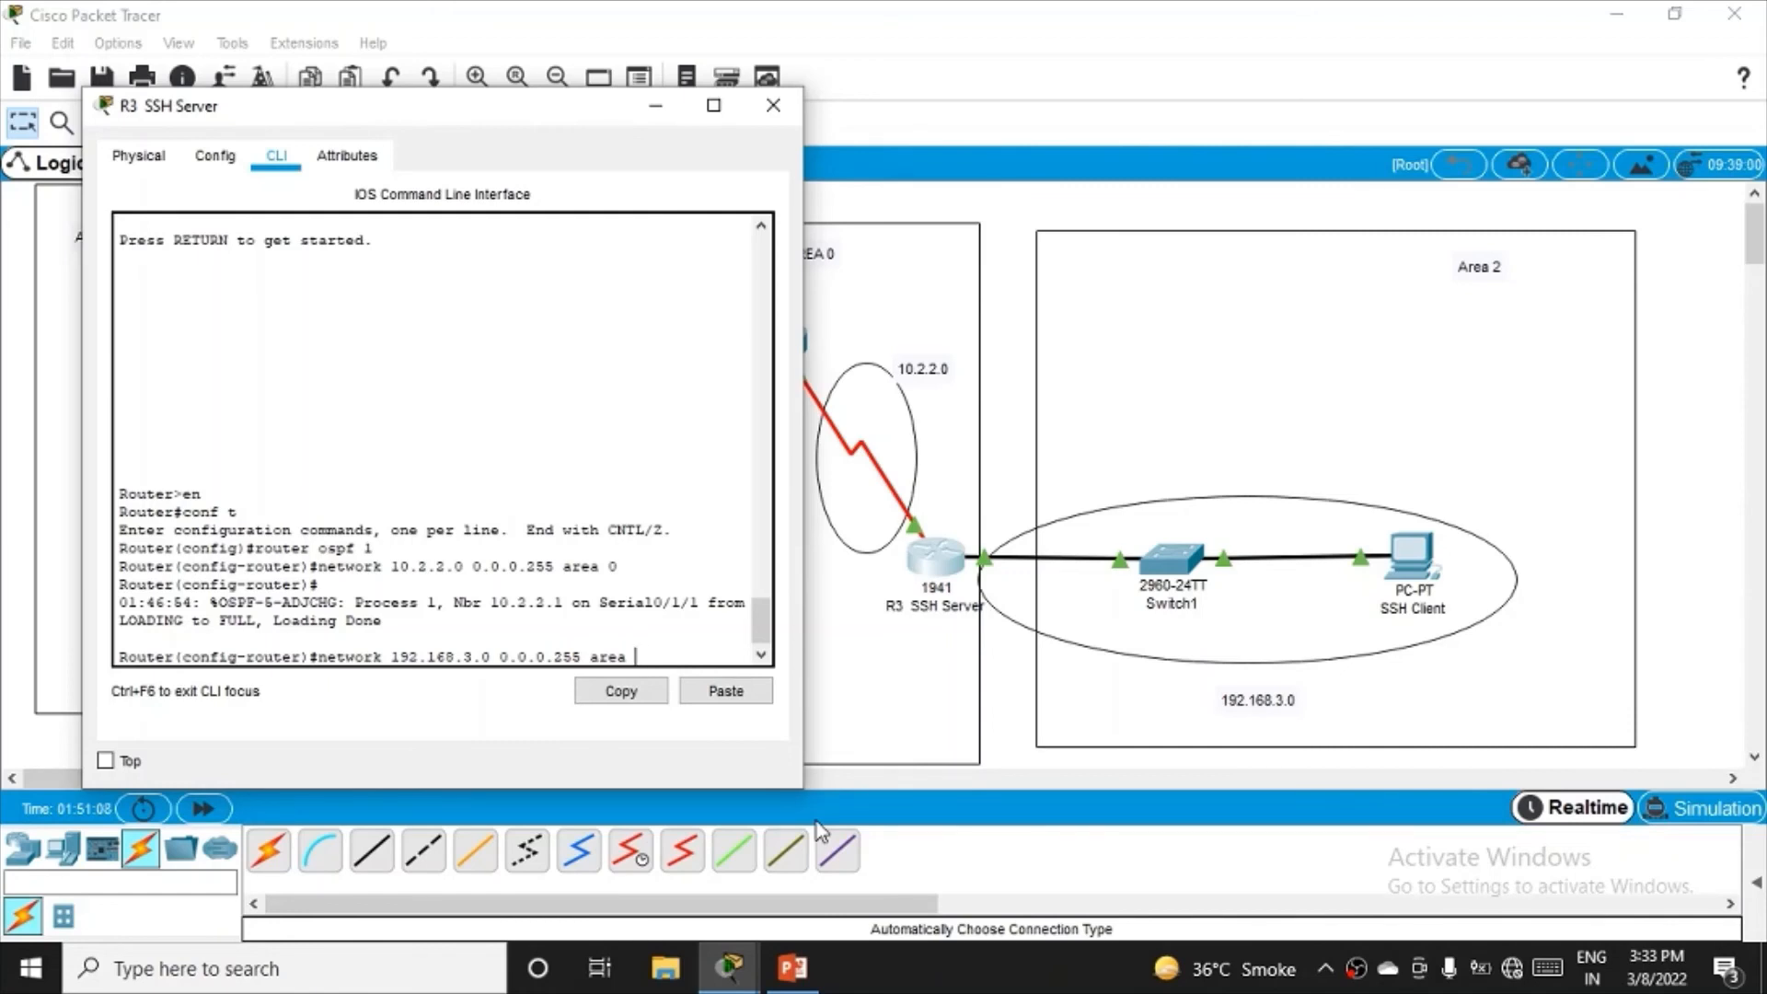
text(2)
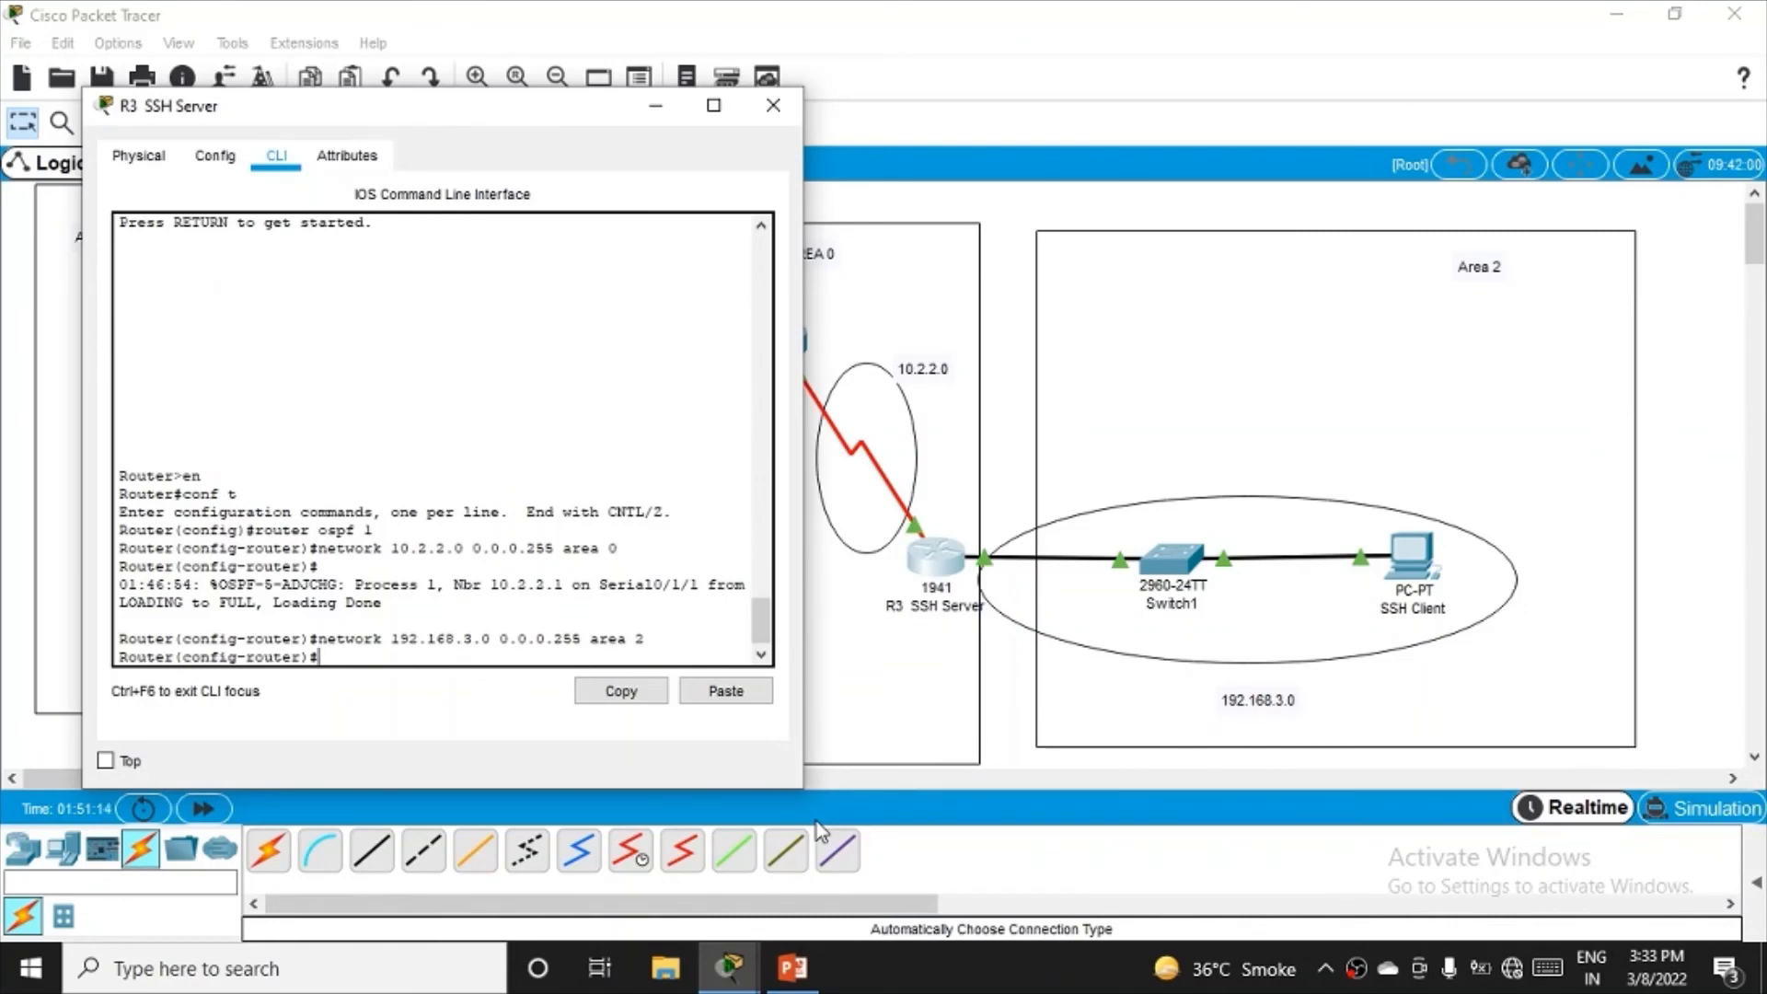
text(end)
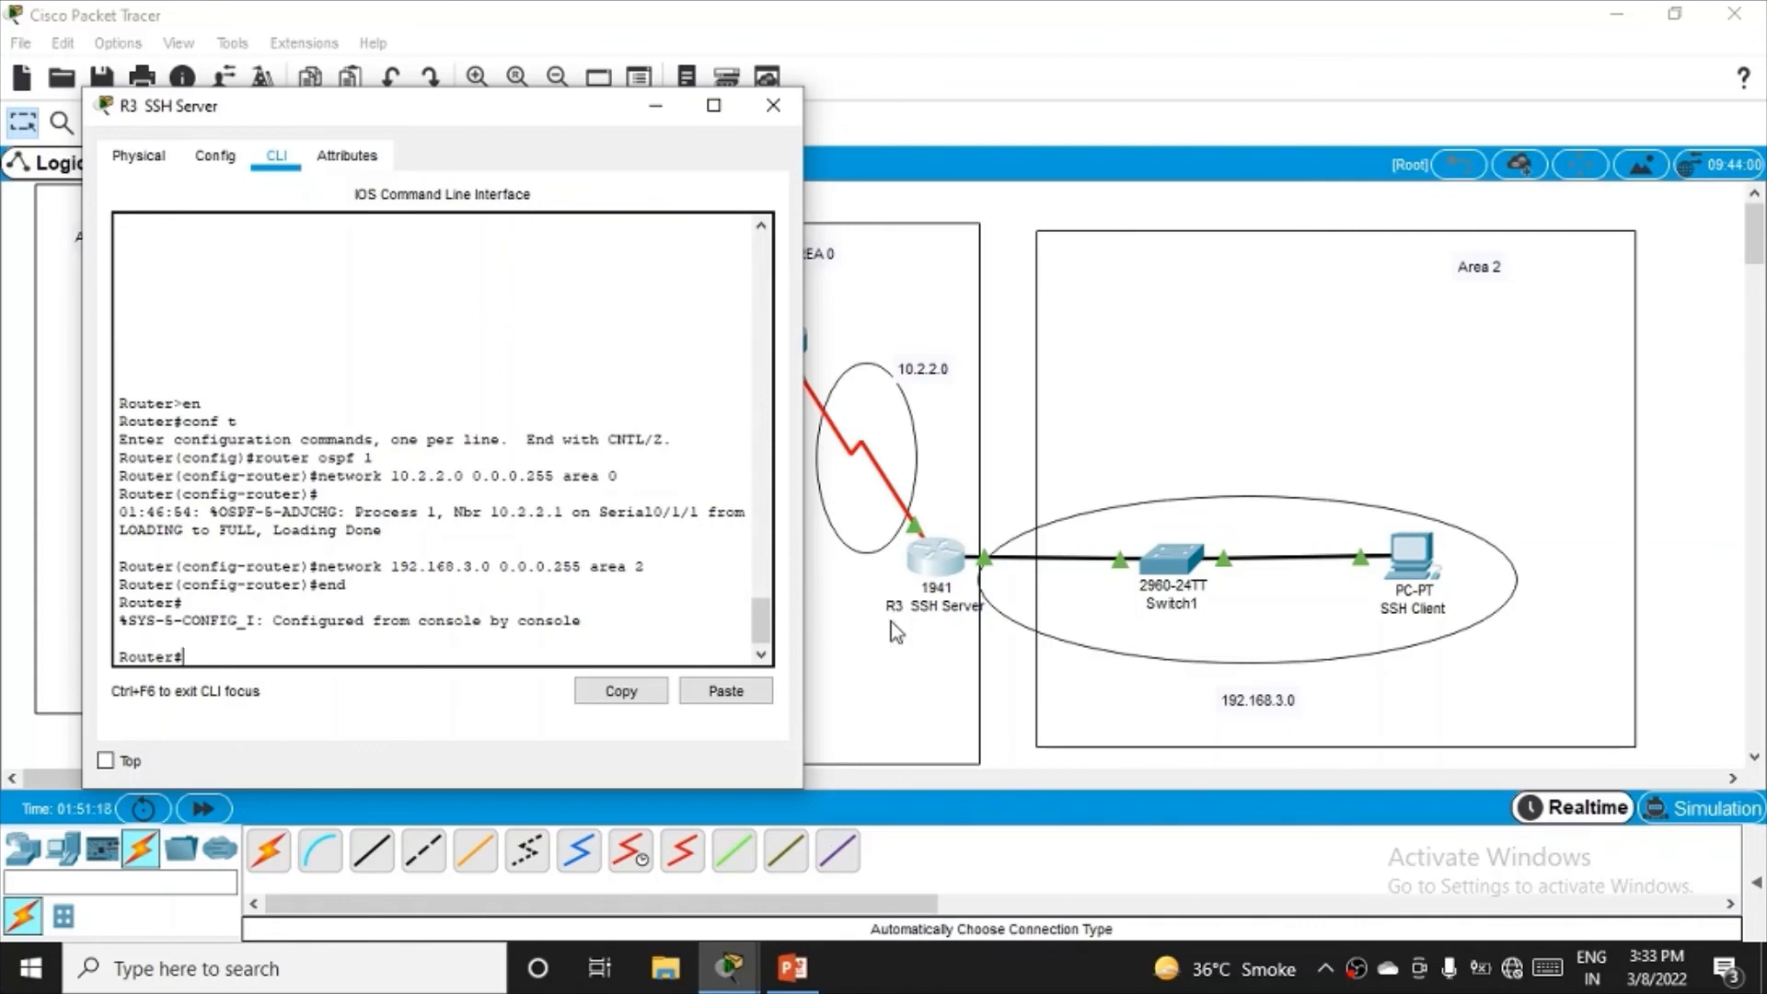
click(770, 107)
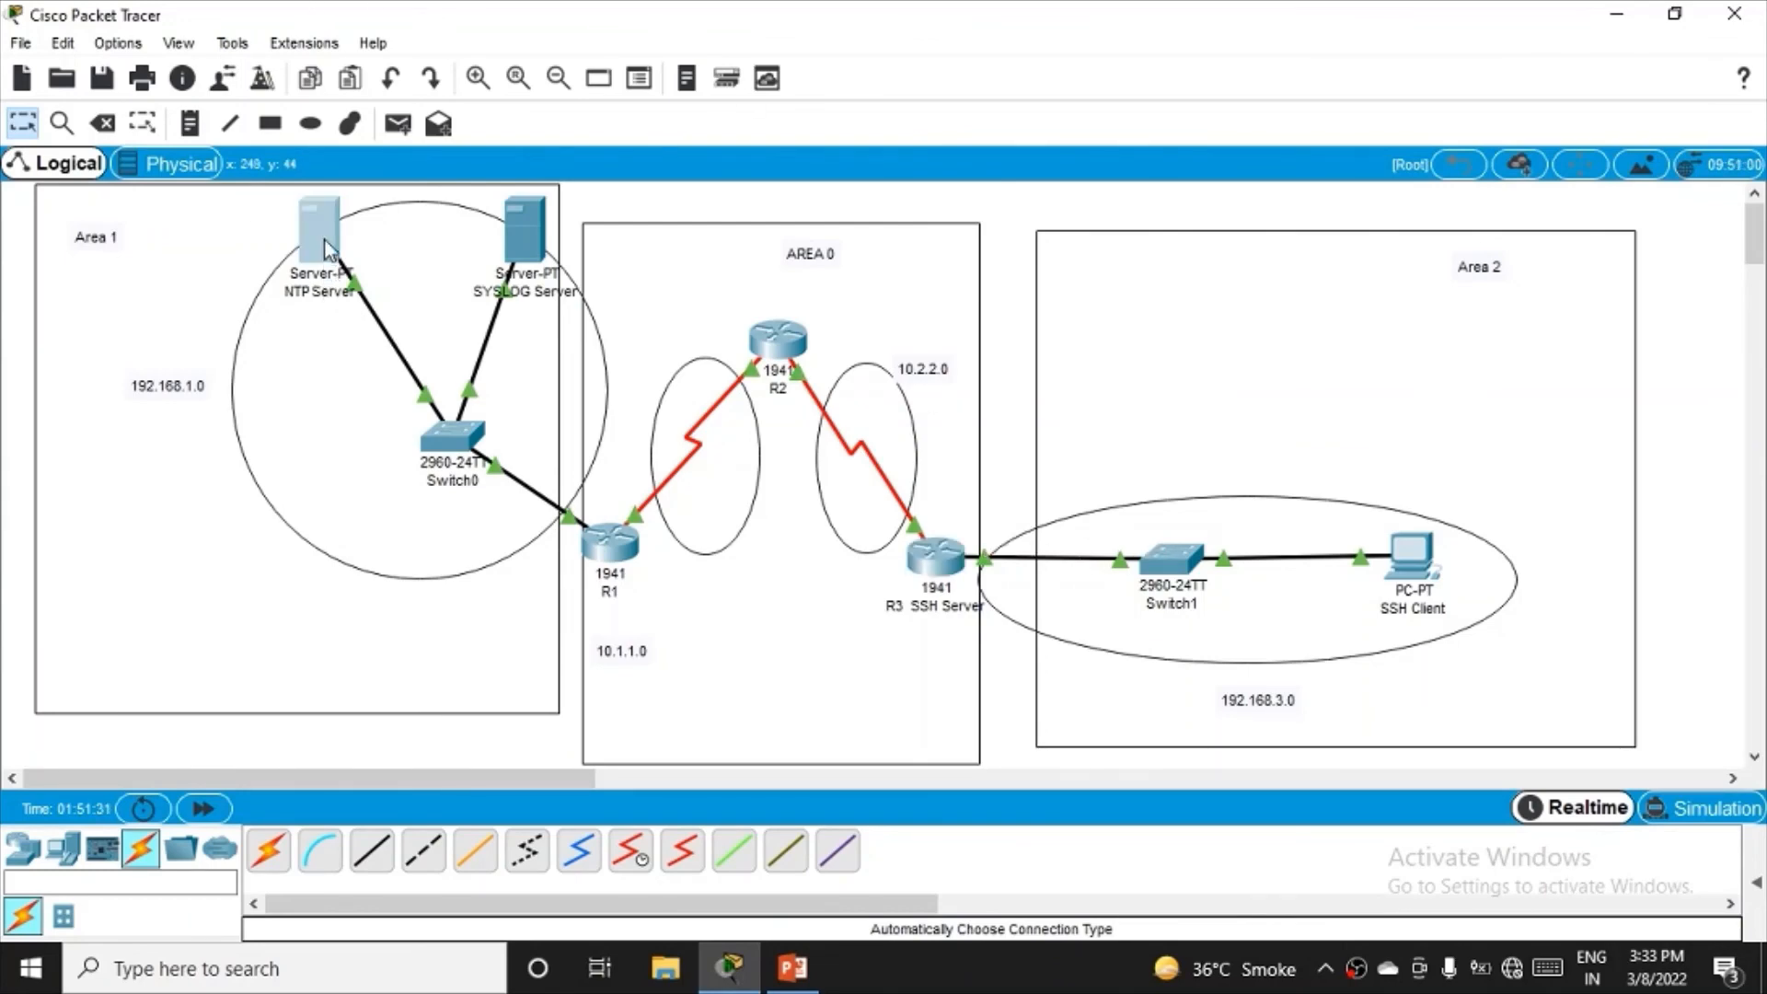
- Ping 192.168.3.2 from the NTP Server's command prompt with 0% loss, then close its window
click(315, 225)
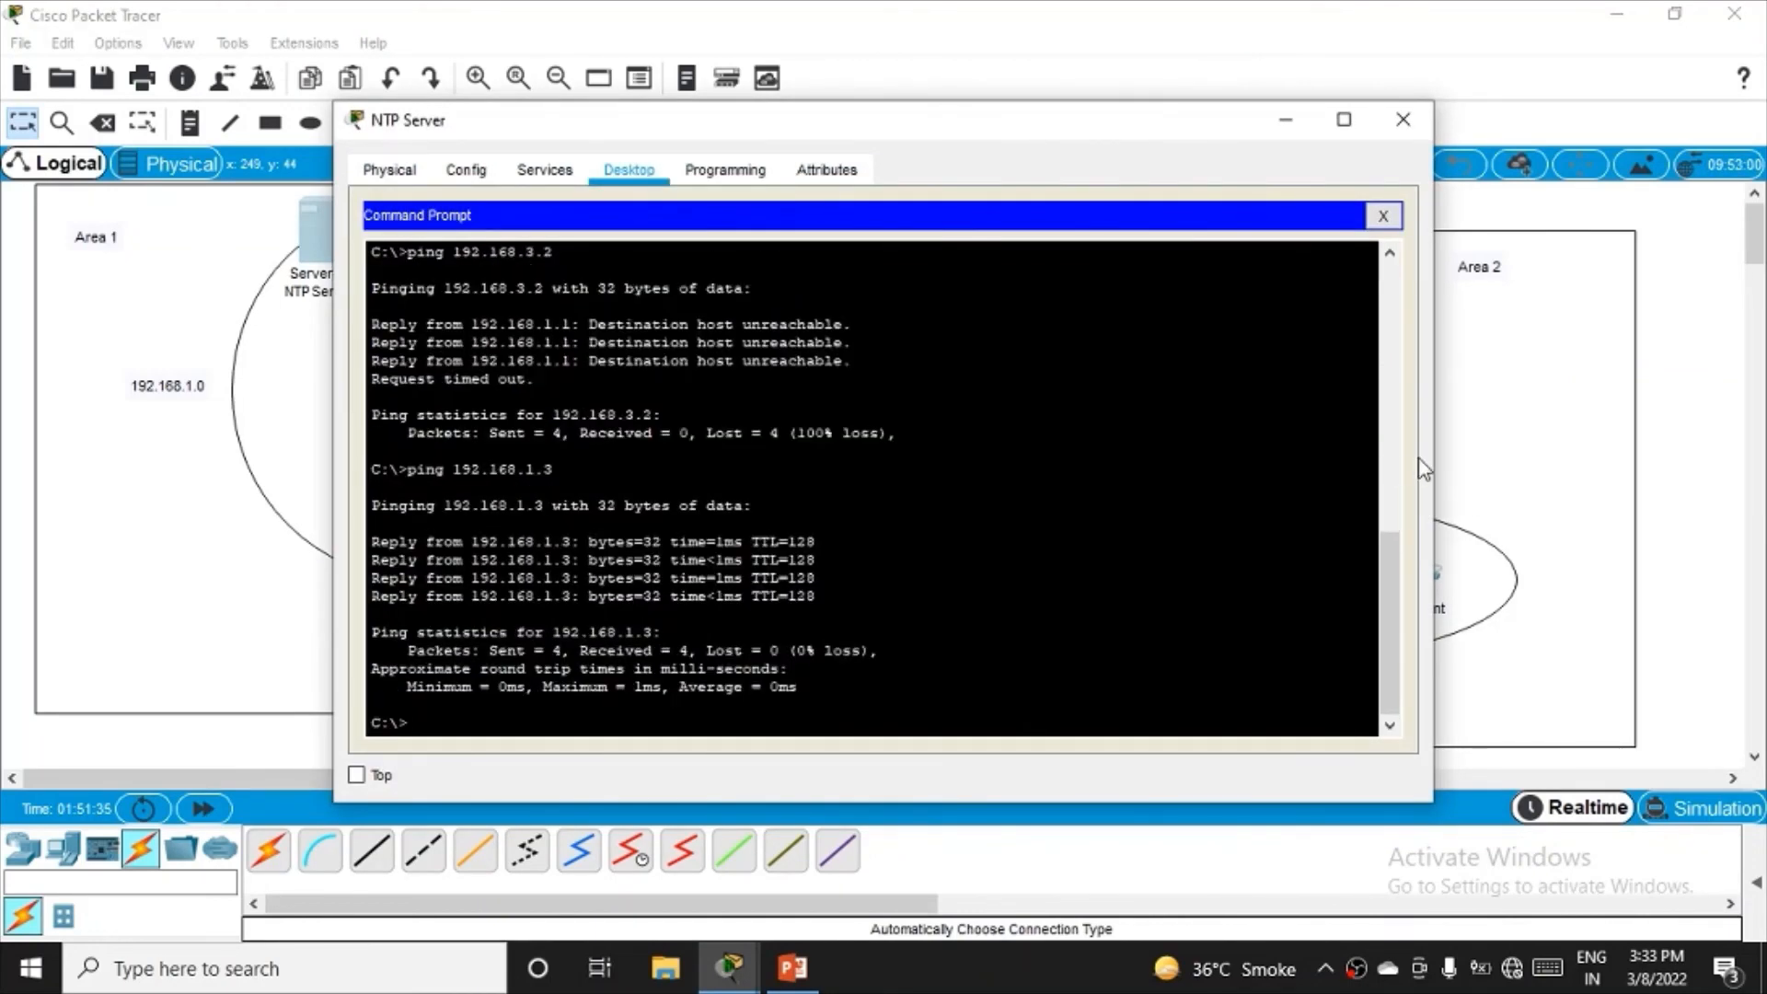
text(ping 192.168.3.2)
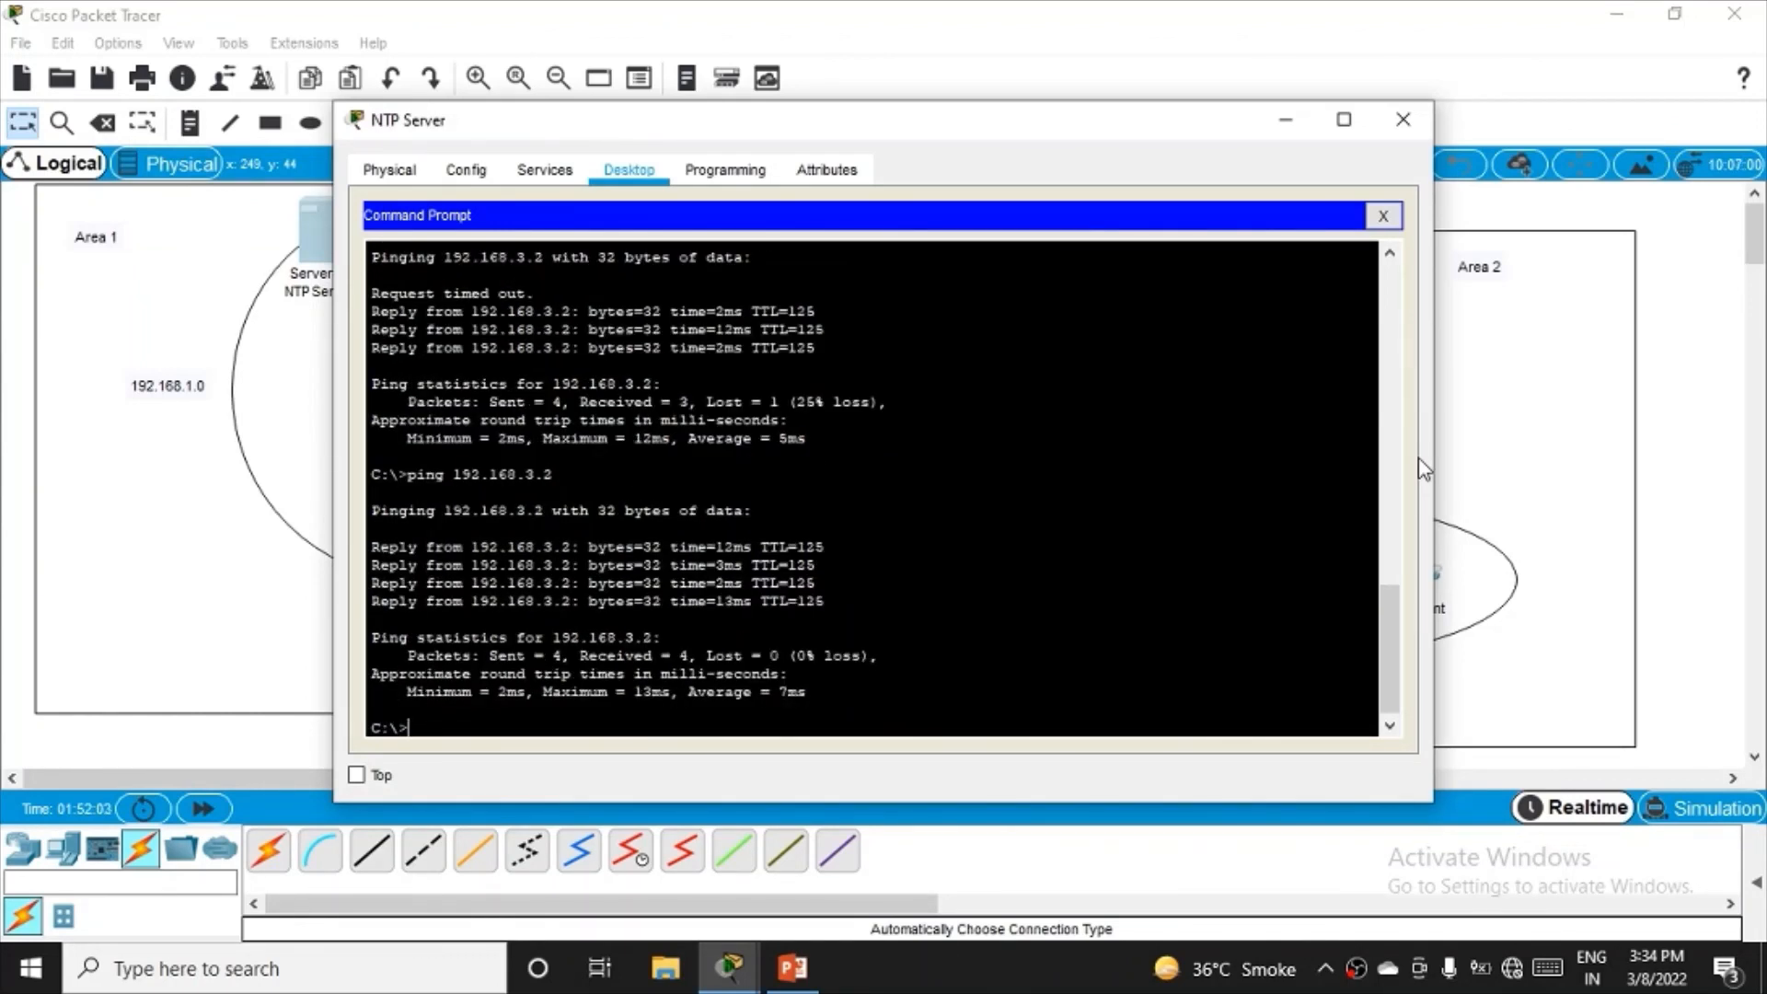
click(1403, 121)
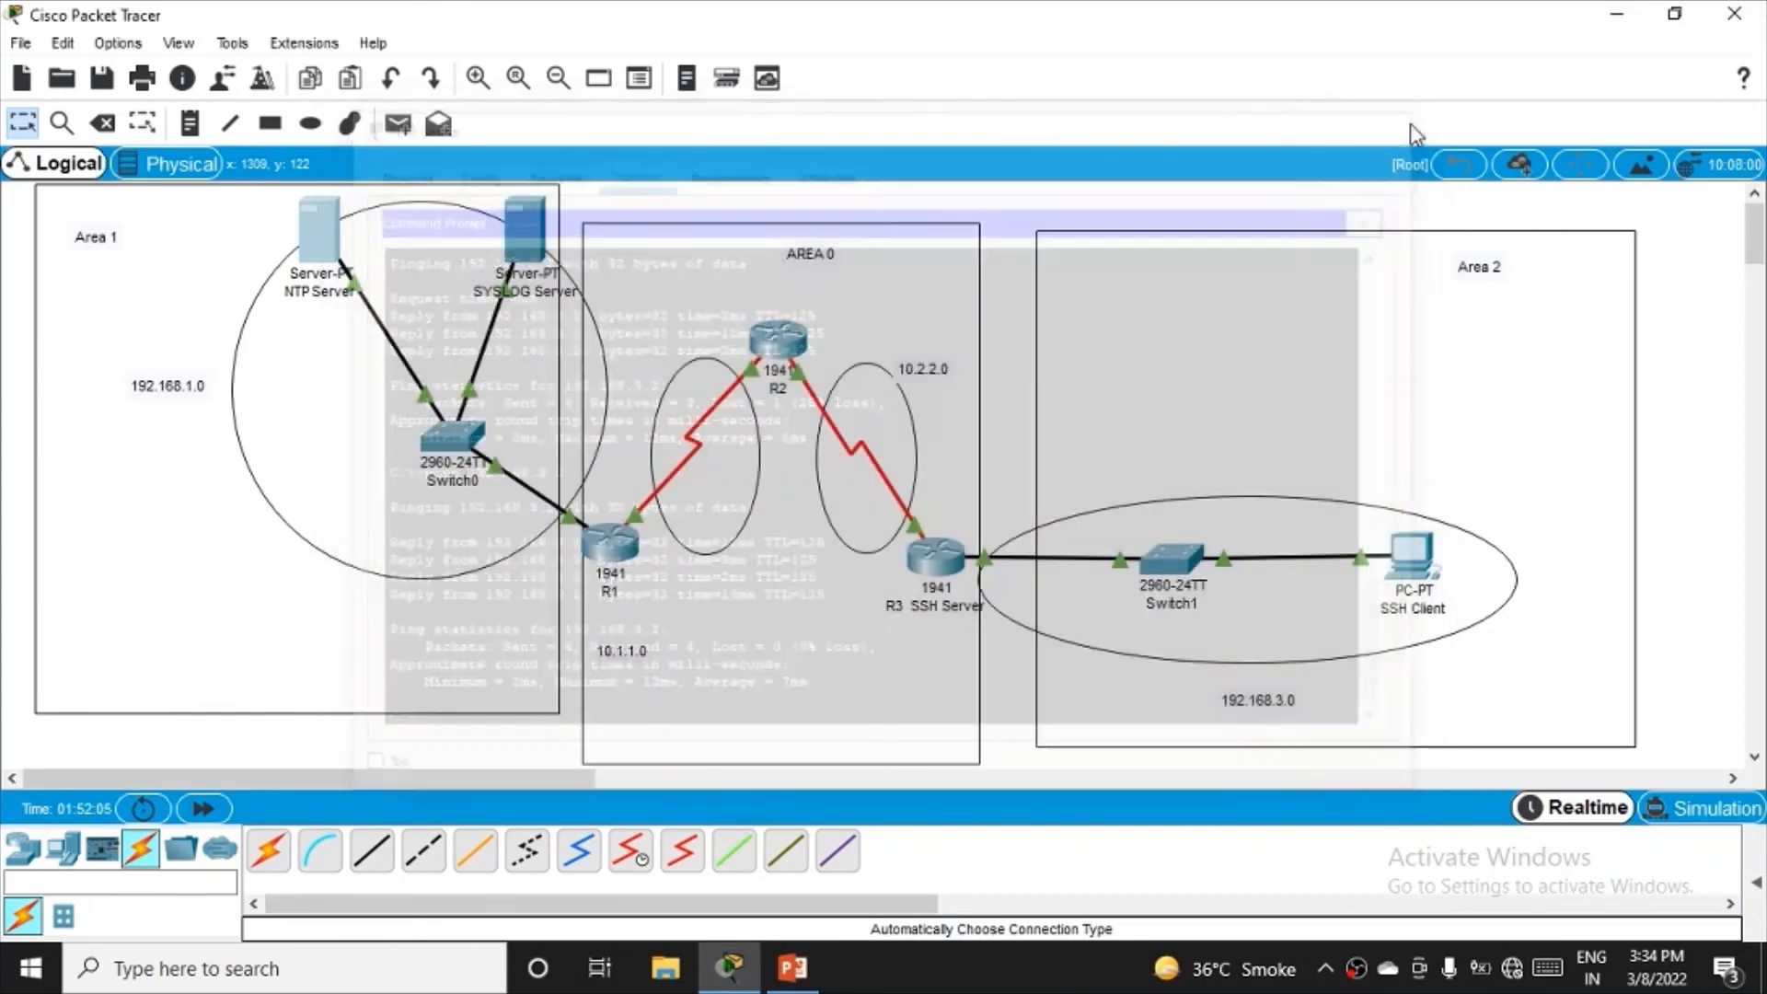